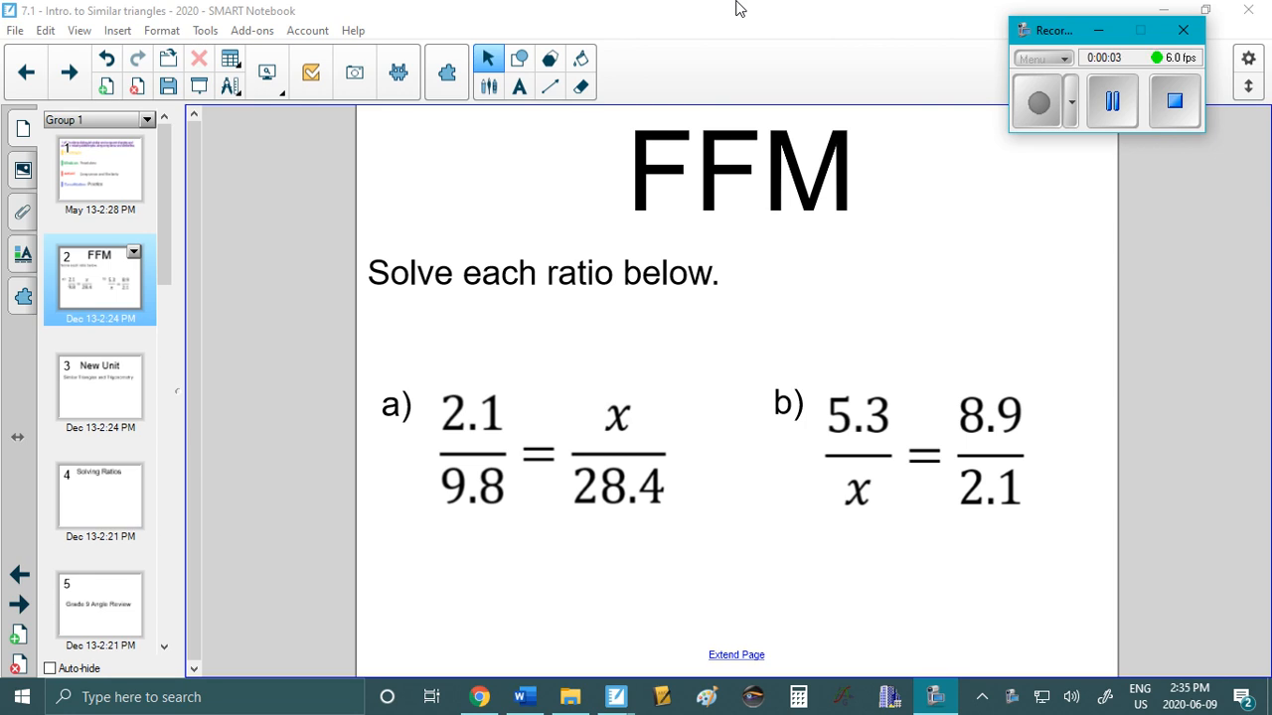
mouse_move(639, 211)
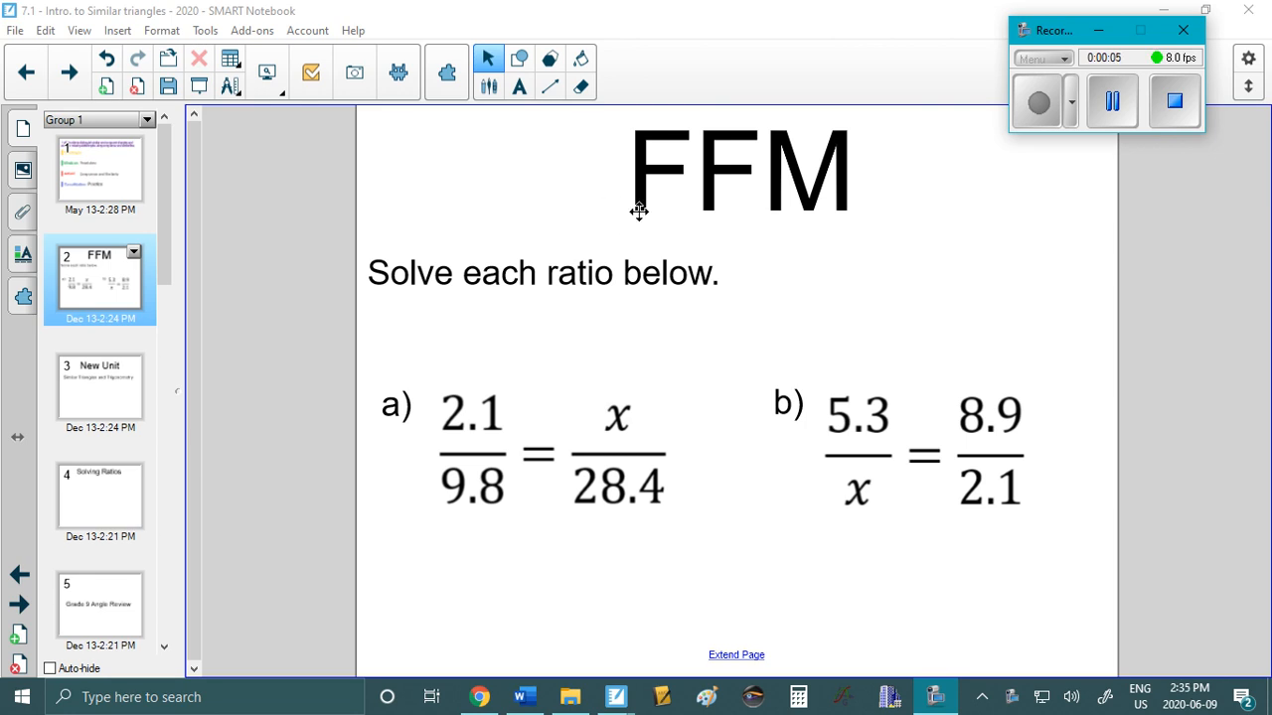
mouse_move(621, 214)
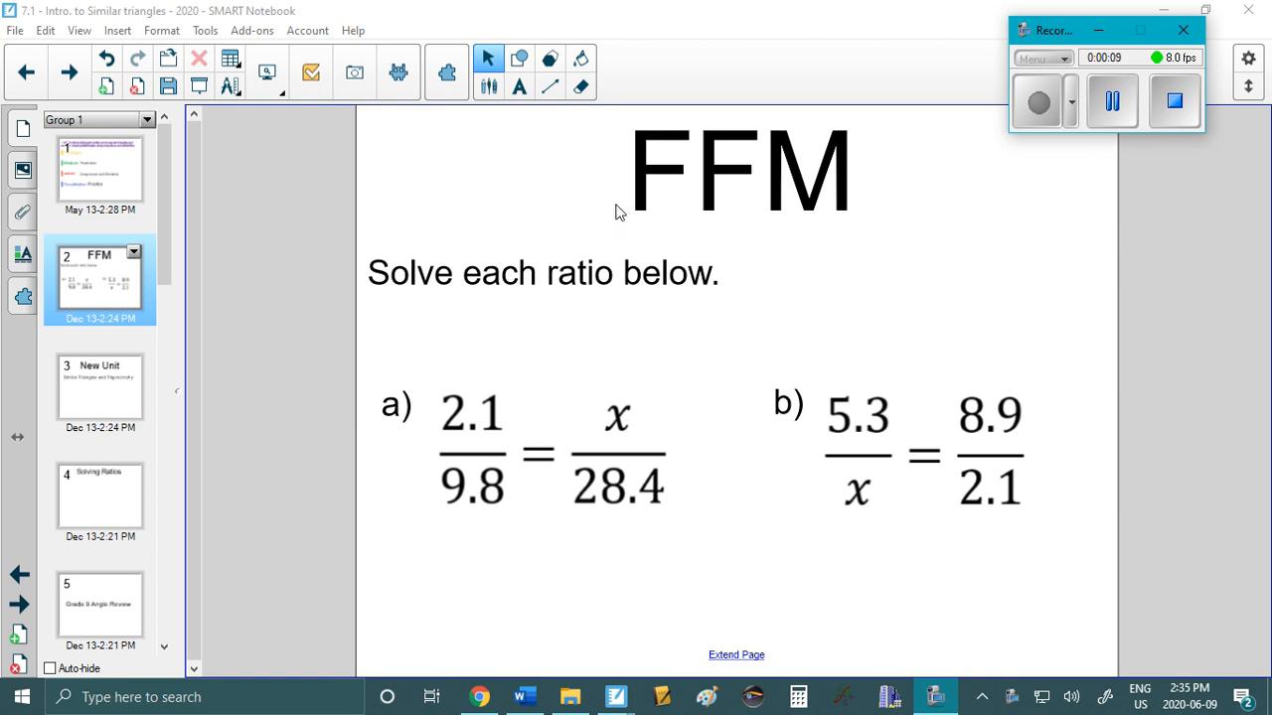
mouse_move(620, 235)
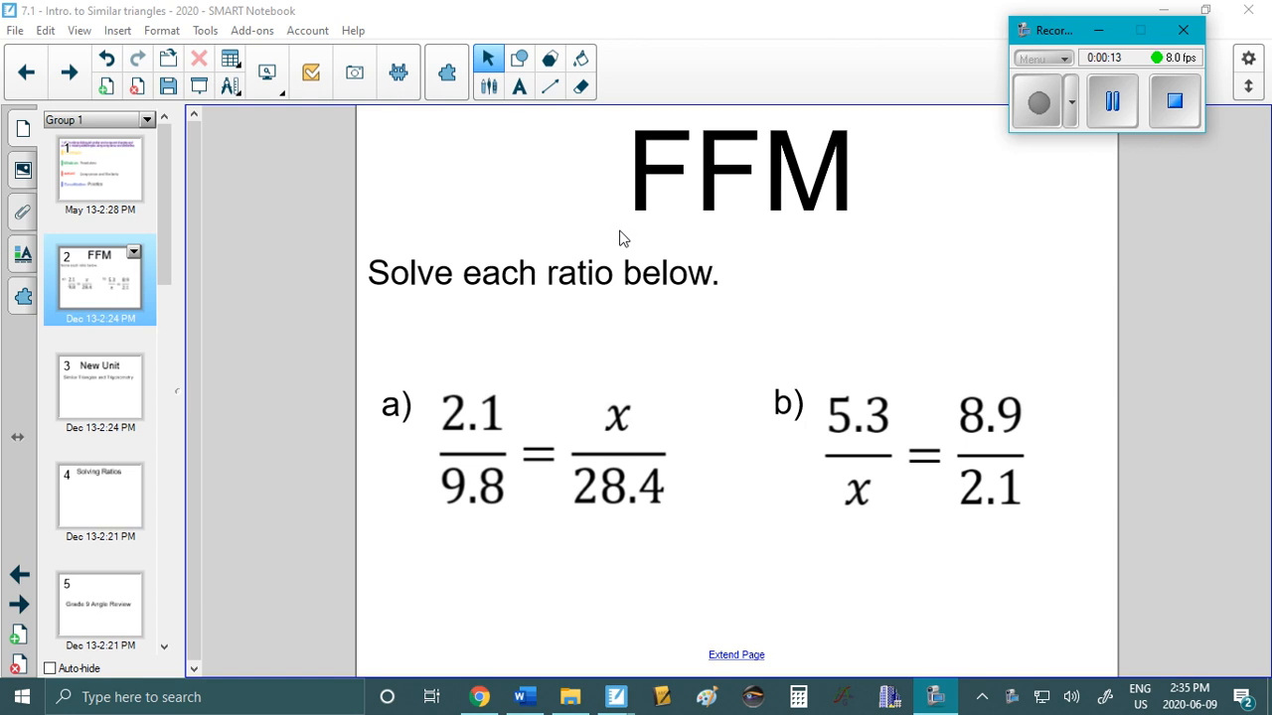
mouse_move(590, 253)
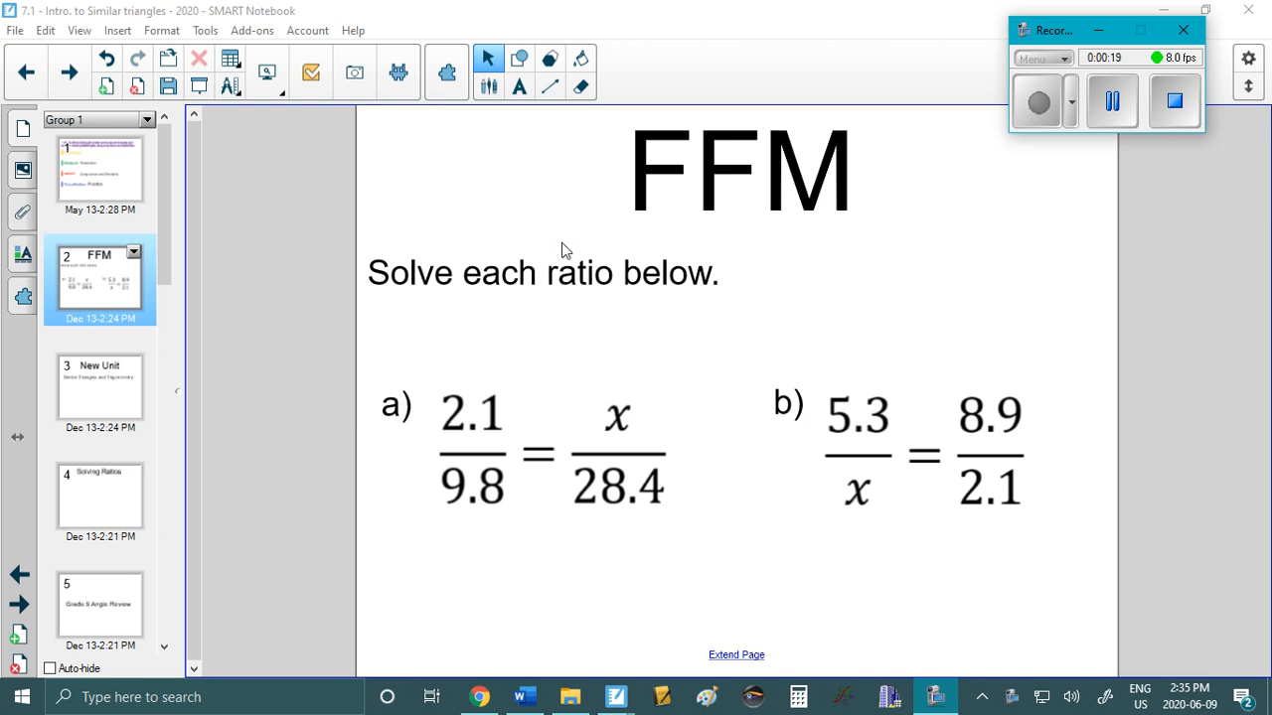
mouse_move(575, 235)
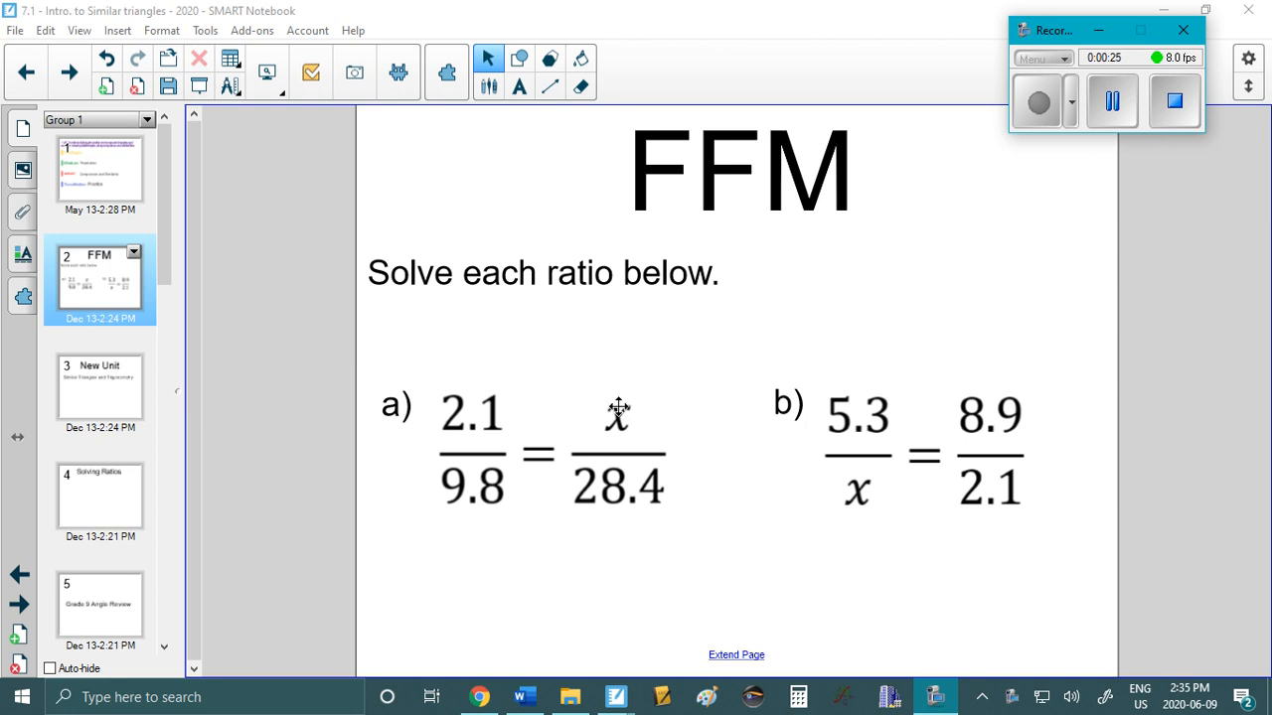
mouse_move(567, 444)
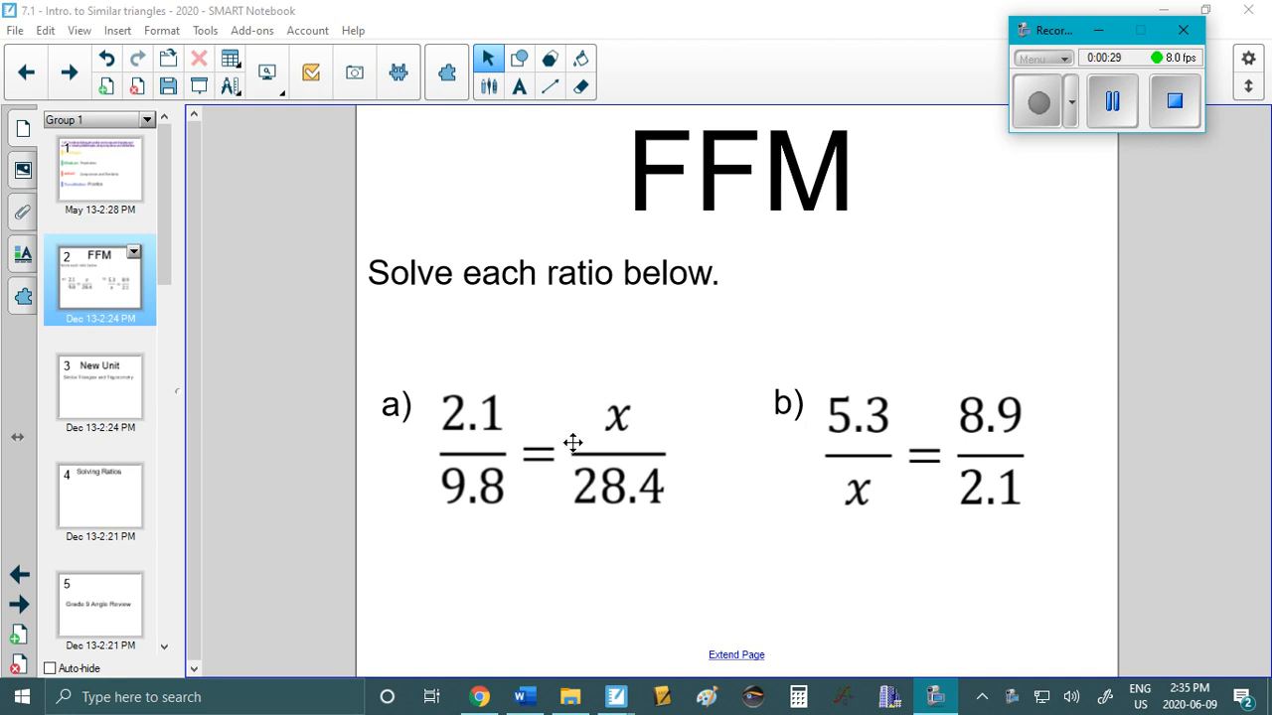
Draw a vertical divider, then write ·28.4 on both sides of ratio a in red and start x =.
click(550, 85)
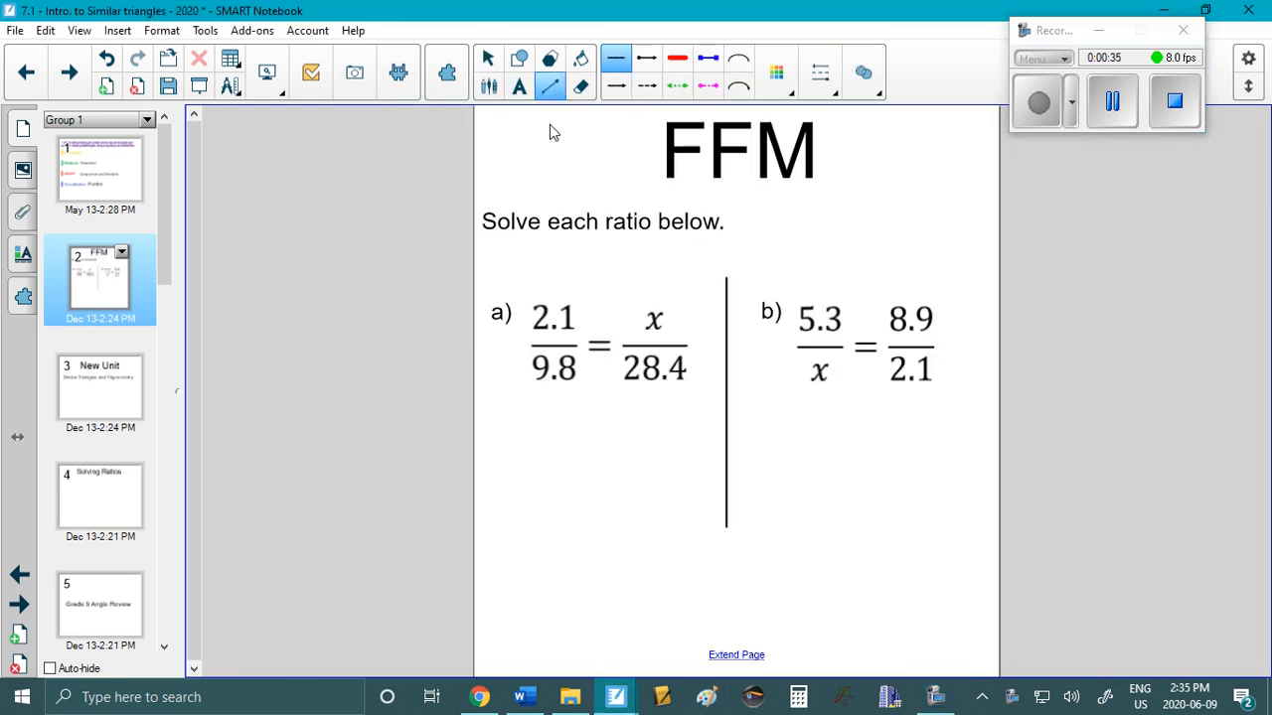
click(725, 397)
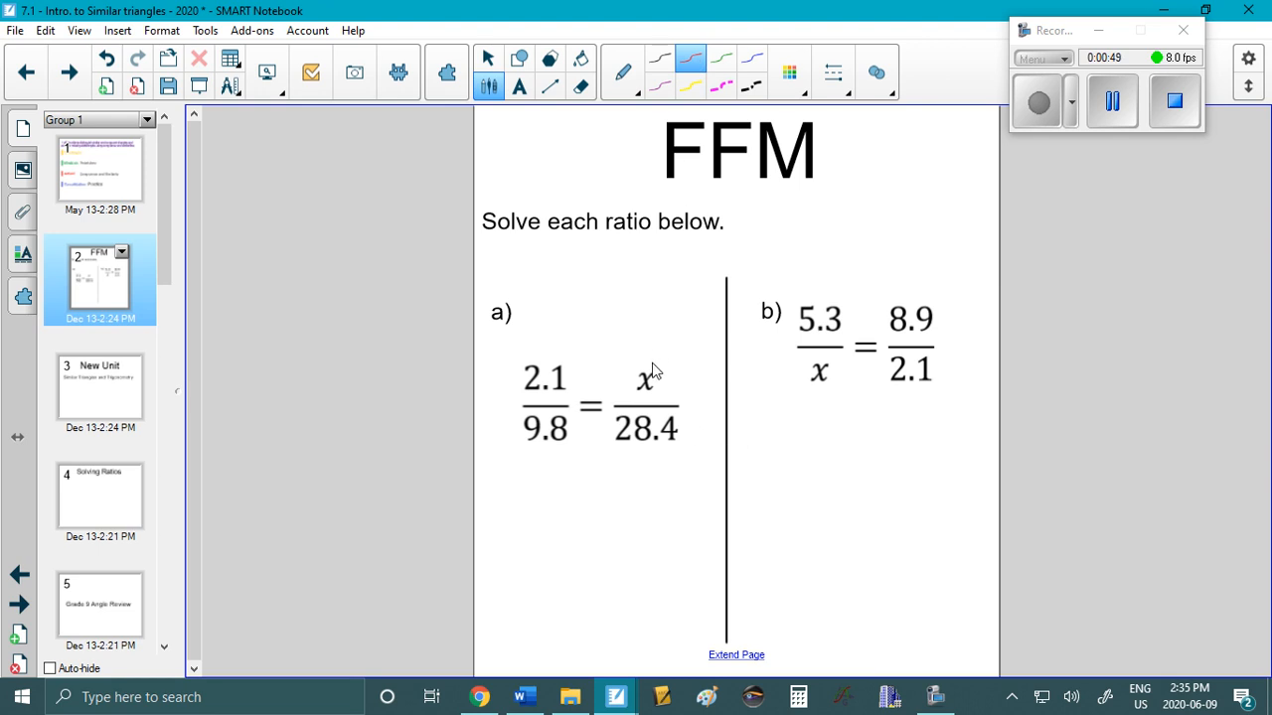
mouse_move(651, 386)
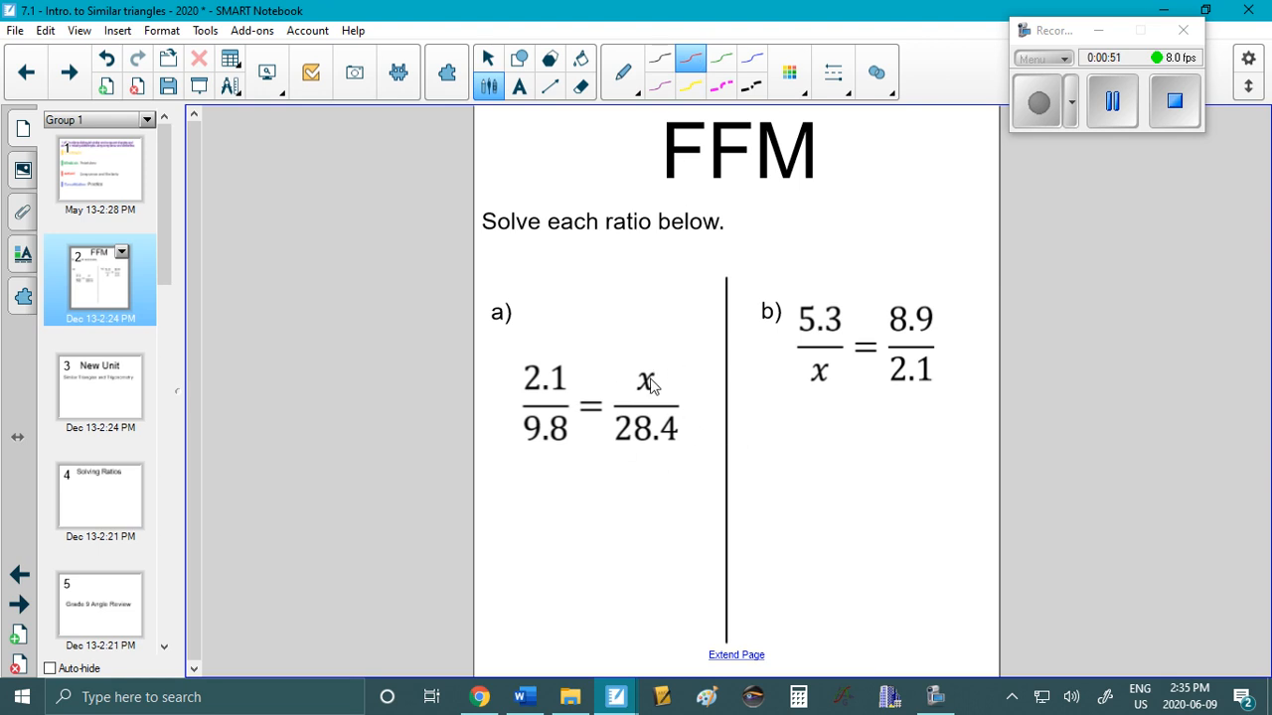
mouse_move(656, 385)
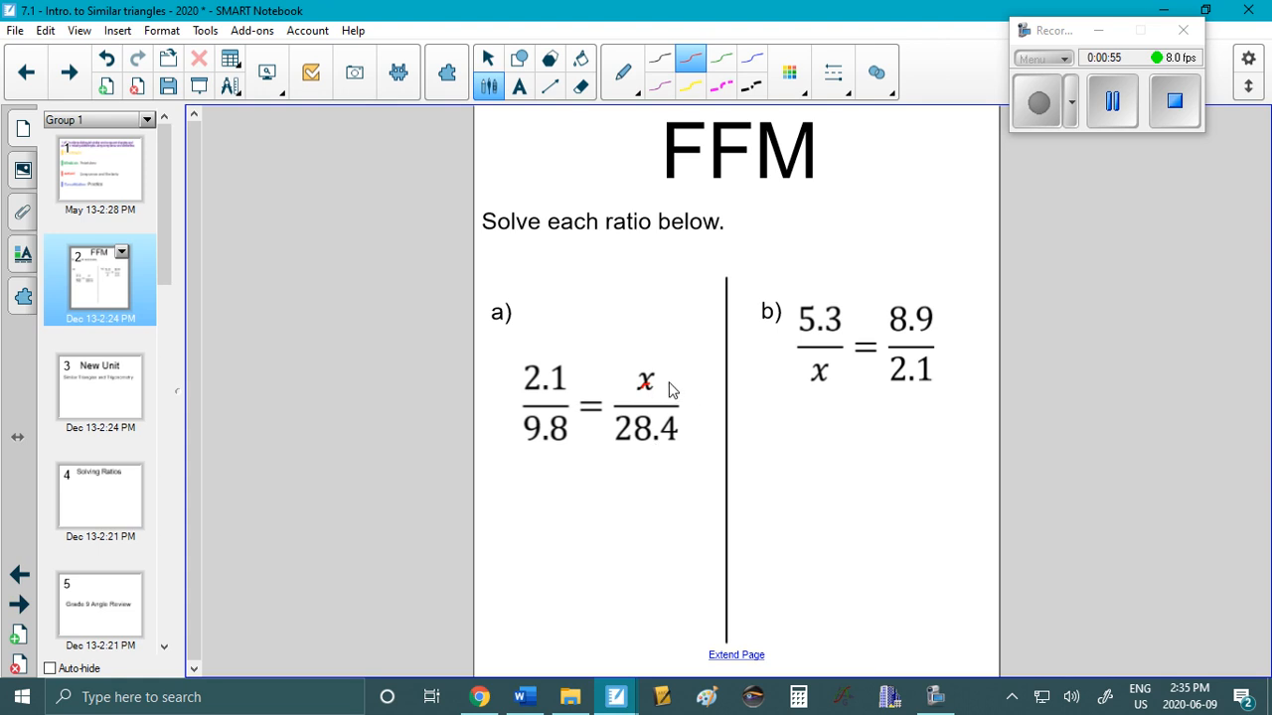
drag(666, 387, 690, 373)
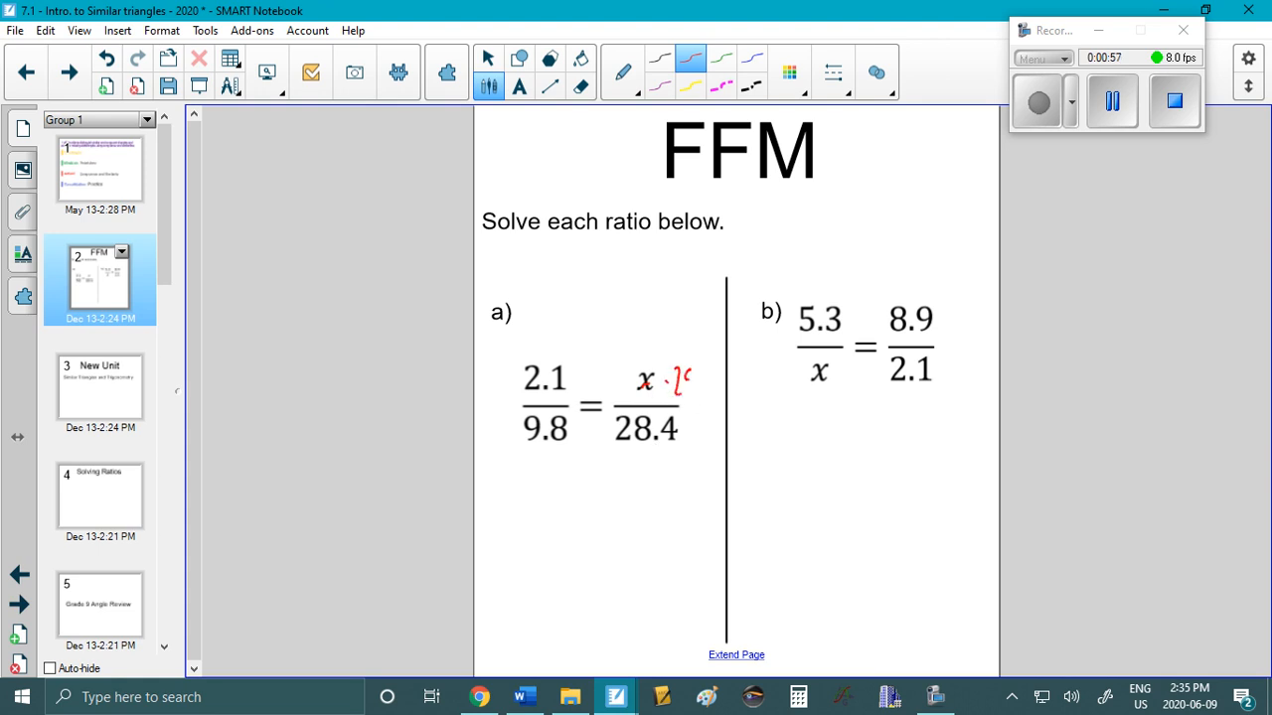
drag(670, 382, 711, 382)
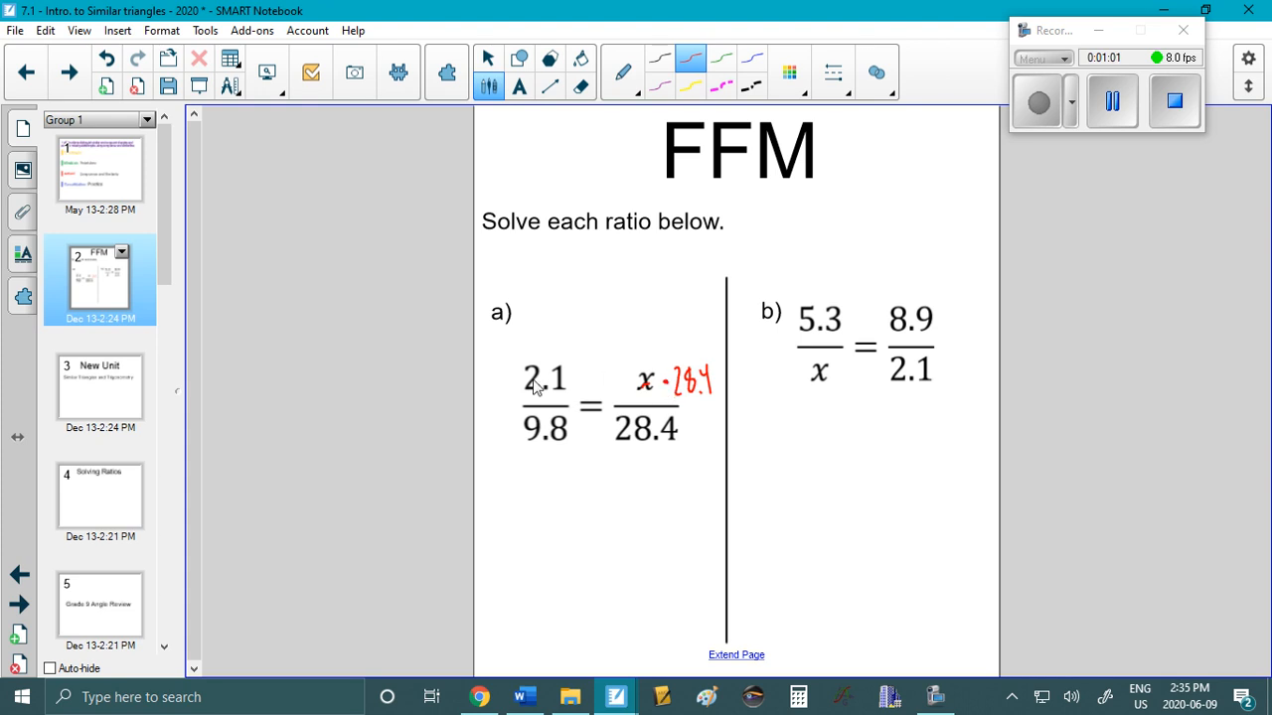
drag(481, 382, 502, 372)
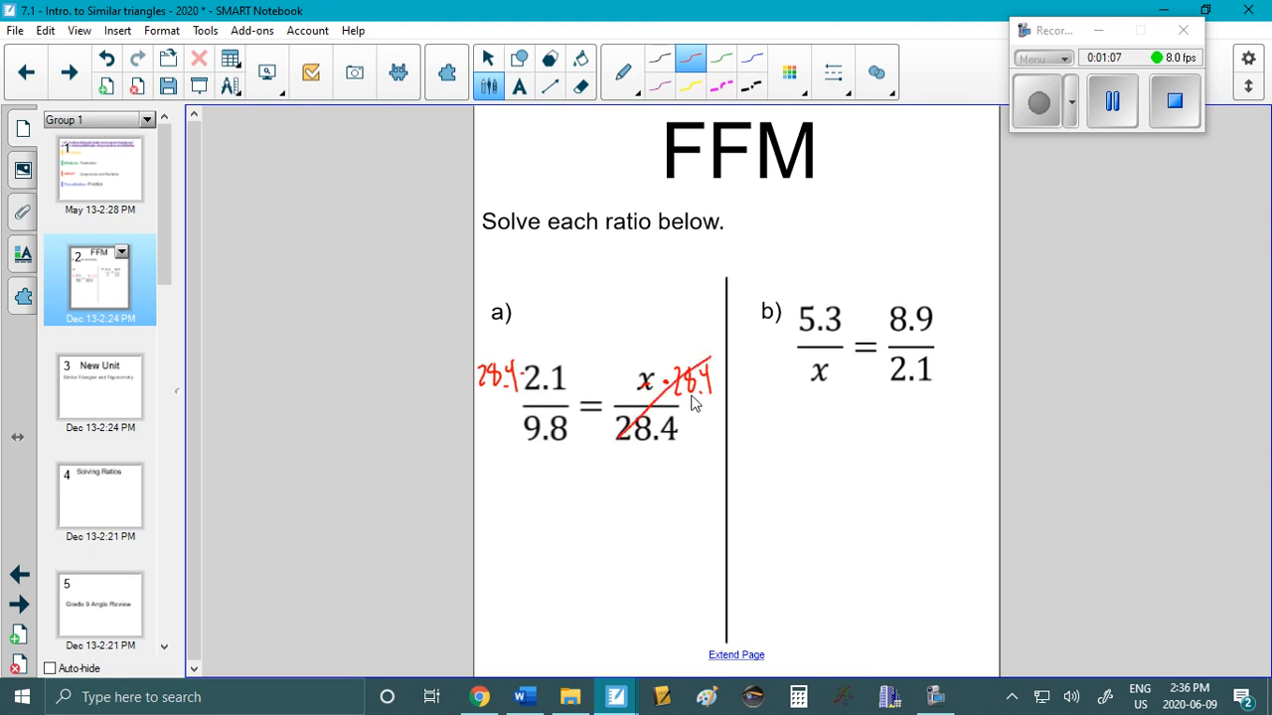
drag(512, 497, 552, 491)
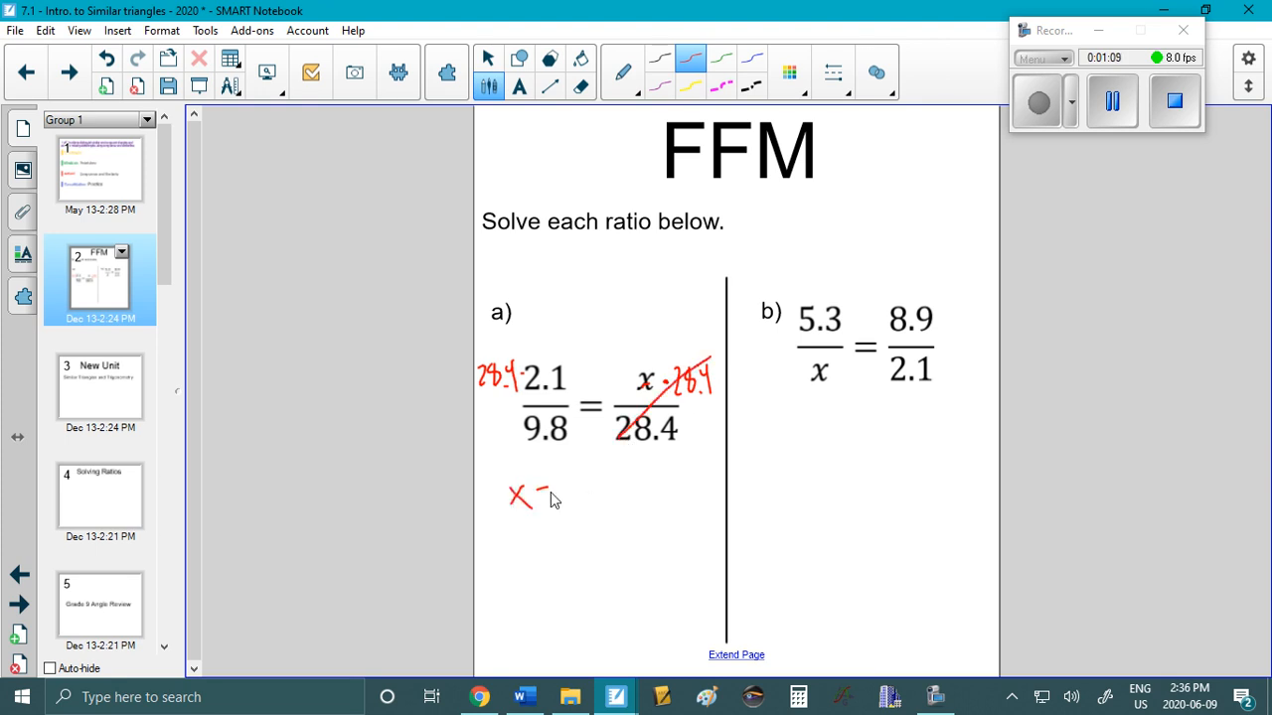
click(798, 696)
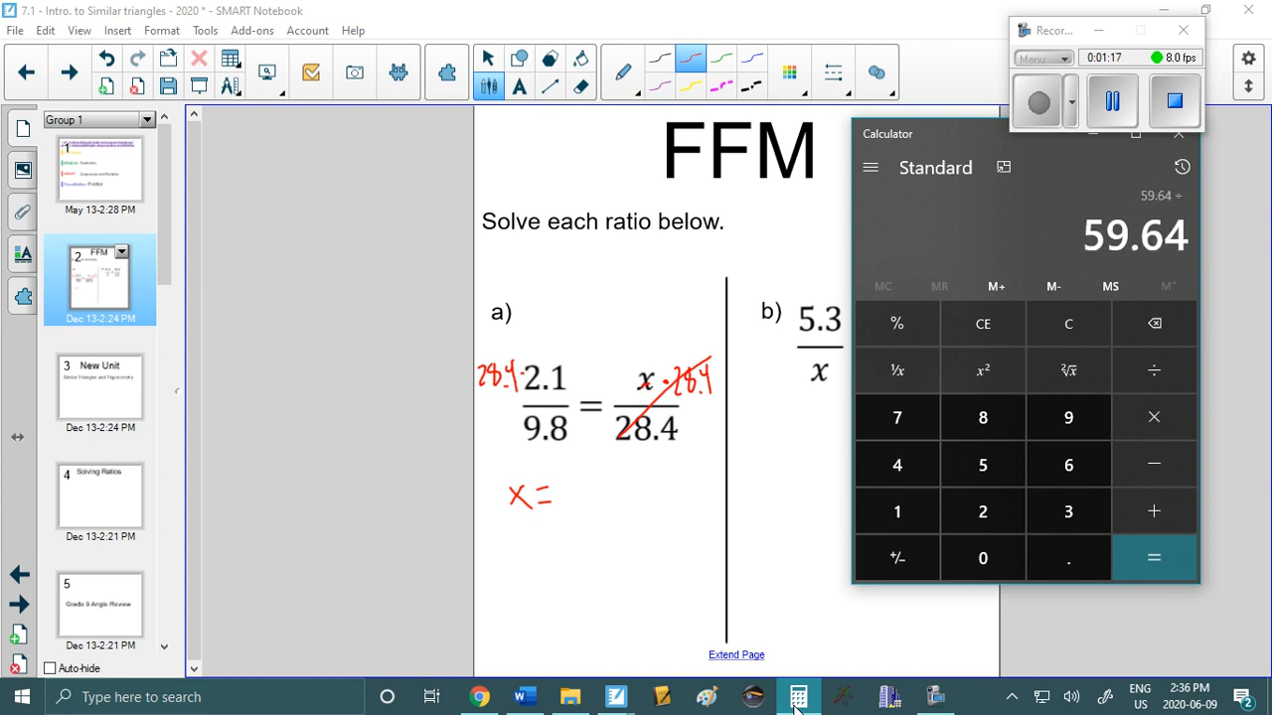
Write x ≈ 6.1 under ratio a in red and tick it.
click(1153, 557)
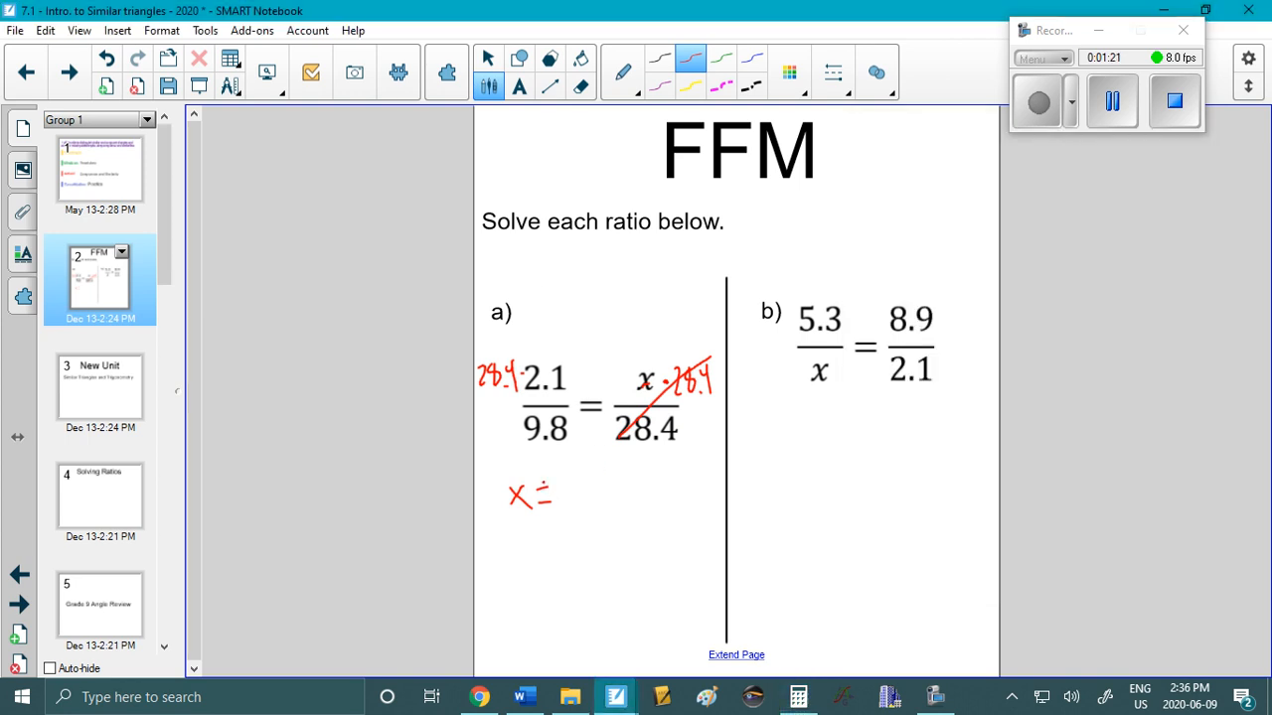
drag(556, 497, 581, 502)
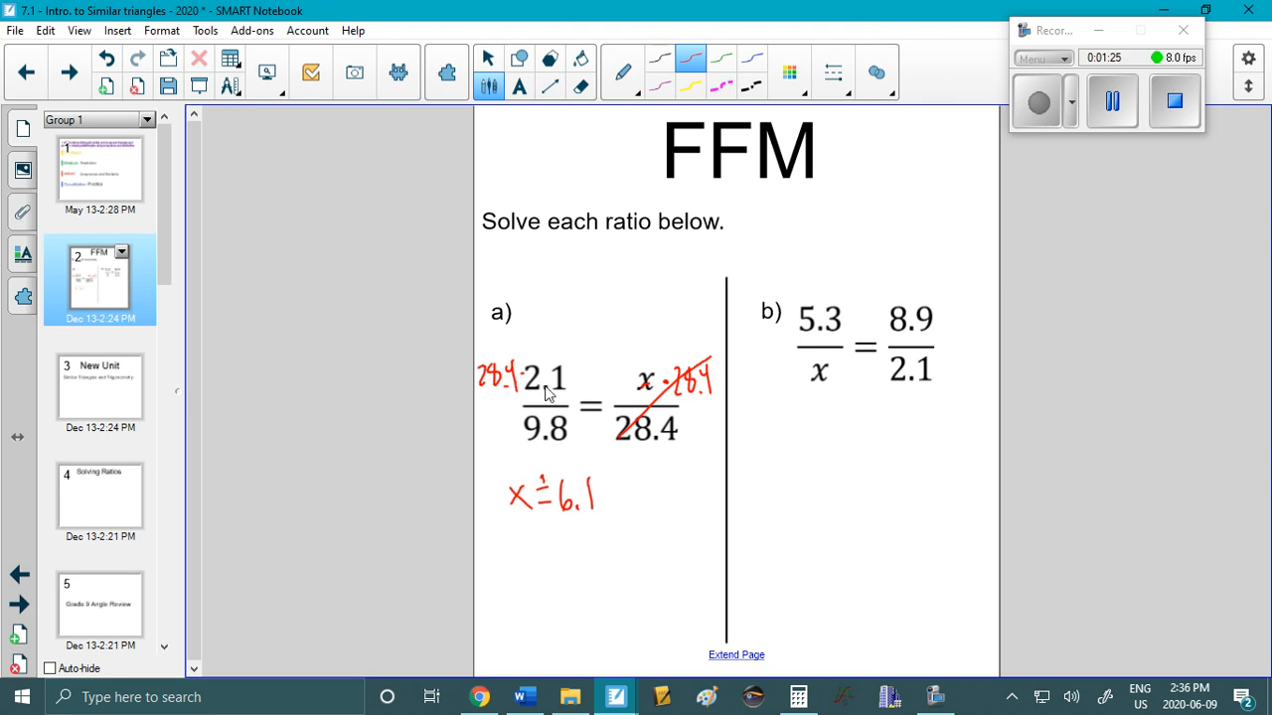
mouse_move(537, 421)
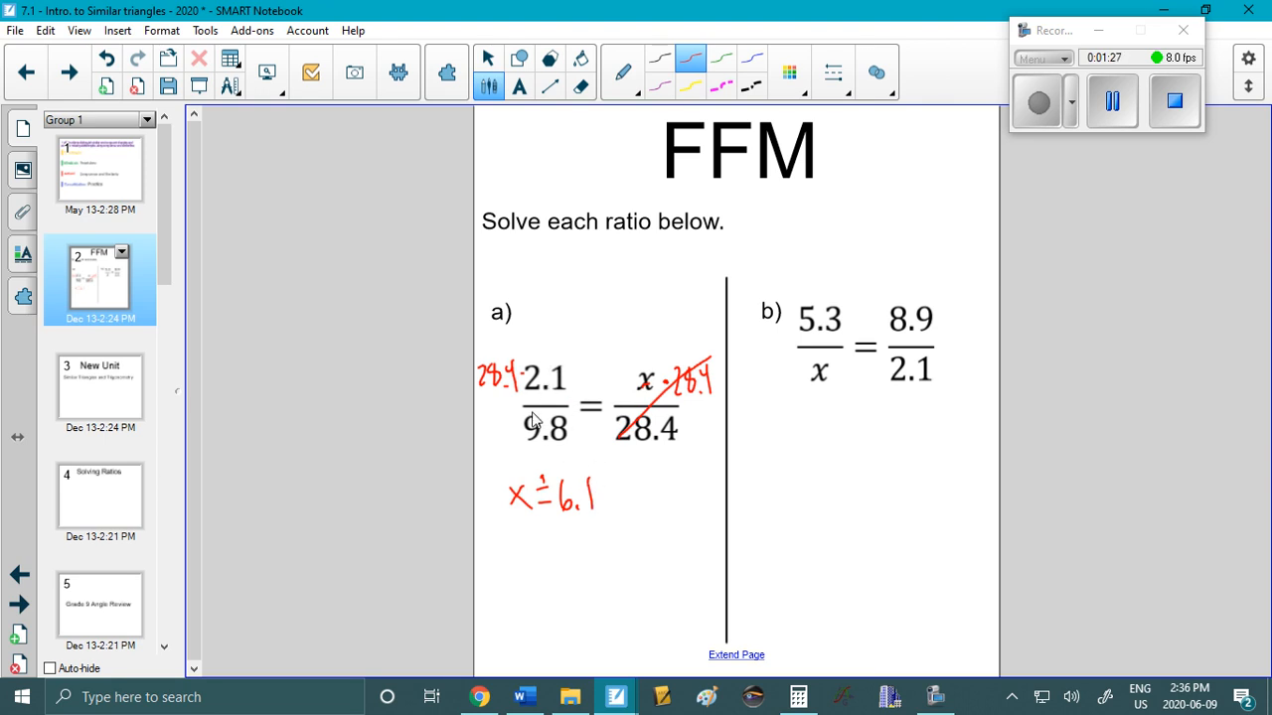
mouse_move(544, 372)
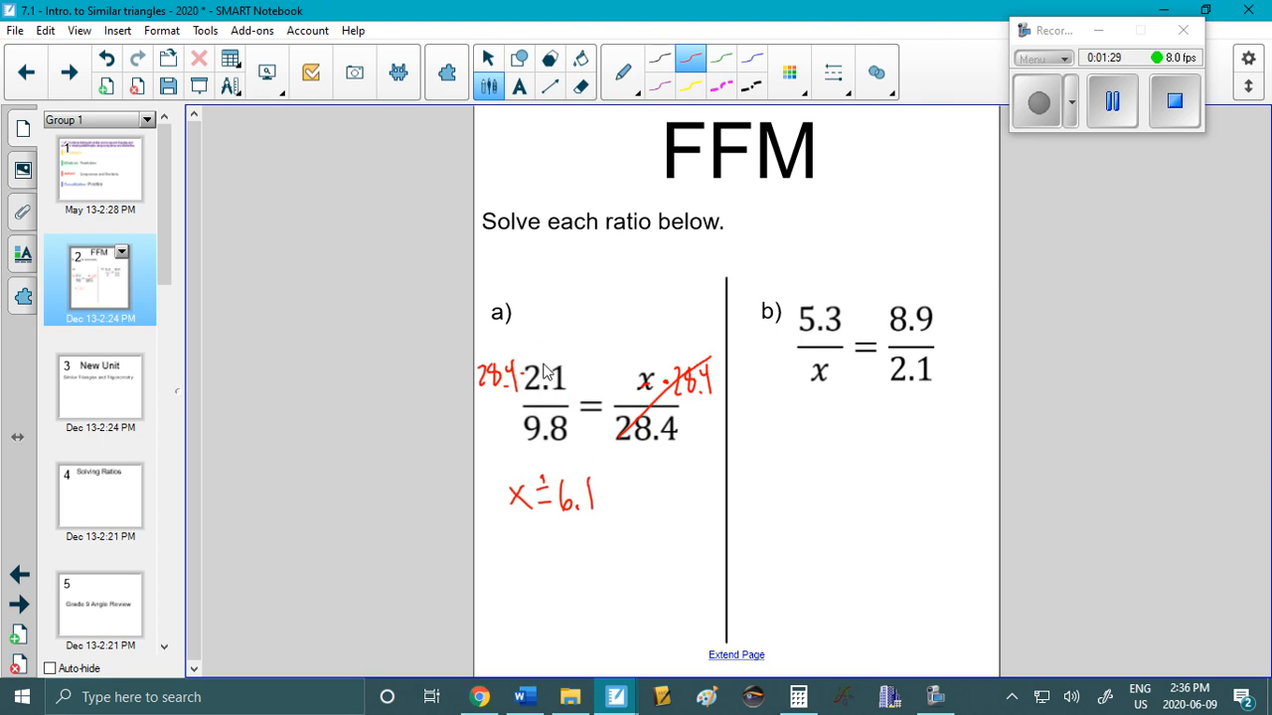
mouse_move(549, 423)
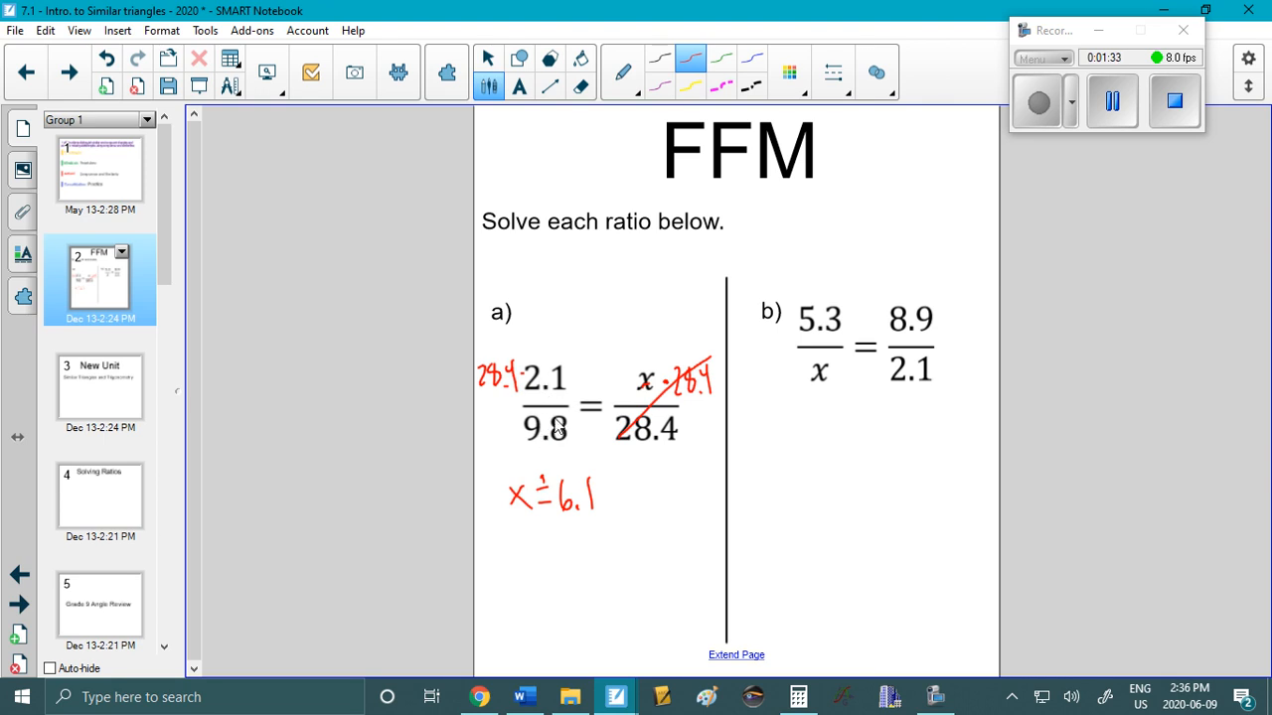
mouse_move(651, 385)
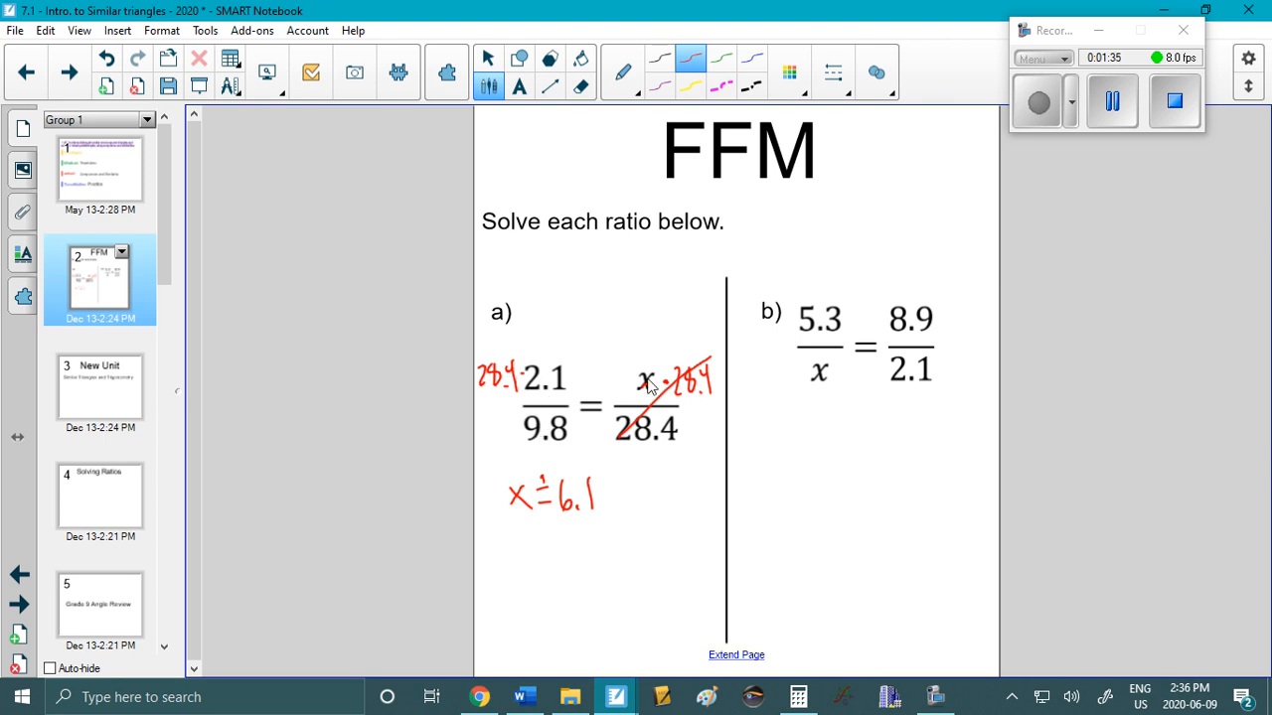
mouse_move(656, 429)
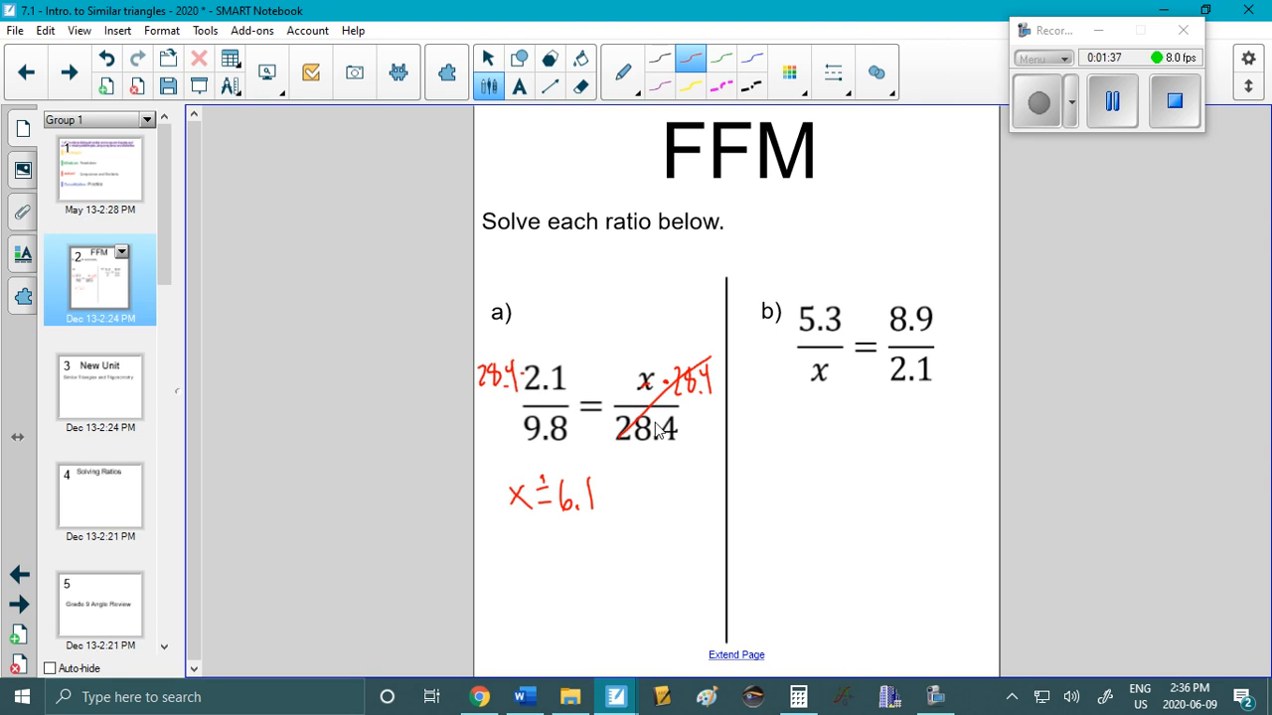
drag(616, 507, 661, 472)
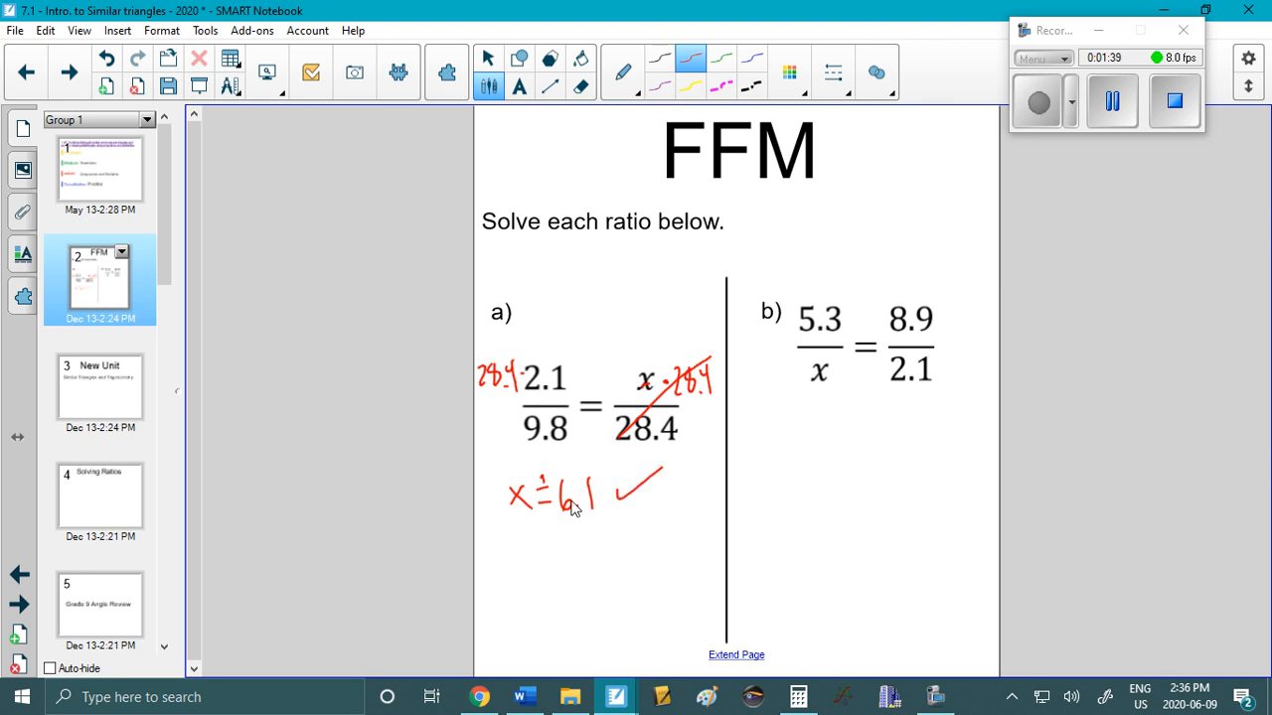
mouse_move(579, 495)
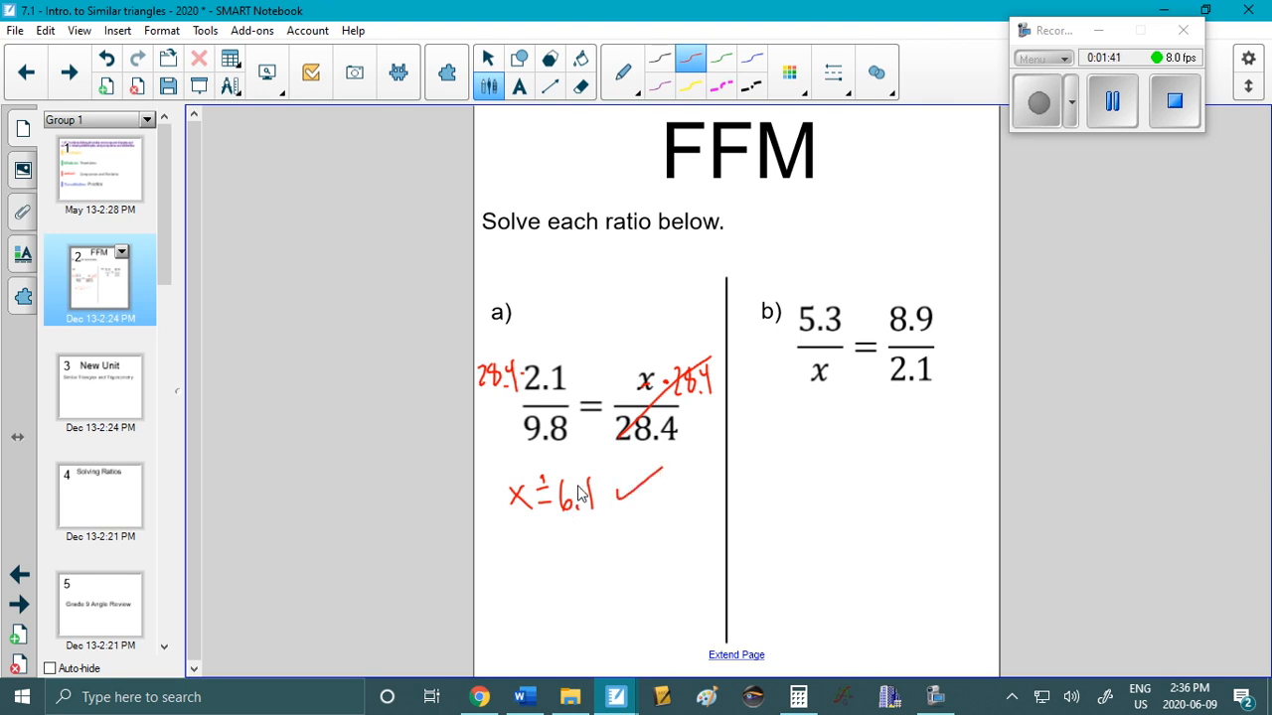
mouse_move(636, 445)
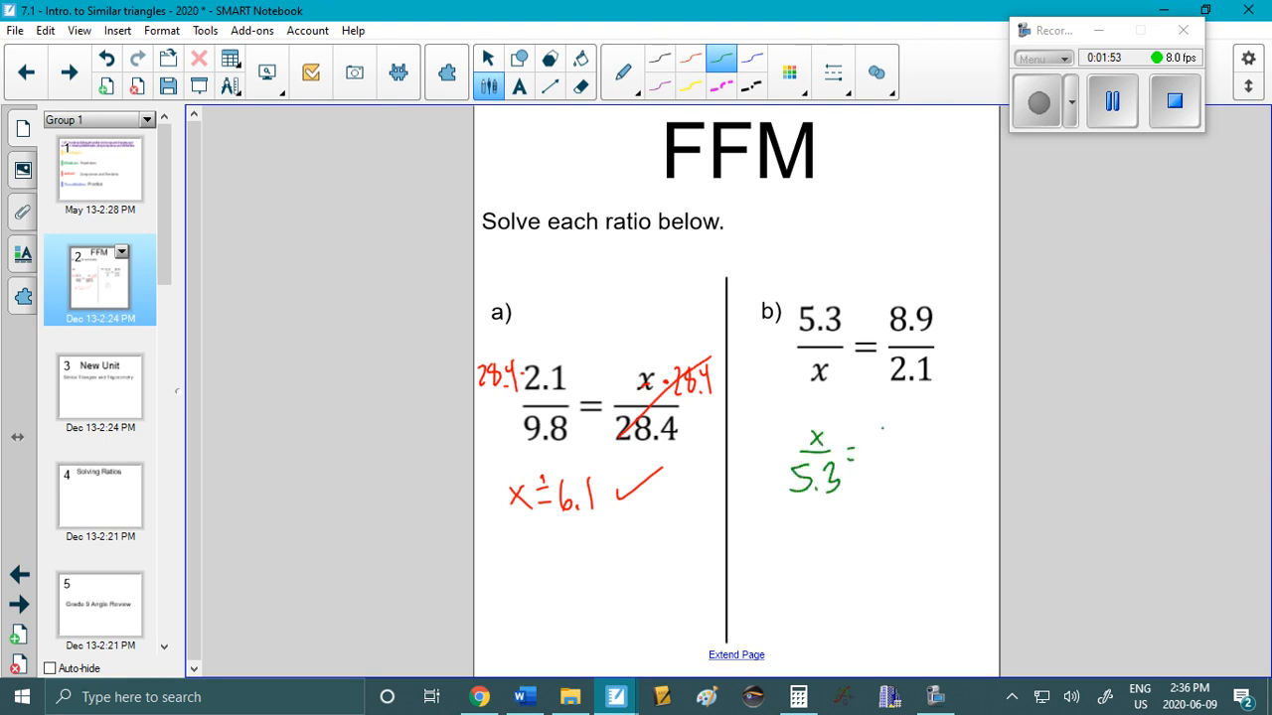
Write x/5.3 = 8.9/2.1 under ratio b in green, multiplying both sides by 5.3.
drag(874, 437, 914, 457)
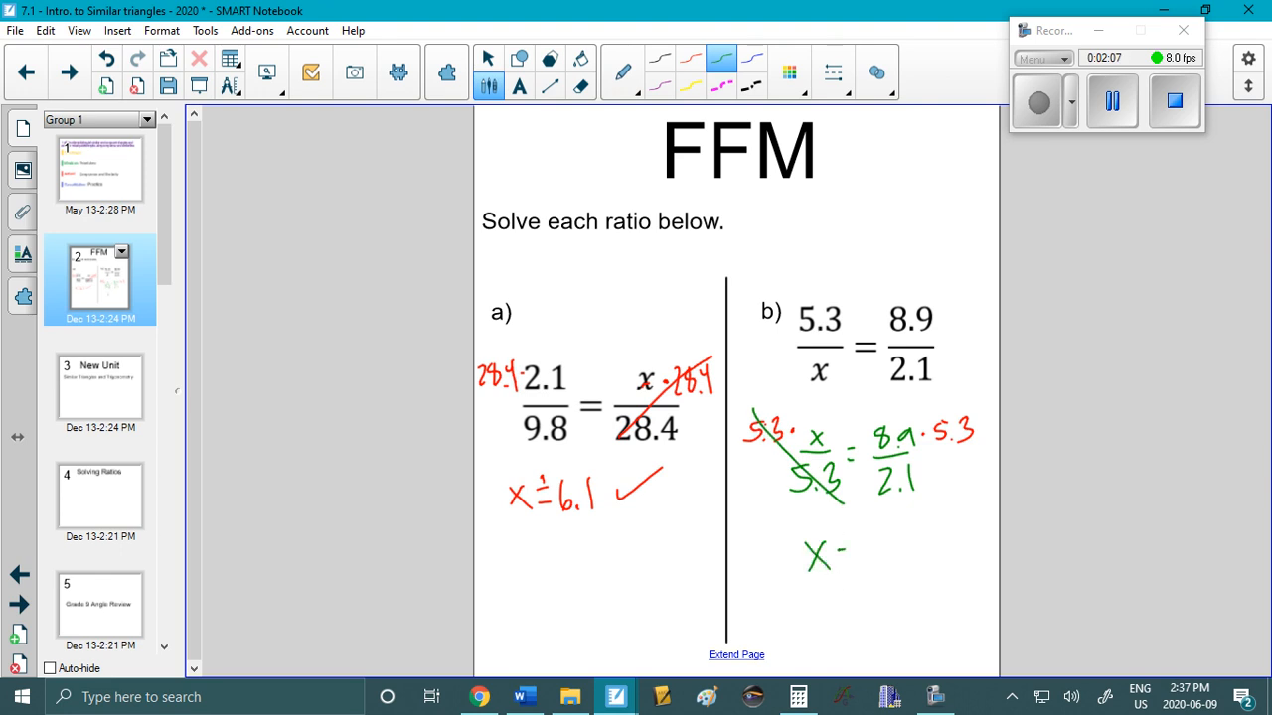
click(798, 696)
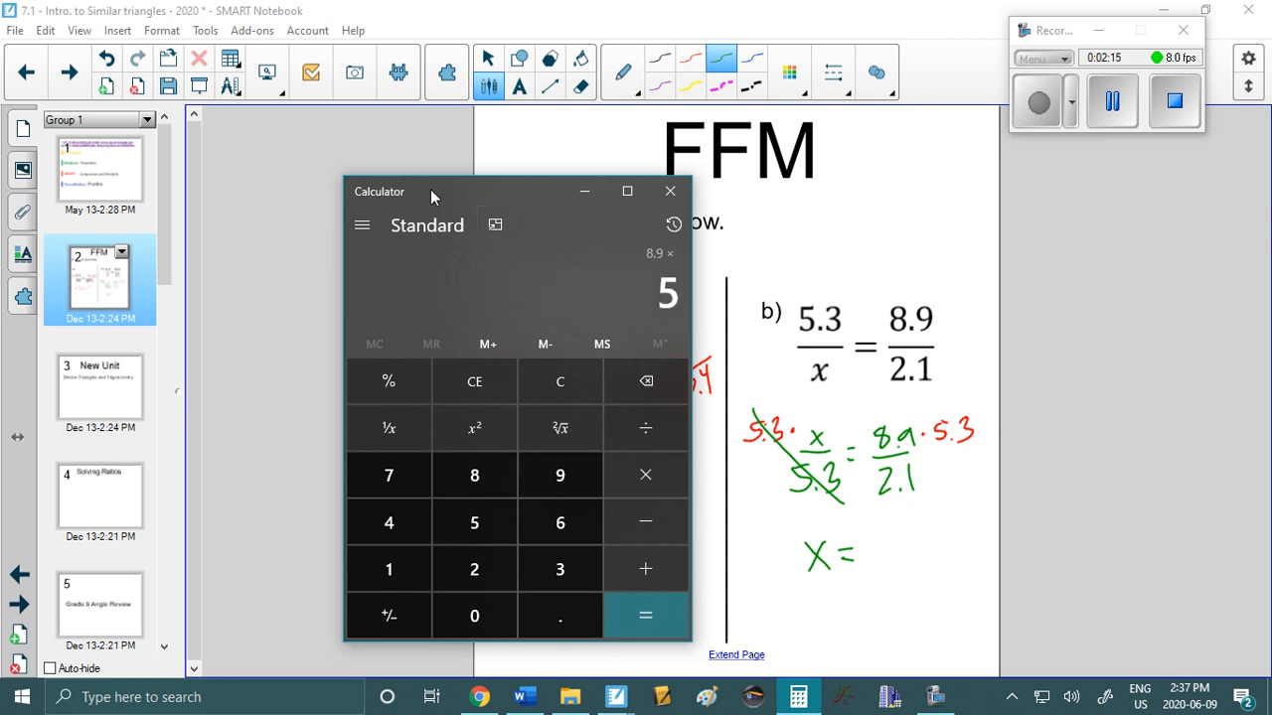
Compute 8.9 × 5.3 ÷ 2.1 ≈ 22.5 in Calculator and return to the page.
click(645, 615)
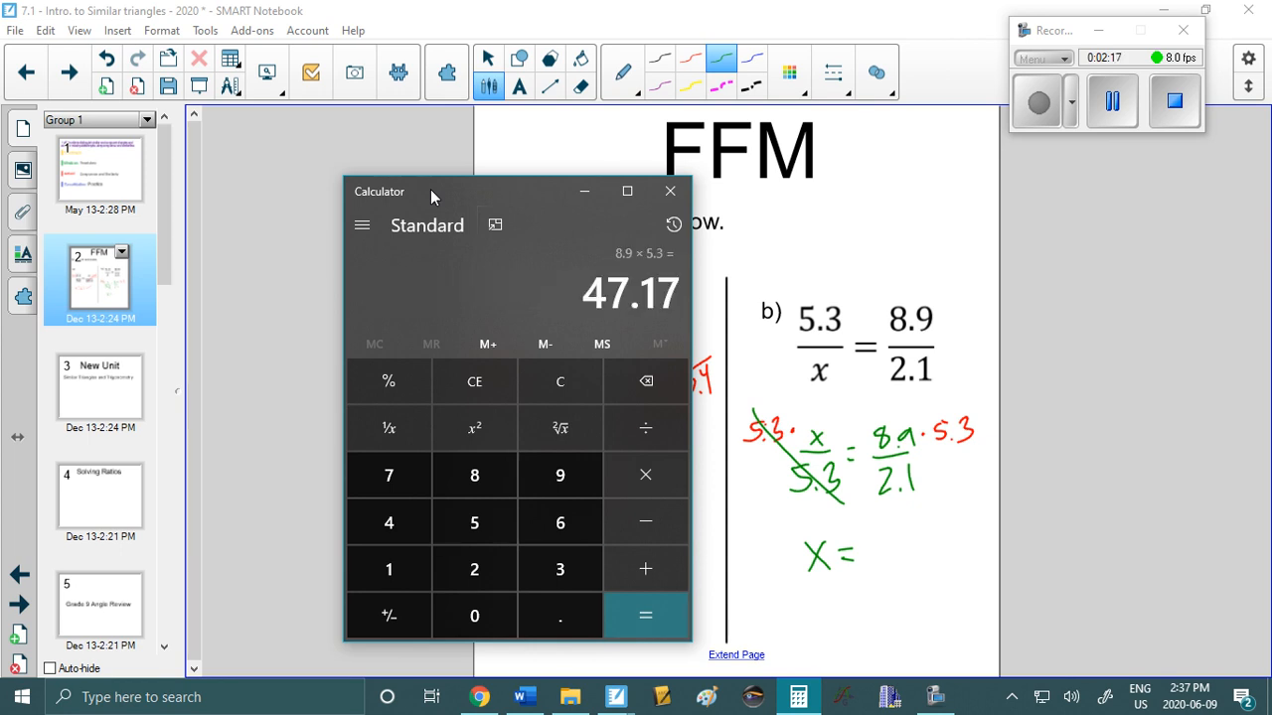
click(645, 615)
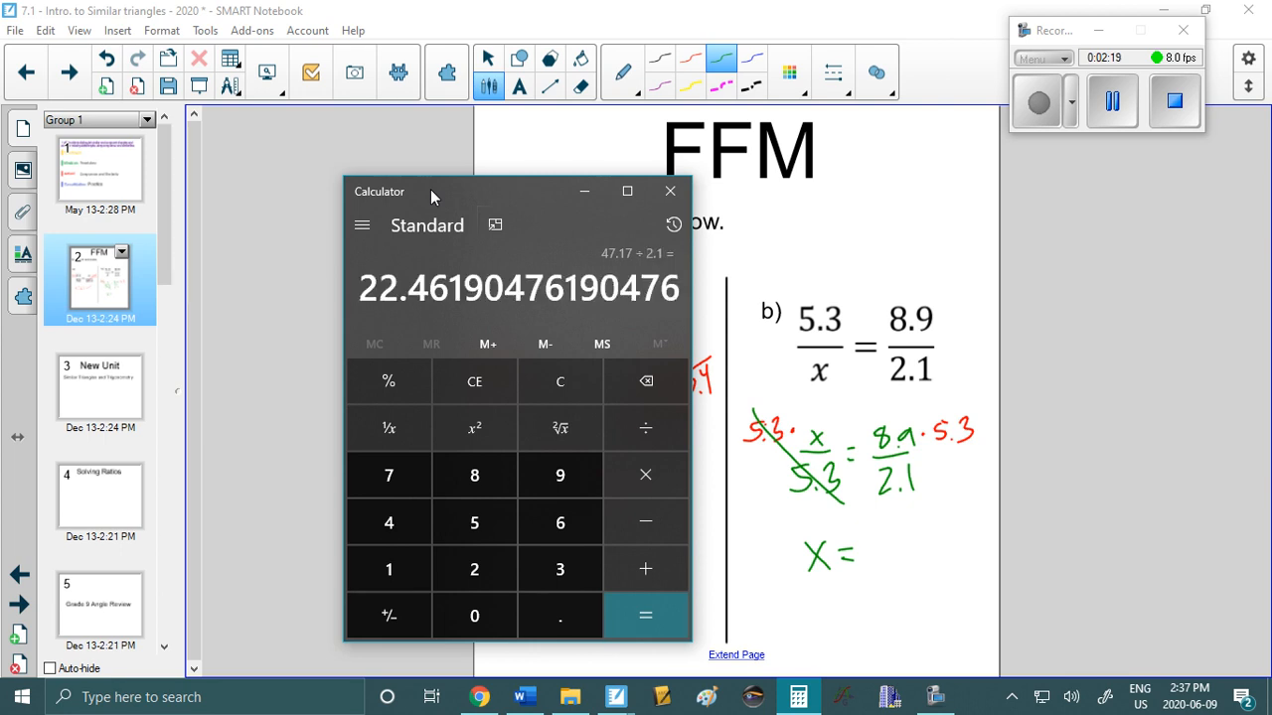
click(627, 191)
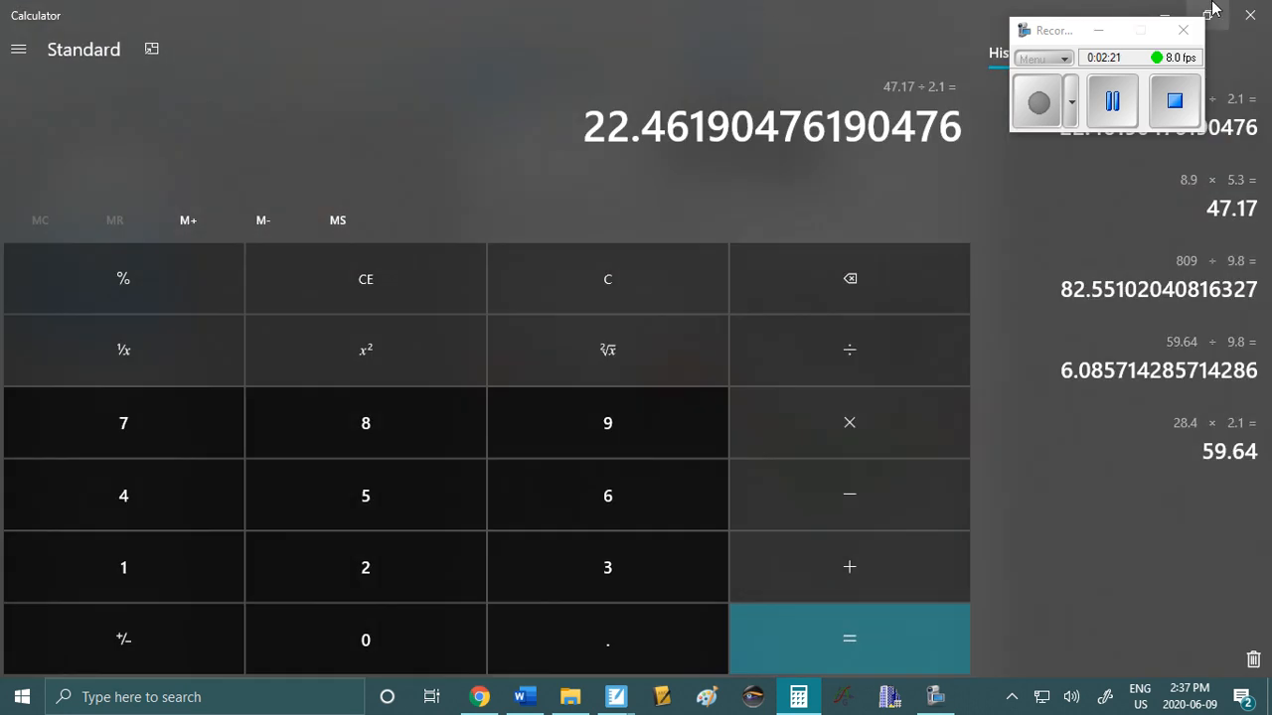
click(615, 697)
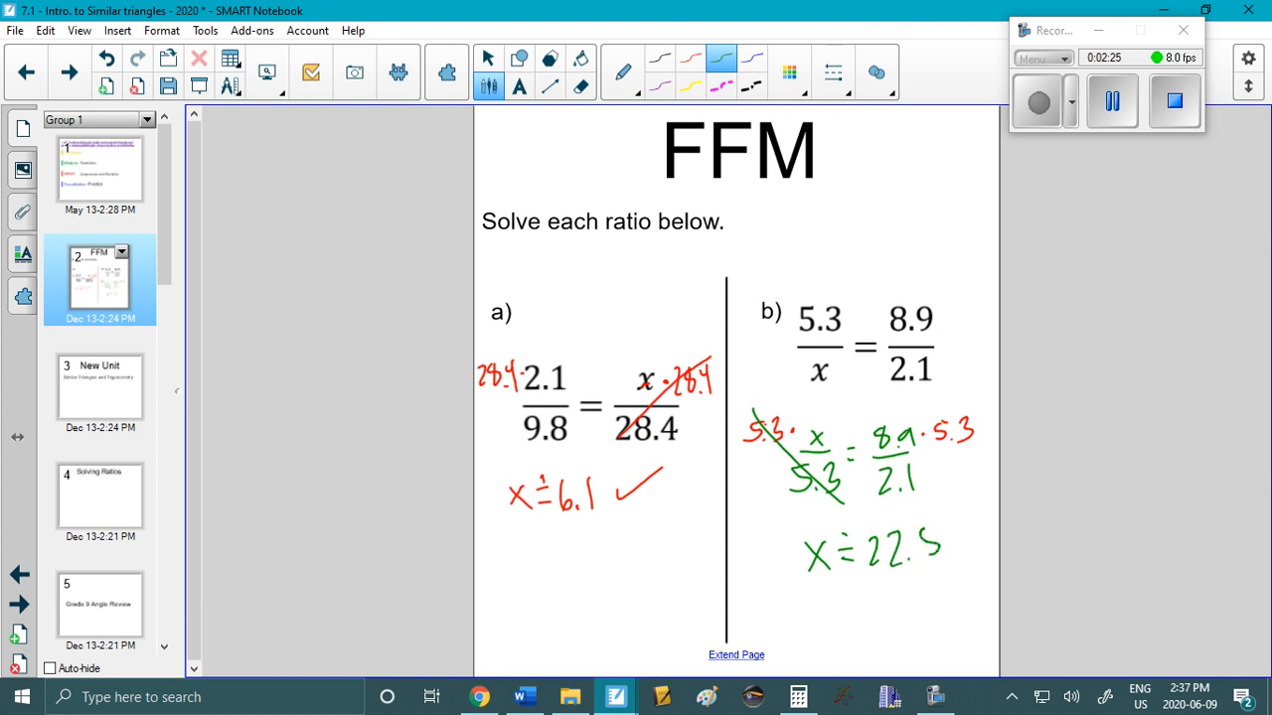
mouse_move(894, 432)
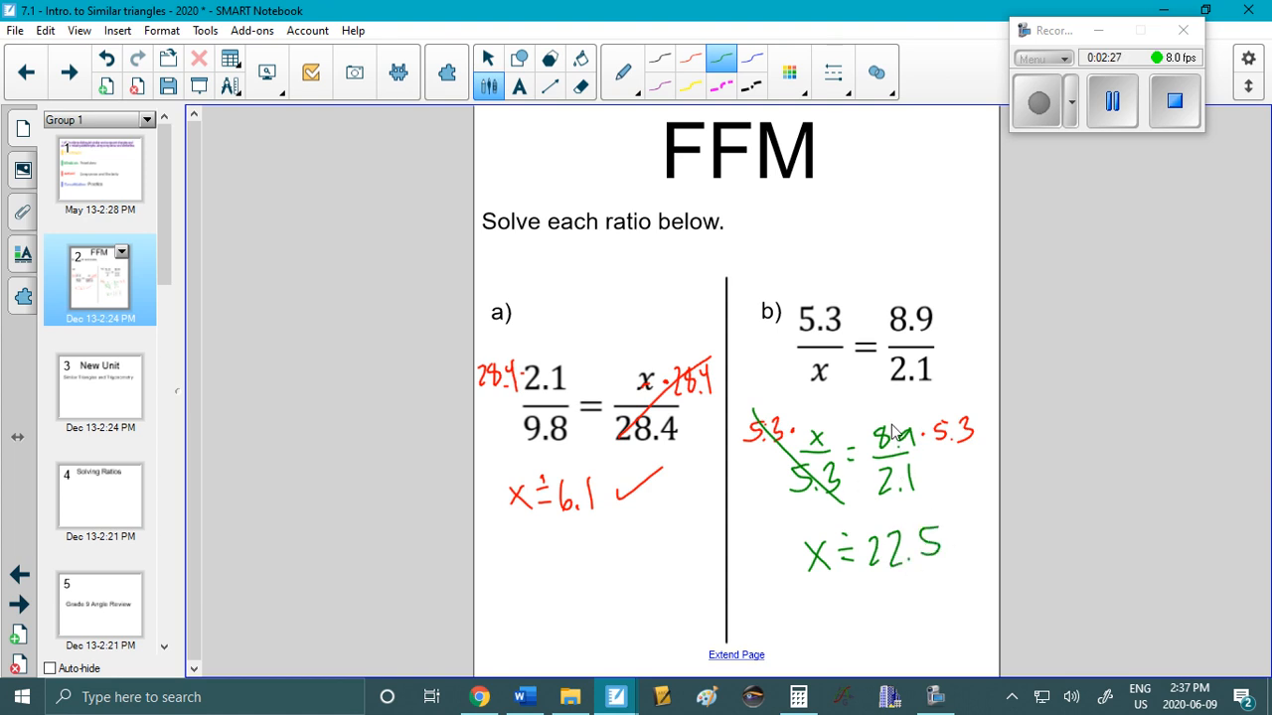
mouse_move(827, 449)
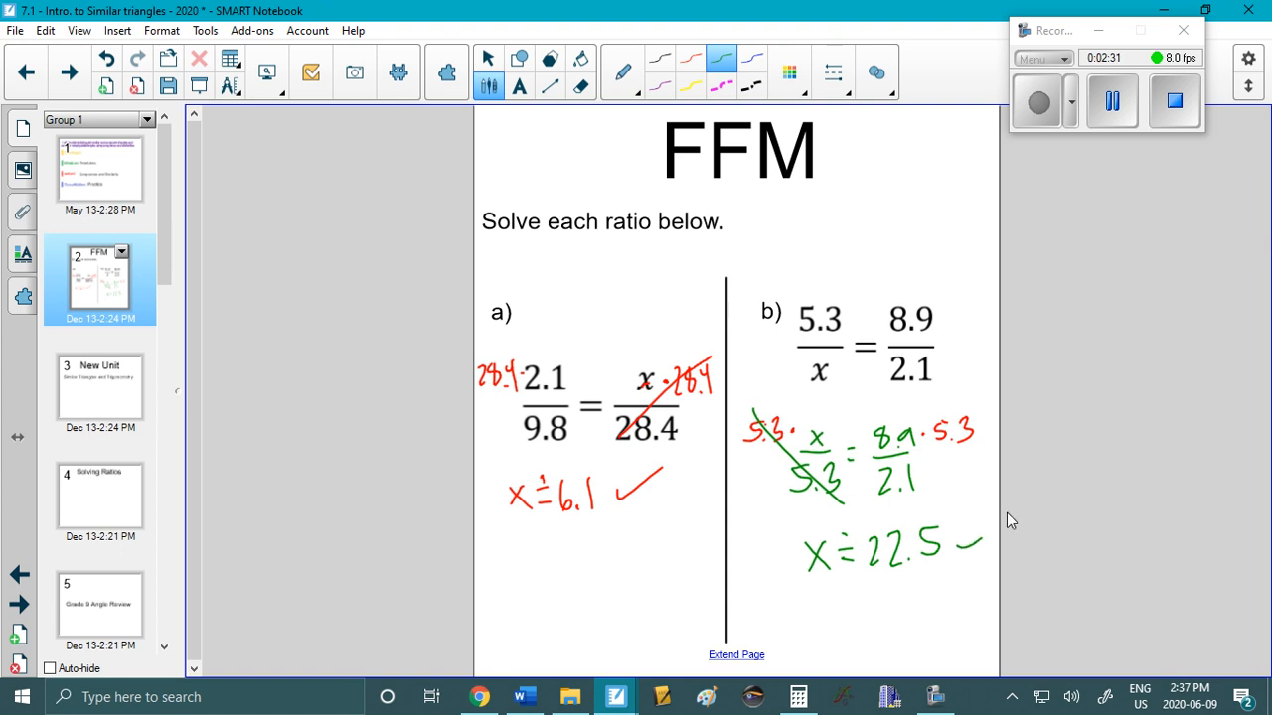
mouse_move(115, 388)
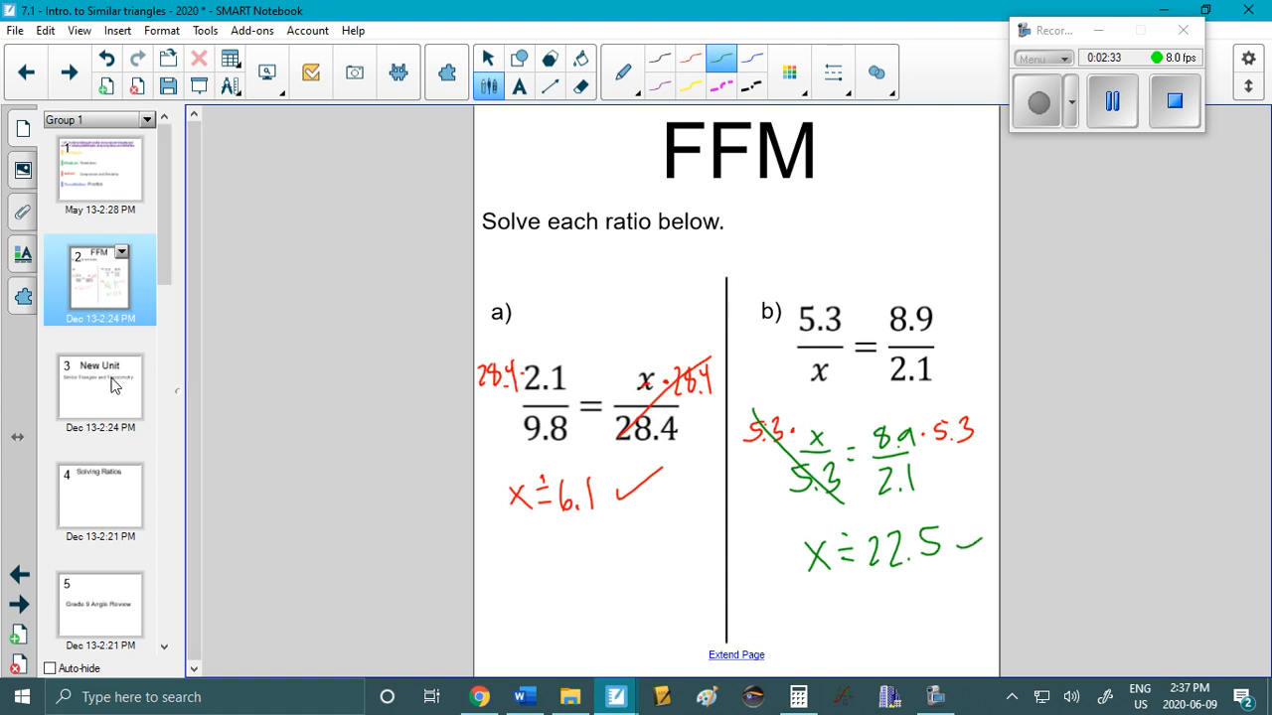
click(100, 387)
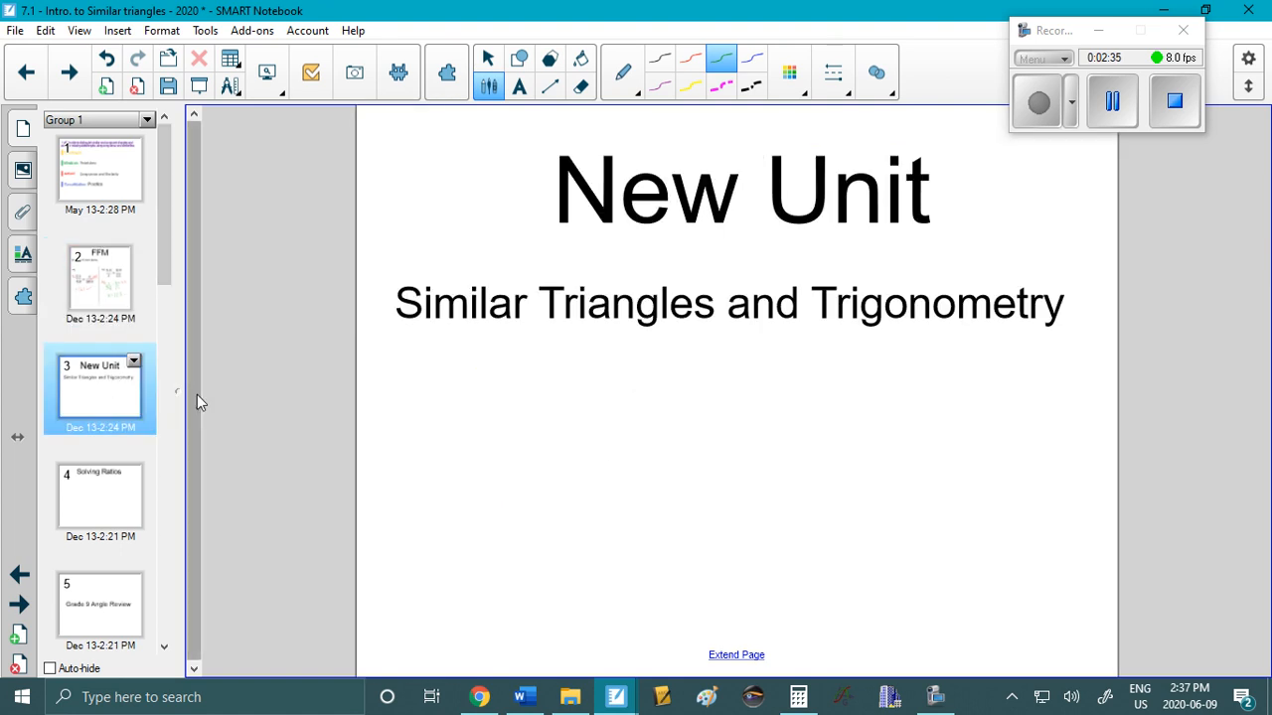
mouse_move(238, 401)
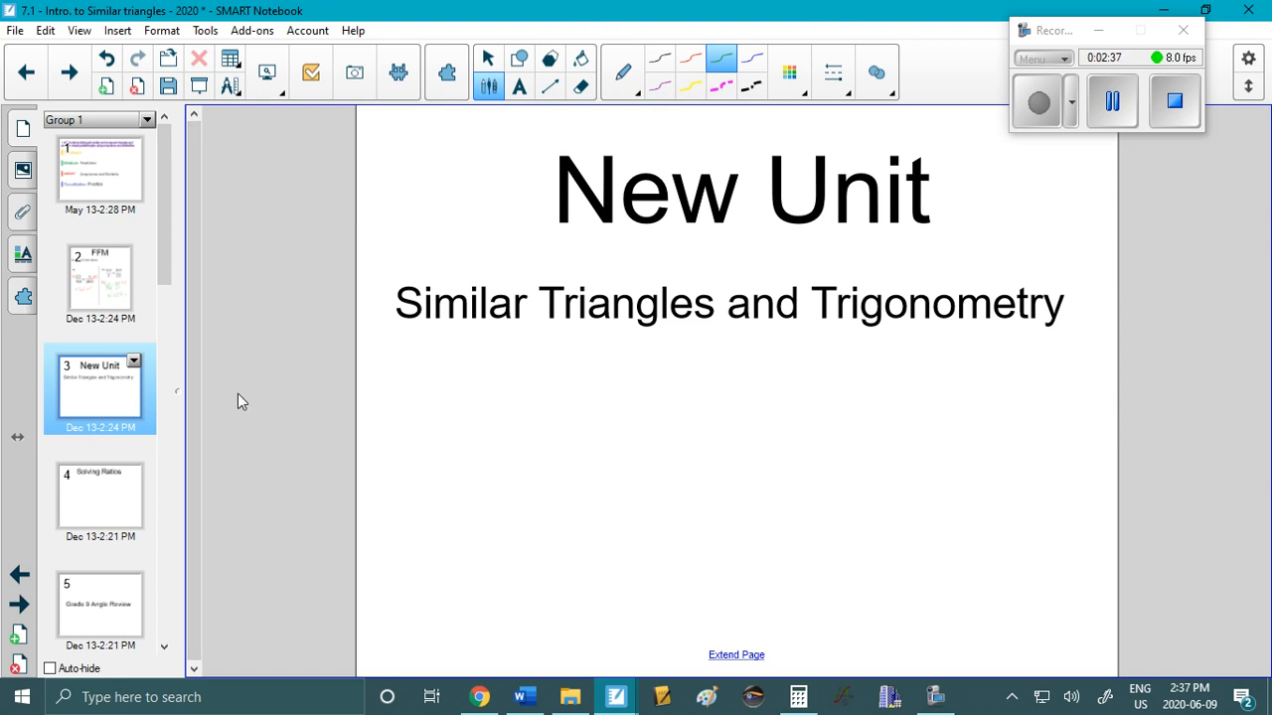
mouse_move(733, 287)
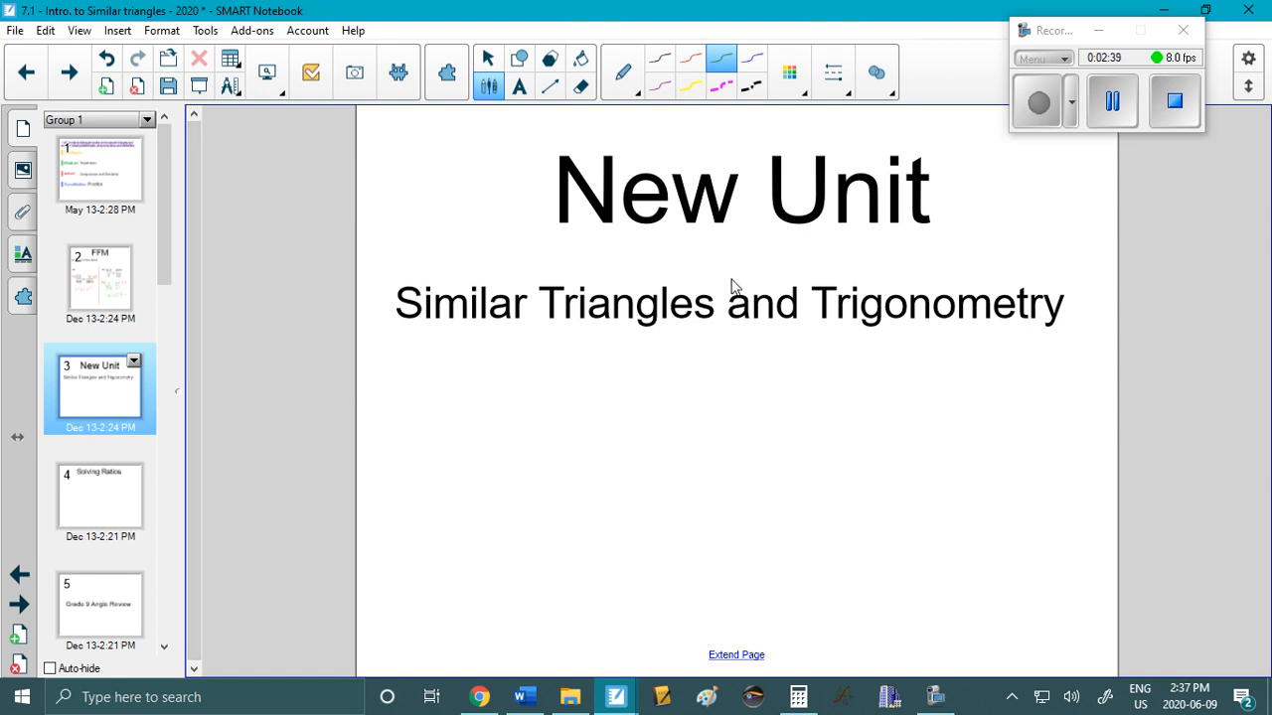
click(99, 497)
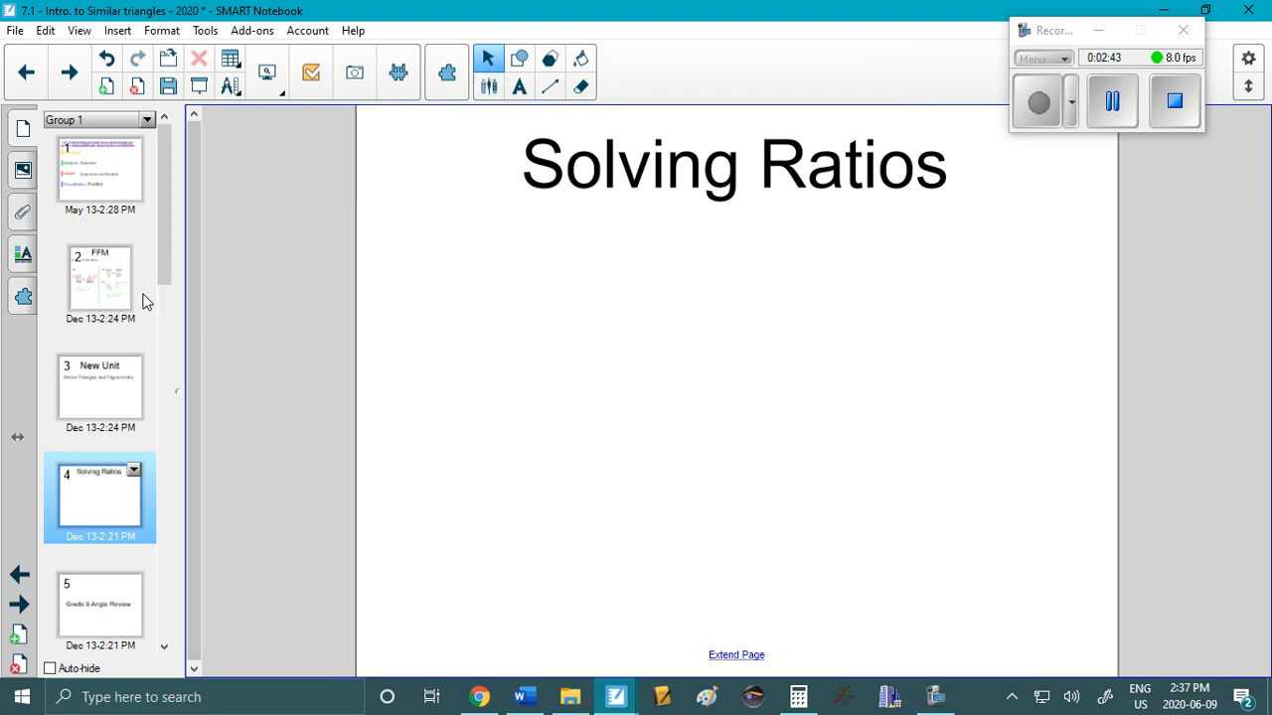
click(99, 278)
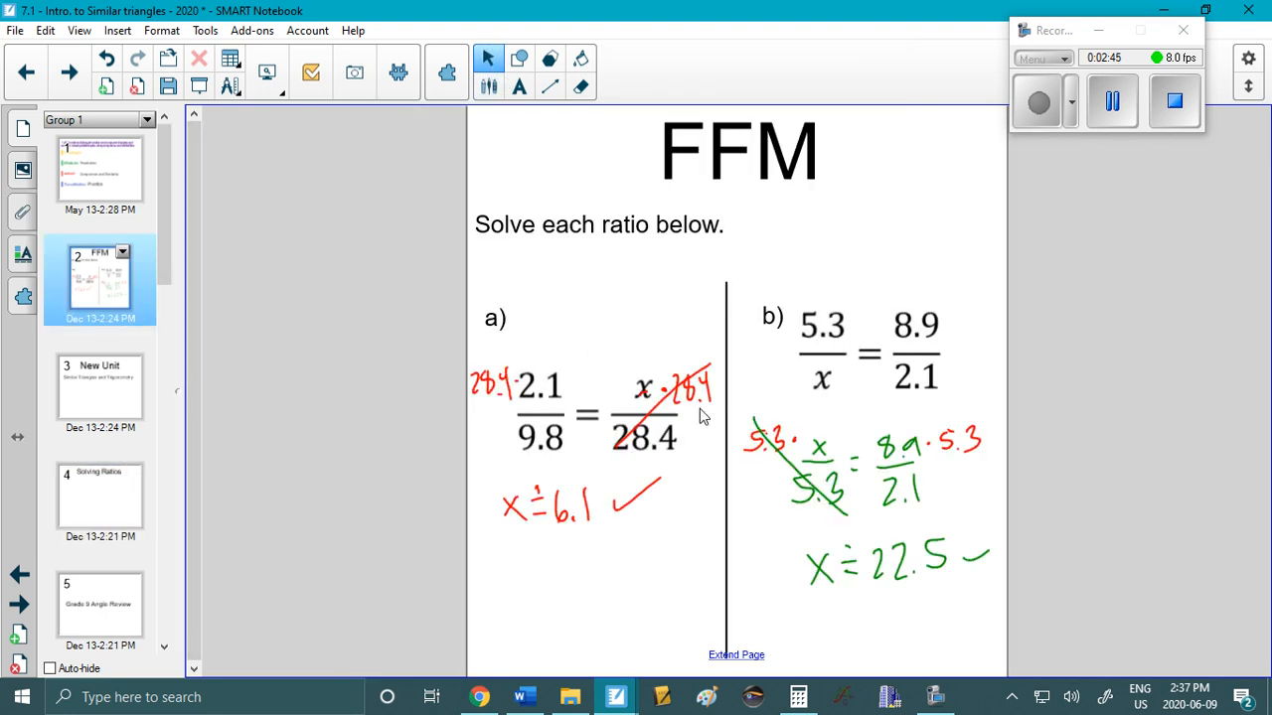
mouse_move(648, 487)
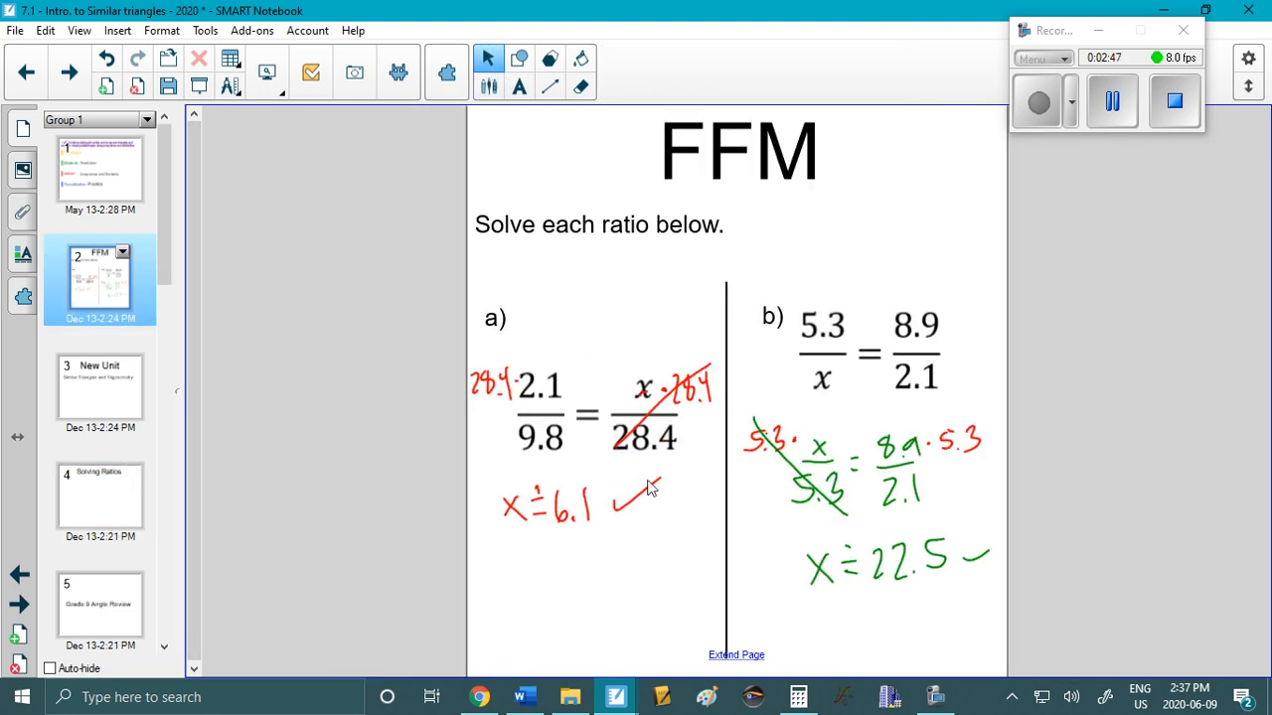
click(100, 606)
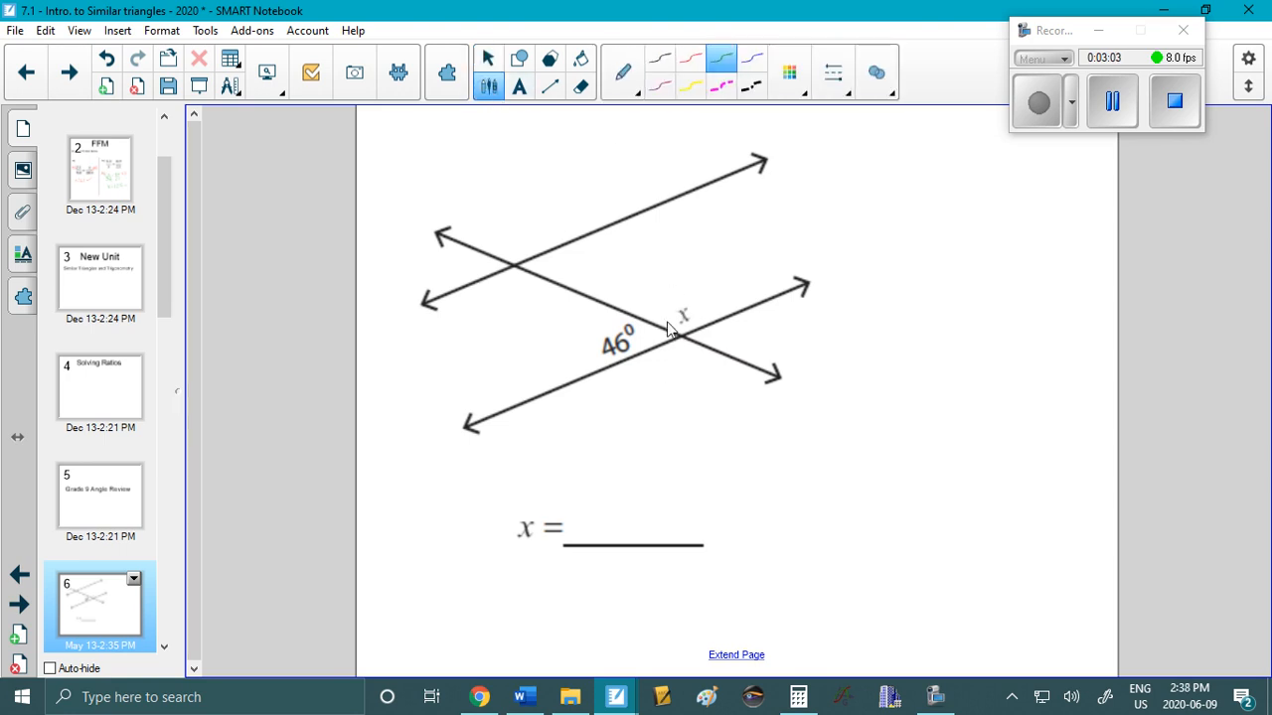
Arc angle x on page 6 and write x = 180° − 46°, x = 134° by SAT.
drag(656, 328, 720, 313)
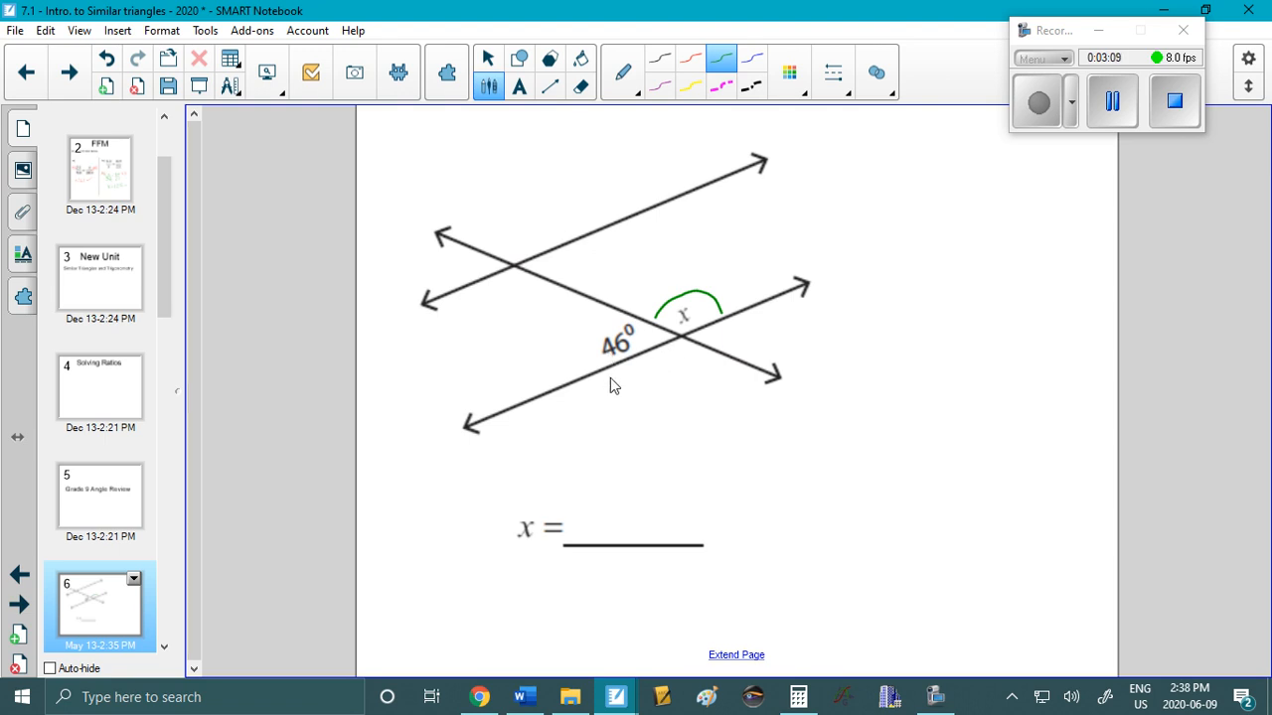
mouse_move(712, 528)
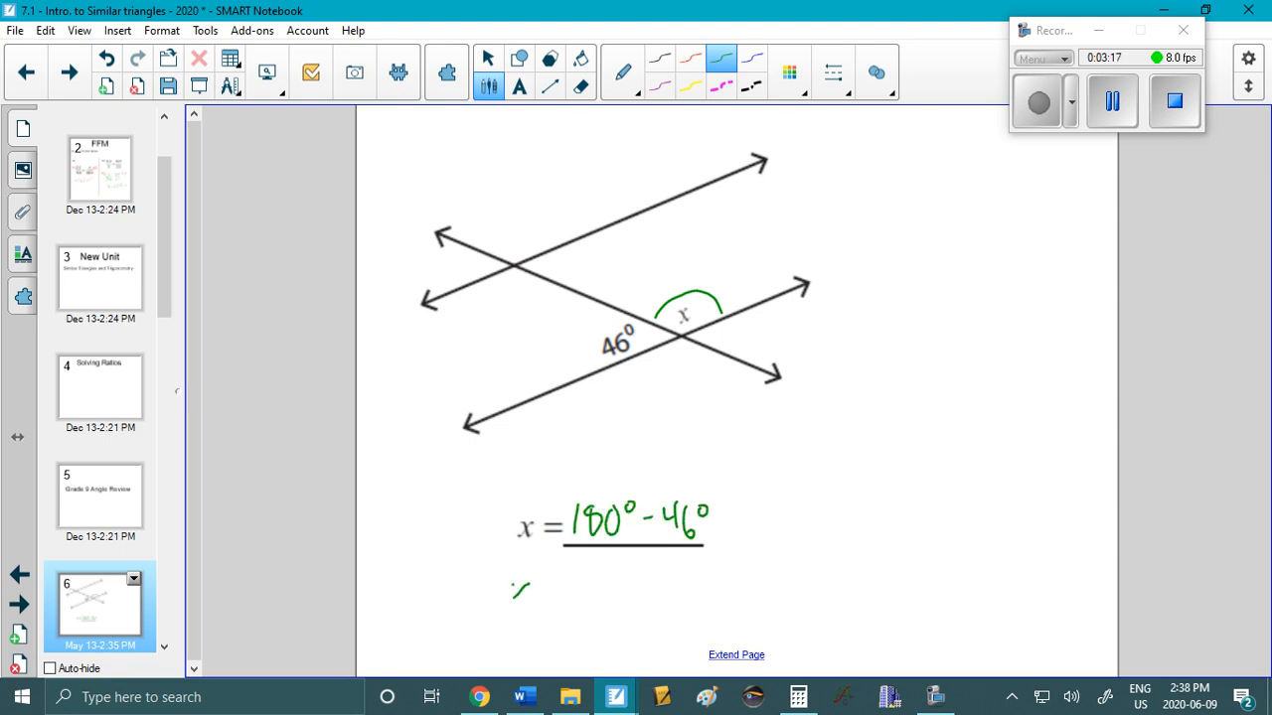
click(798, 696)
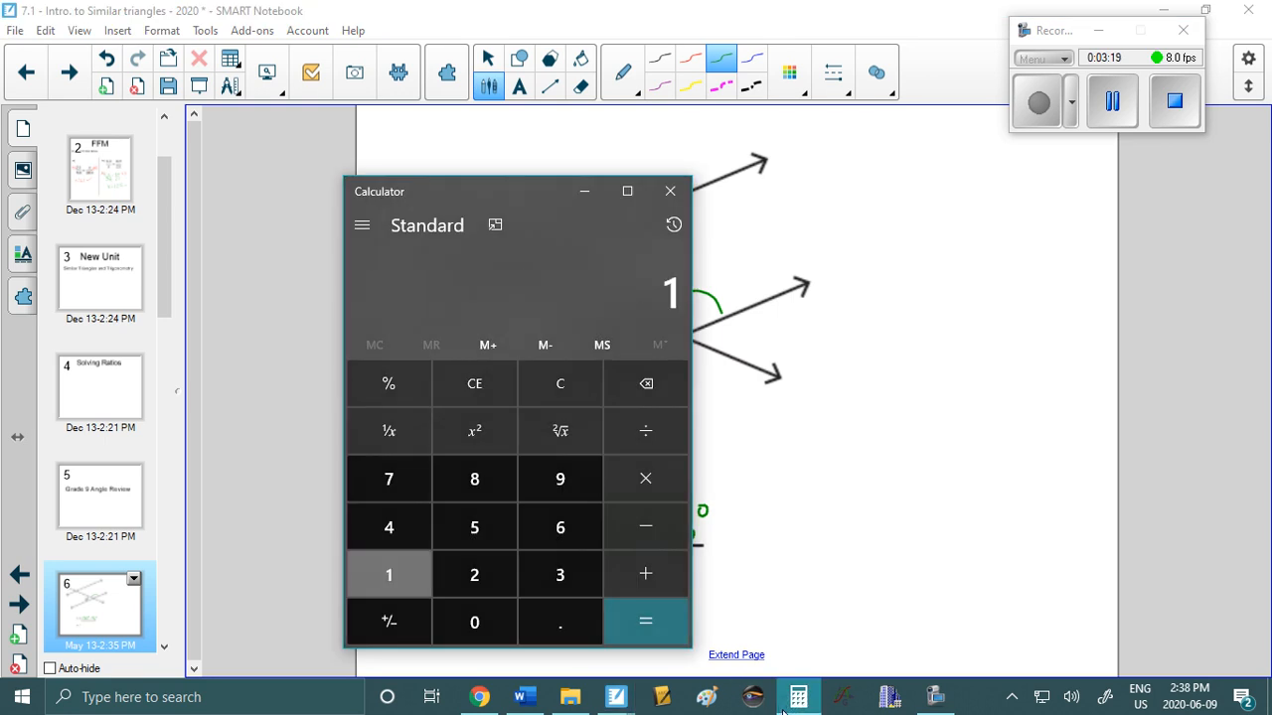
click(645, 621)
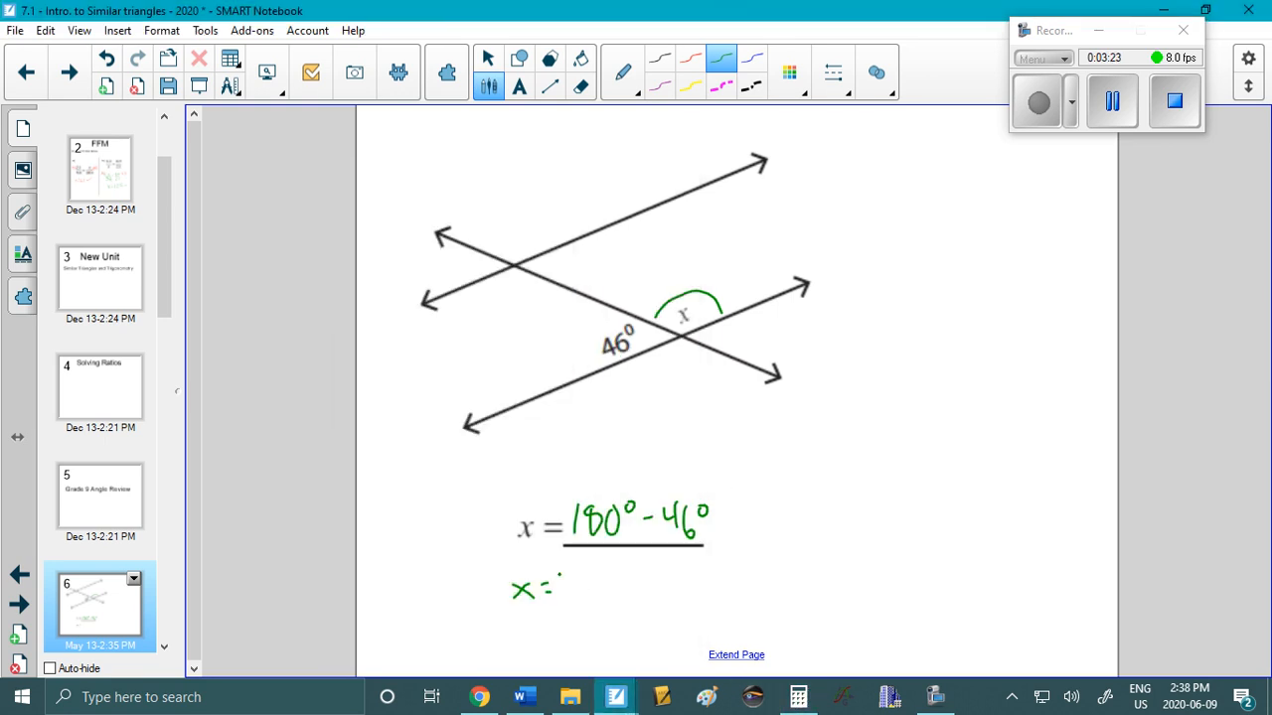
text(134° by S.)
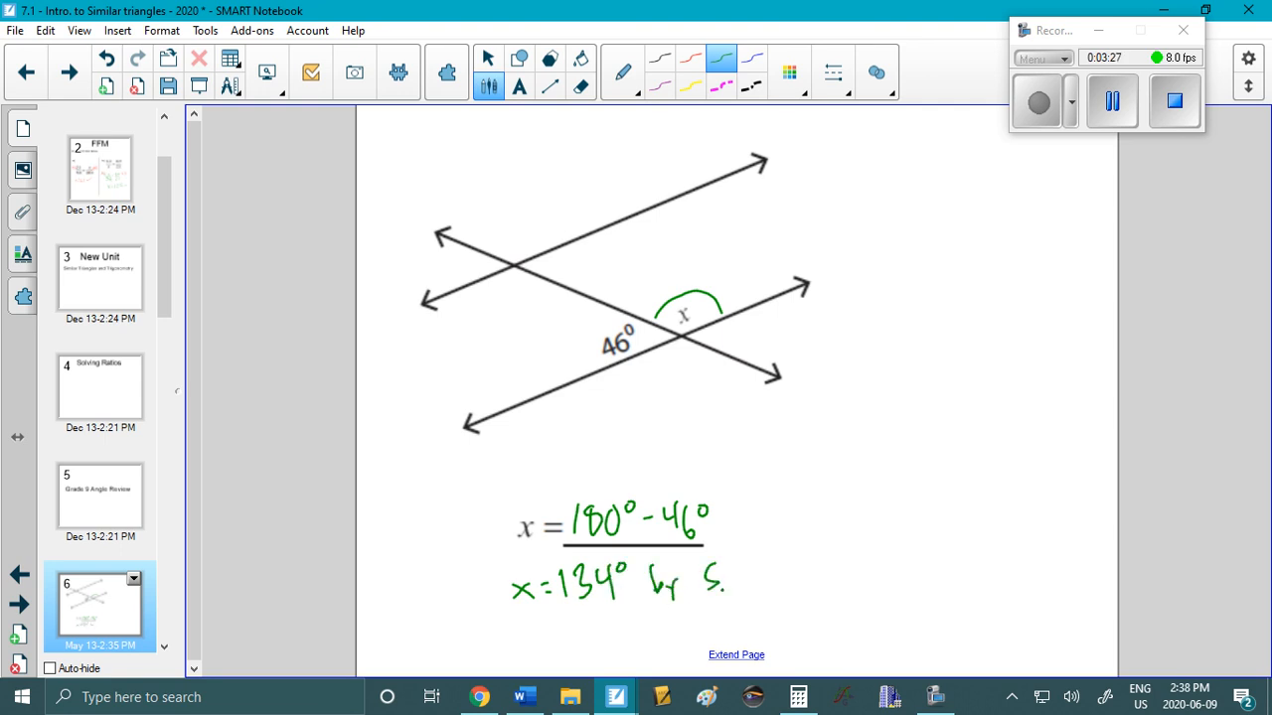
text(SAT)
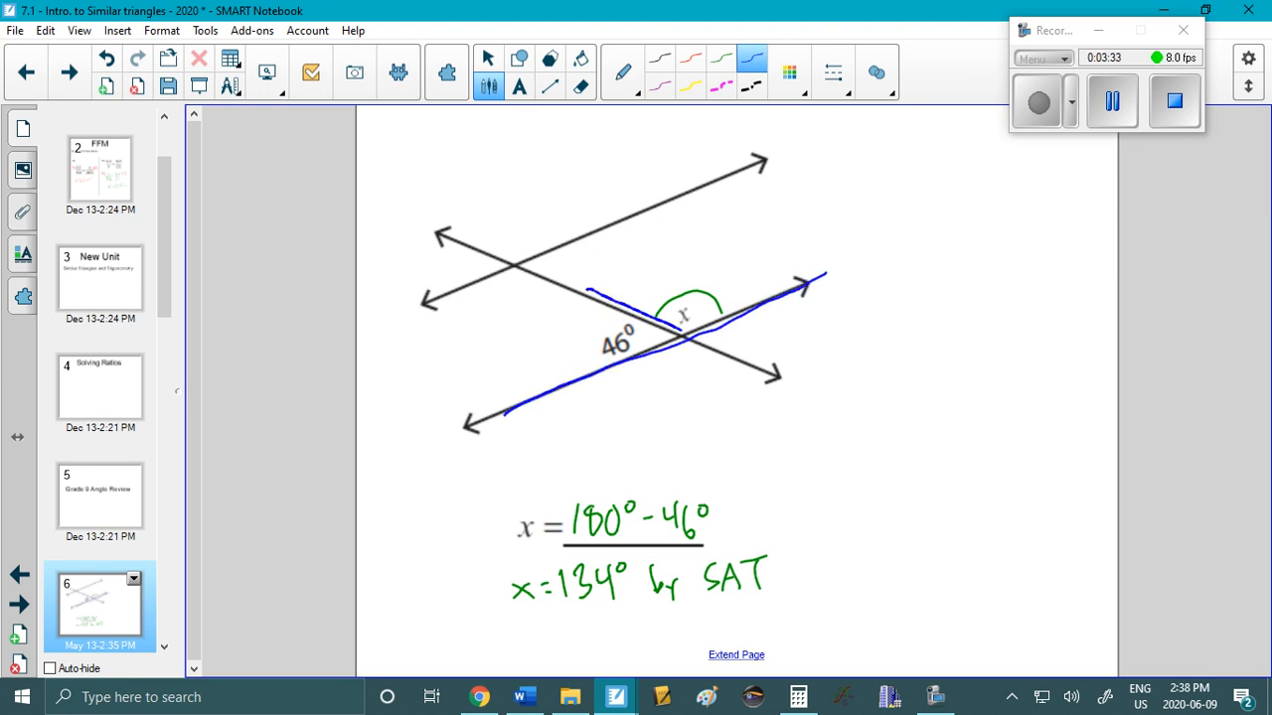
click(488, 58)
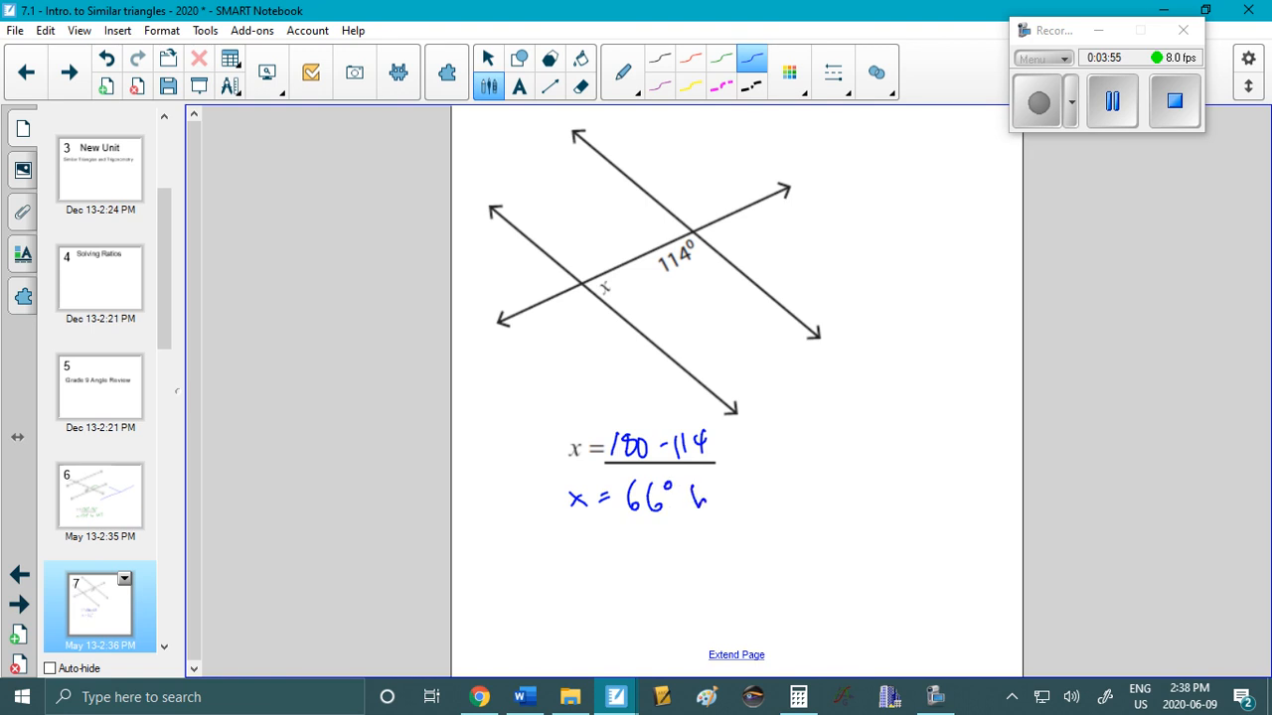
Trace the C pattern between the parallel lines on page 7 in blue.
drag(608, 336, 736, 409)
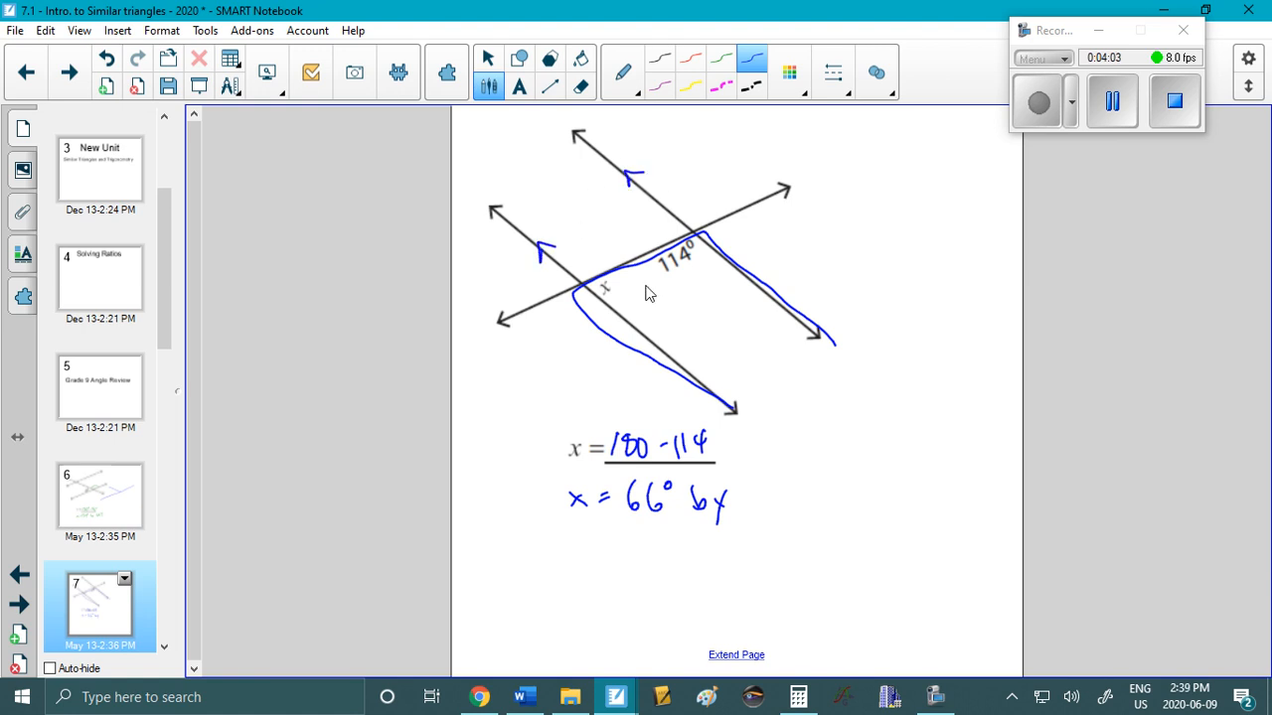
mouse_move(745, 502)
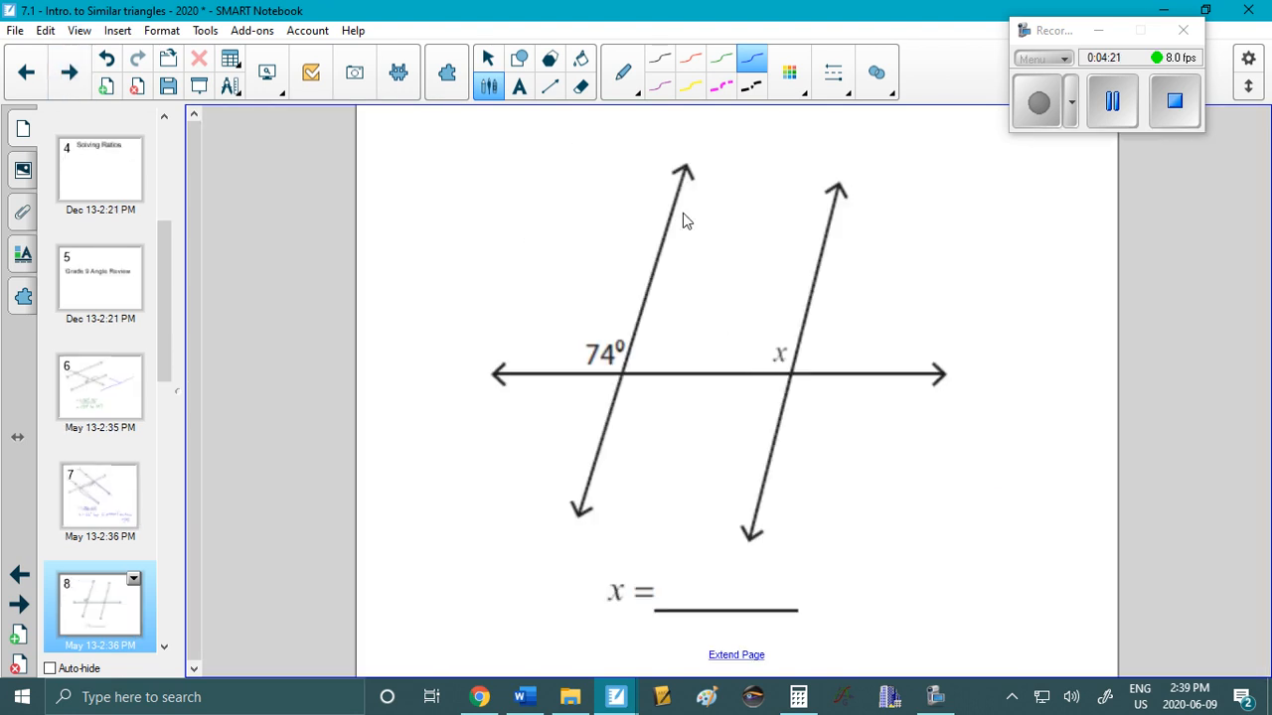
Highlight the F shape on page 8, then review page 7 and return.
click(622, 73)
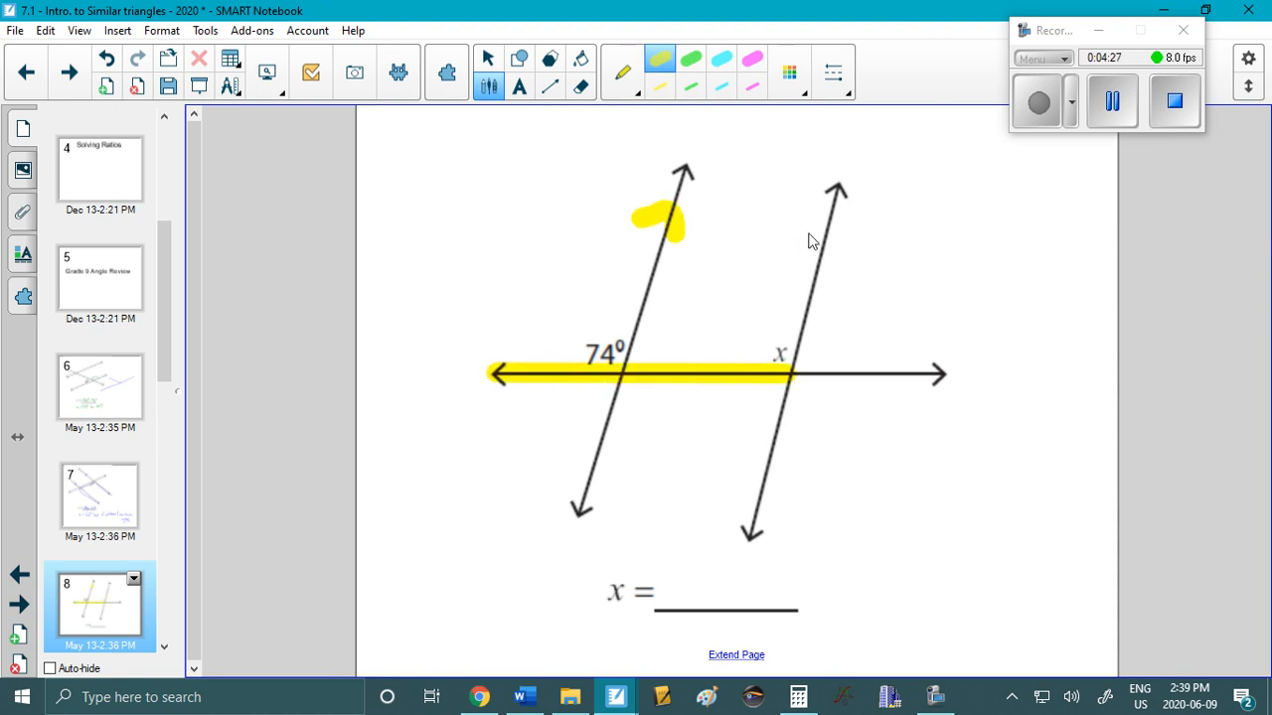
drag(834, 214, 814, 268)
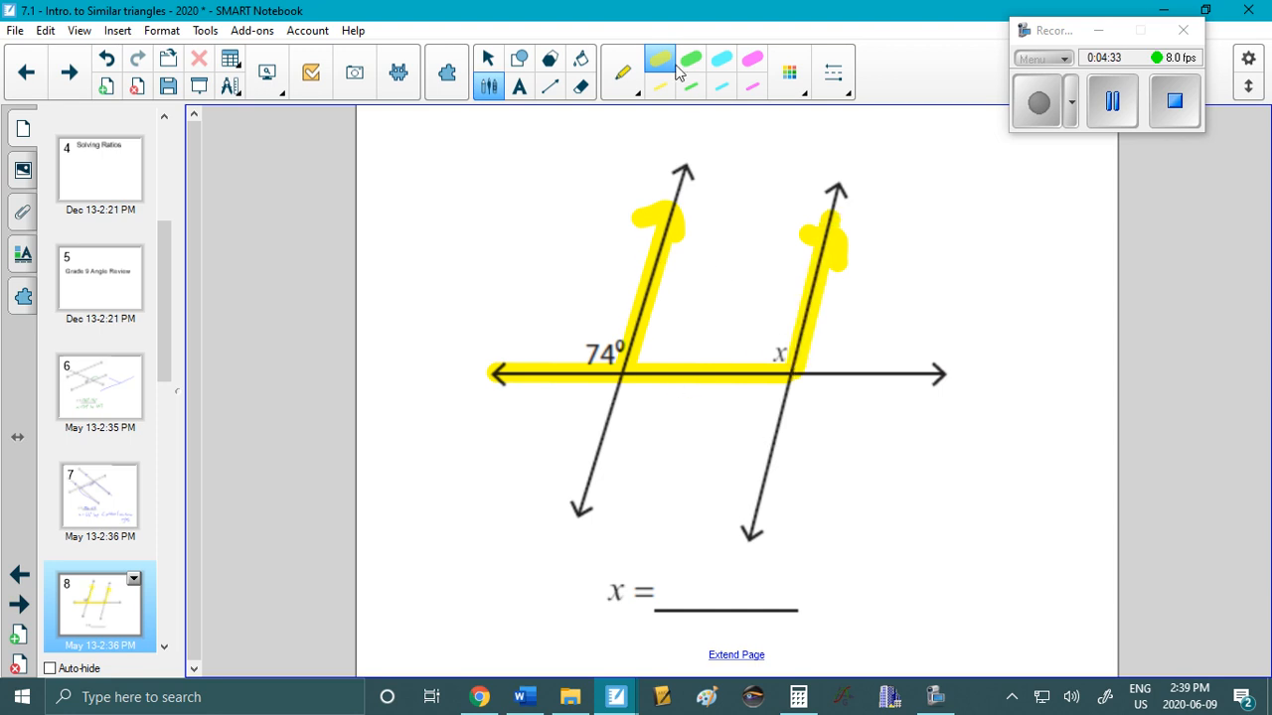
click(623, 72)
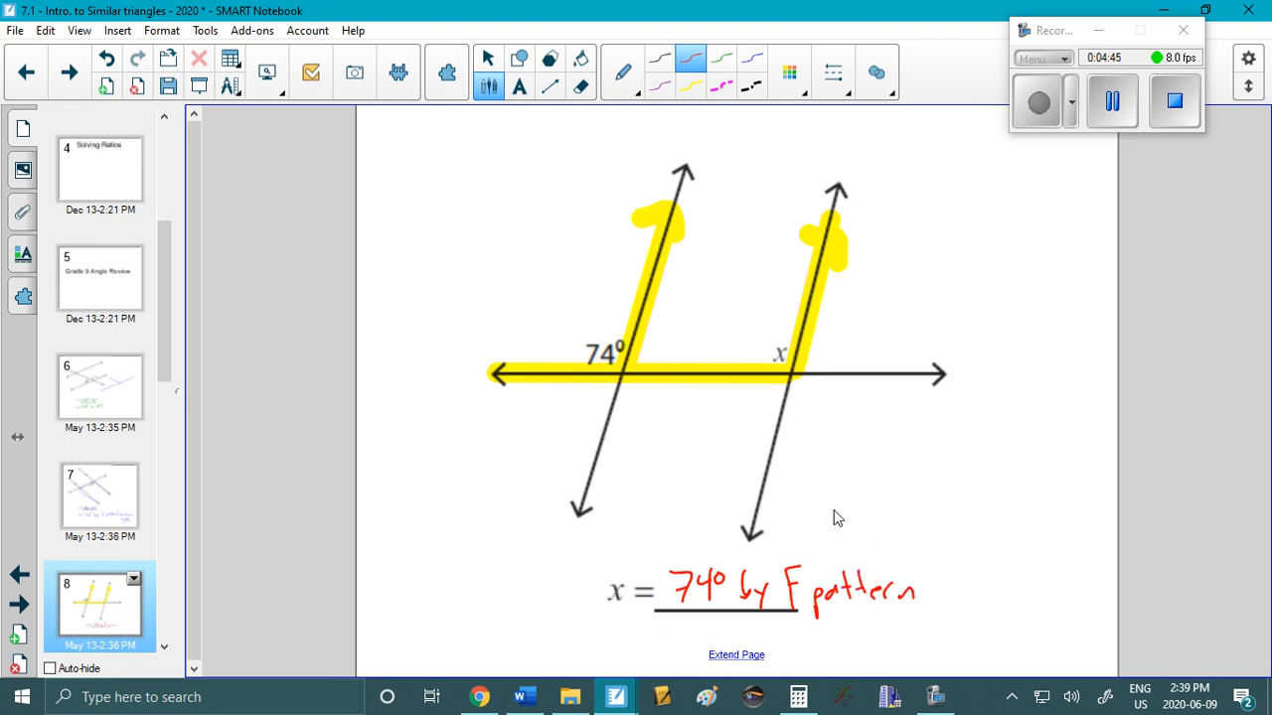
click(100, 497)
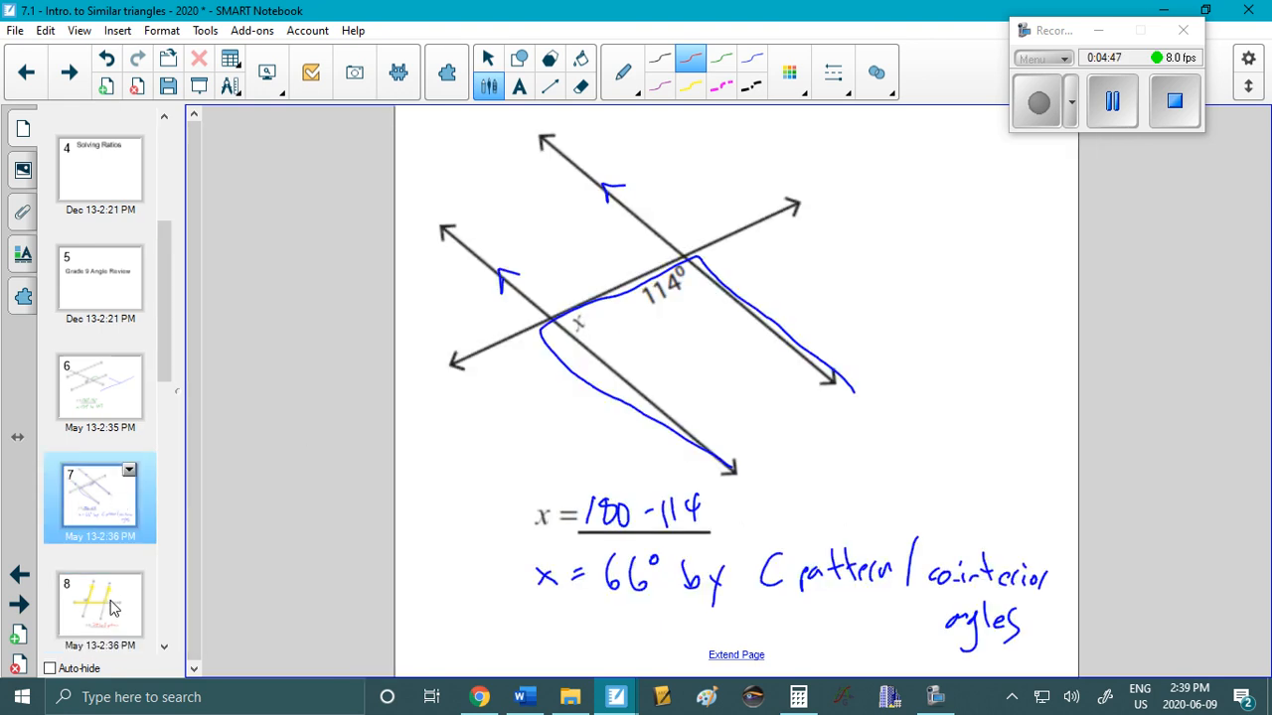
click(100, 606)
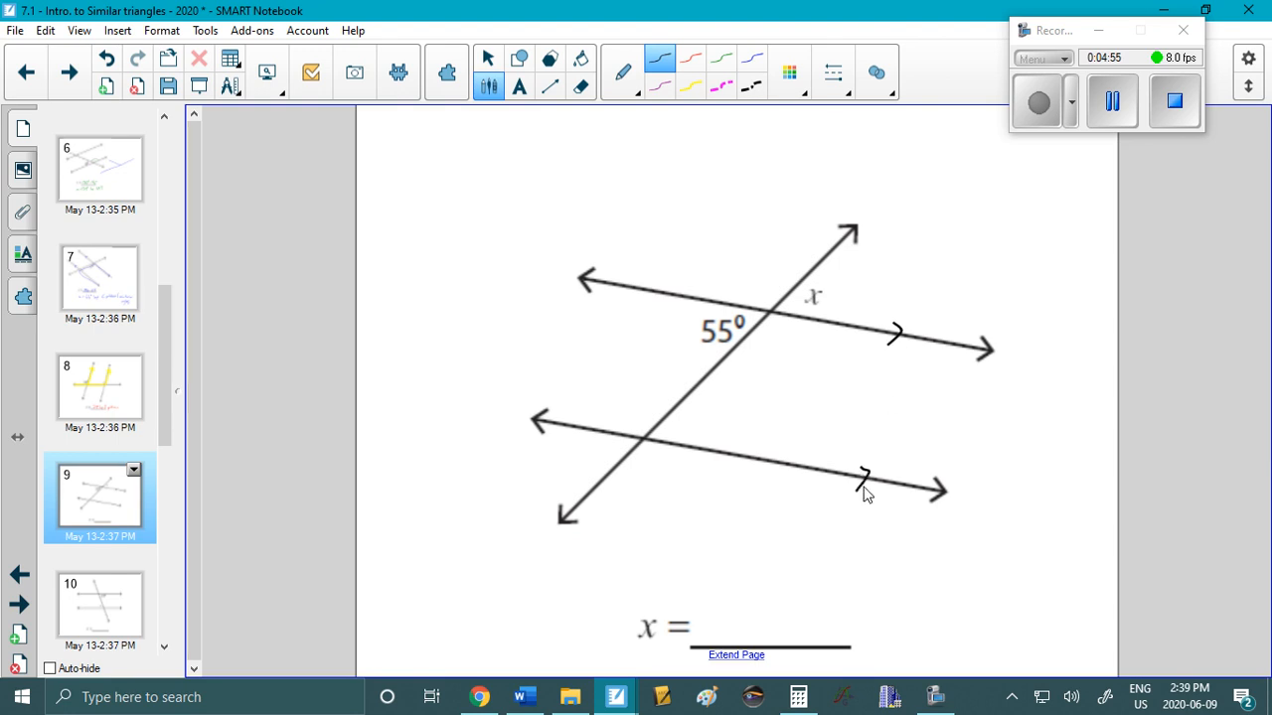
Write x = 55 on page 9 in red and highlight its angle pattern.
click(623, 73)
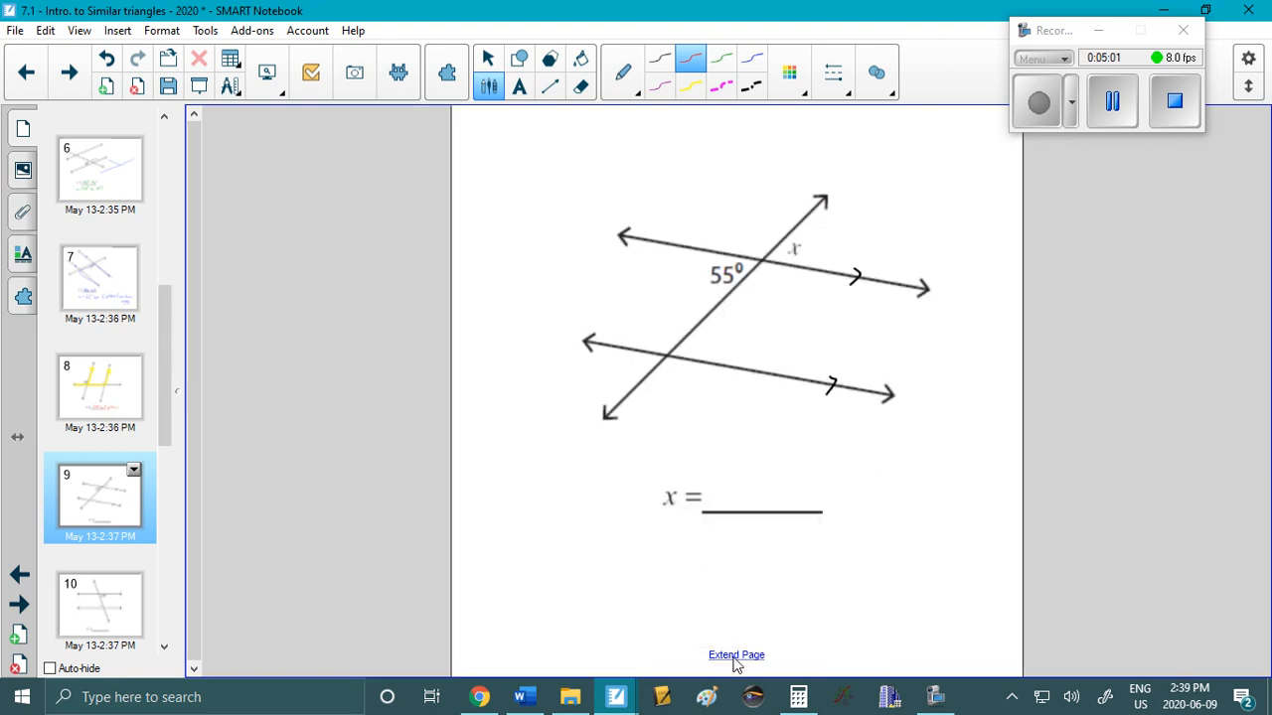
text(55)
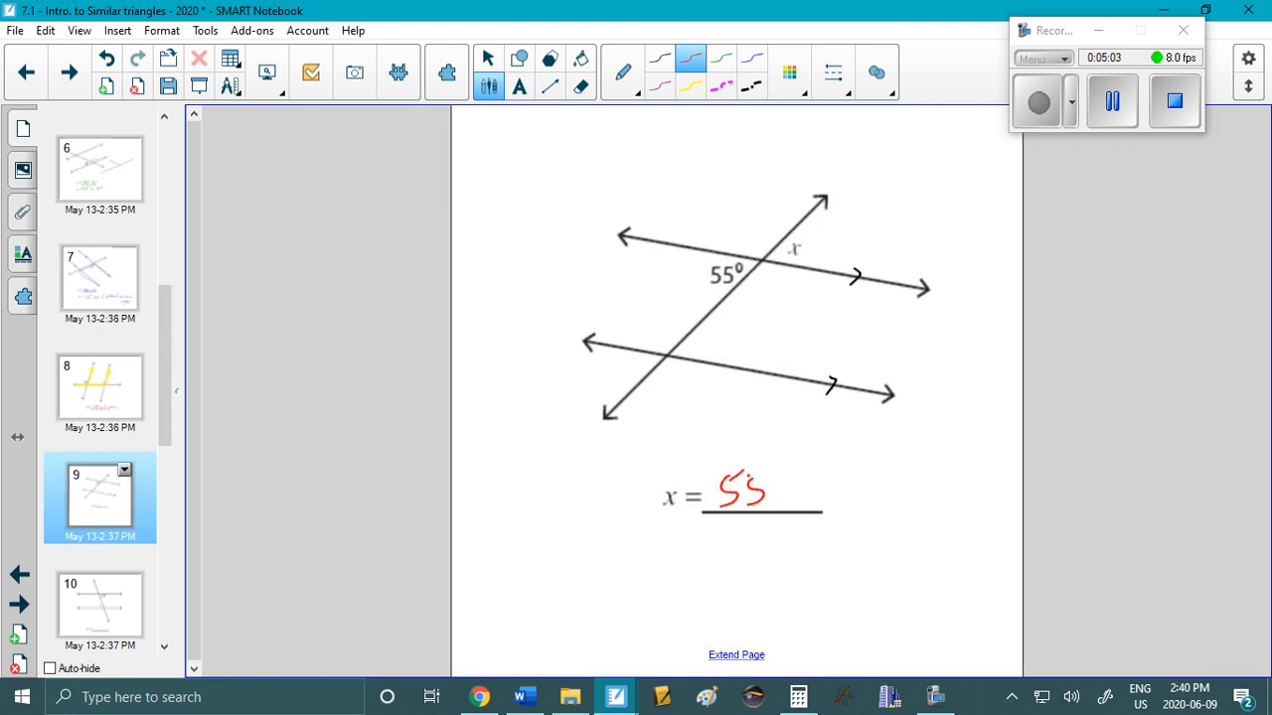
drag(809, 477, 835, 511)
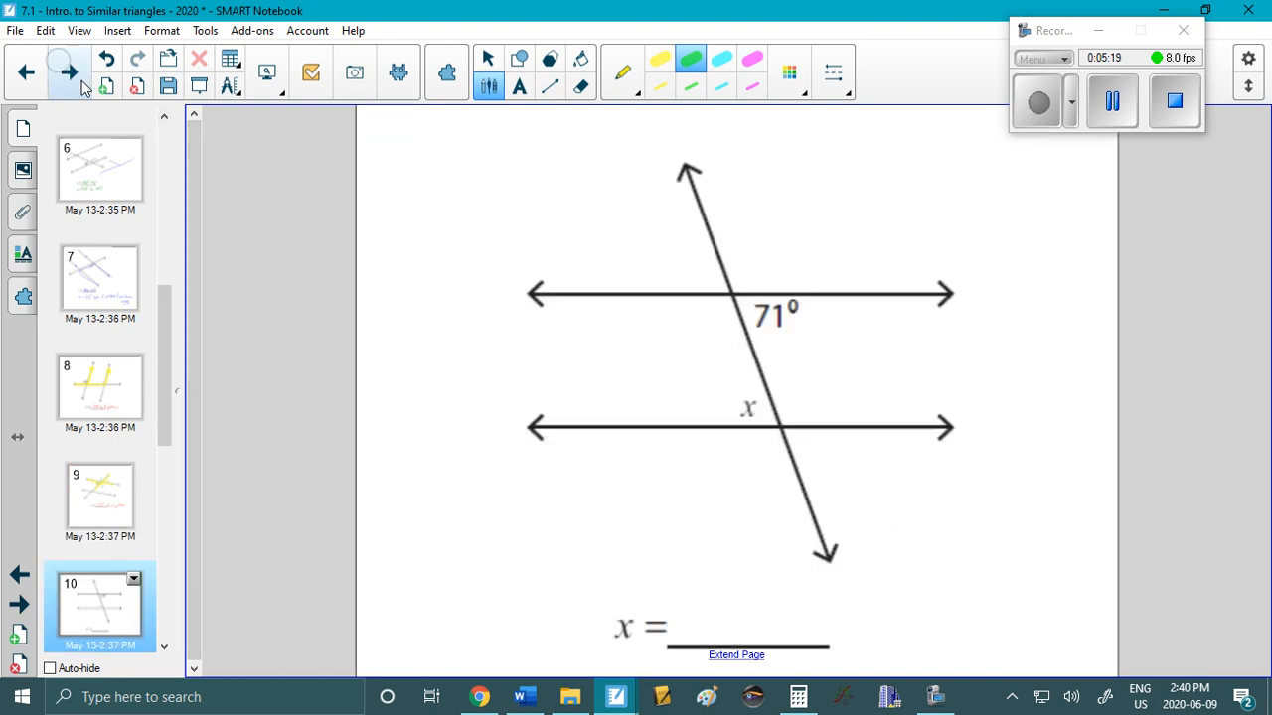
Switch to the magenta pen and write x = 71° by Z on page 10.
click(635, 90)
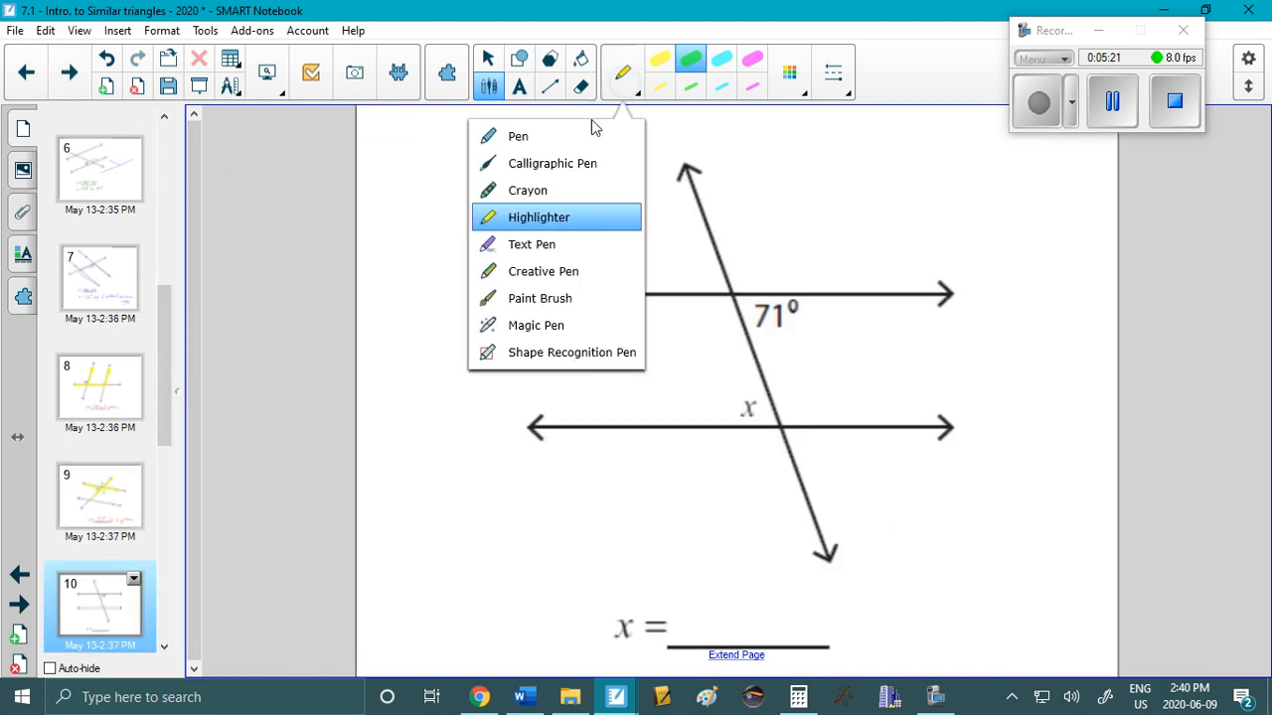
click(518, 136)
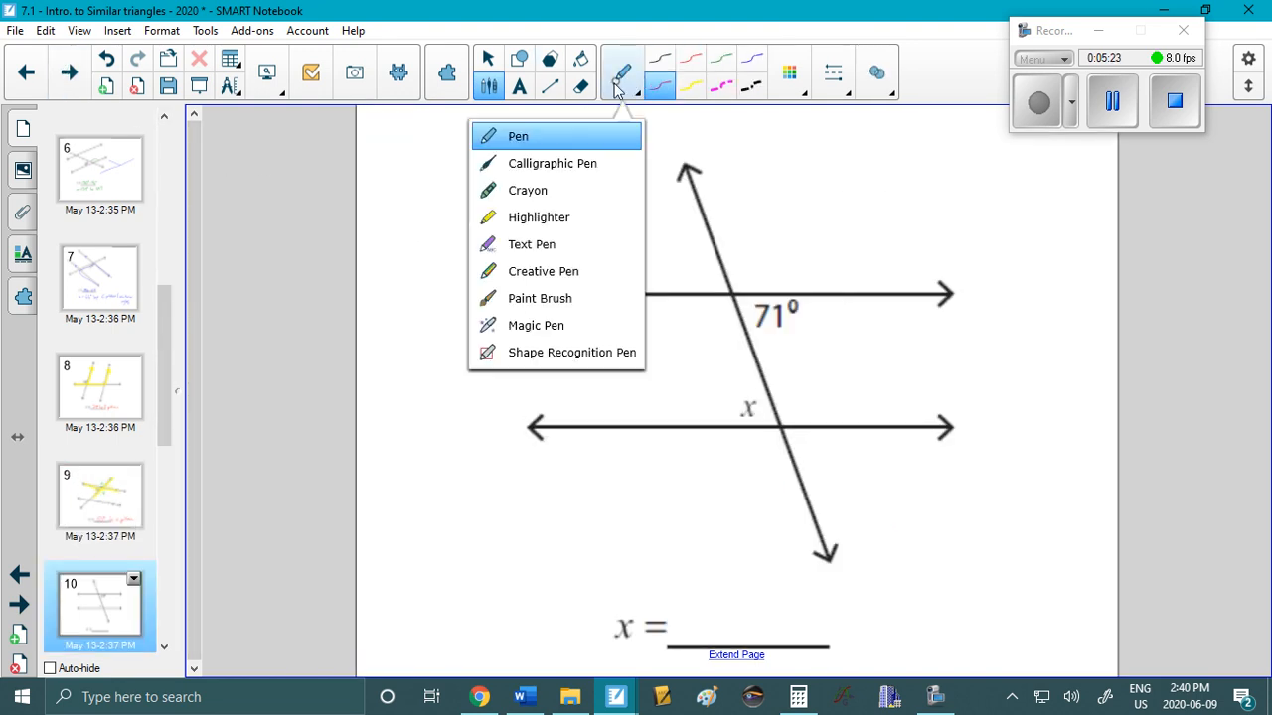
click(538, 216)
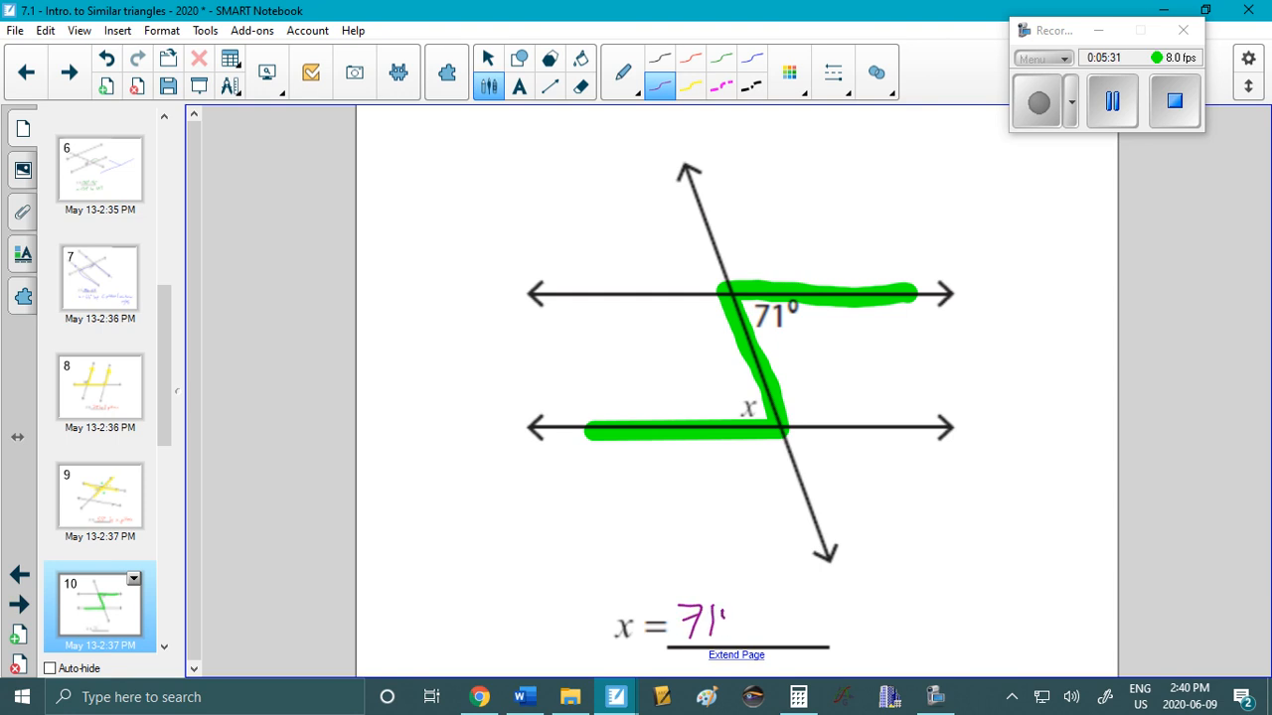
drag(721, 616, 756, 631)
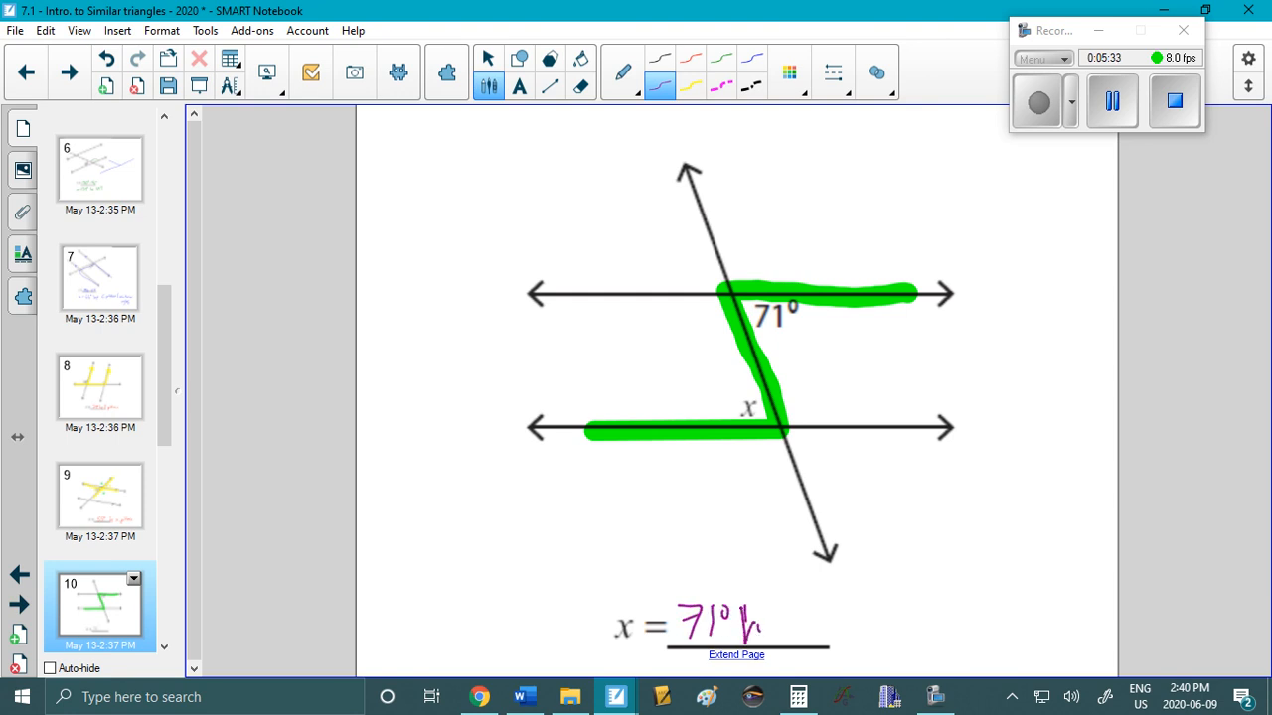
text(by Z.)
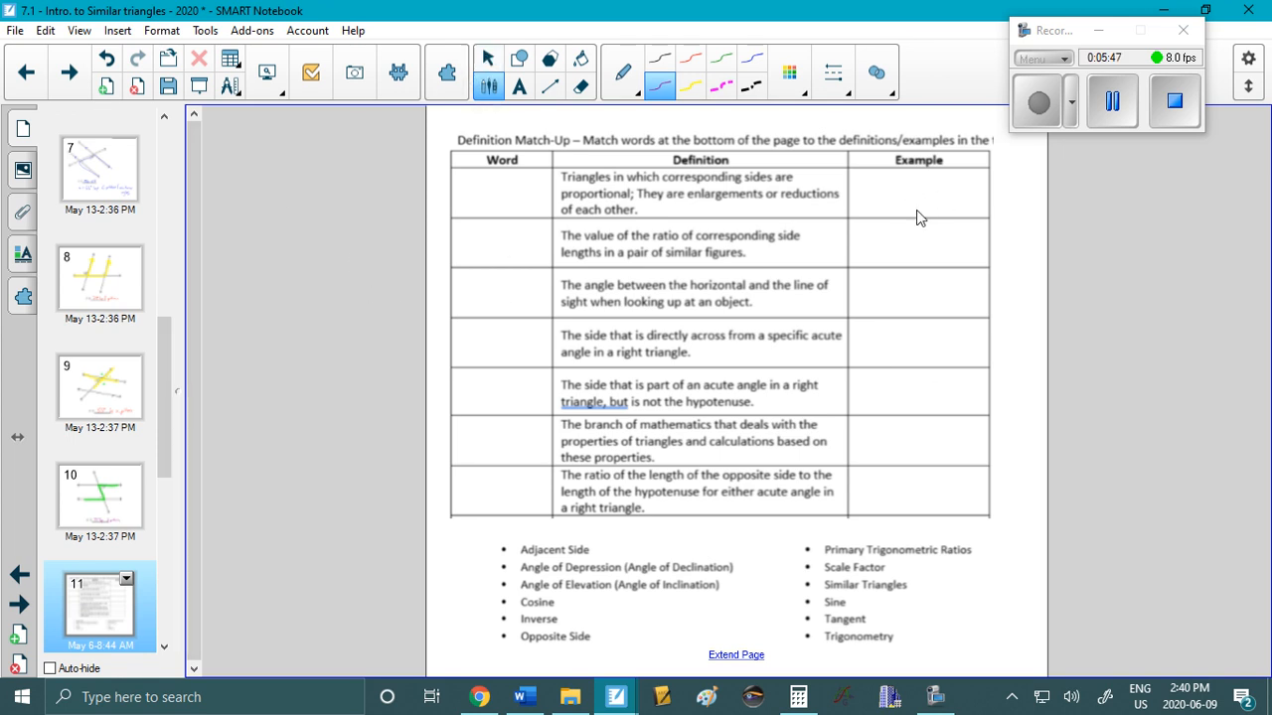
mouse_move(884, 323)
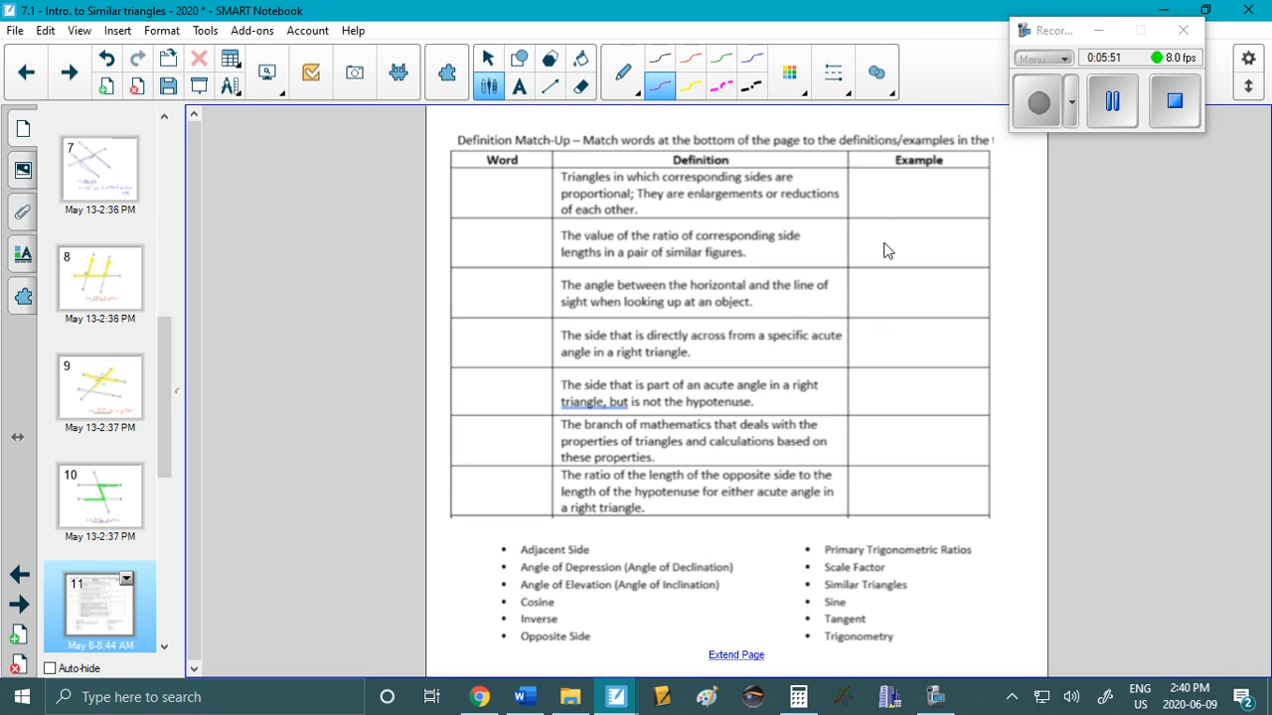
mouse_move(906, 439)
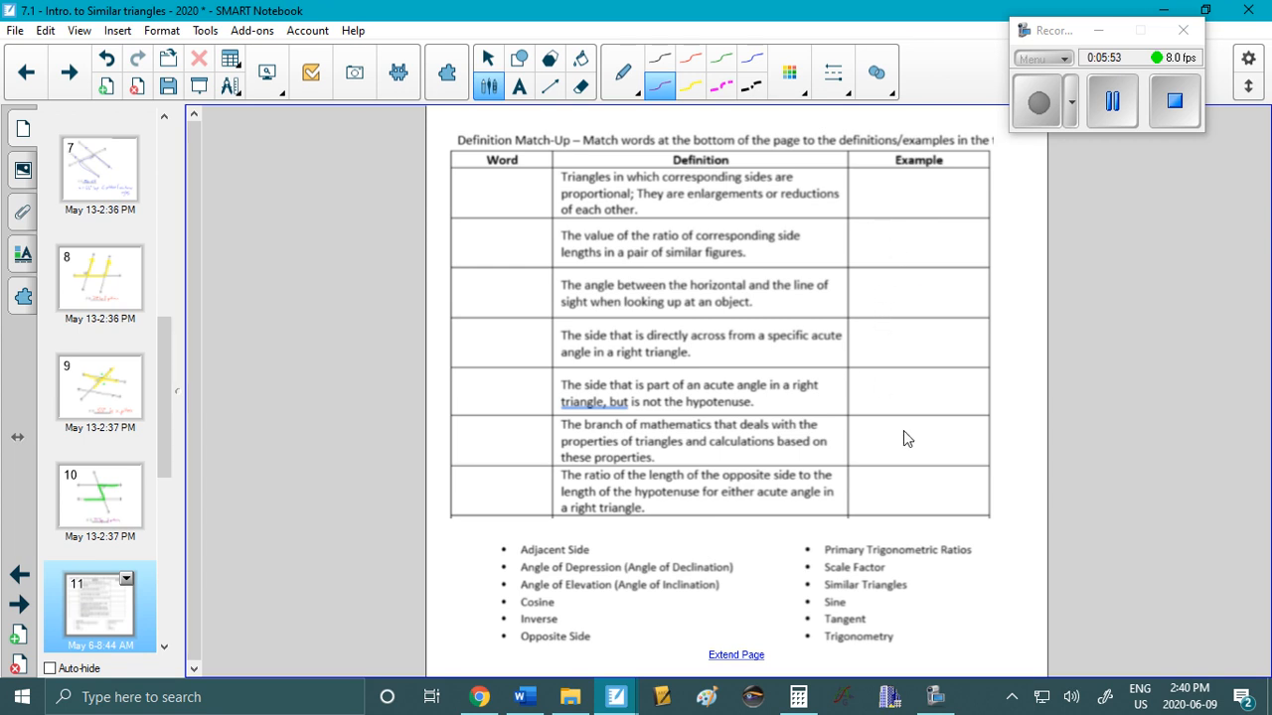
mouse_move(576, 243)
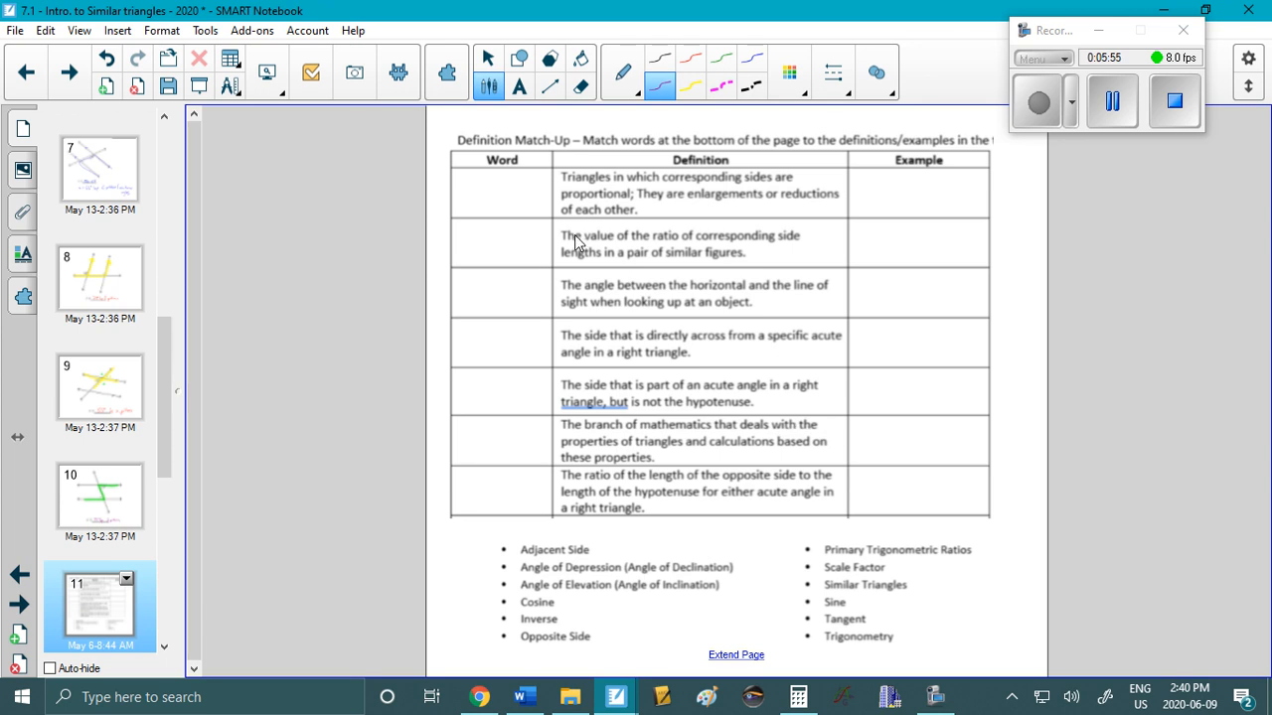
mouse_move(641, 178)
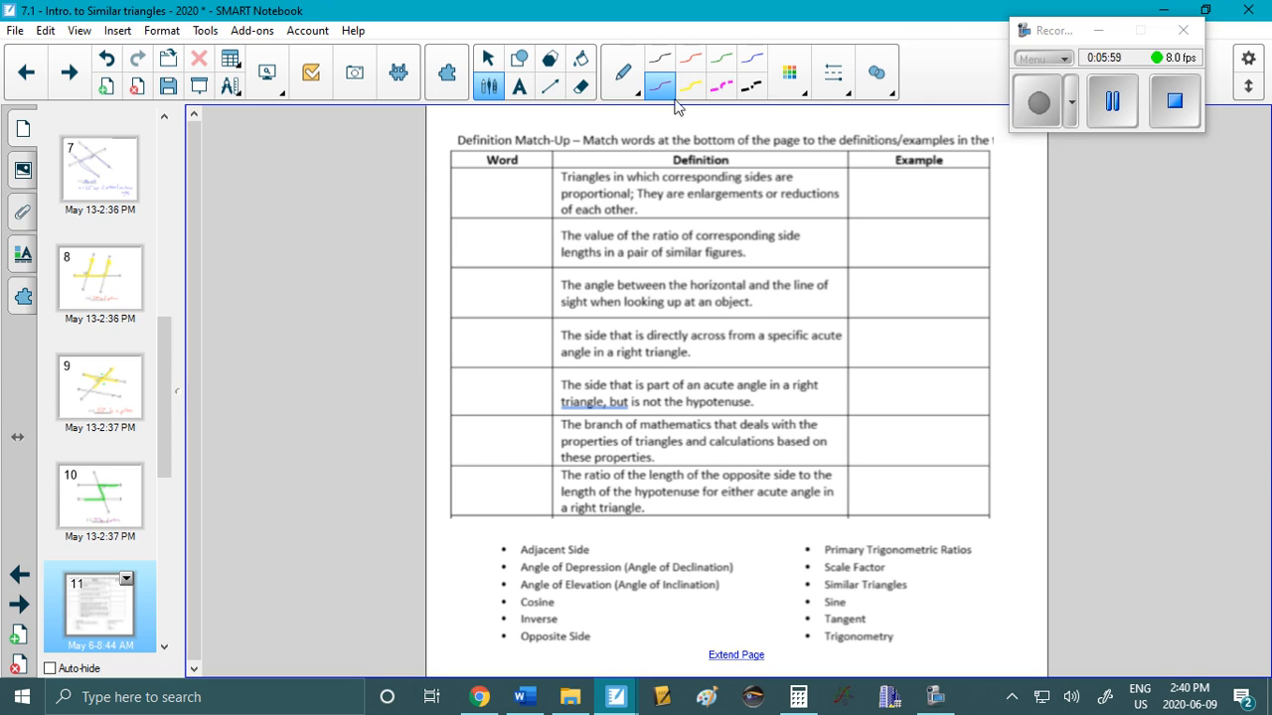
mouse_move(680, 207)
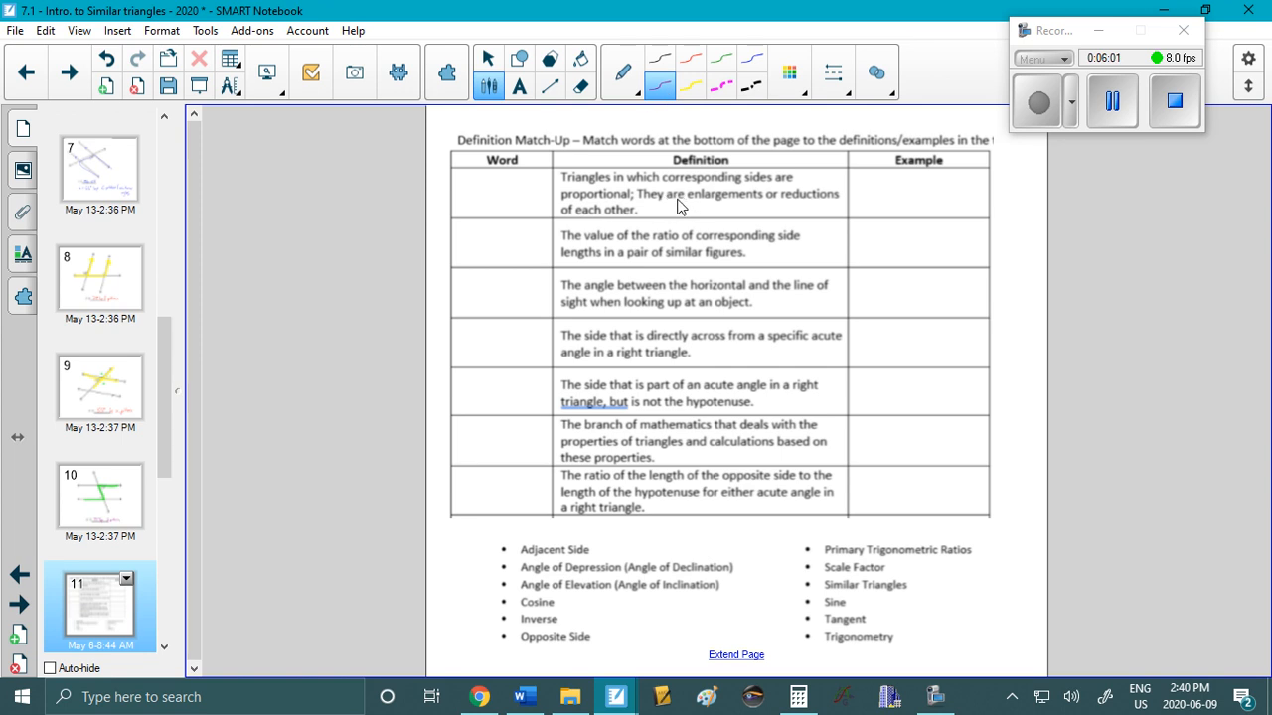
Swipe the green highlighter over 'Similar Triangles' in page 11's word list.
click(622, 71)
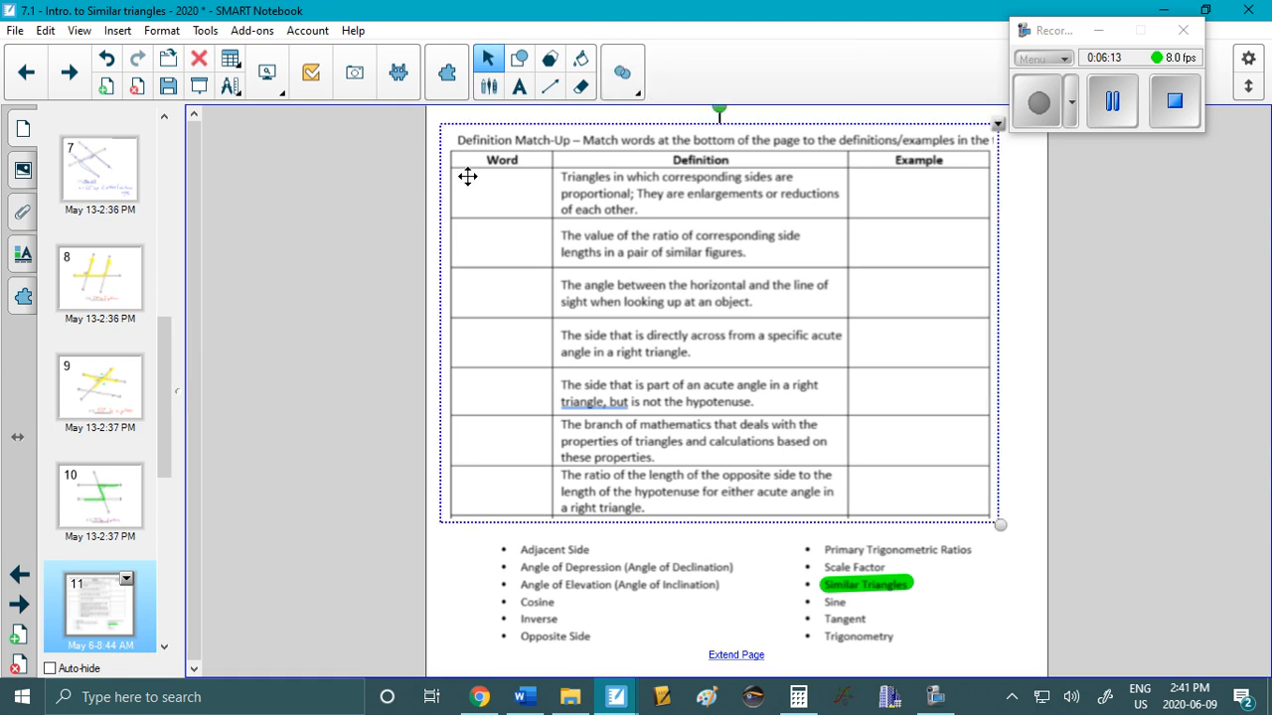
Type 'Similar Triangles' in a smaller font and 'Scale Factor' into page 11's first Word cells.
text(Similar Tria)
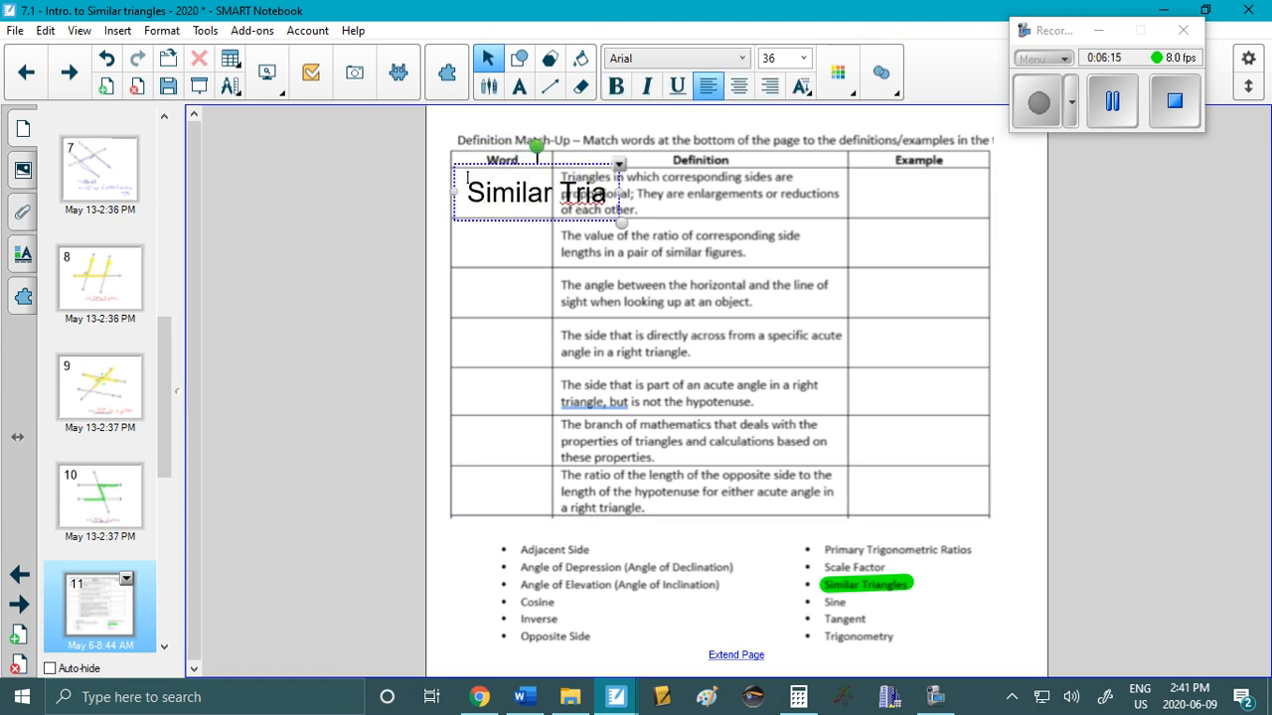
triple_click(569, 192)
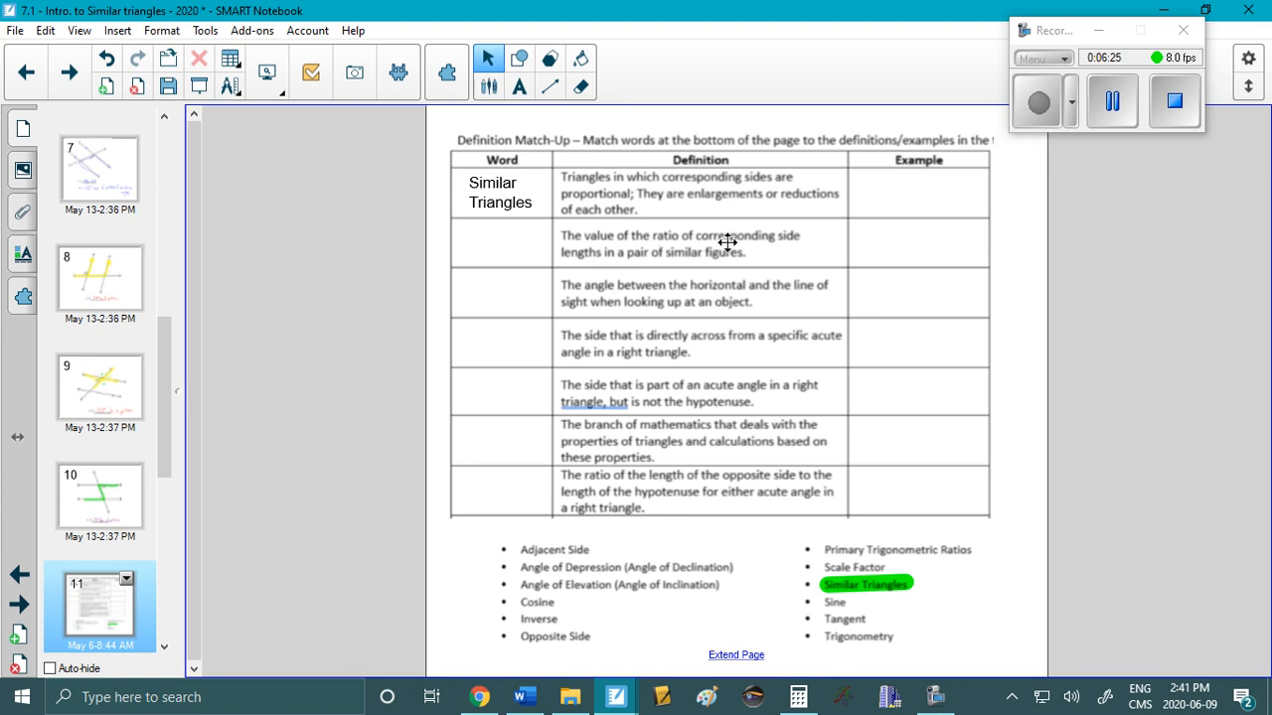
mouse_move(592, 256)
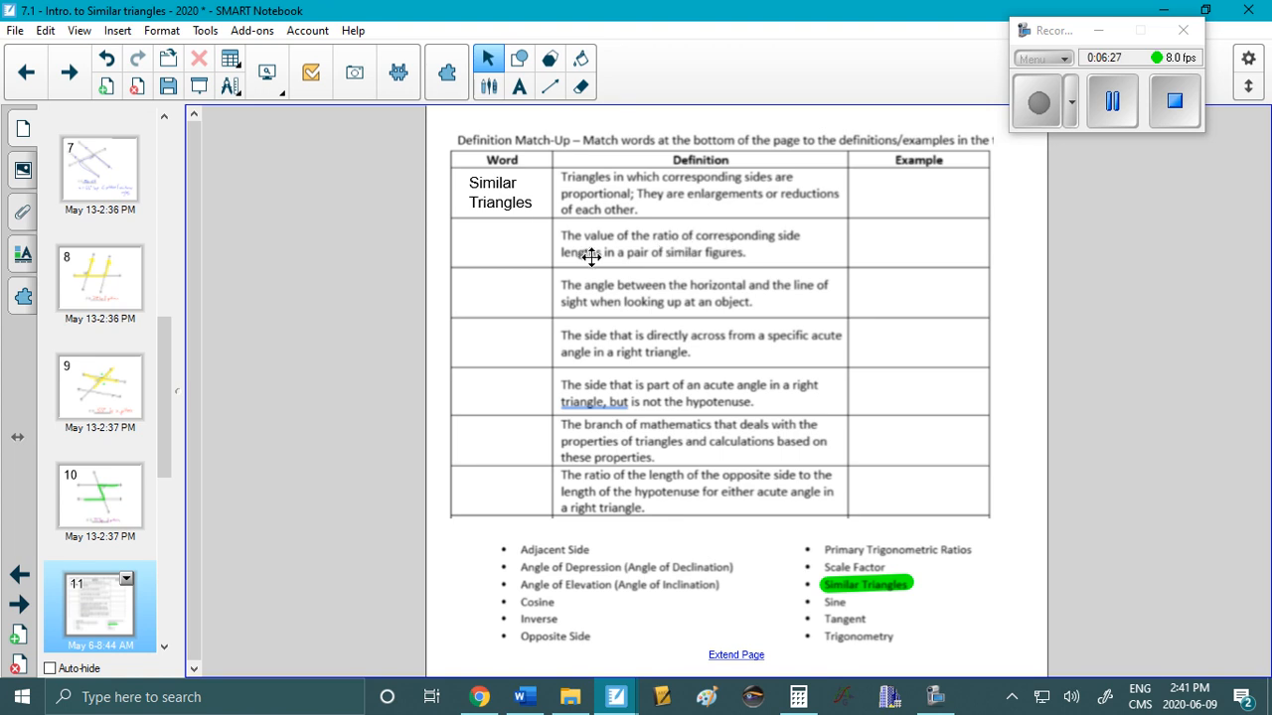
mouse_move(631, 233)
text(Scale)
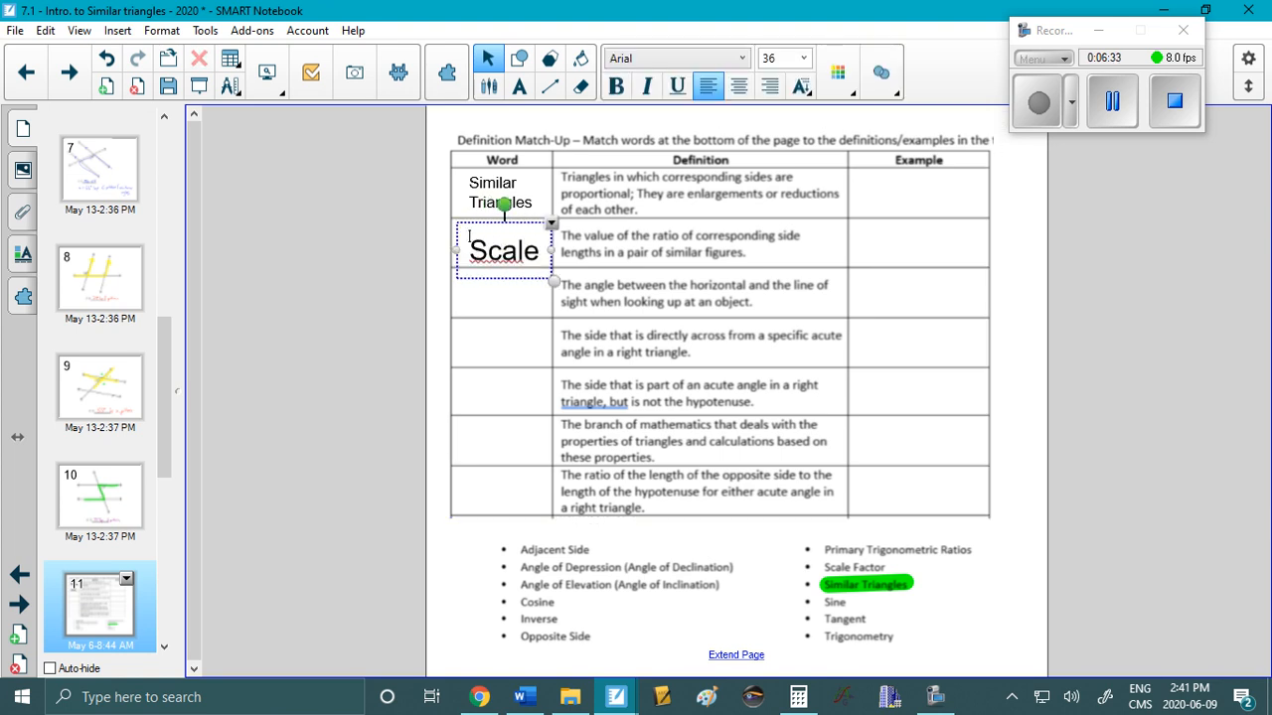
text(Factor)
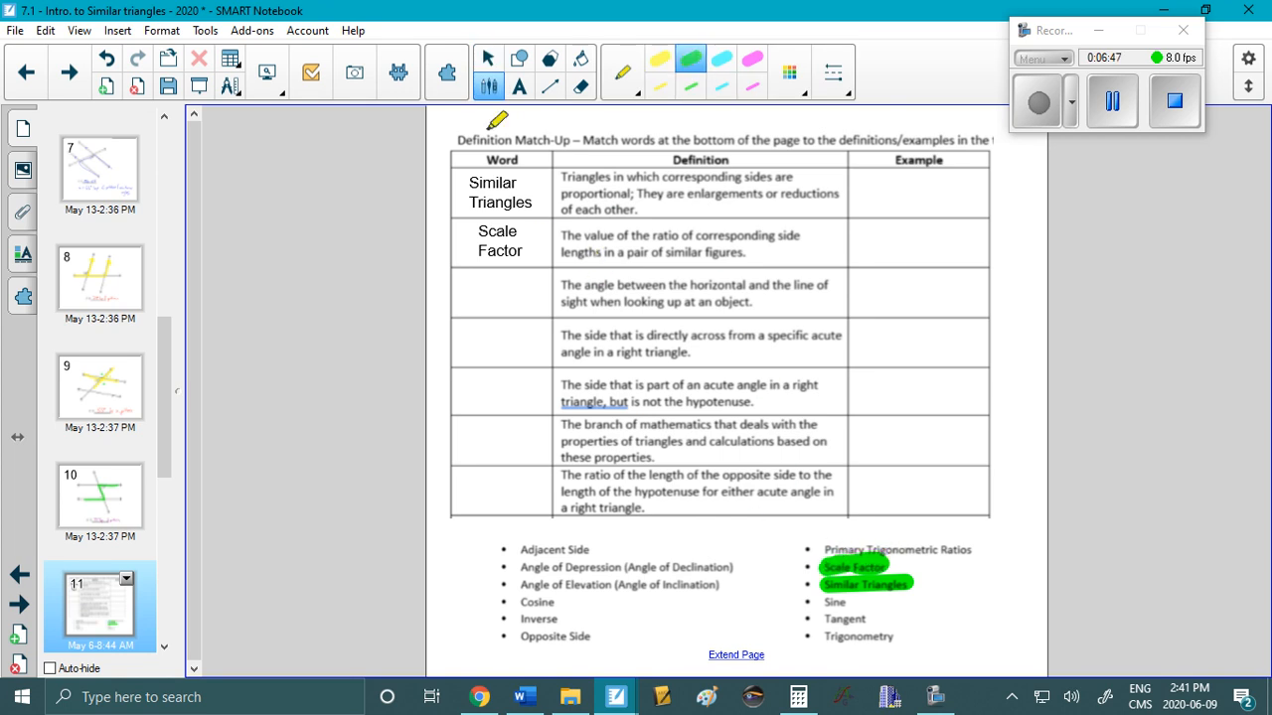
Type 'Angle of Elevation', 'Opposite Side' and 'Adjacent Side' in Word cells three to five, then highlight them green.
click(488, 58)
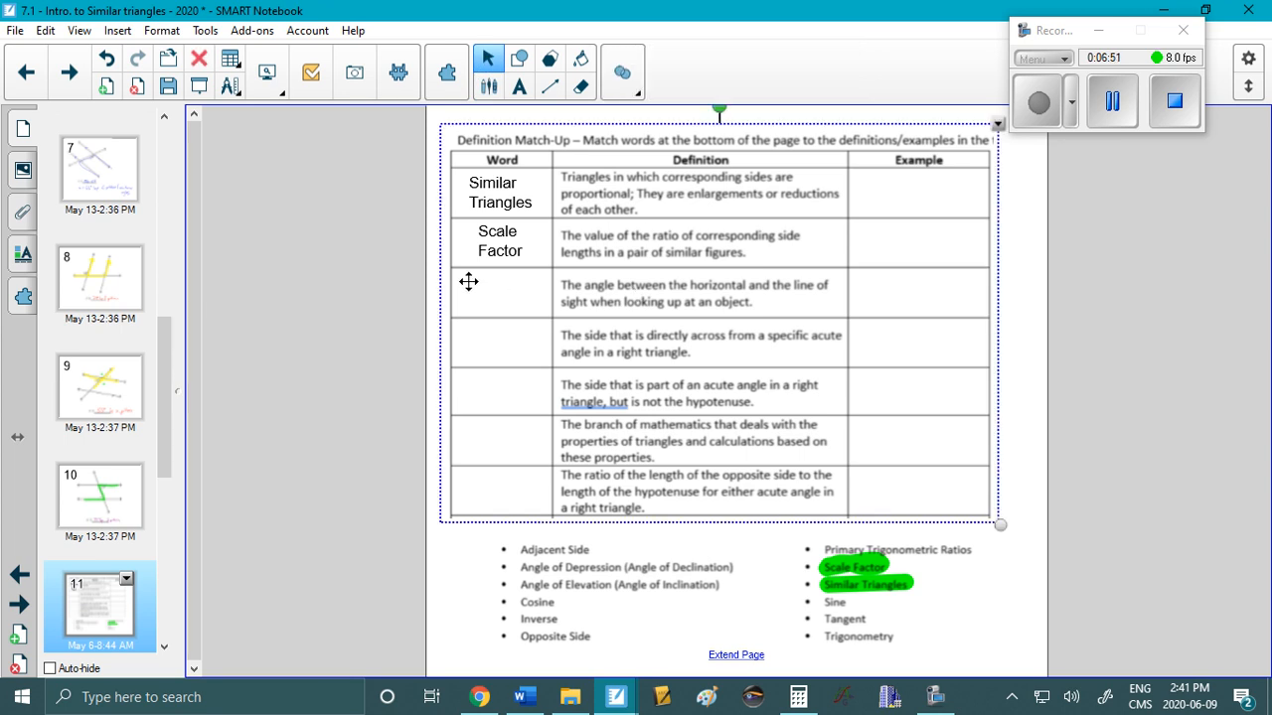
text(Angle of Elevation)
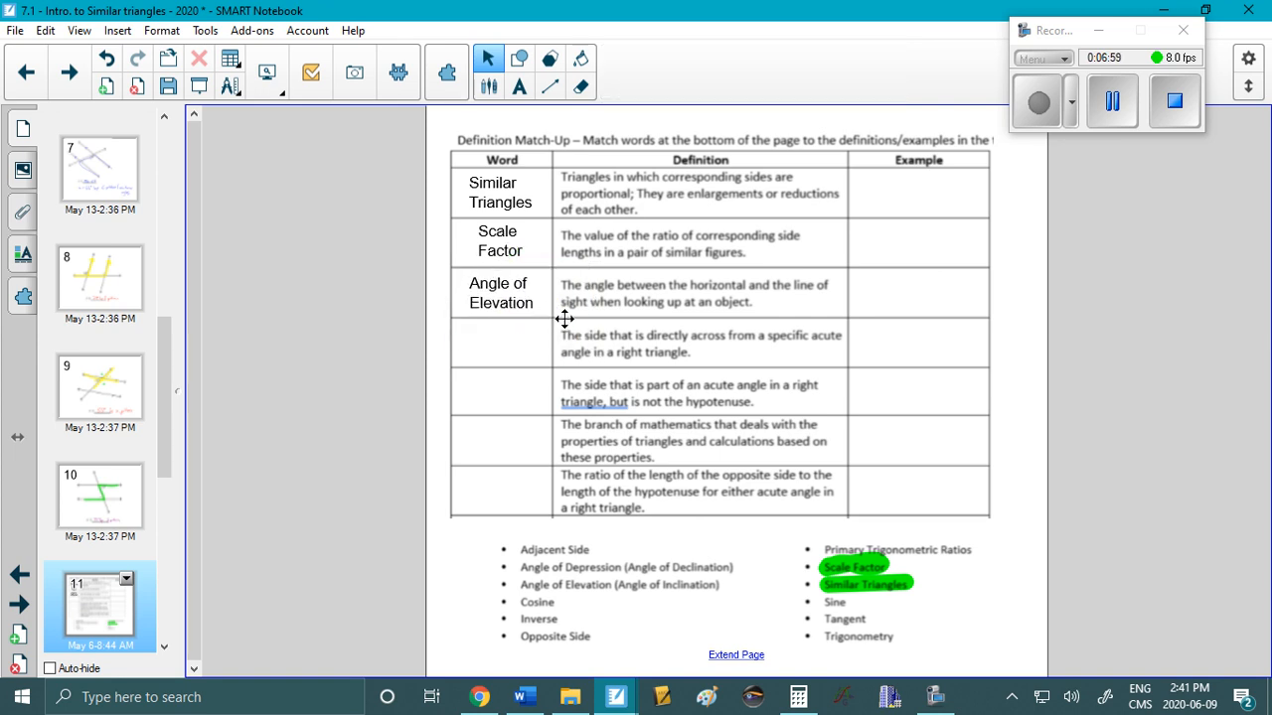
mouse_move(634, 346)
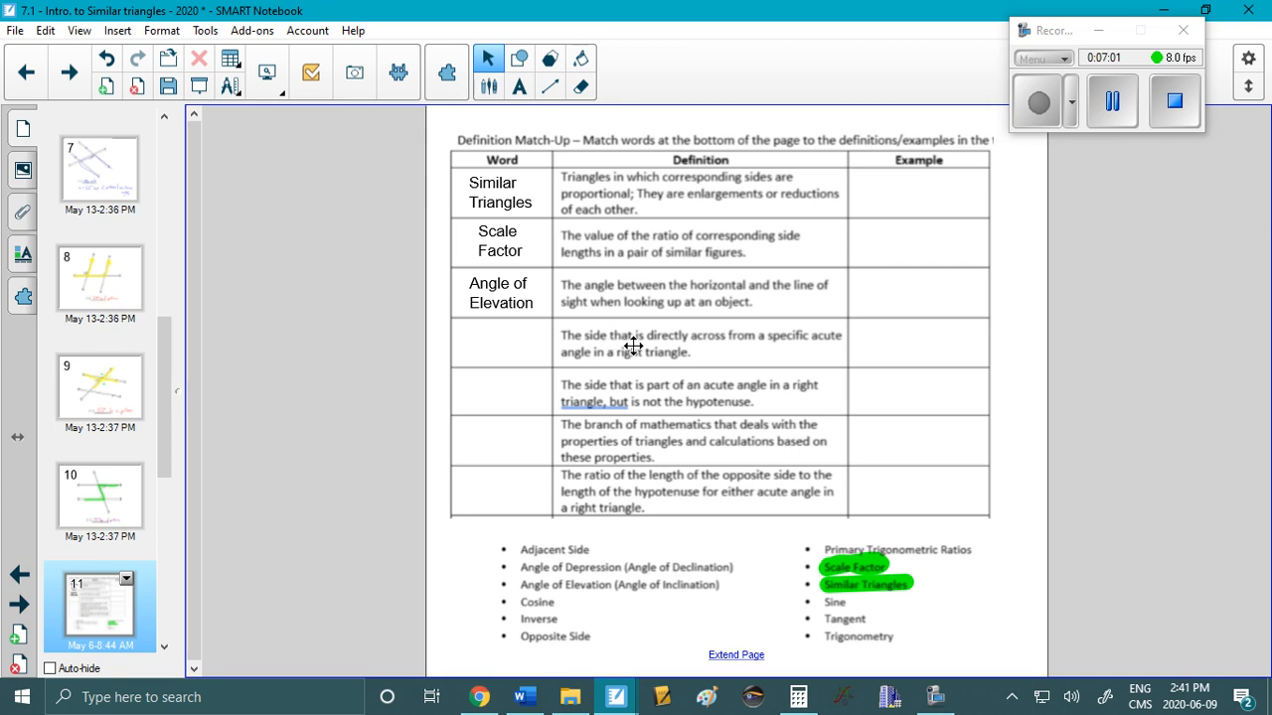
click(633, 345)
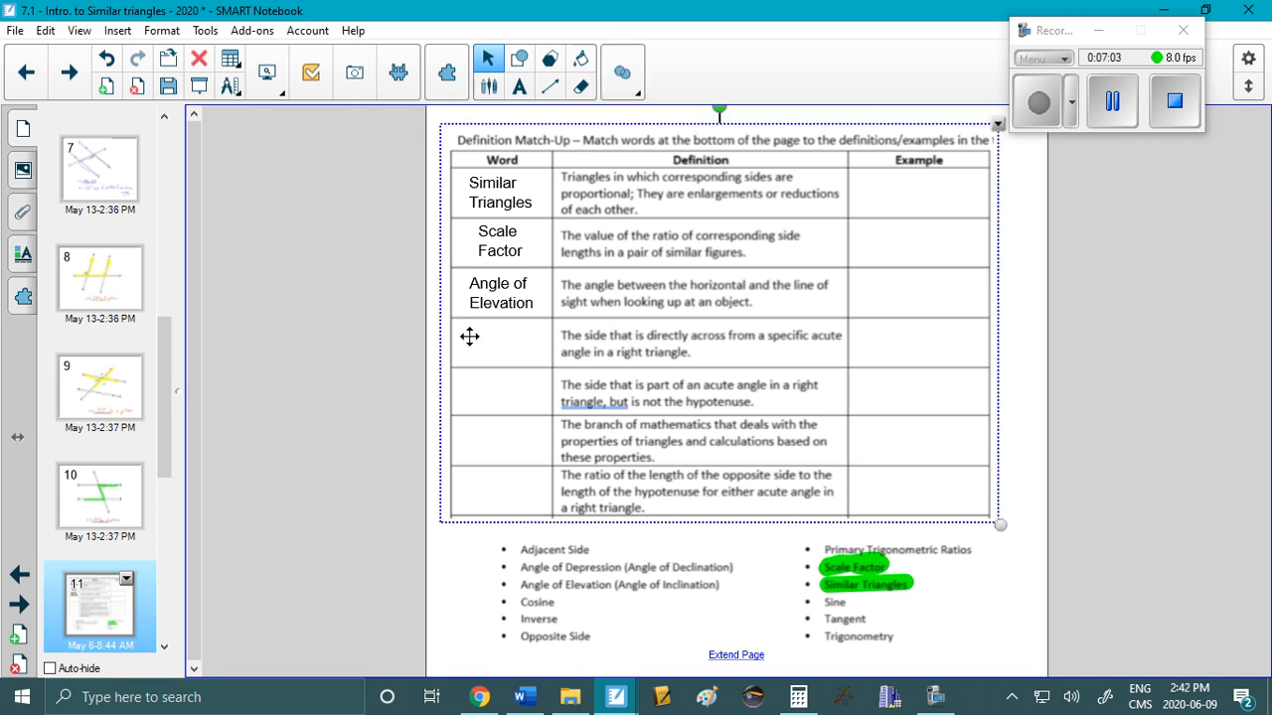
text(Opposite Side)
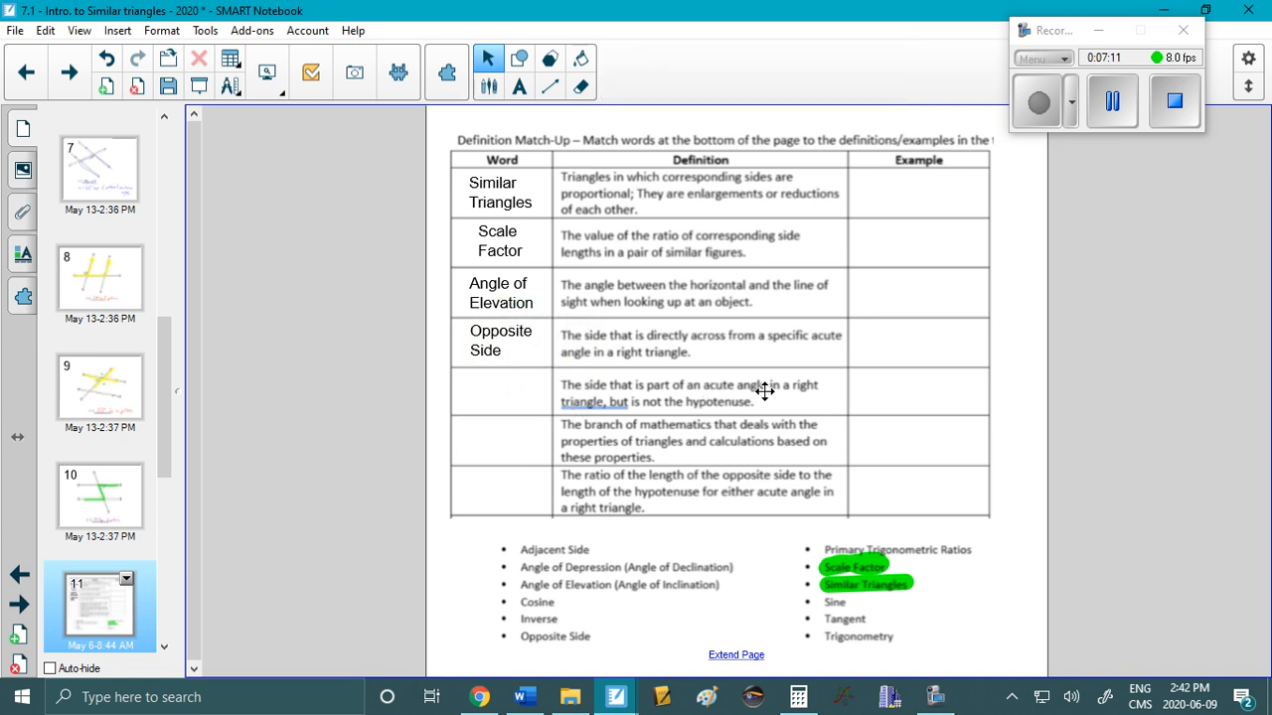
mouse_move(588, 397)
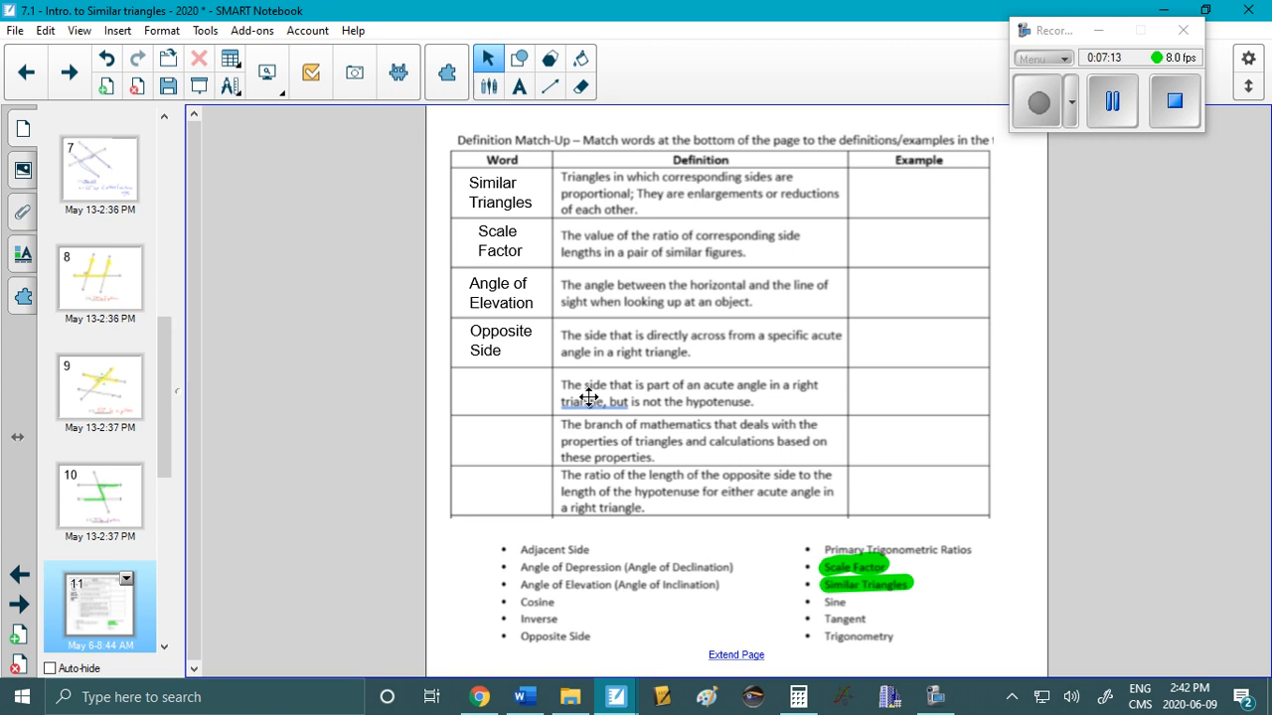
text(Adjacent)
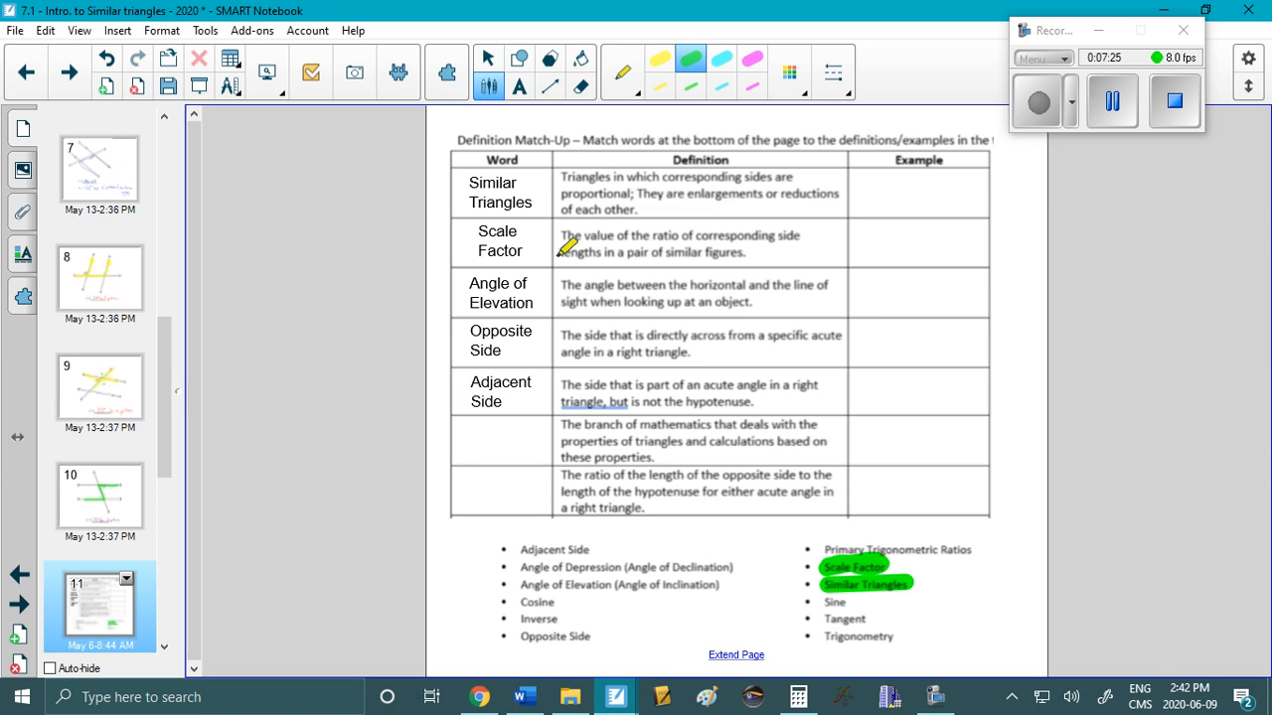
drag(518, 636, 589, 635)
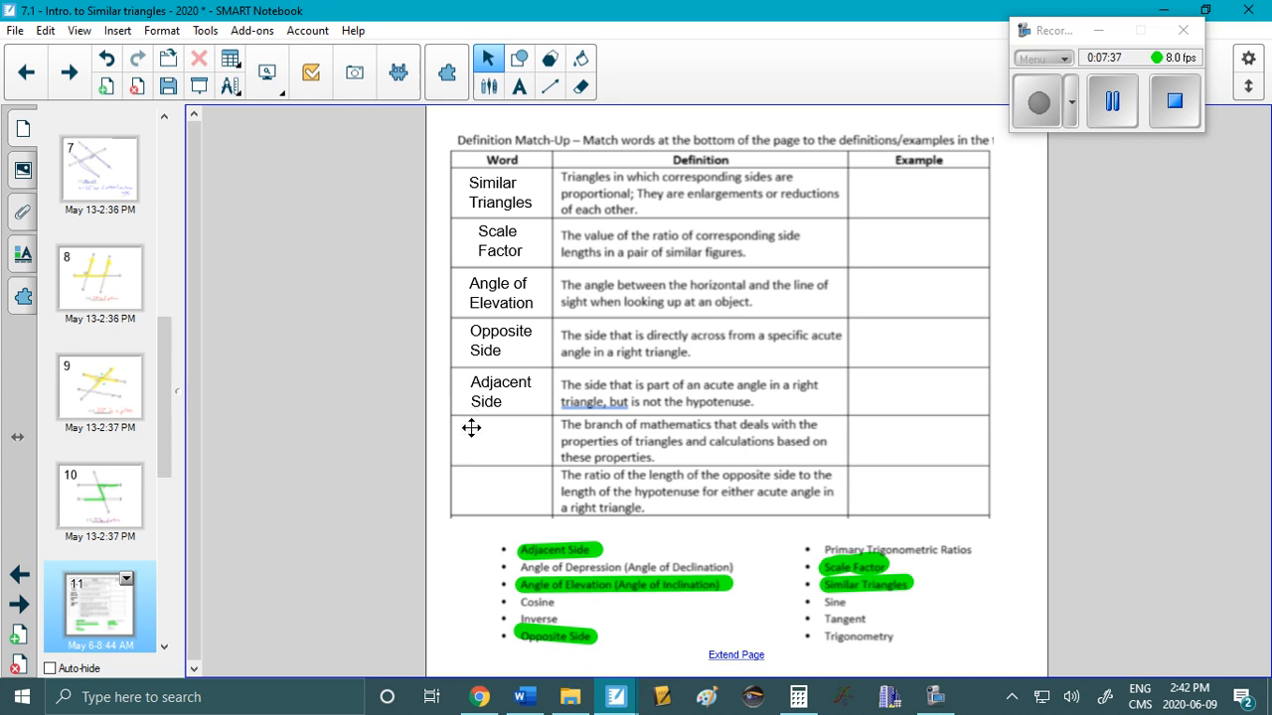
Type 'Trigonometry', move it into the sixth Word cell, and add 'Sine' to the seventh.
text(Trigonometry)
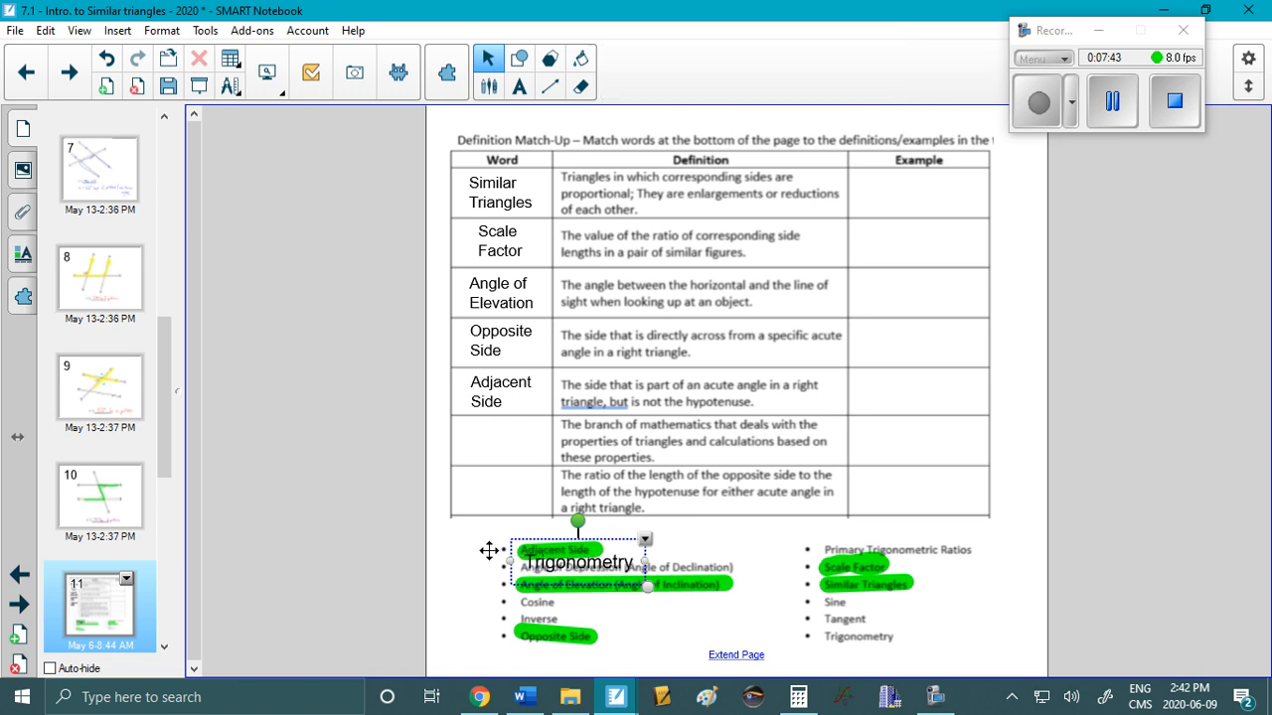
drag(579, 563, 509, 443)
text(Sine)
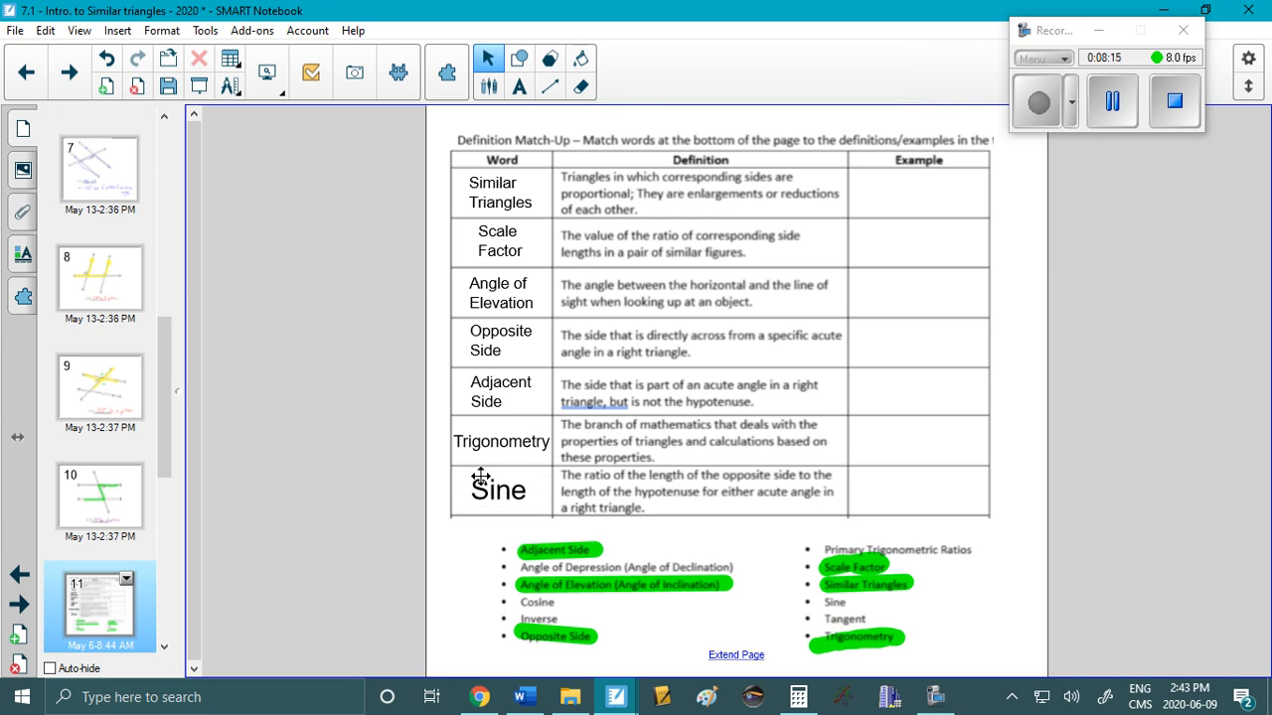
click(488, 86)
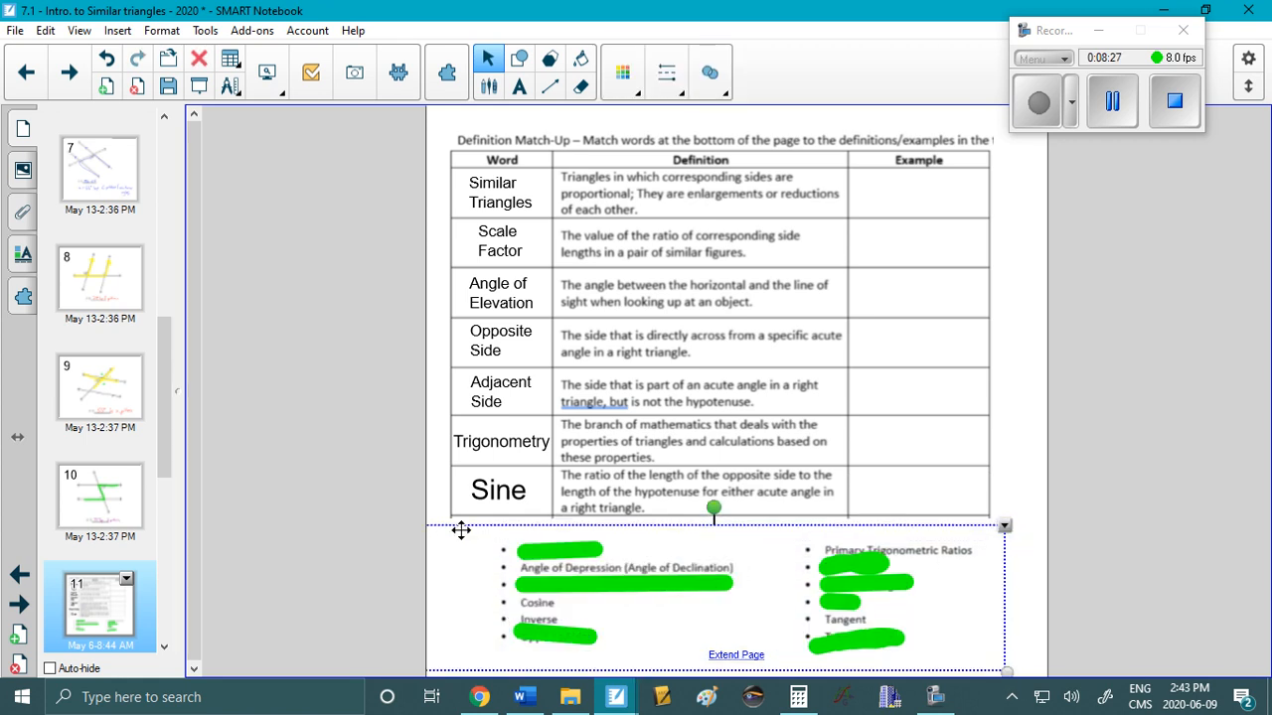
mouse_move(70, 113)
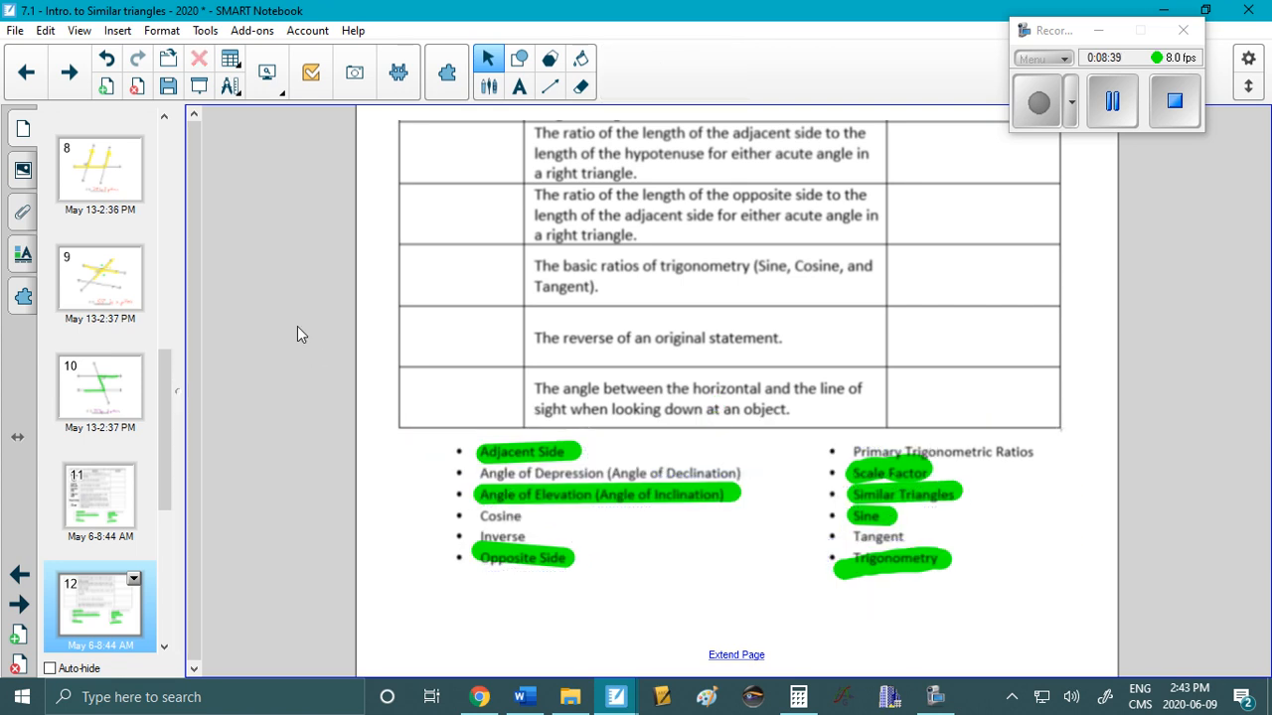
mouse_move(404, 136)
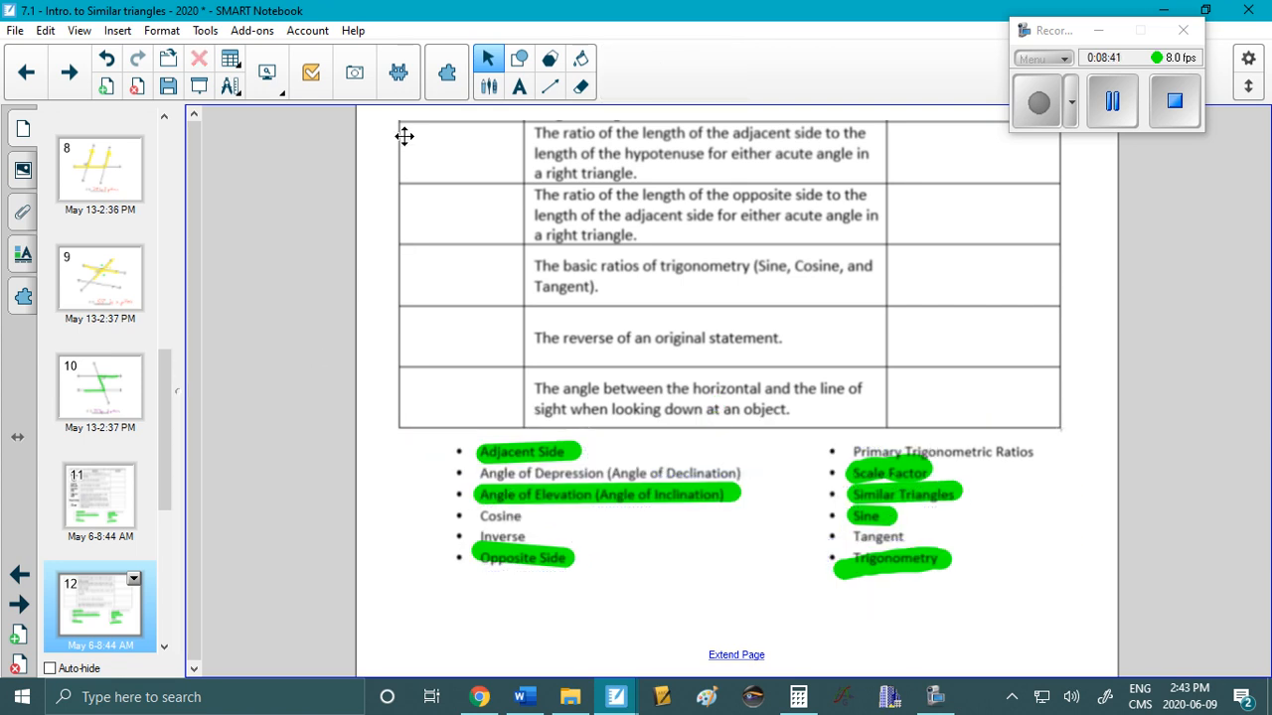
On page 12, type 'Cosine' and 'Tangent' into the first two Word cells.
text(COSI)
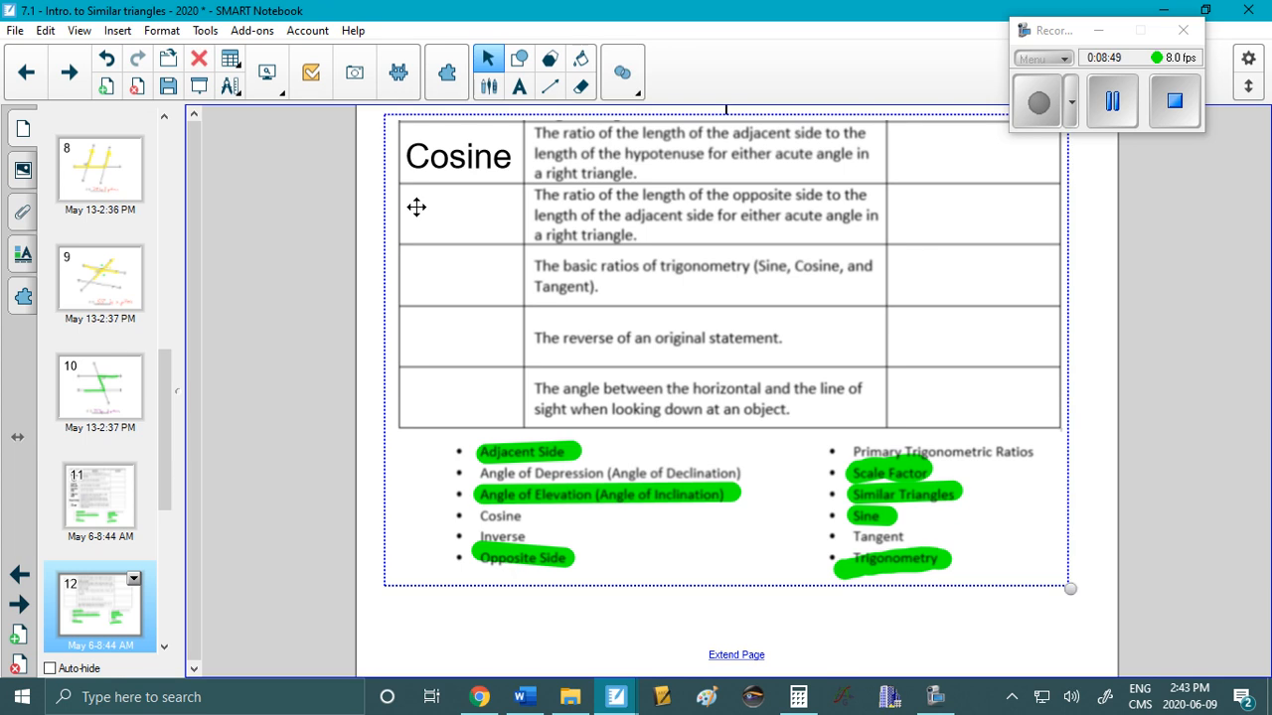
text(Tangent)
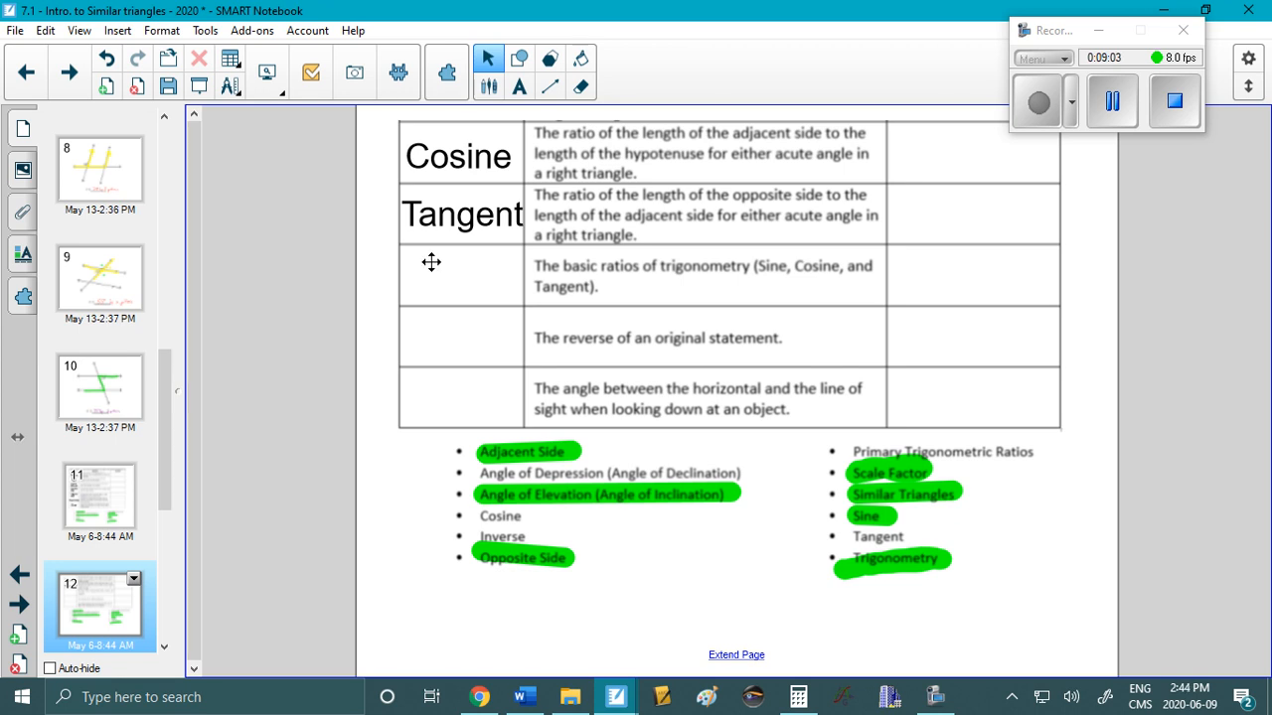
mouse_move(559, 269)
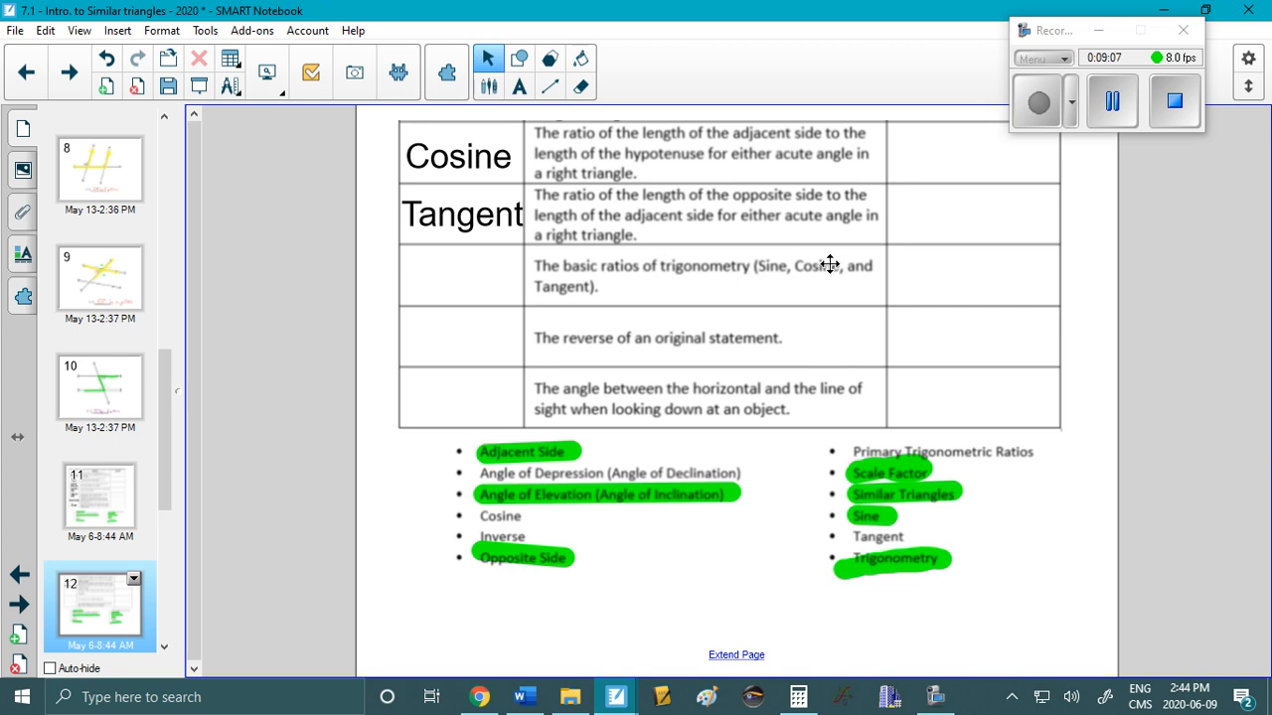
mouse_move(411, 272)
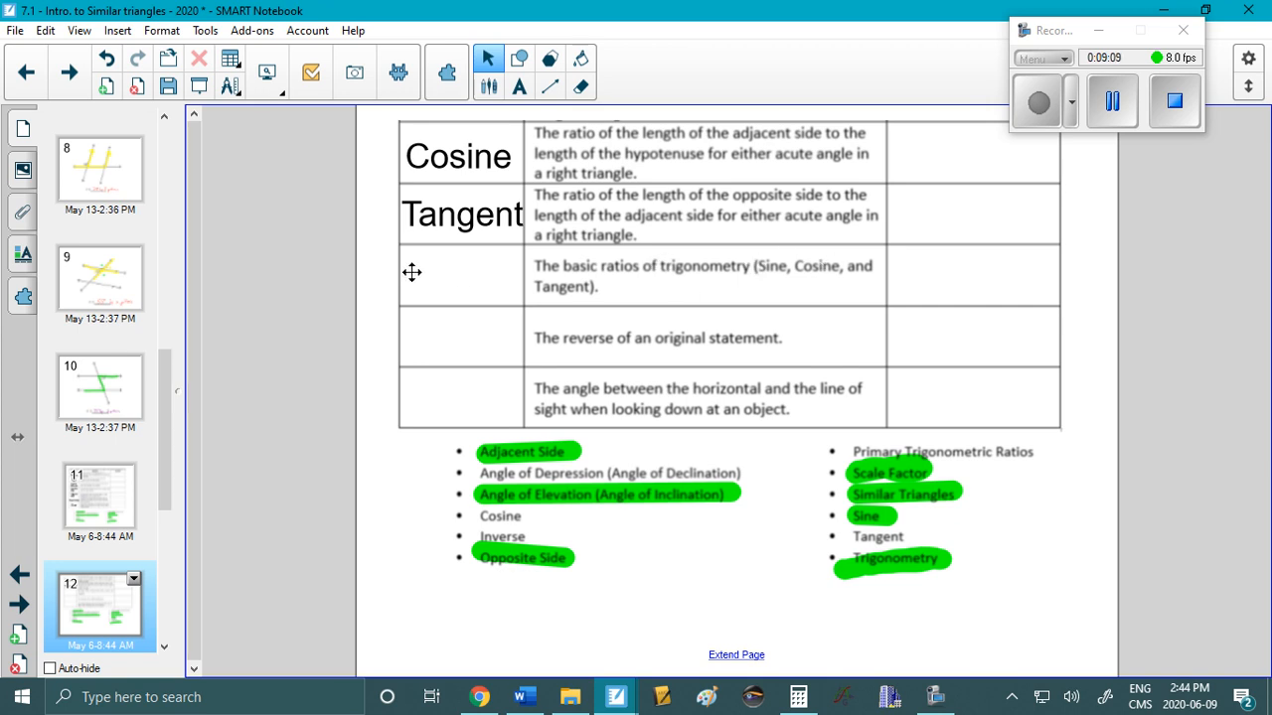
Type 'Primary Trigonometric Ratios' into page 12's third Word cell and finish the entry.
text(Primary)
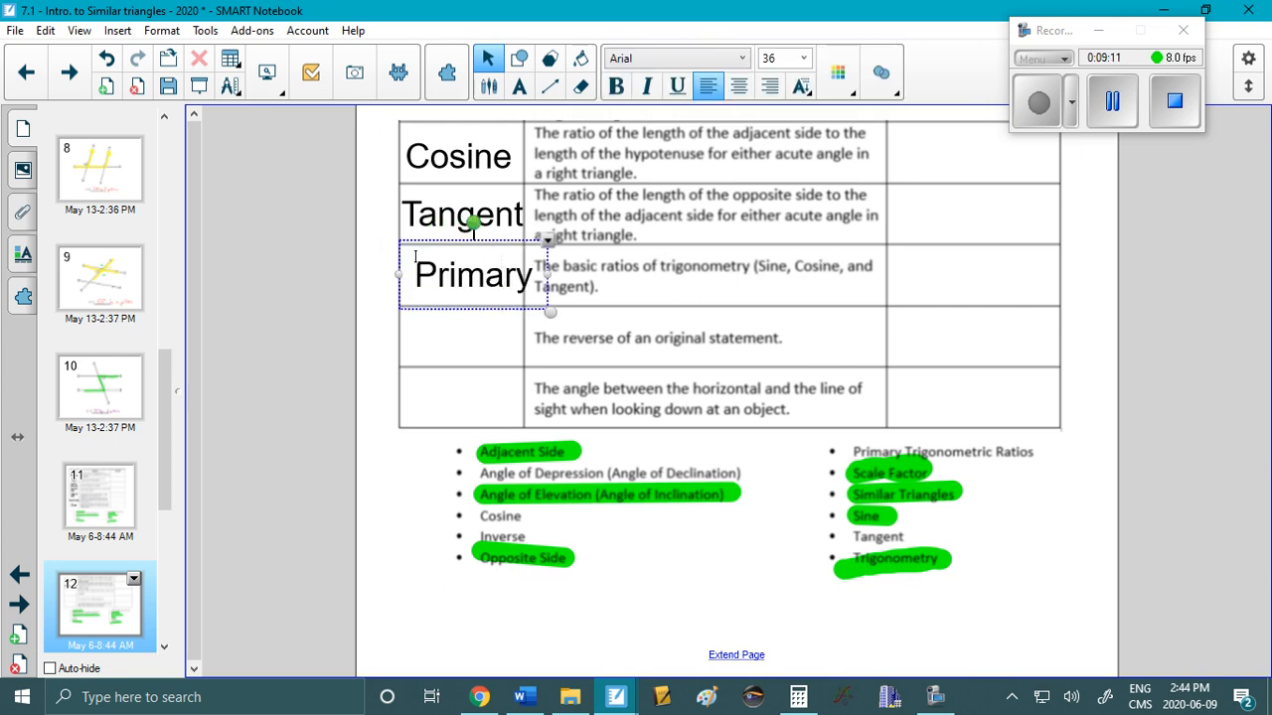
text(Trigonomet)
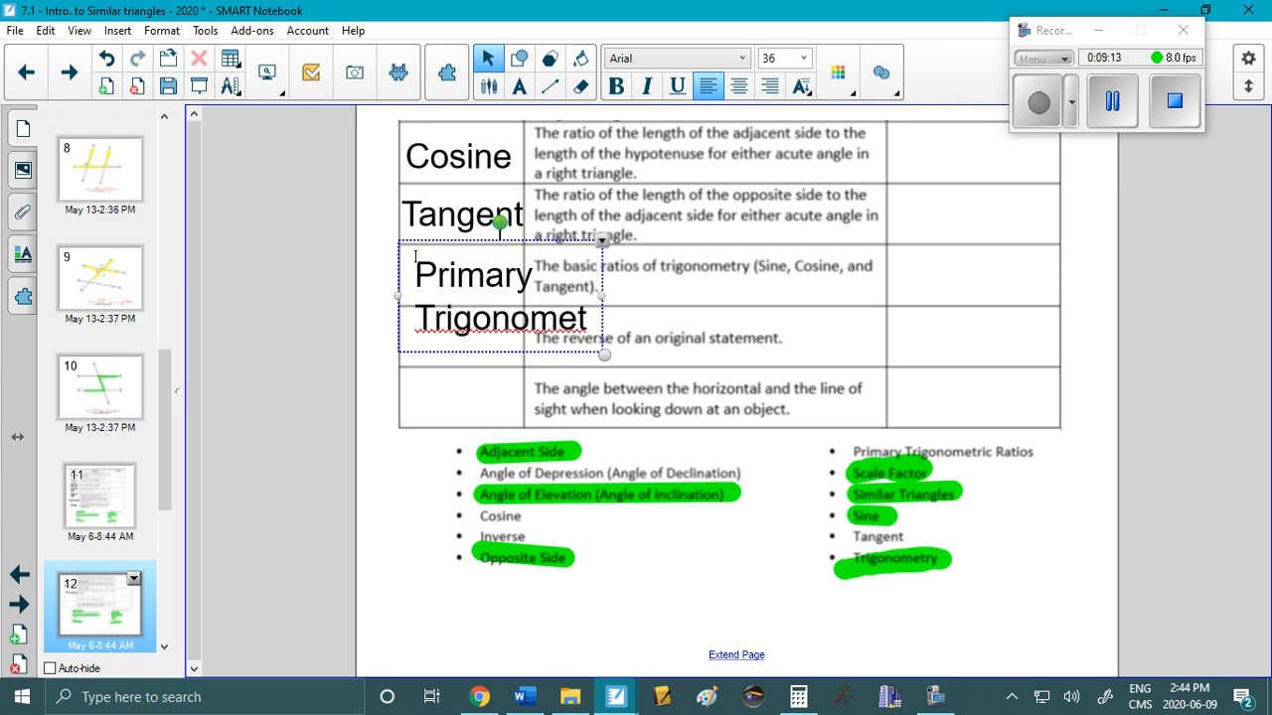
text(ric Ra)
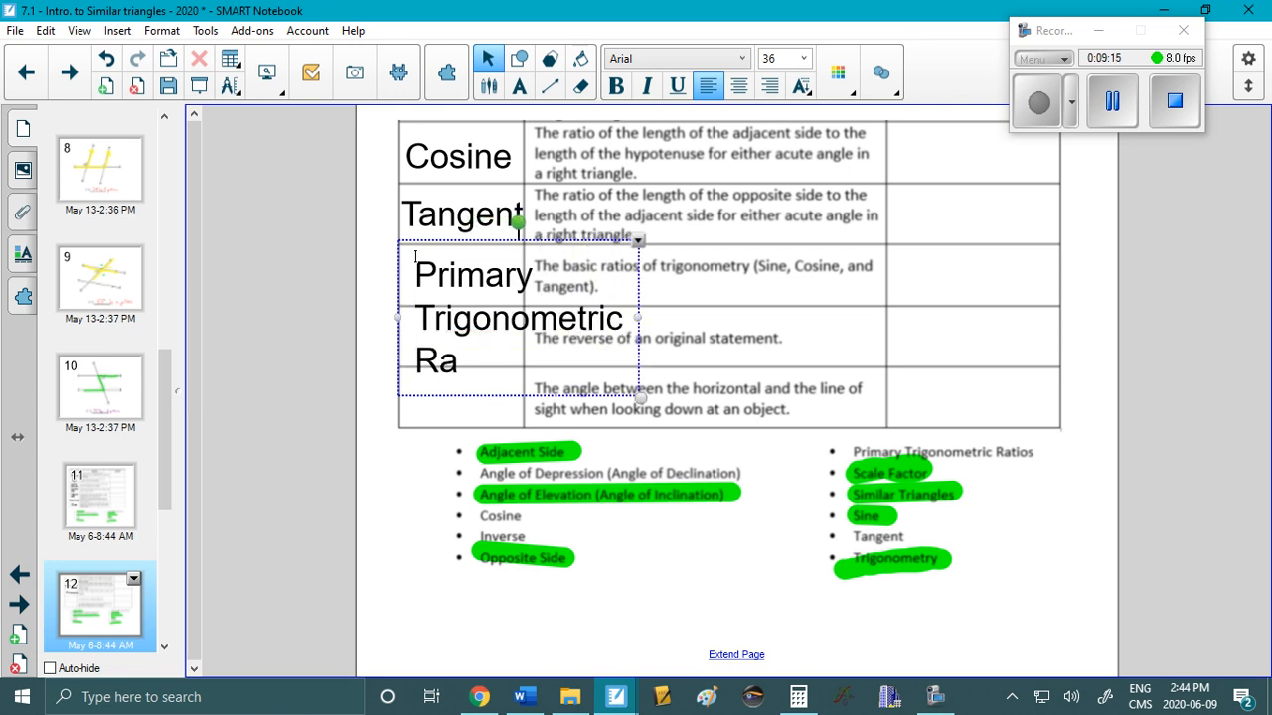
click(805, 58)
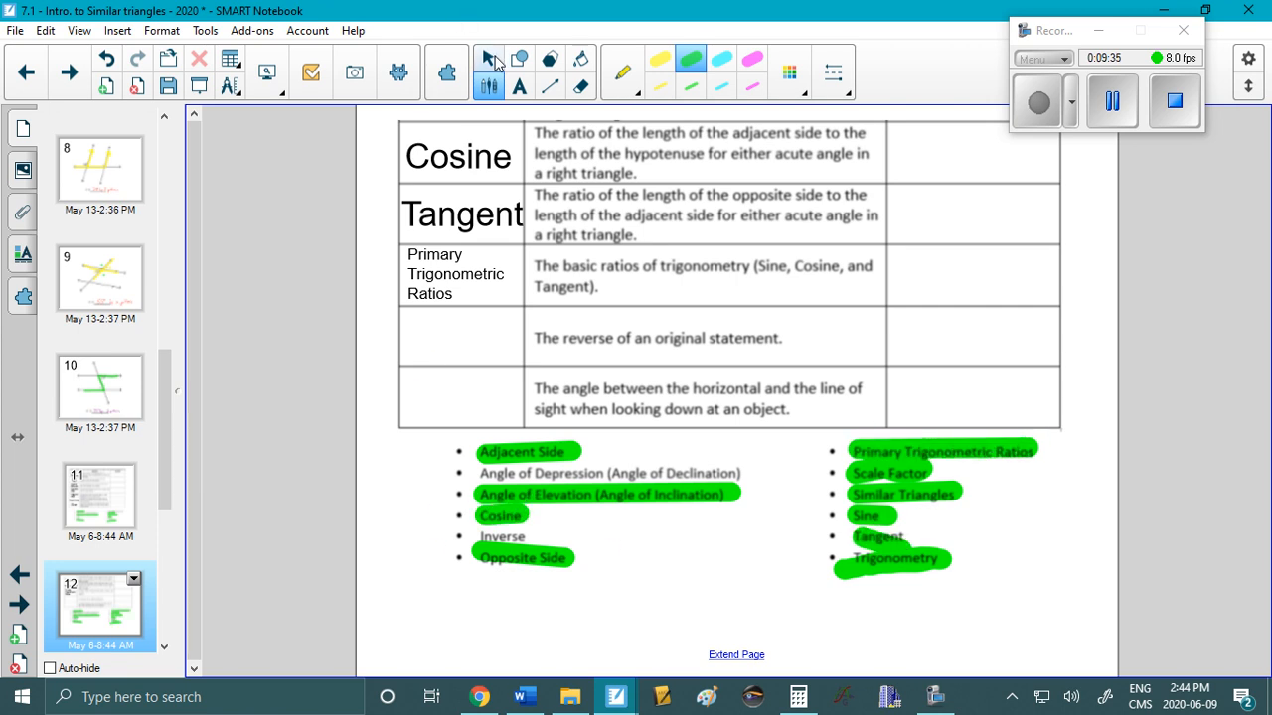
Type 'Inverse' and position it beside its definition, then type 'Angle of Depression' in the last row.
text(Inve)
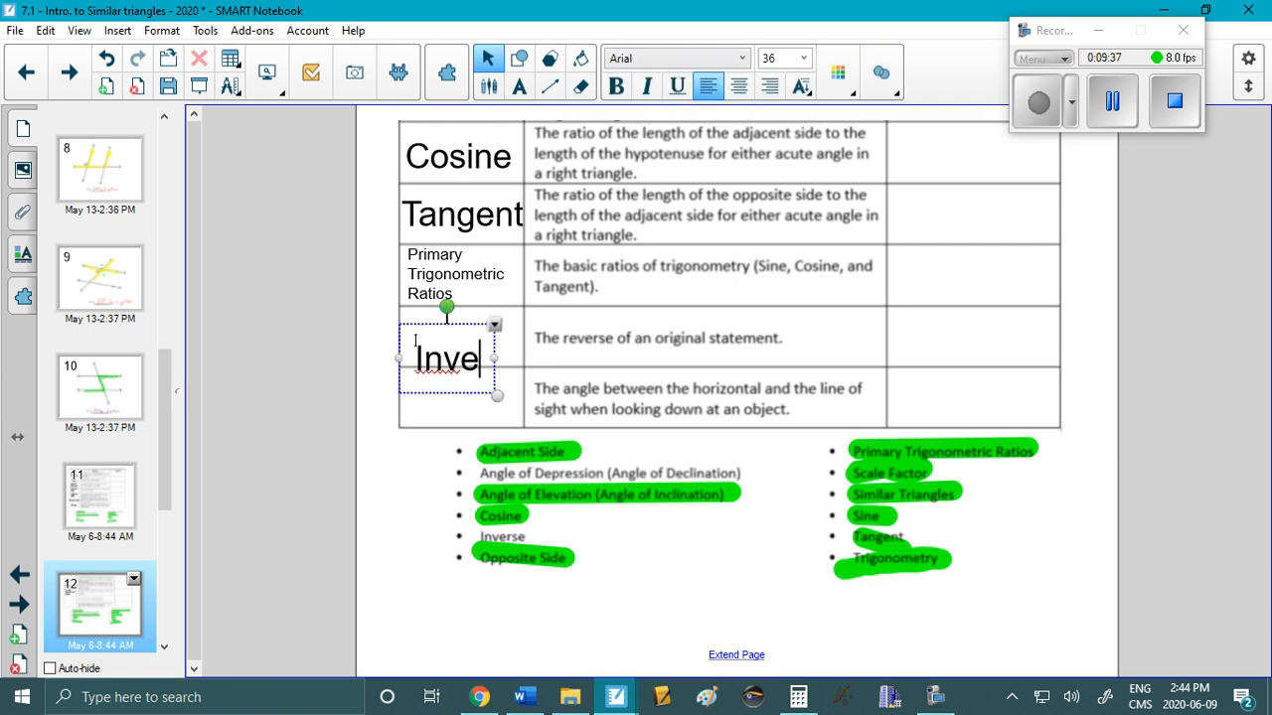
text(rse)
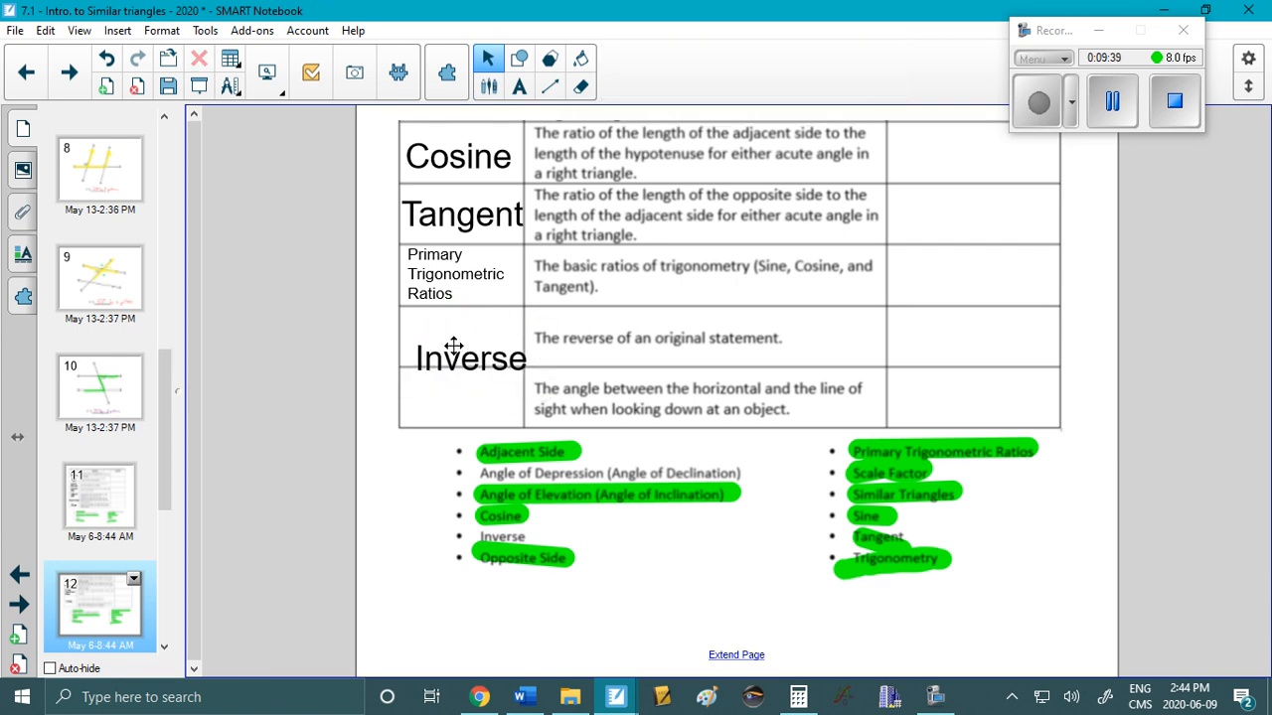
drag(470, 359, 464, 331)
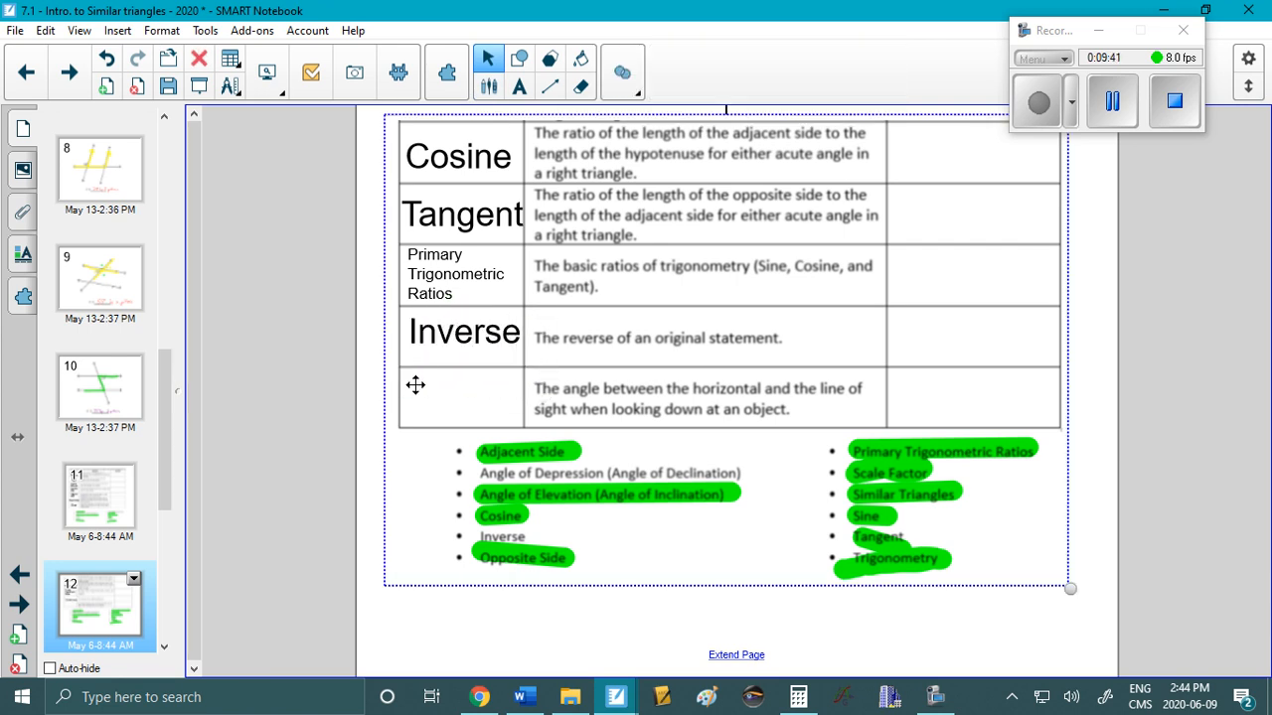
text(Angle of Depression)
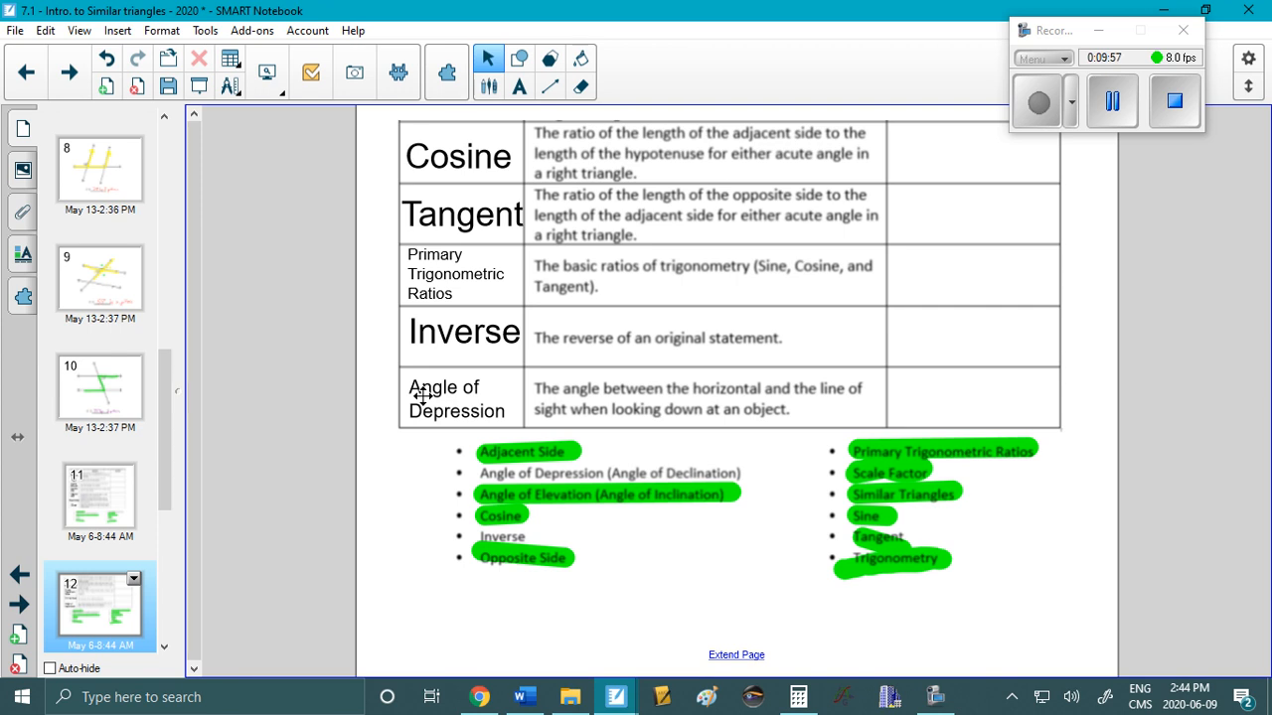
mouse_move(68, 72)
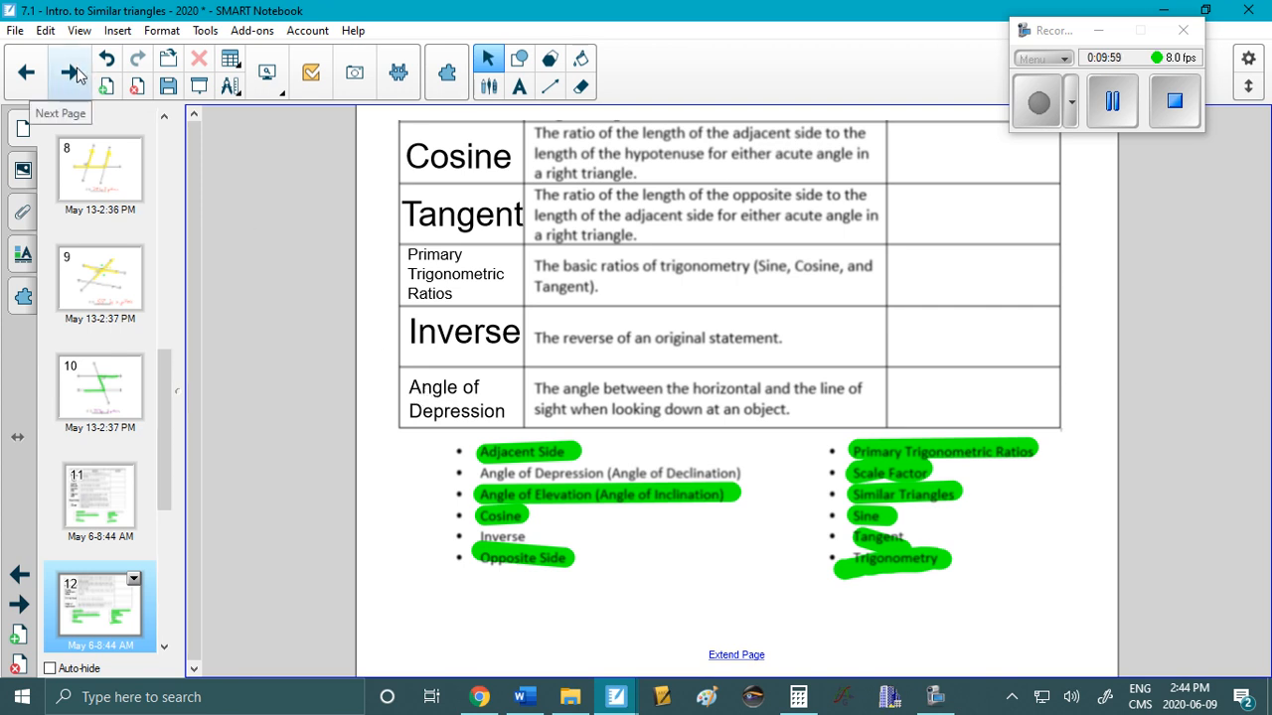
Go to page 13 and draw coloured arrows marking the sides of triangle ABC.
click(77, 71)
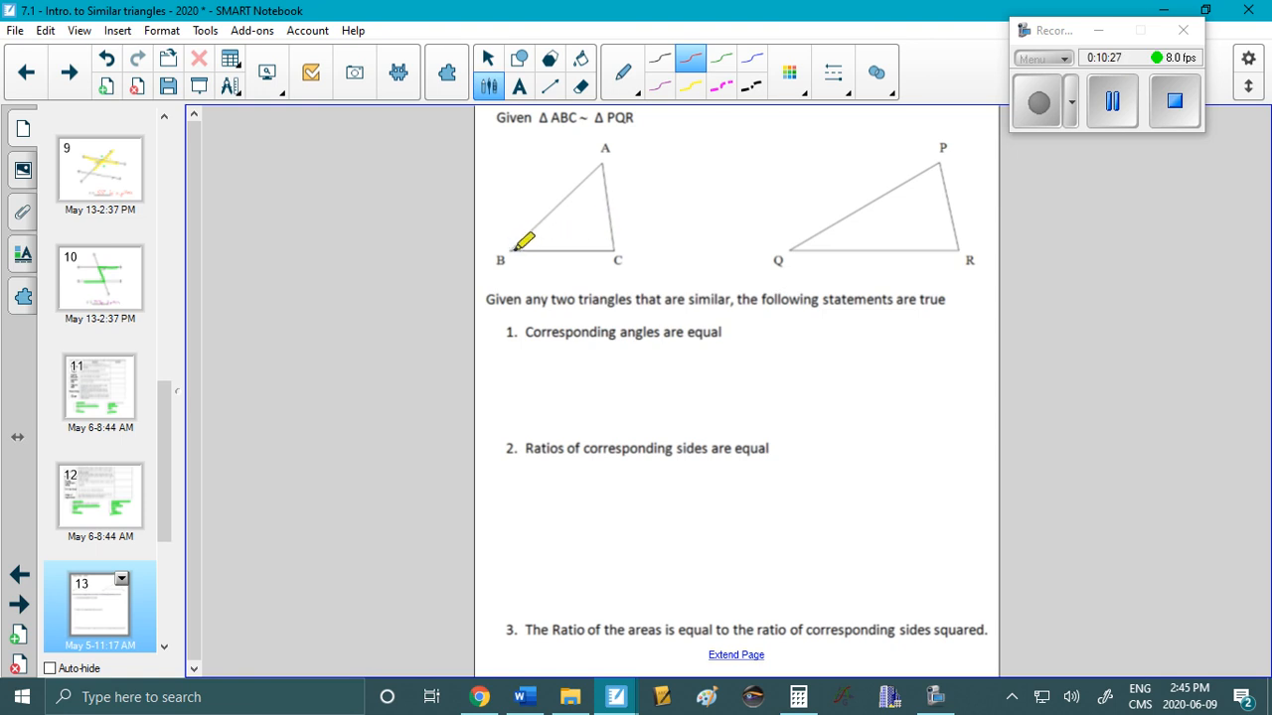
drag(512, 249, 567, 229)
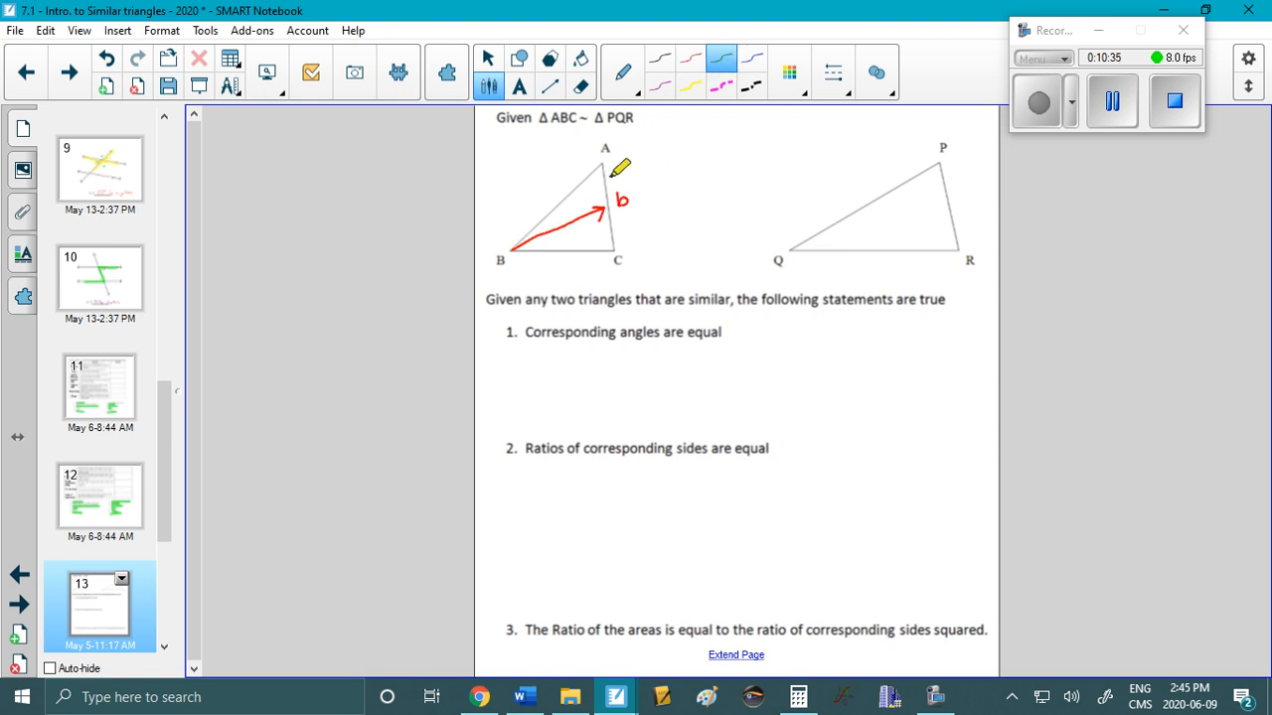
drag(603, 164, 569, 264)
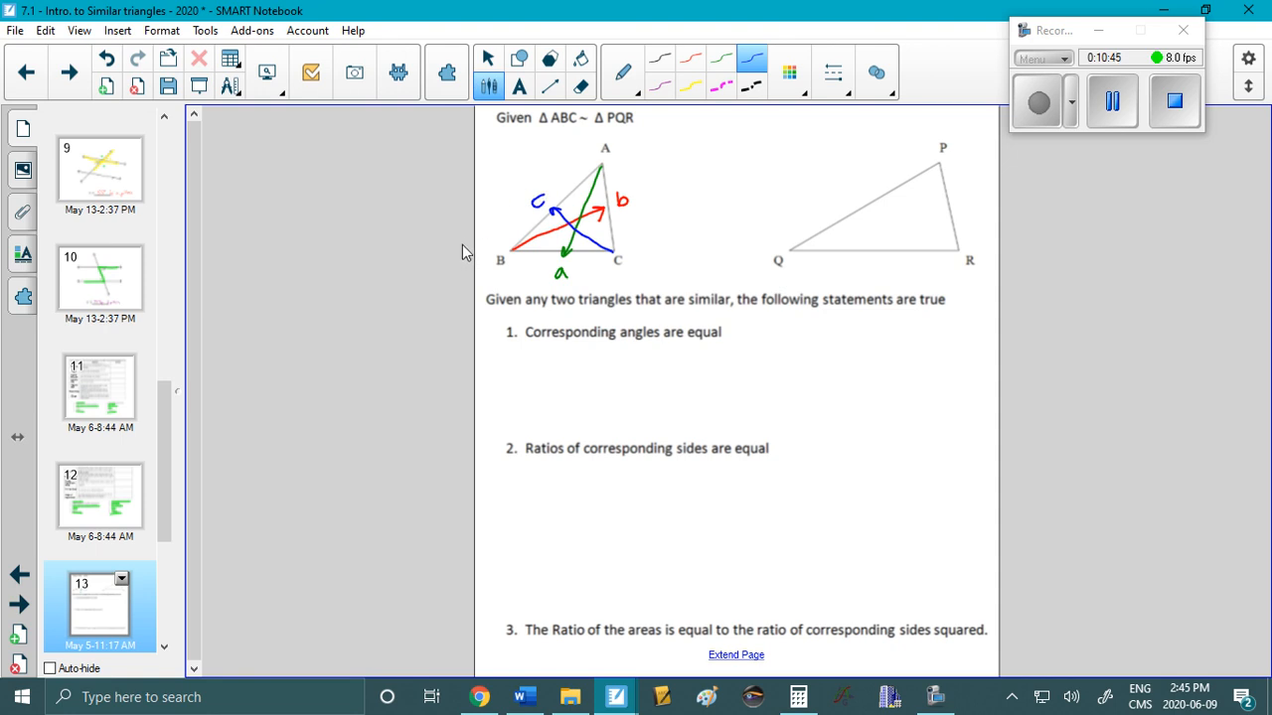
mouse_move(463, 267)
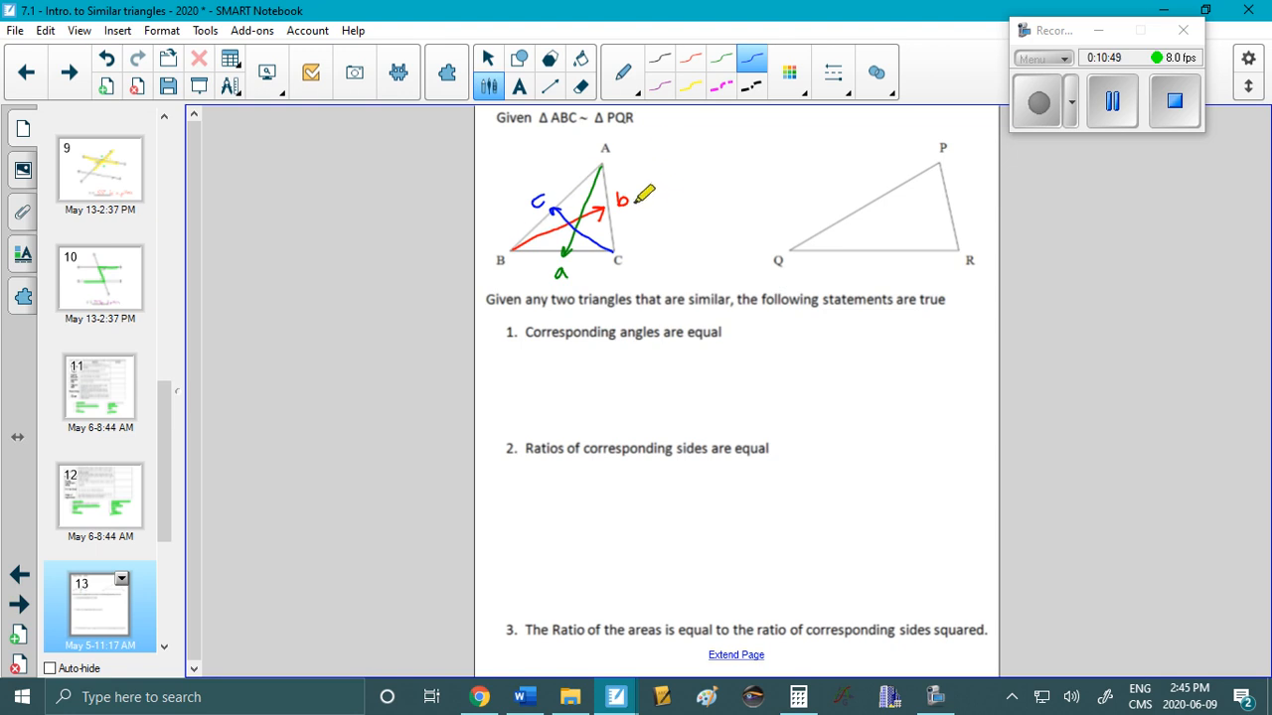
mouse_move(616, 154)
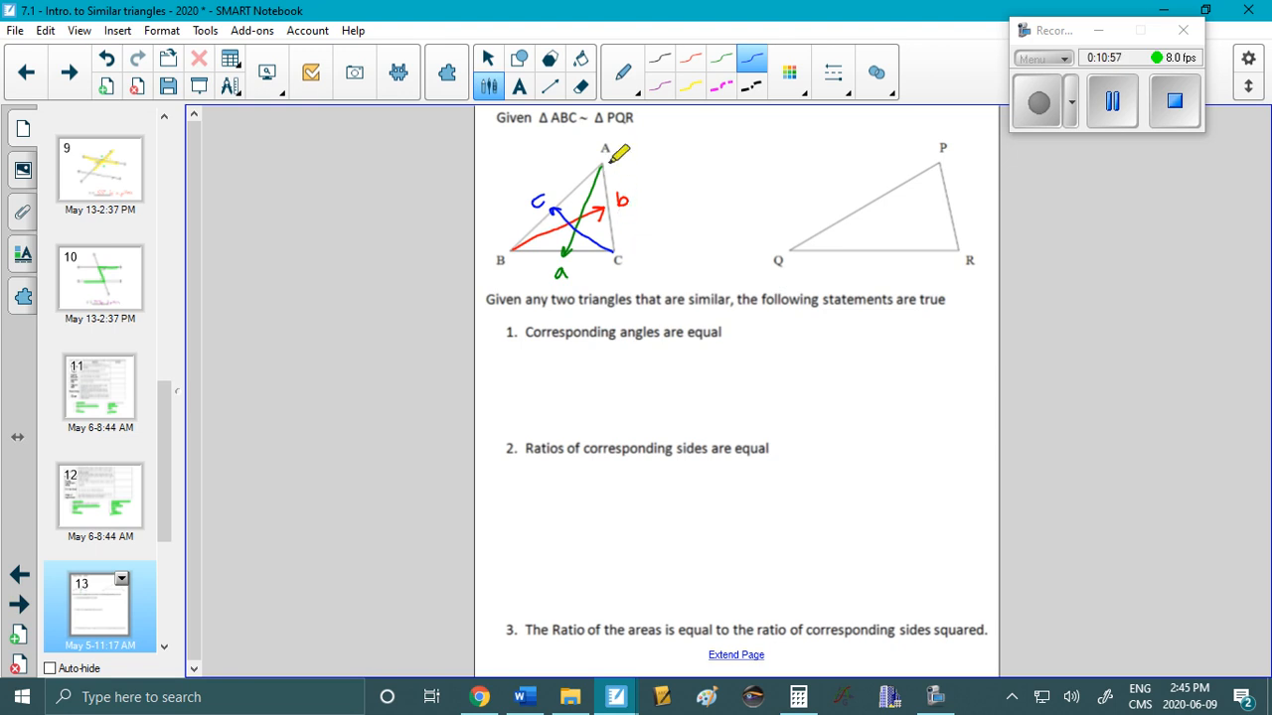
mouse_move(636, 189)
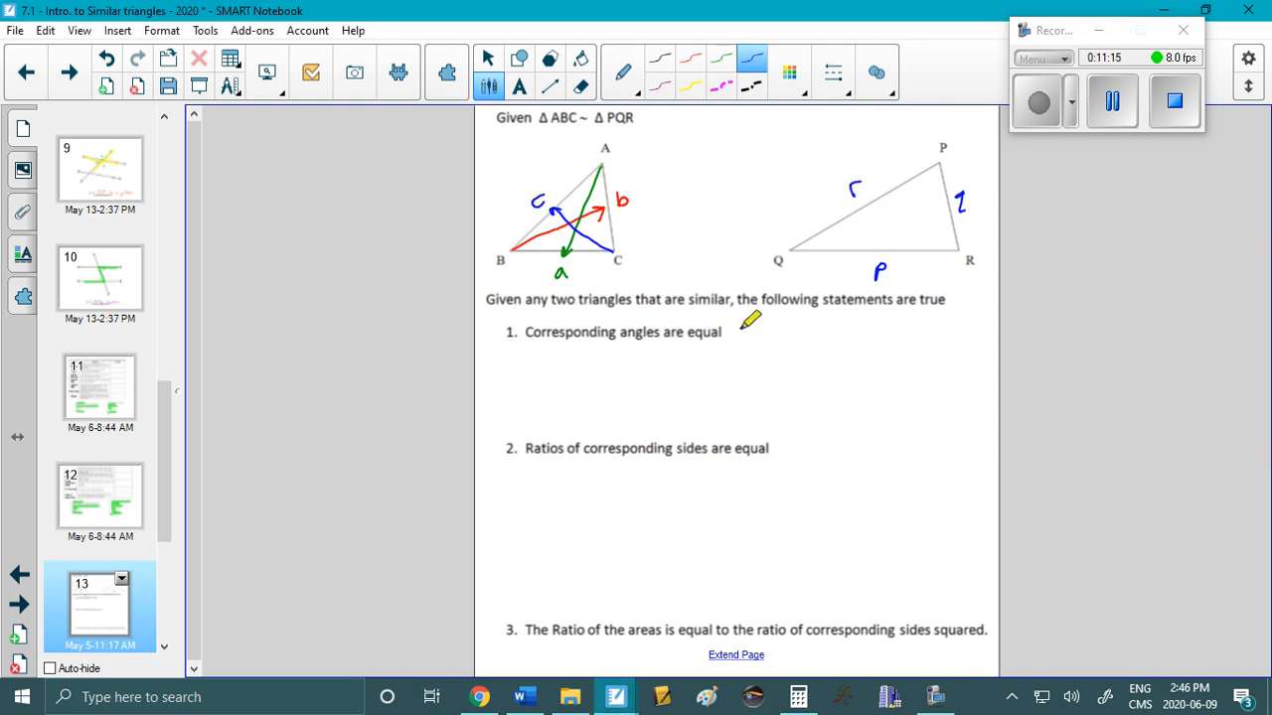
mouse_move(740, 343)
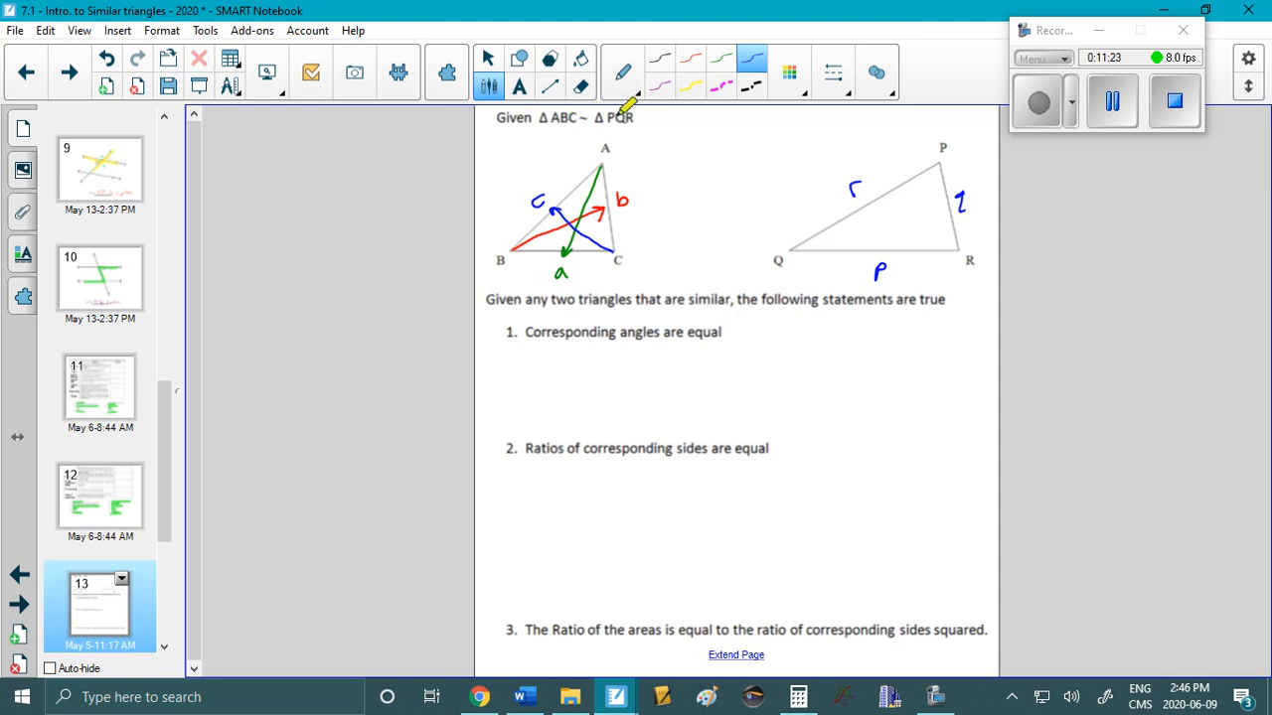
mouse_move(832, 185)
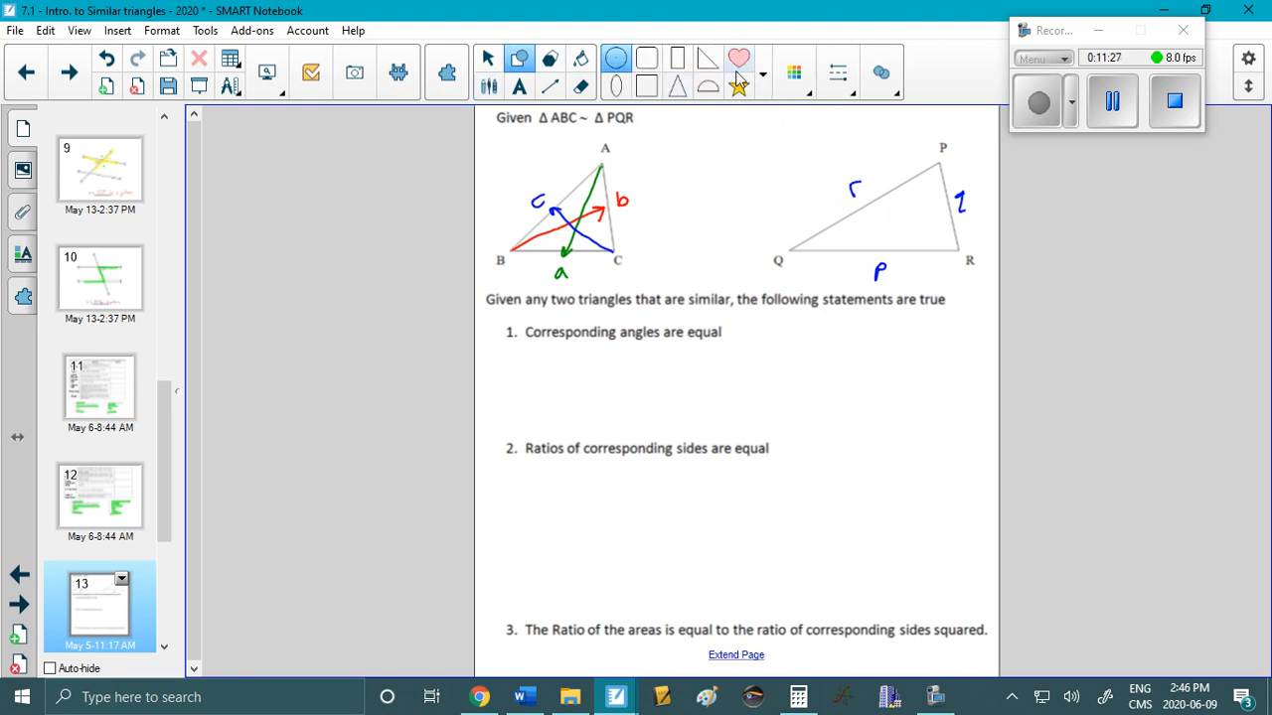
click(762, 75)
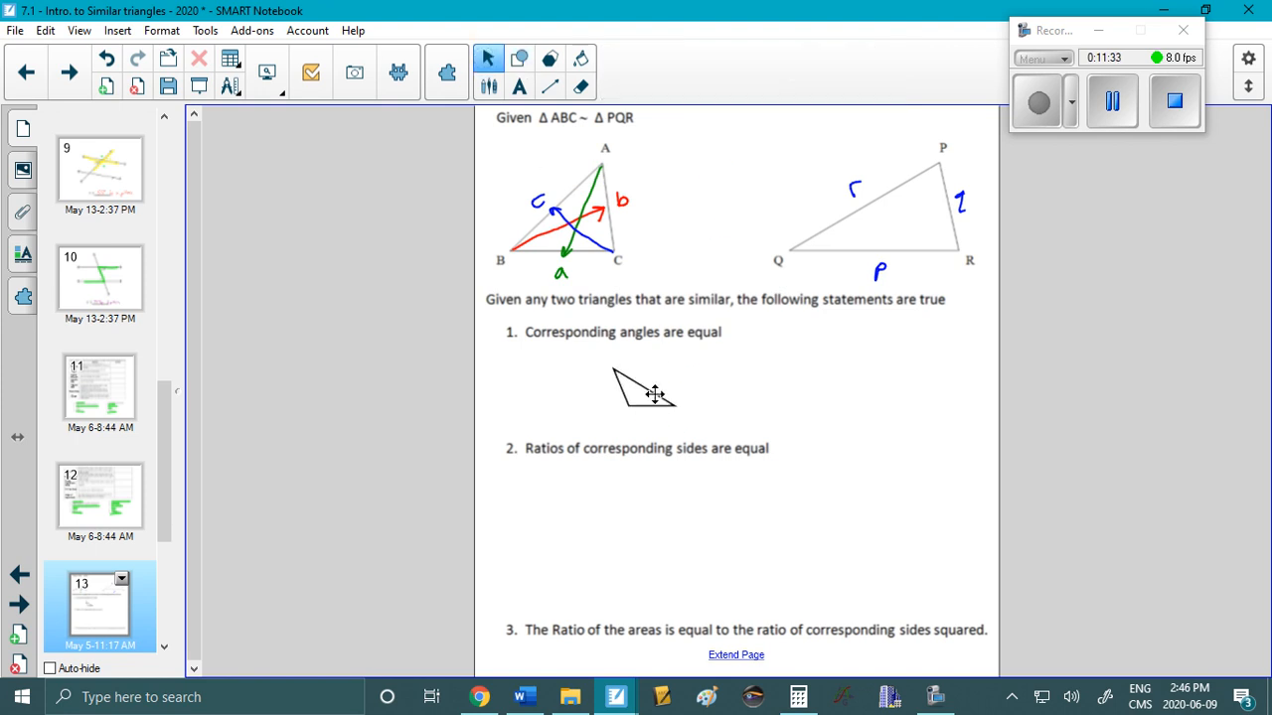
click(644, 392)
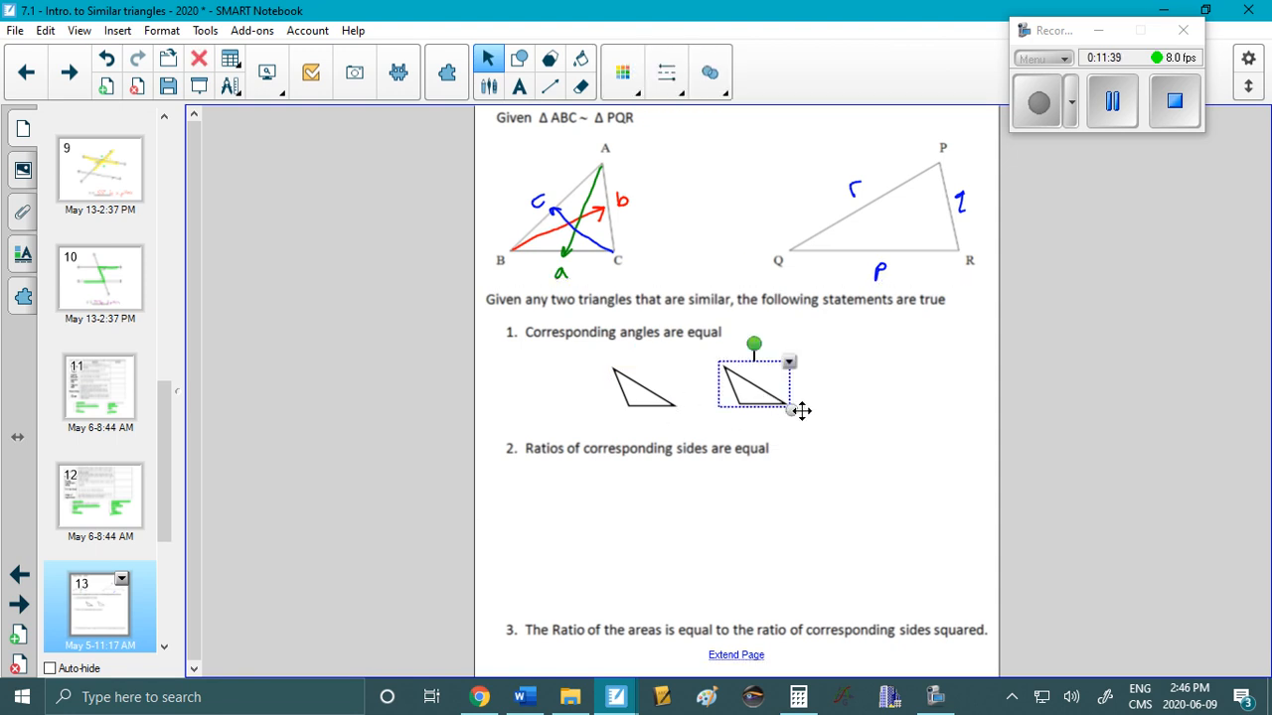
drag(790, 410, 961, 520)
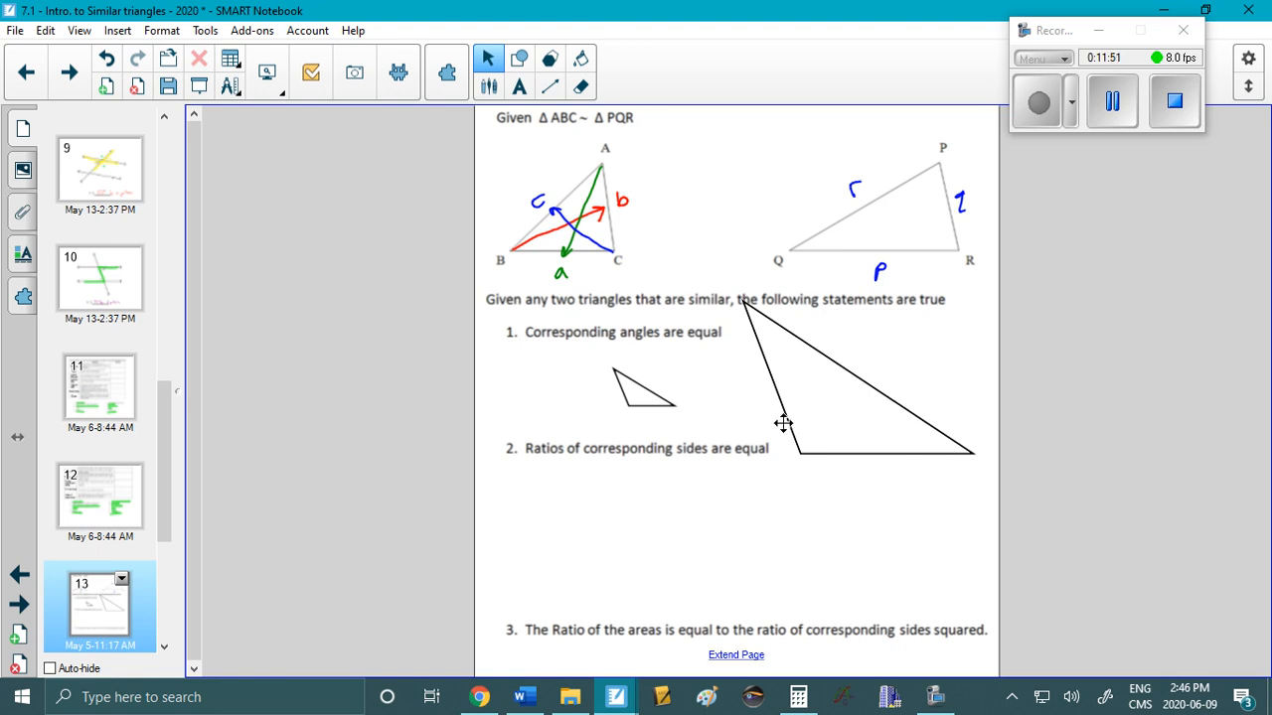
mouse_move(651, 392)
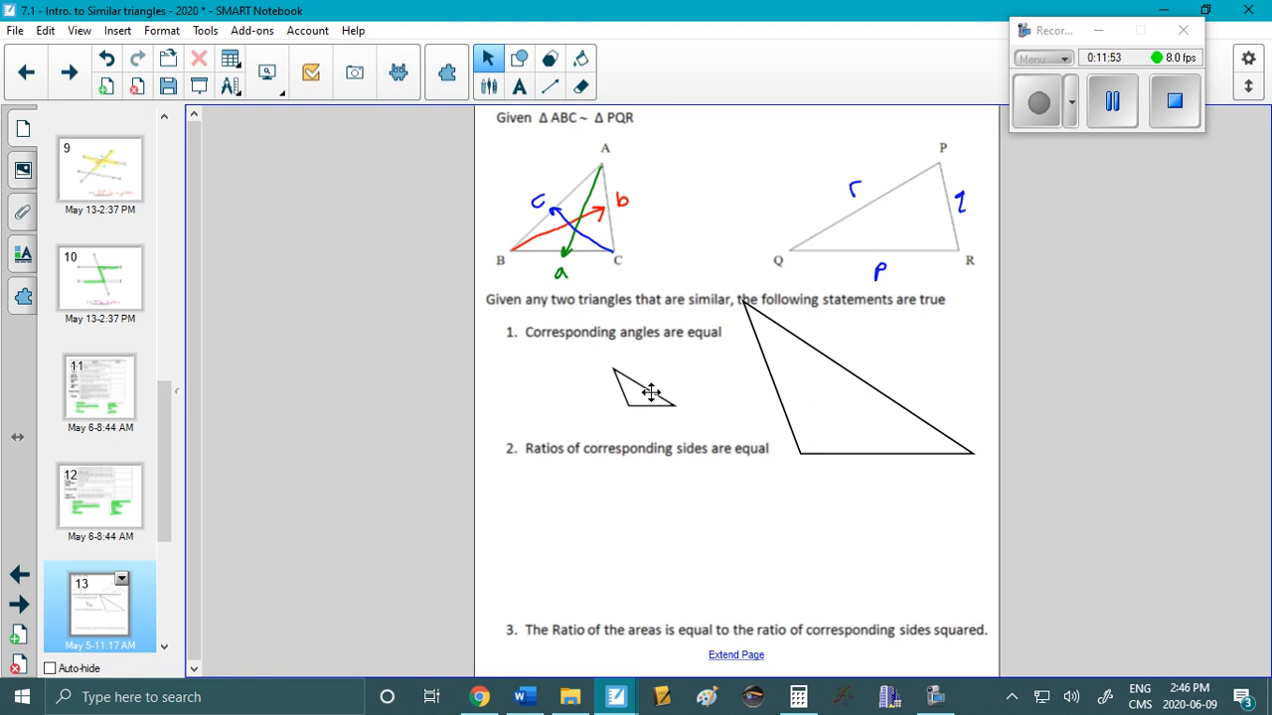
mouse_move(649, 400)
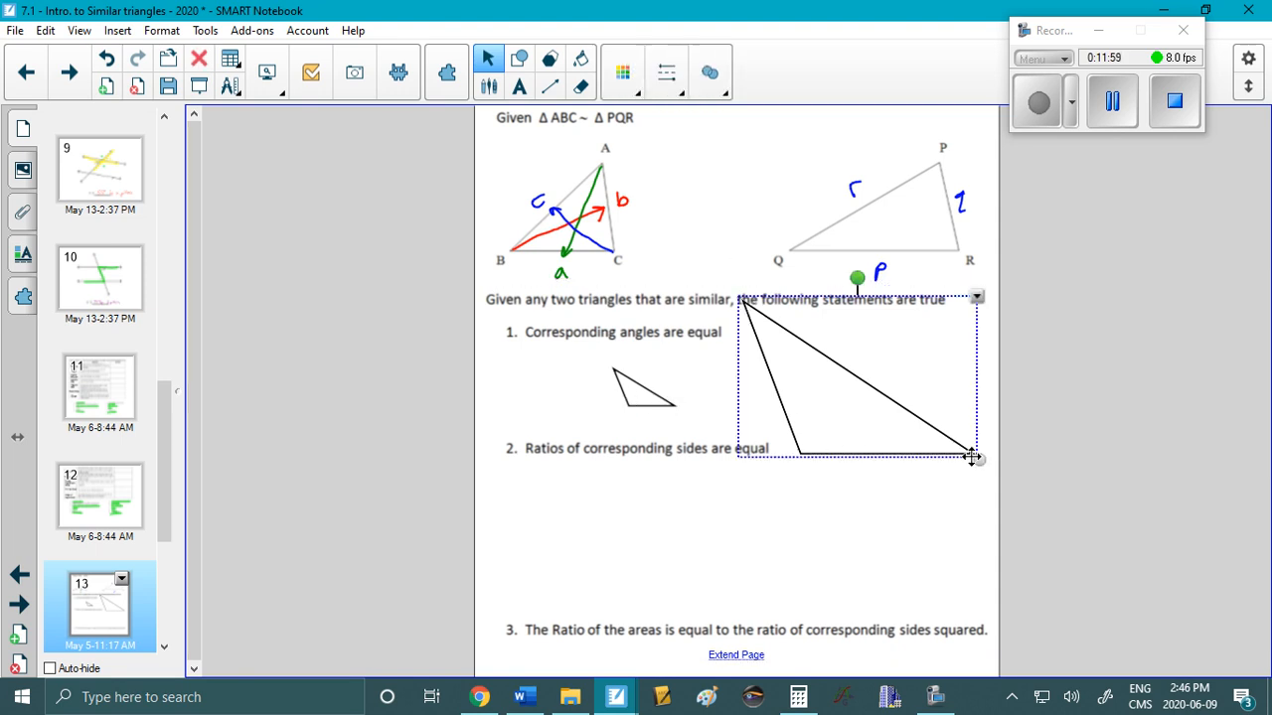
drag(974, 457, 927, 424)
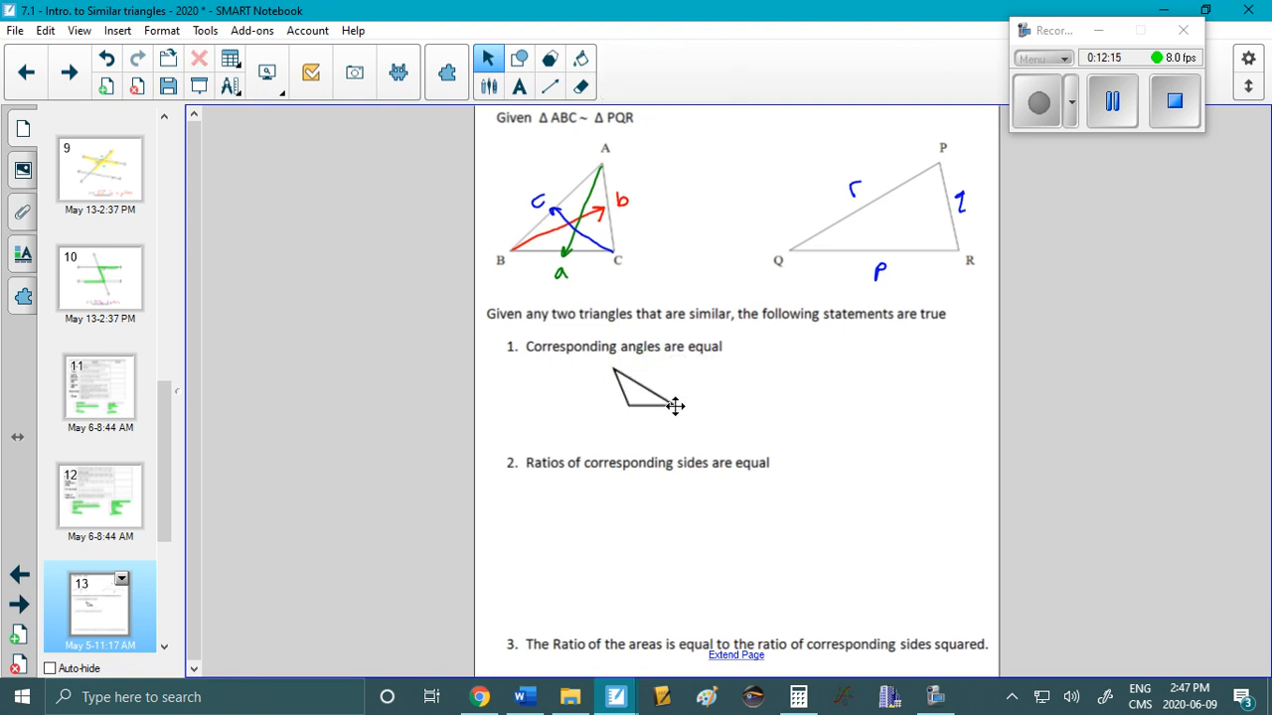
click(644, 393)
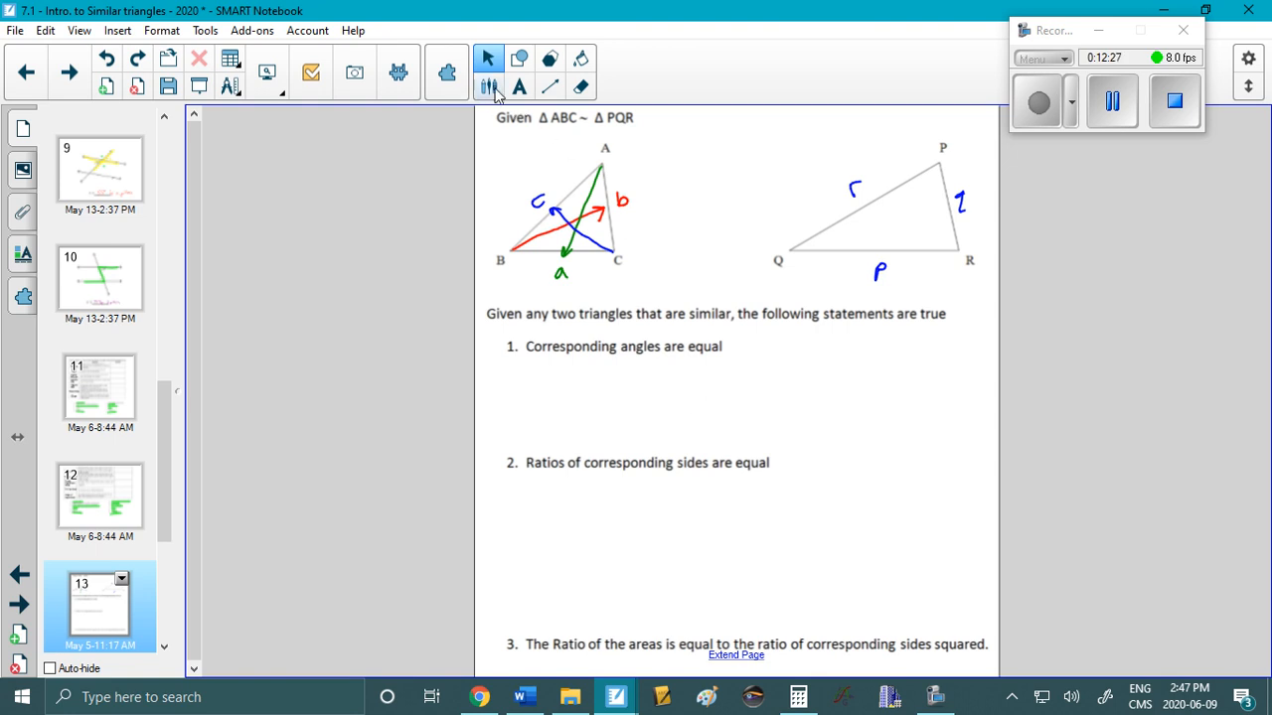
Write ΔABC~ΔPQR with ∠A=∠P, ∠B=∠Q, ∠C=∠R in red, and highlight the top similarity statement green.
click(488, 87)
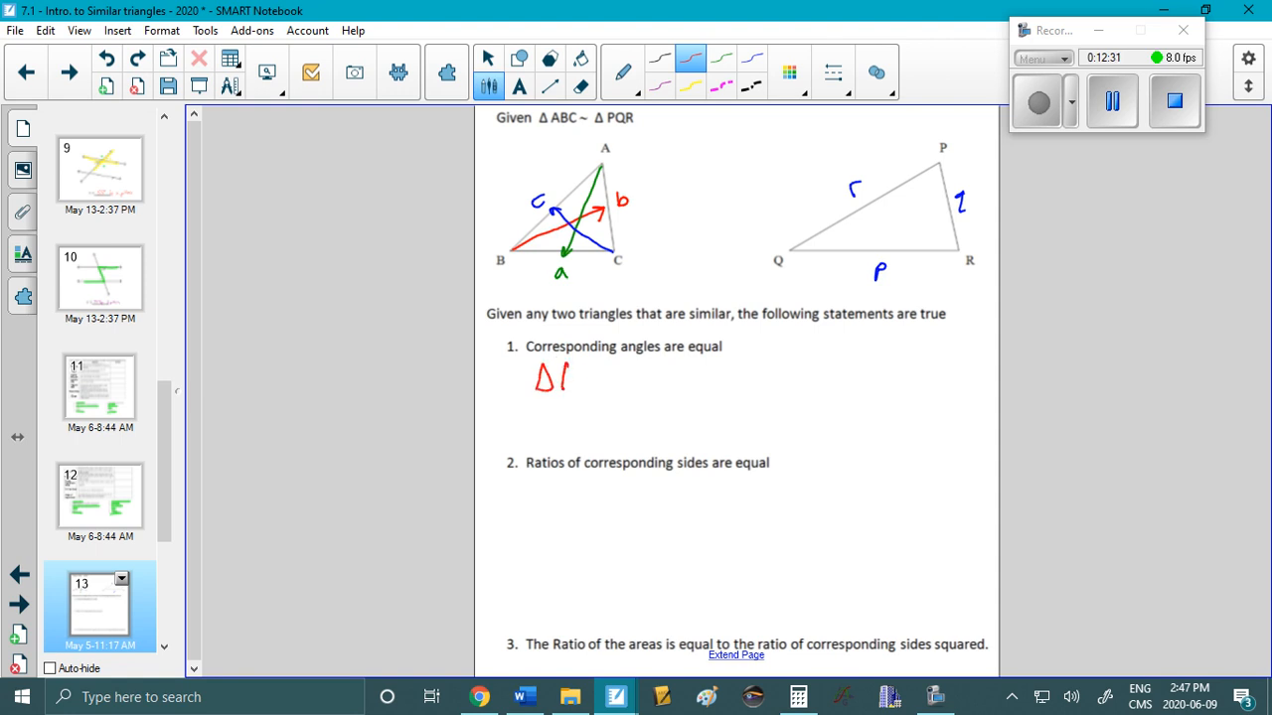
drag(566, 382, 616, 382)
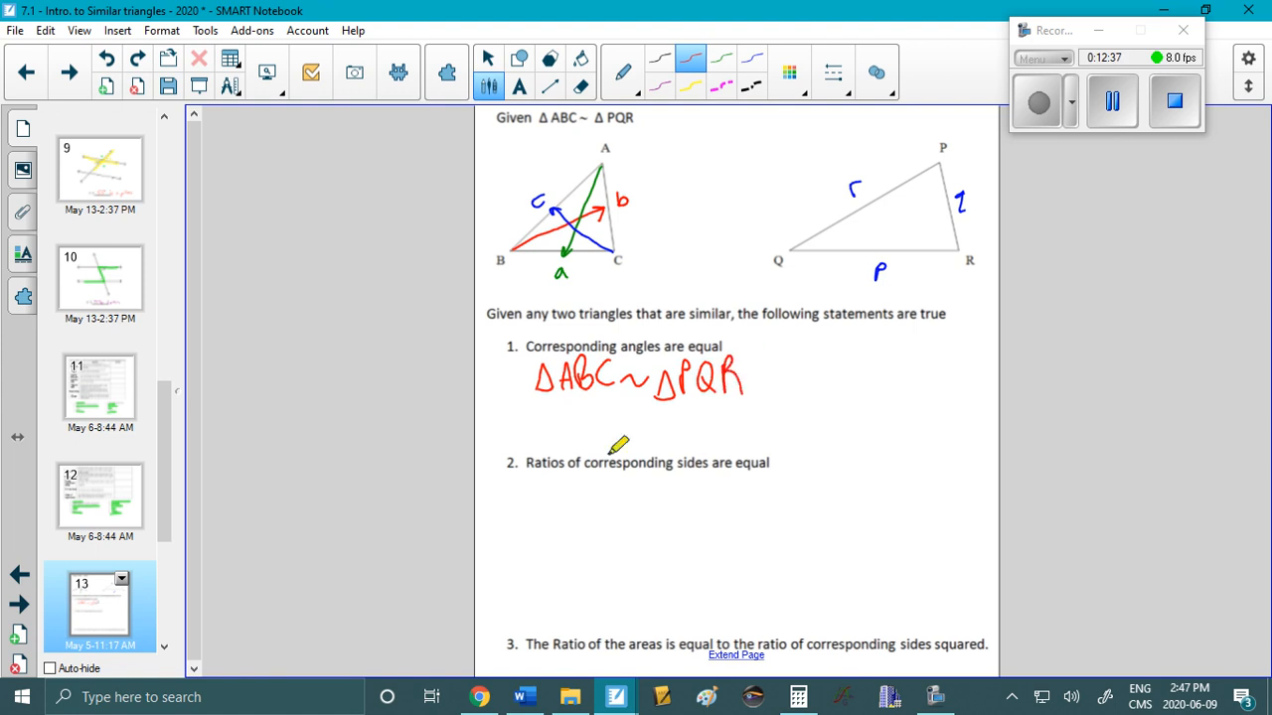
drag(522, 442, 566, 418)
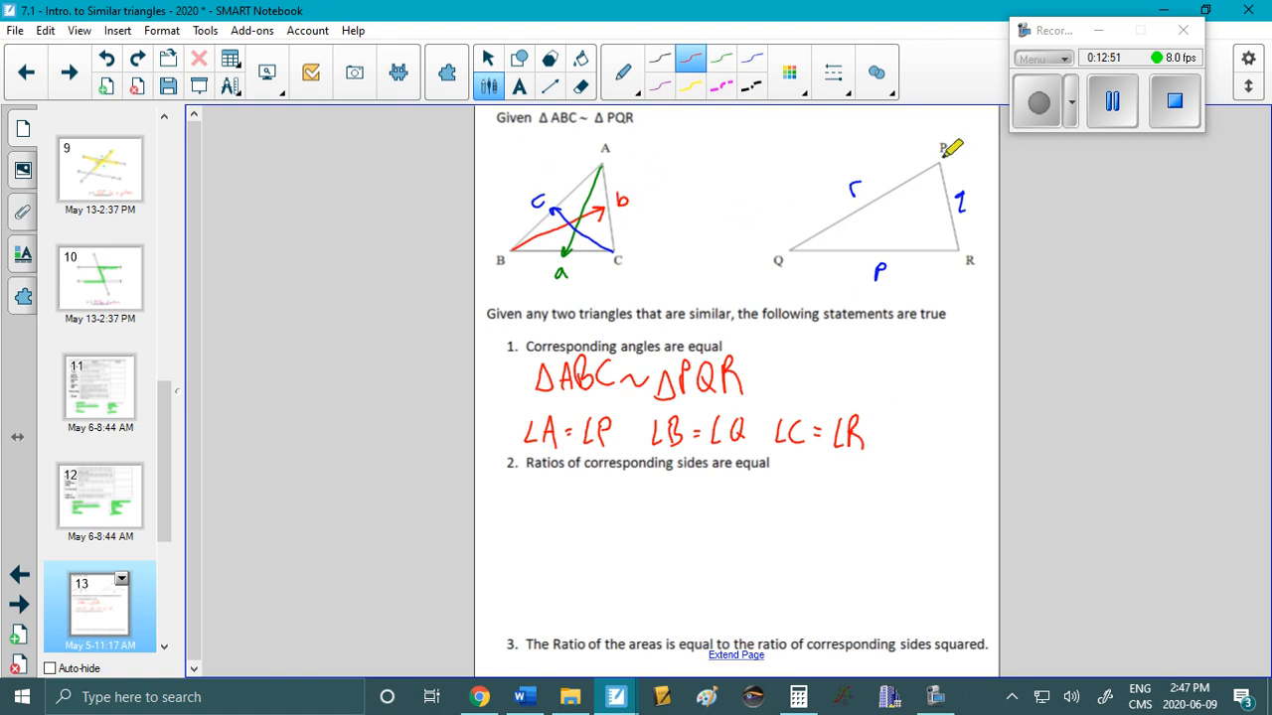
mouse_move(675, 243)
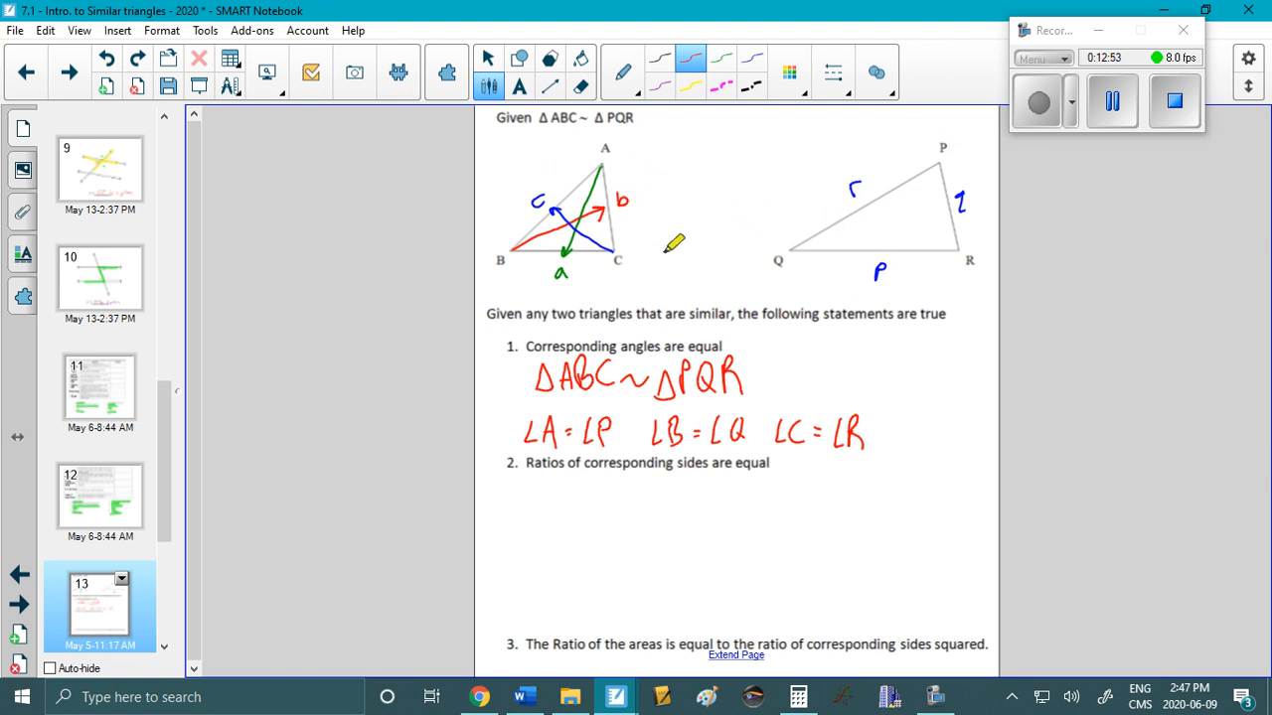
click(623, 71)
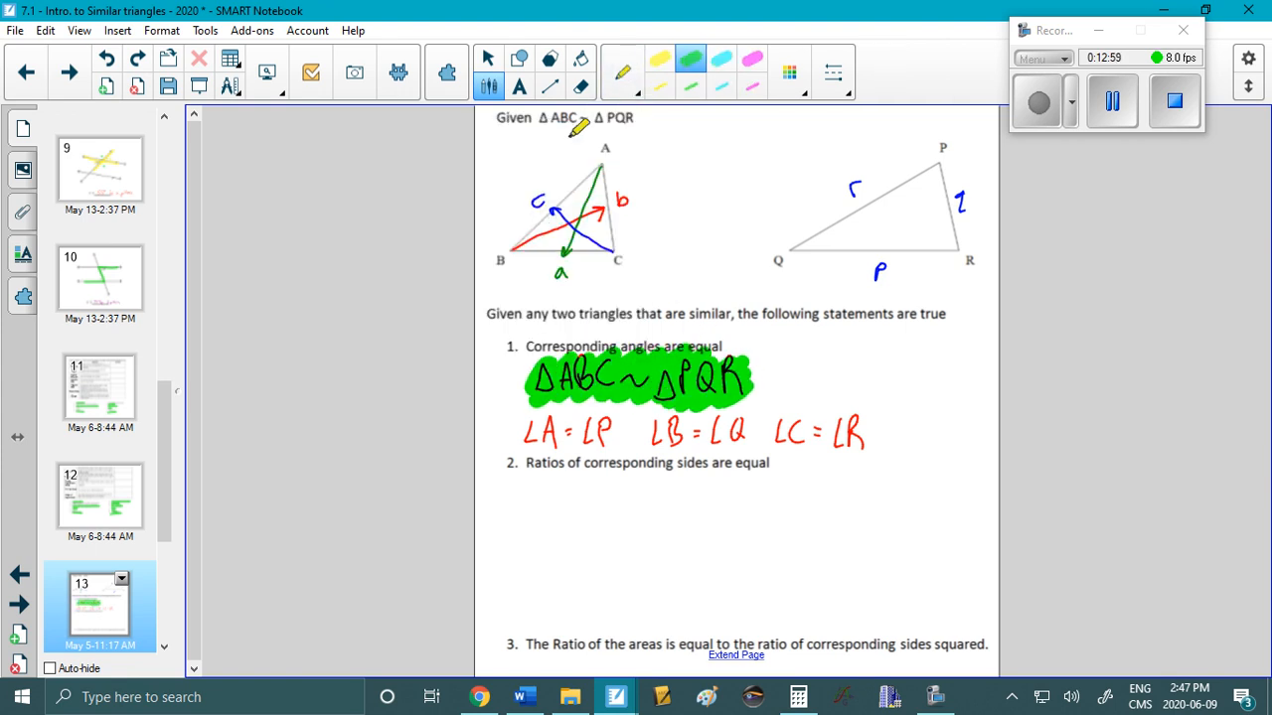
drag(516, 117, 641, 119)
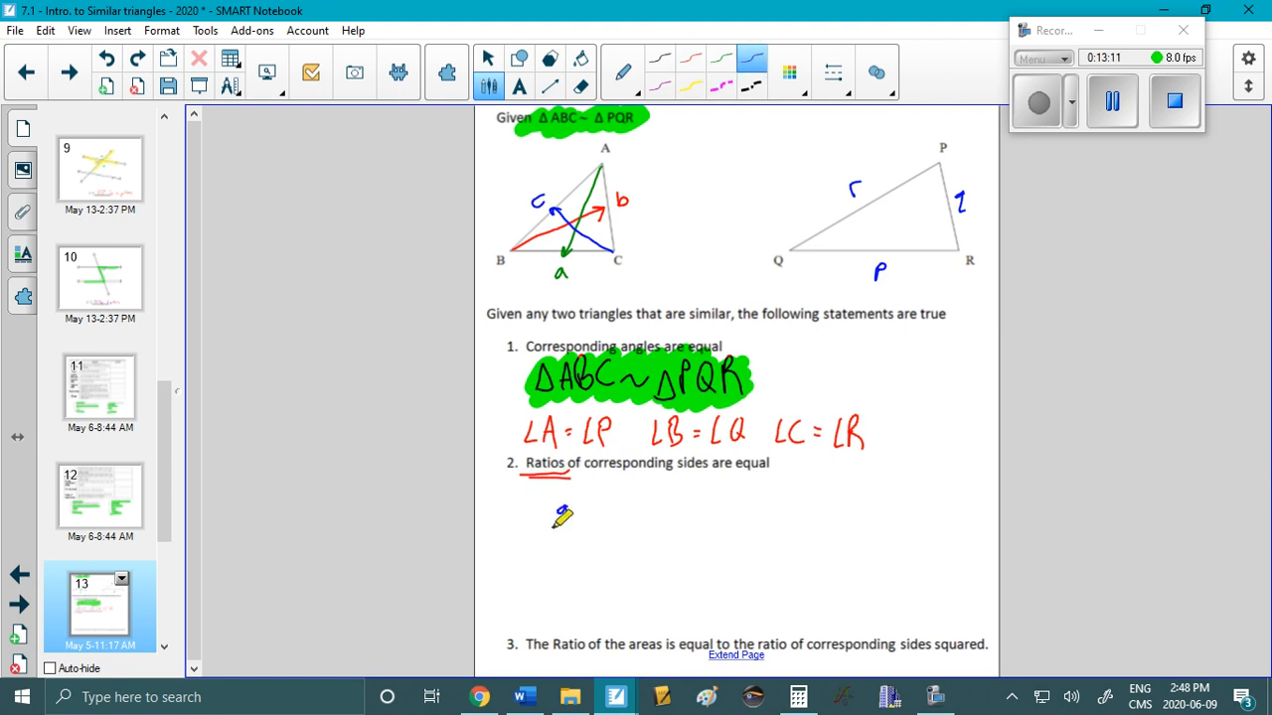
Underline 'Ratios' and write a/p = b/q = c/r beneath statement 2 in blue ink.
drag(562, 507, 563, 552)
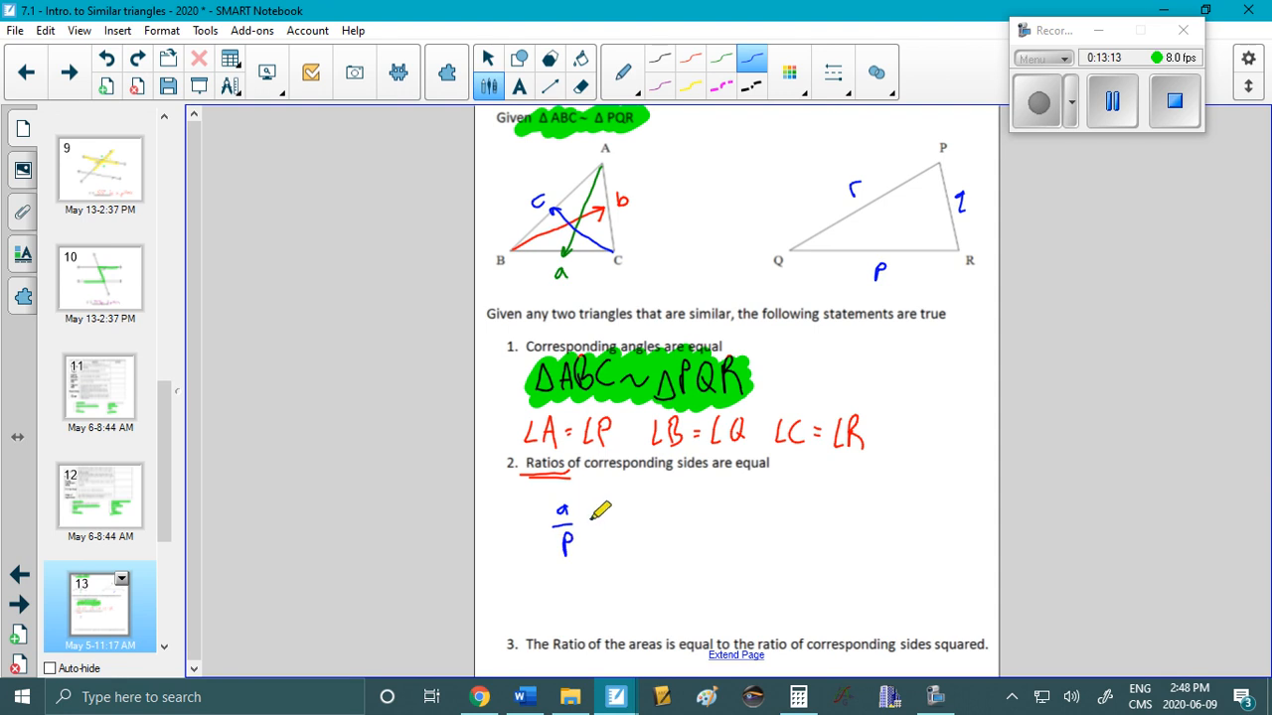
drag(591, 527, 626, 496)
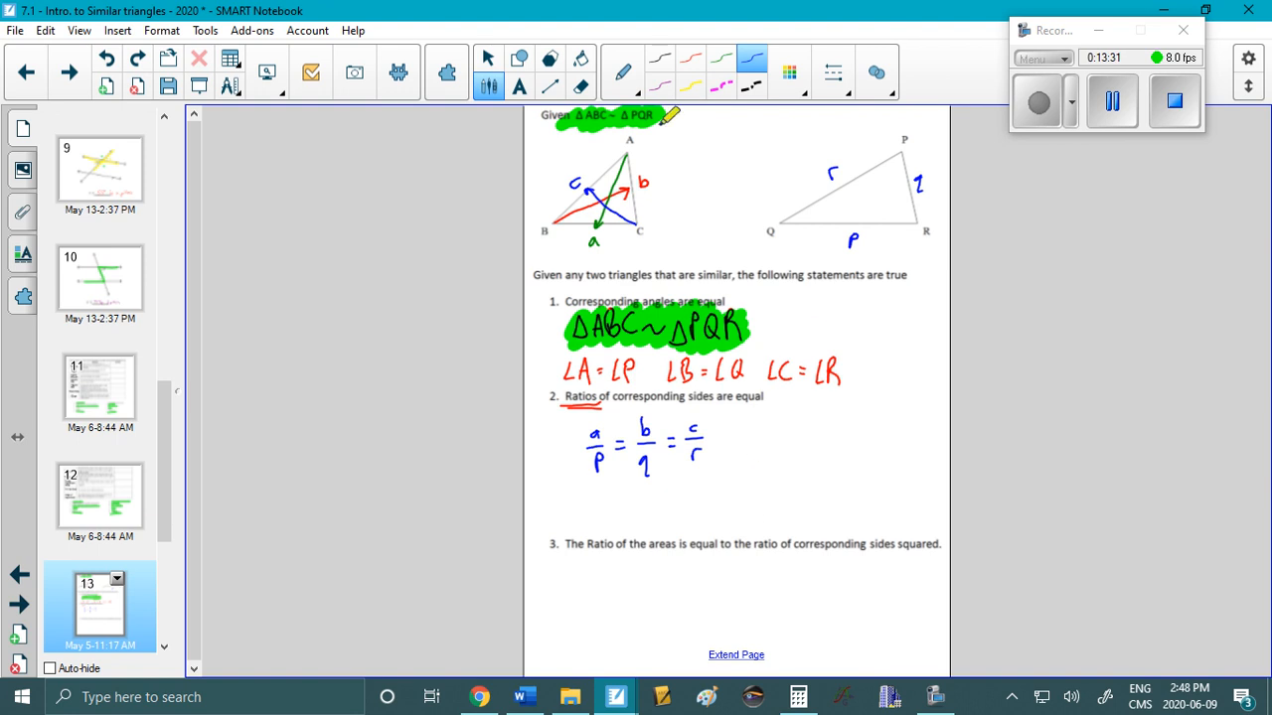
click(488, 57)
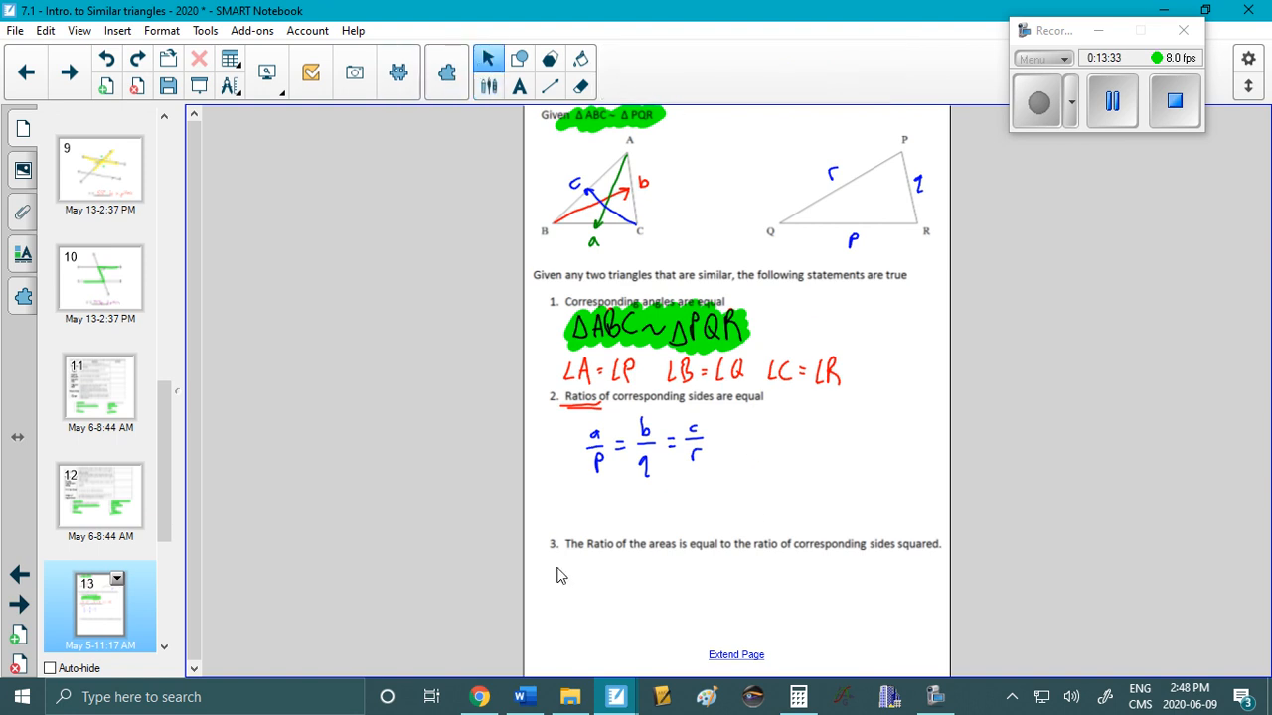
Type that doubled sides QUADRUPLE the area and quintupled sides make it 25 times larger.
text(If the sides a)
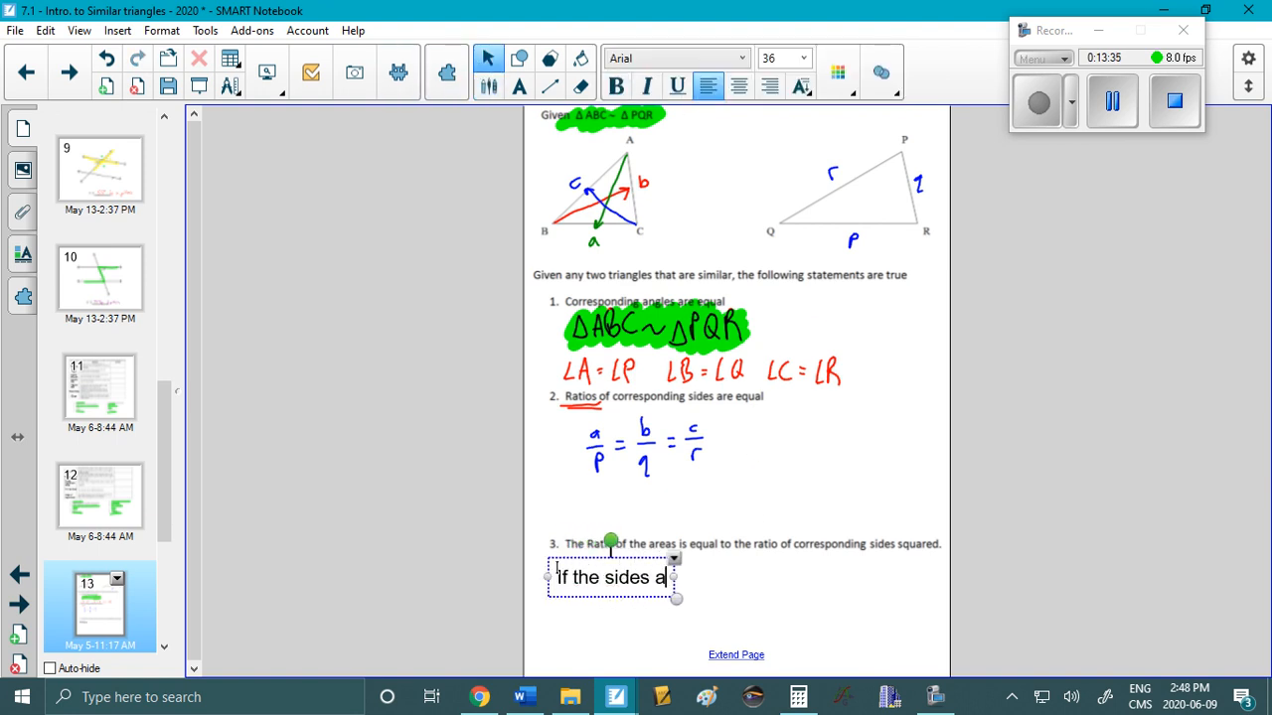
text(re doubled, the area is QUS)
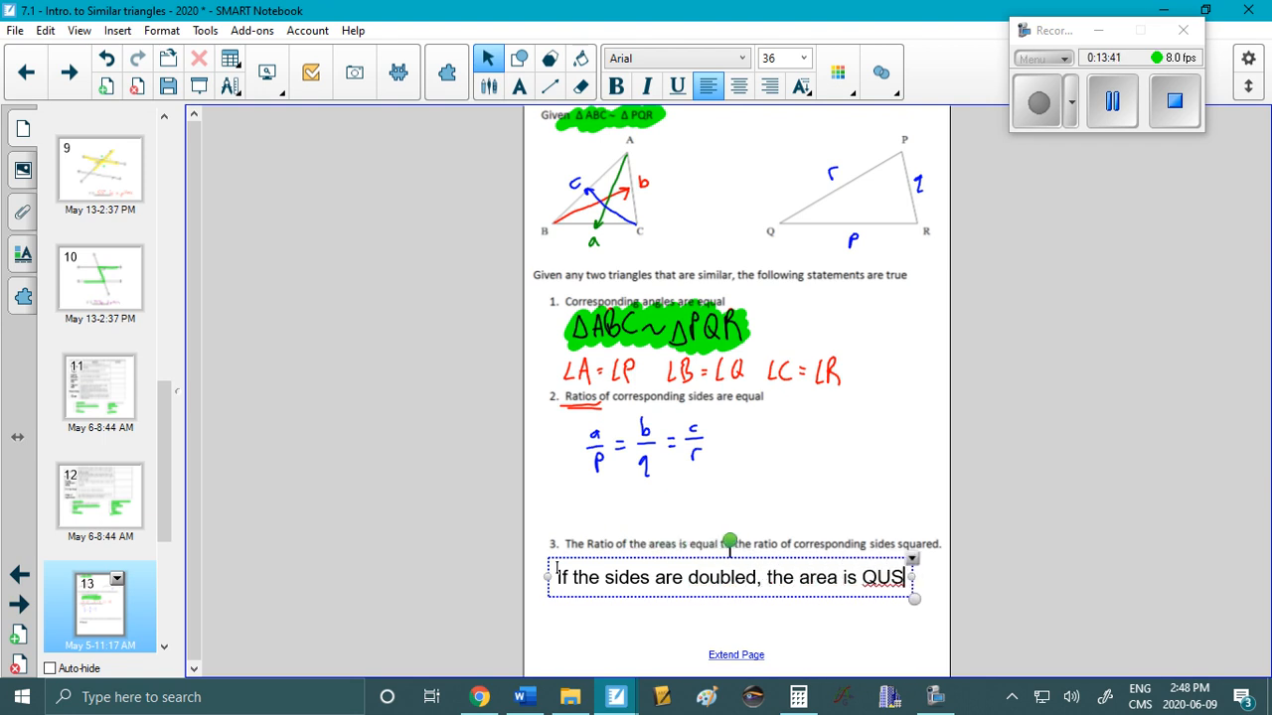
text(QUADRUPLED.)
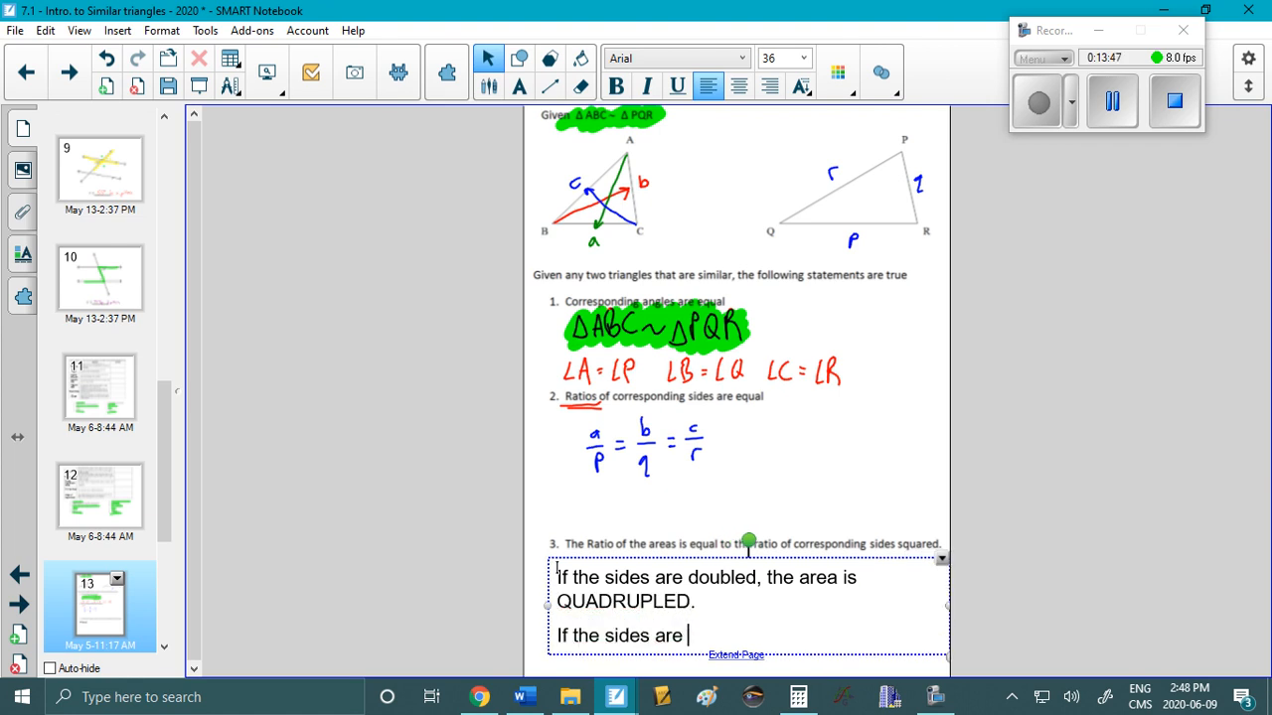
text(quintupled (x5)
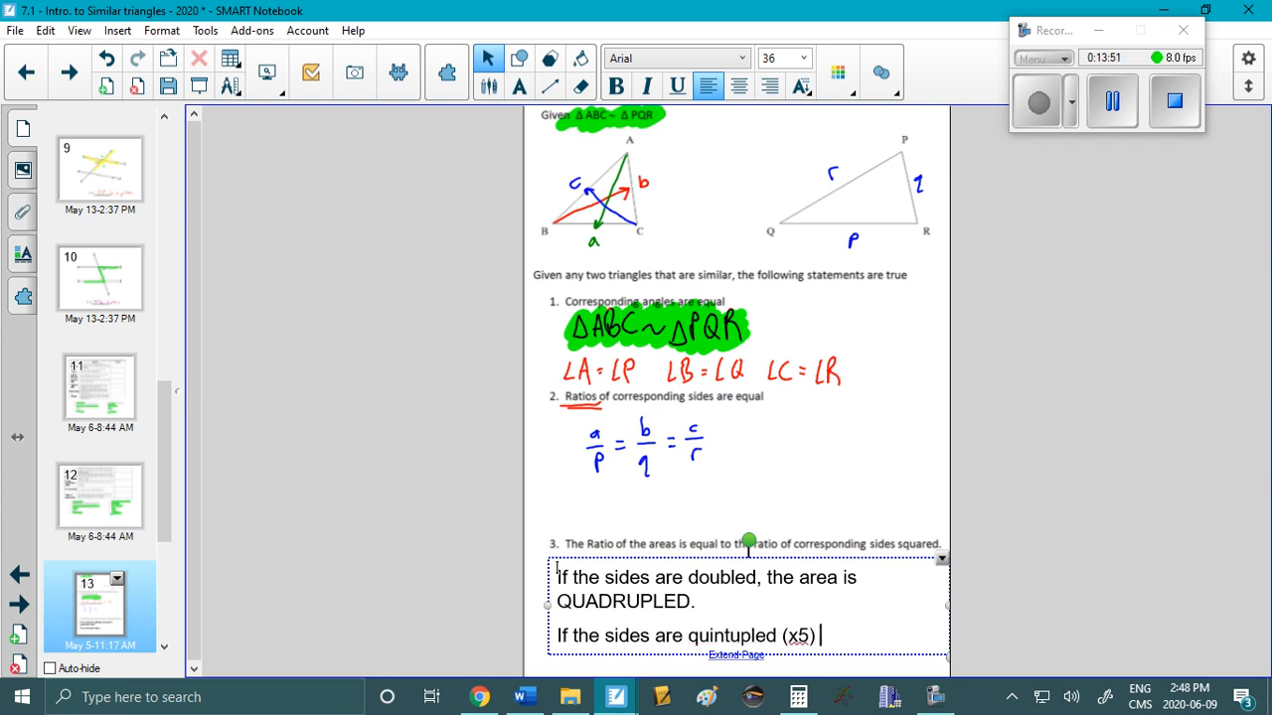
text(the area is)
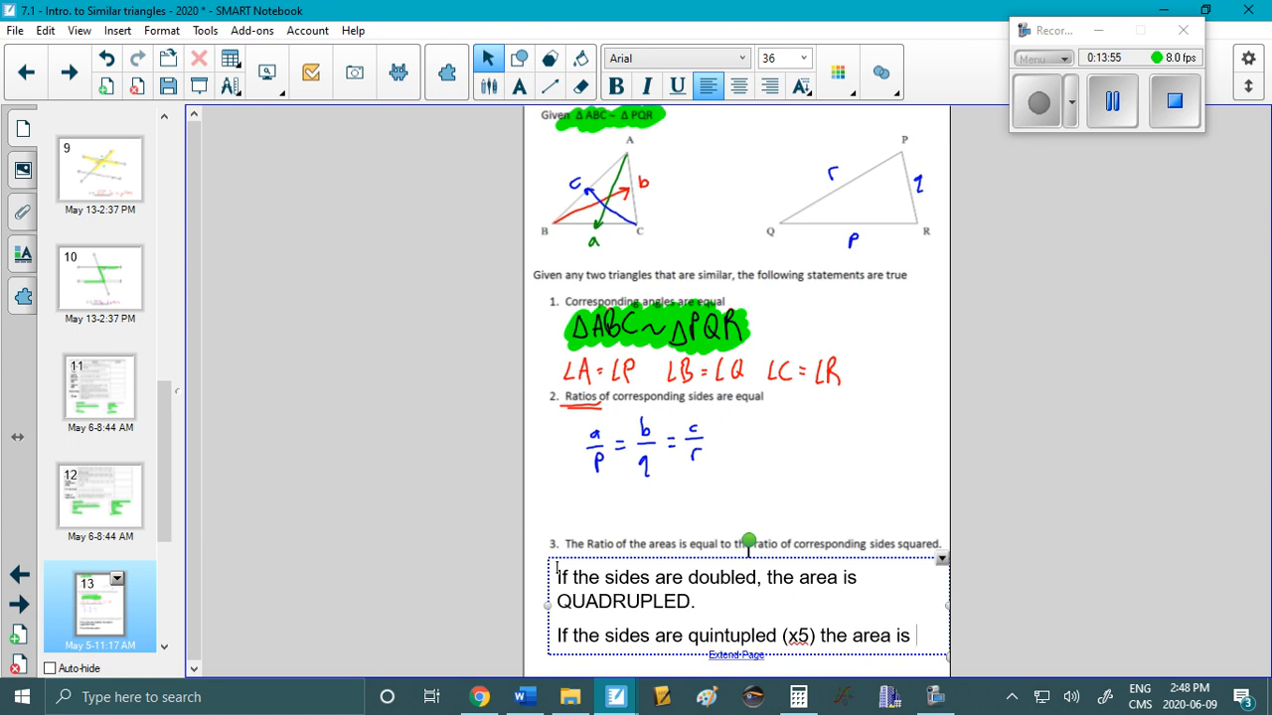
text(25 times larger.)
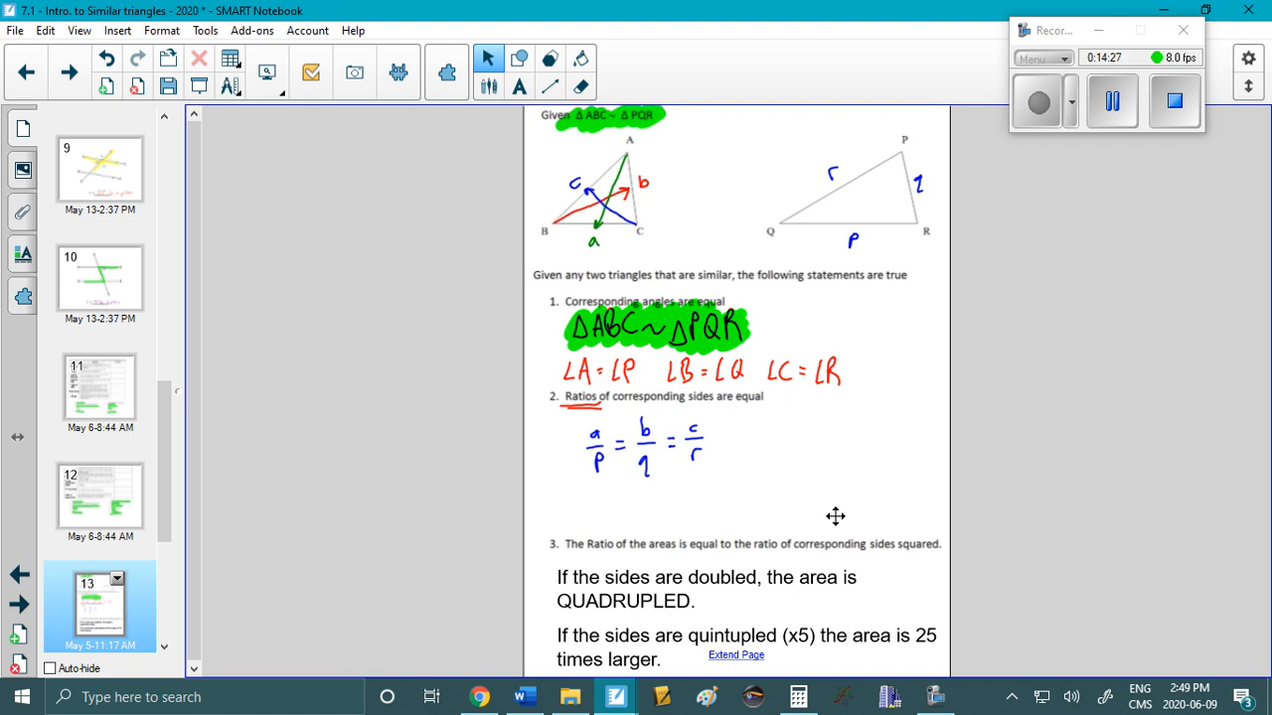
mouse_move(67, 72)
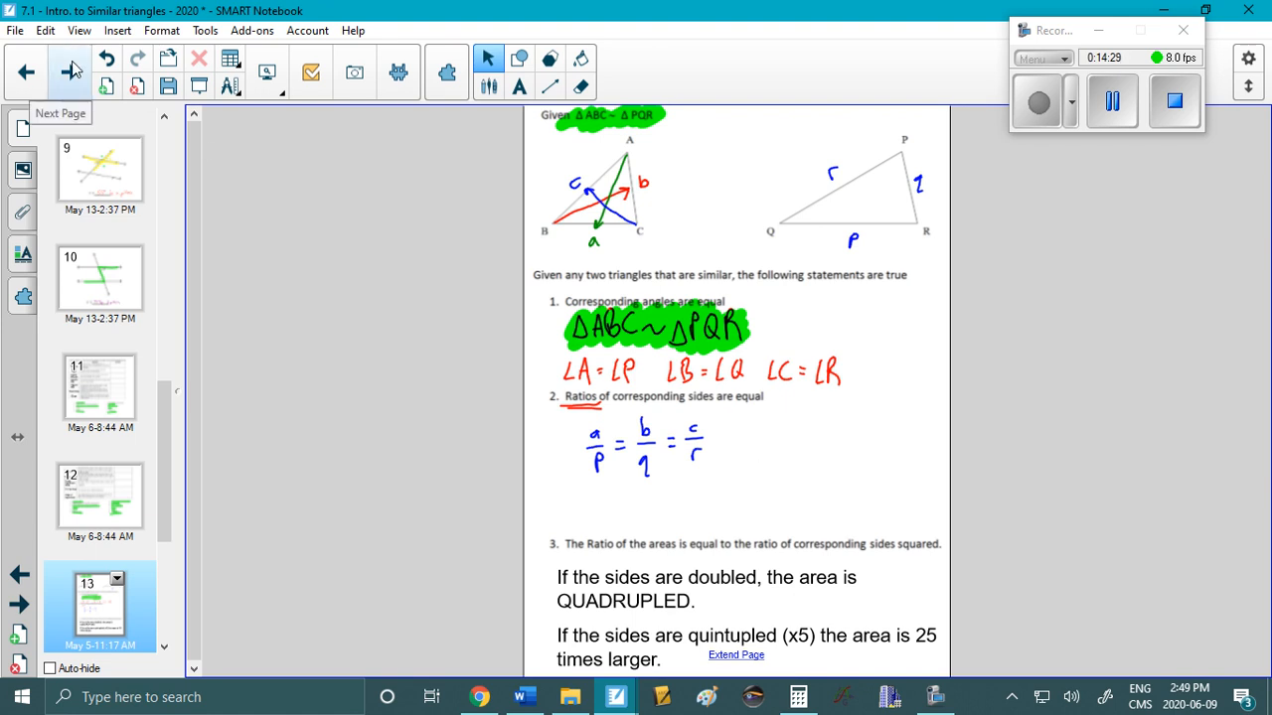
Move to page 14 and trace side y (EA) and side BA in ink.
click(69, 72)
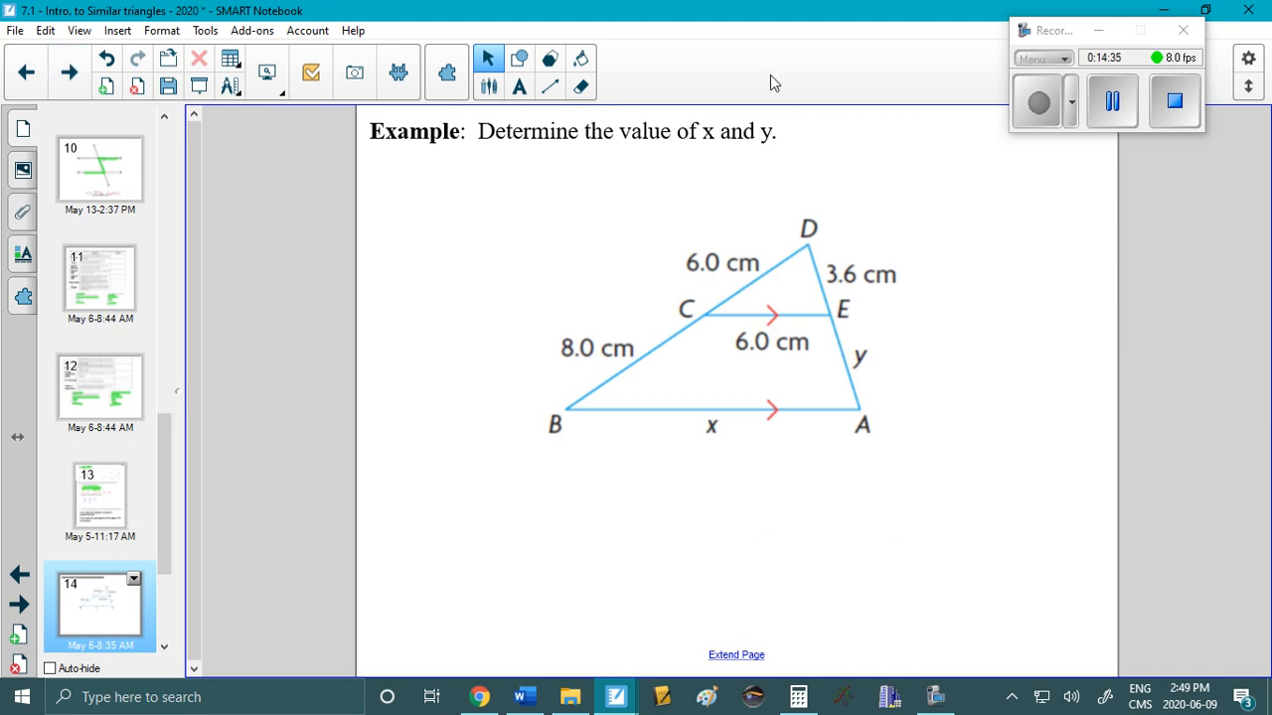
click(488, 58)
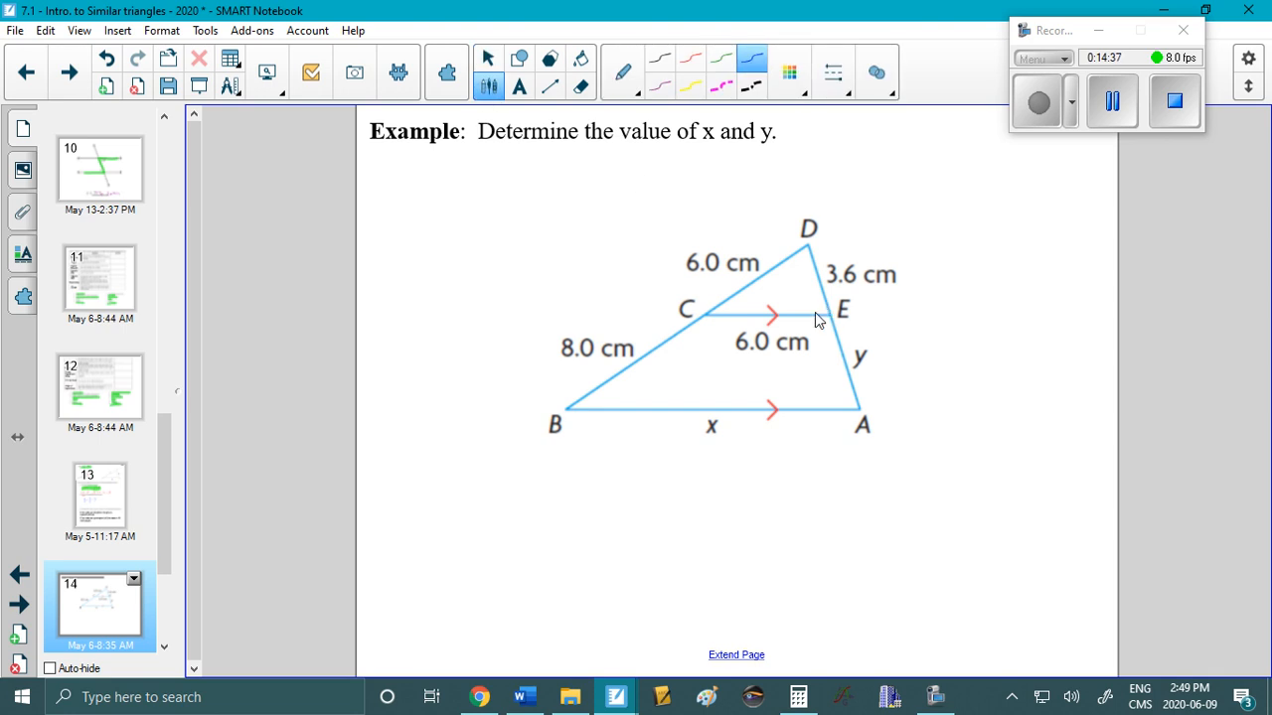
drag(833, 313, 857, 397)
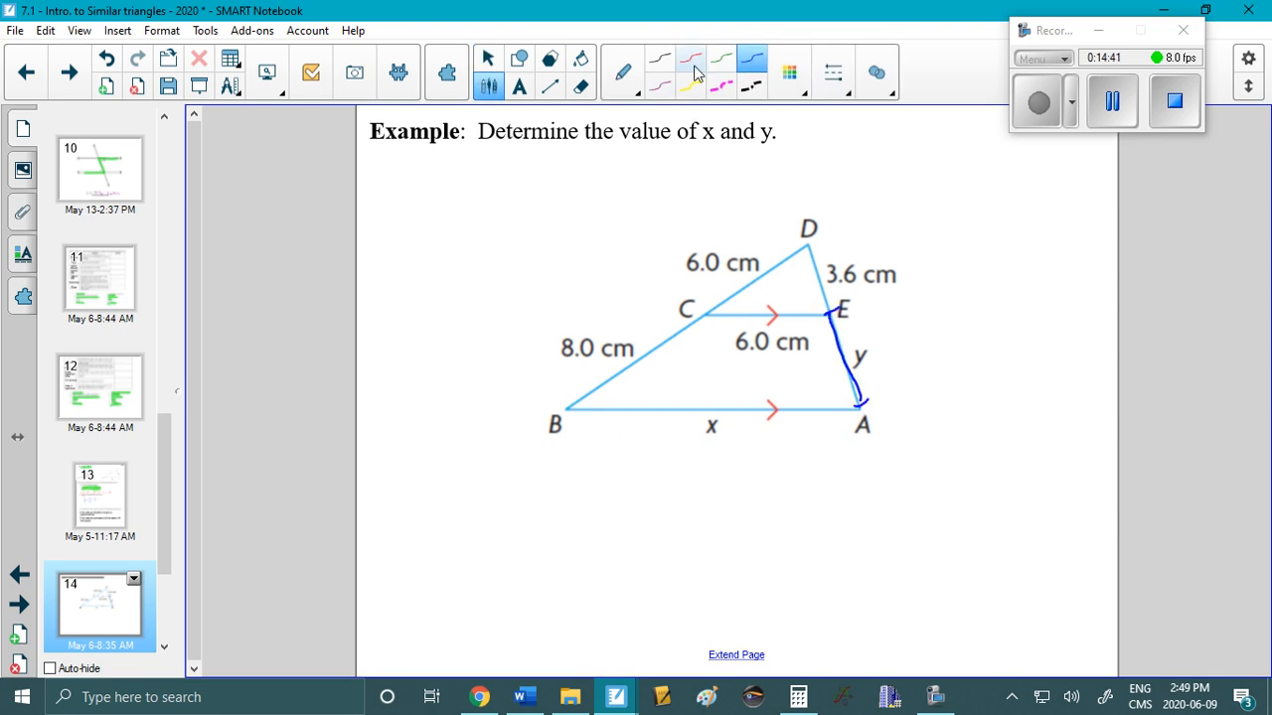
drag(567, 408, 780, 404)
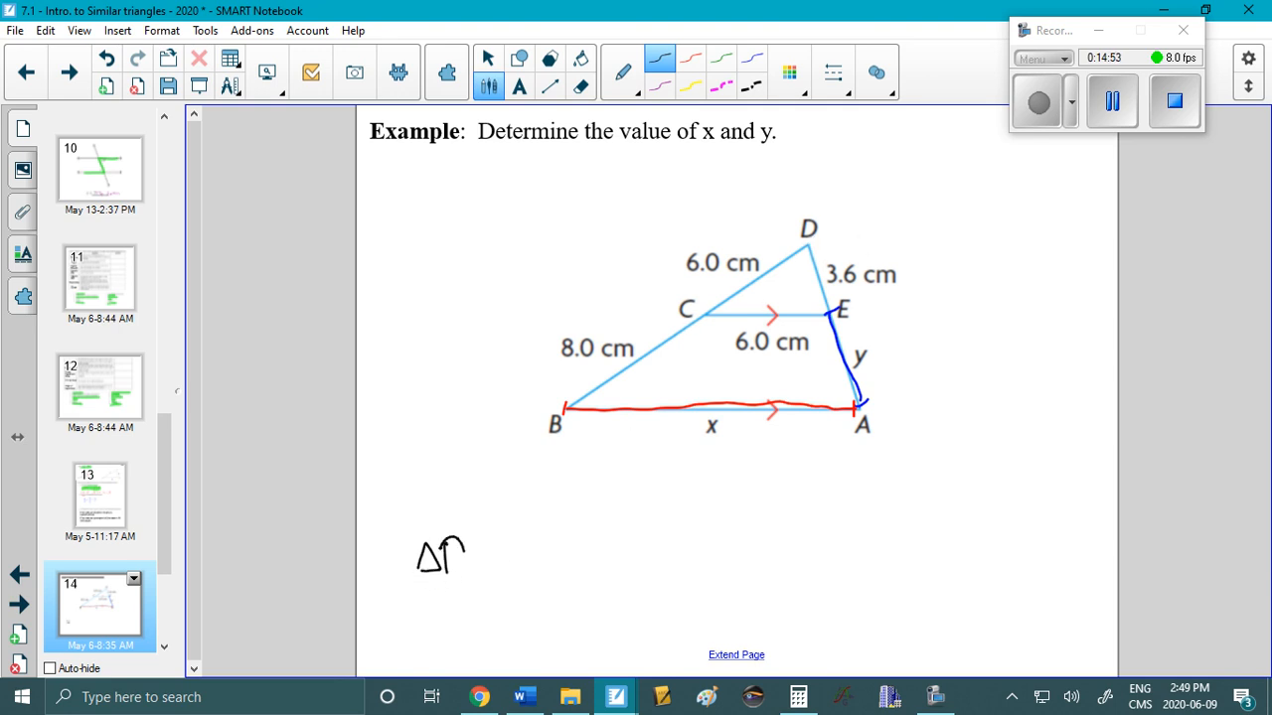
Write 'ΔDBA ~' below the diagram and sketch triangles DBA and DCE beside it.
drag(452, 556, 517, 557)
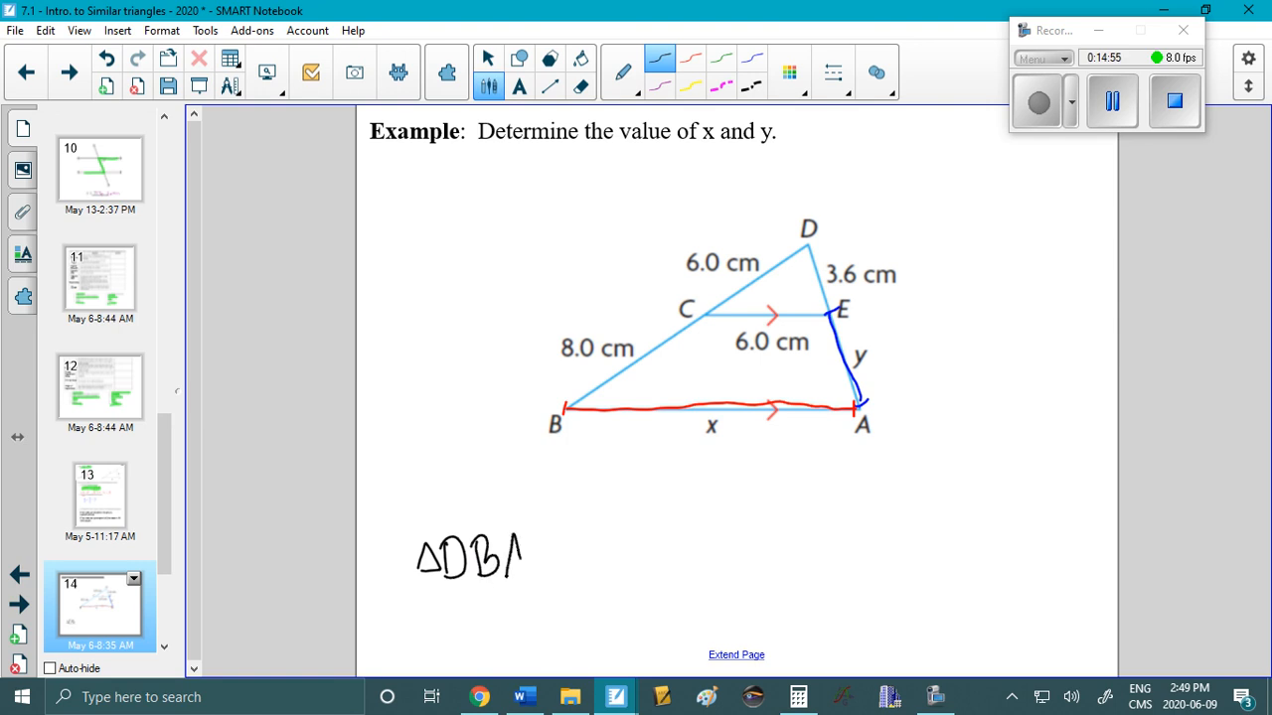
drag(551, 566, 586, 551)
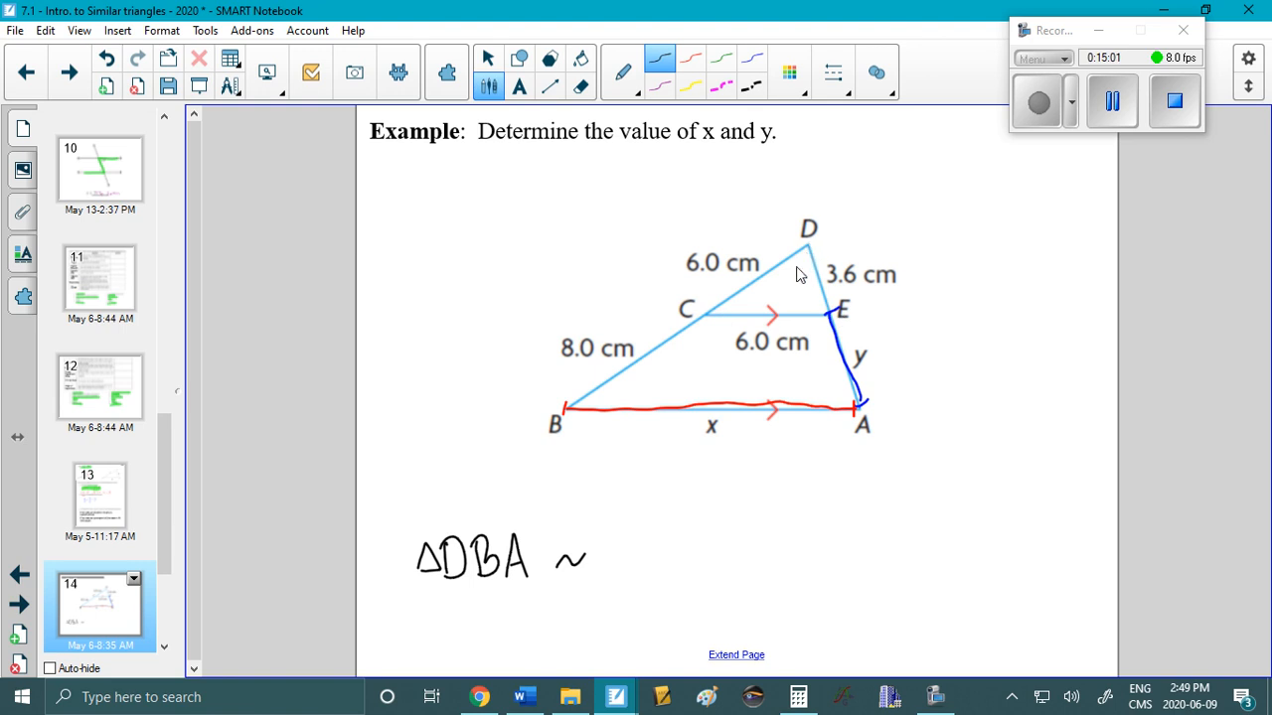
mouse_move(859, 502)
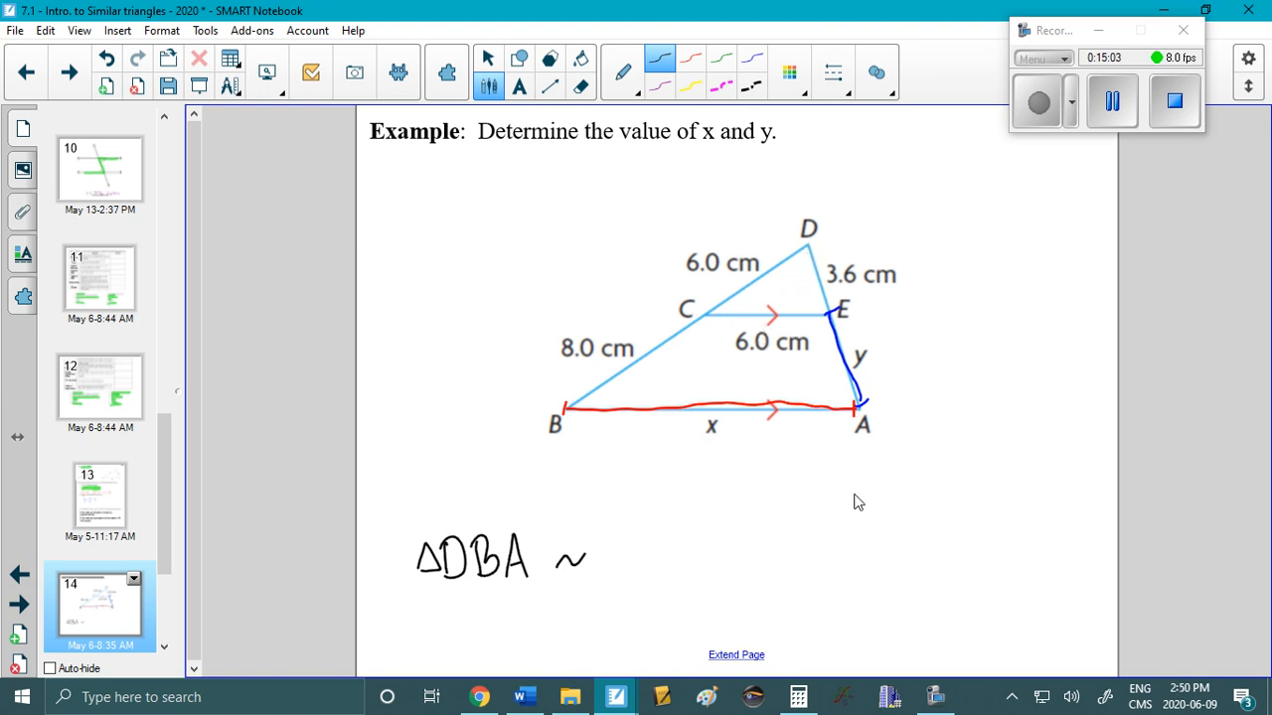
drag(919, 413, 979, 358)
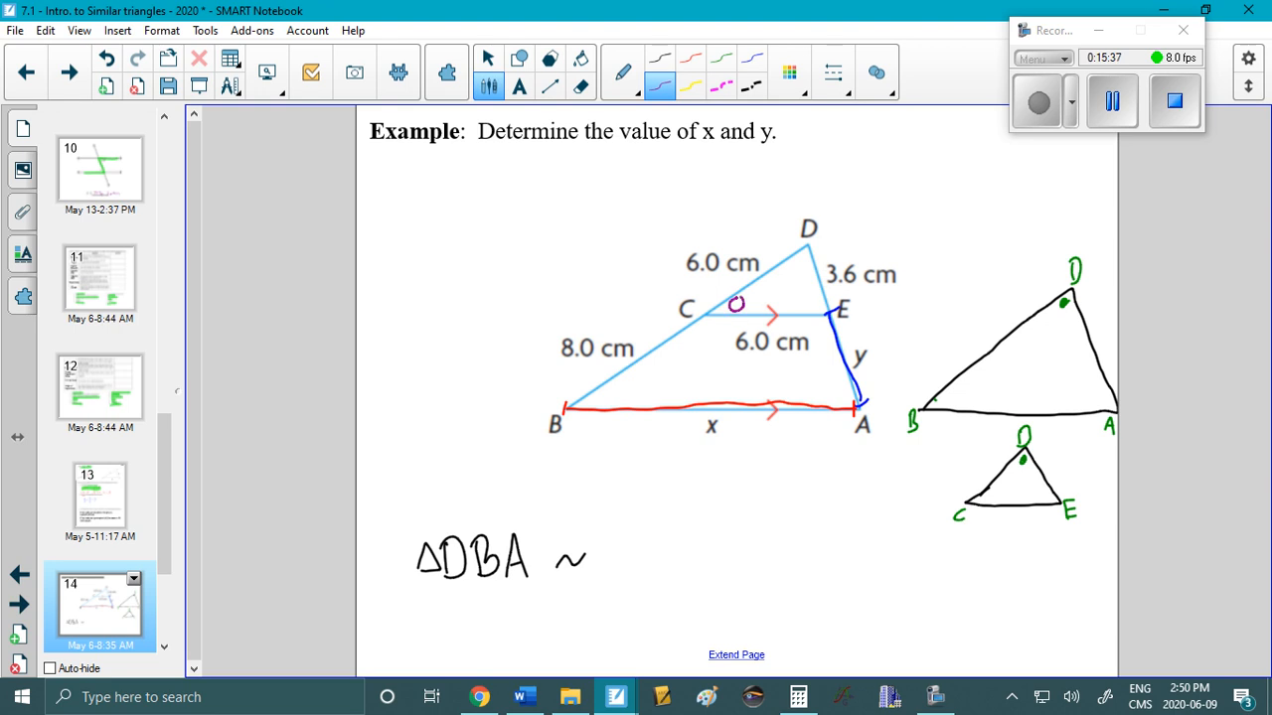
Pick an ink colour for marking the matching angles.
click(723, 58)
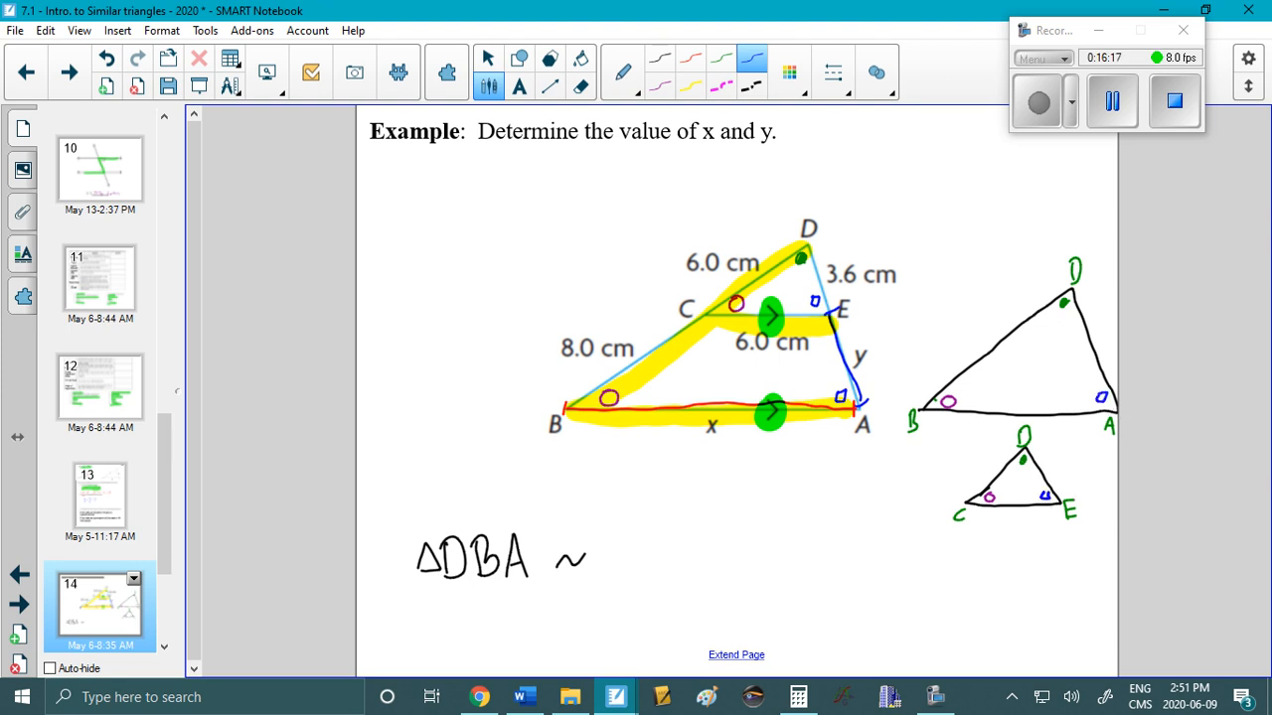
mouse_move(1078, 398)
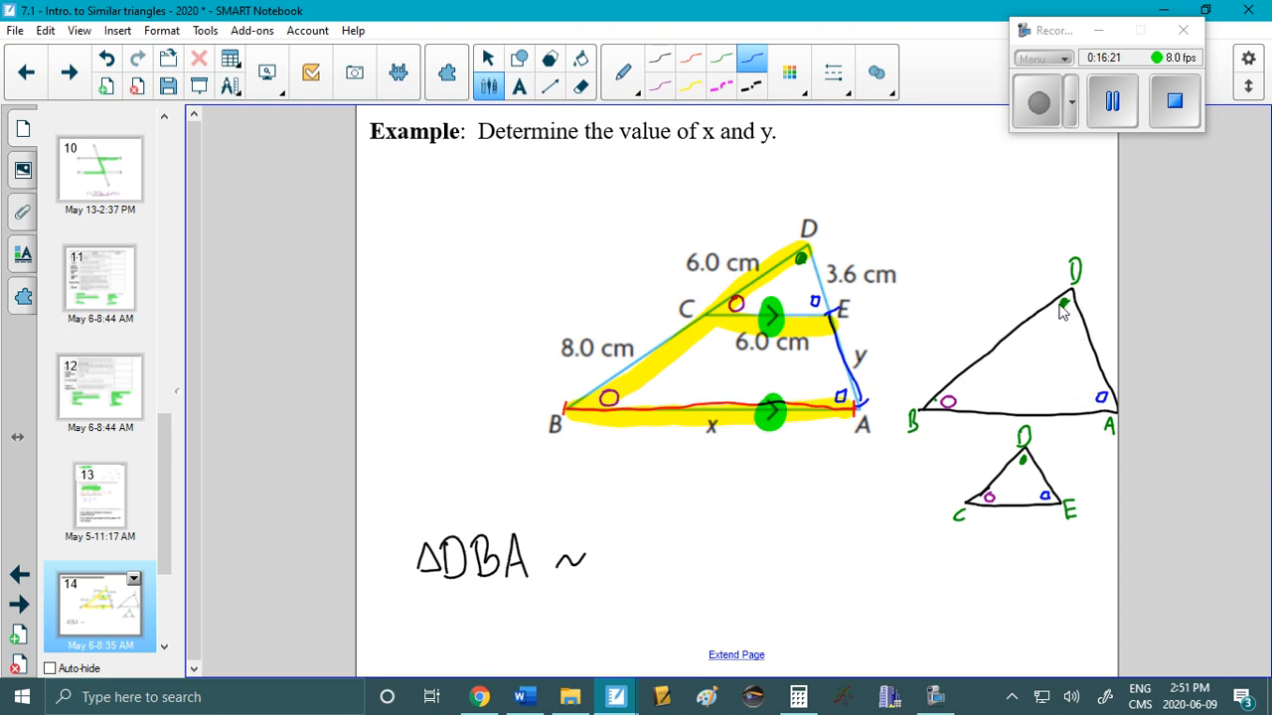
mouse_move(971, 494)
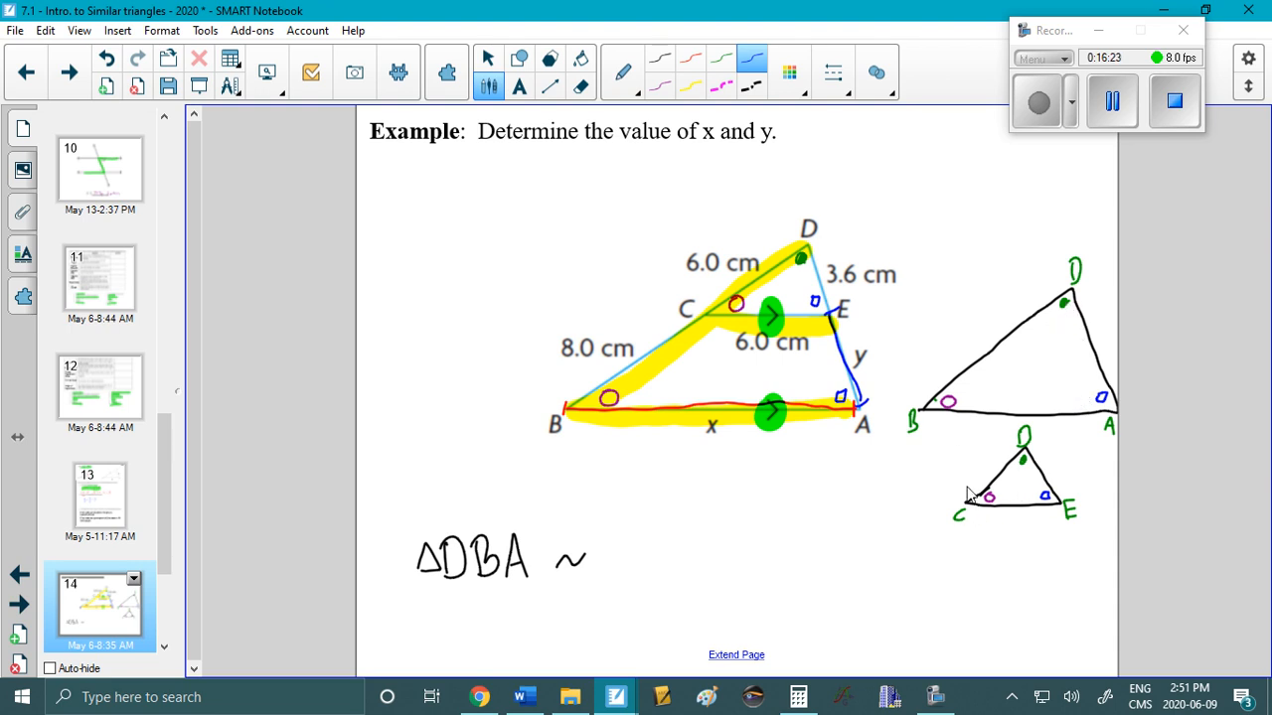
mouse_move(924, 510)
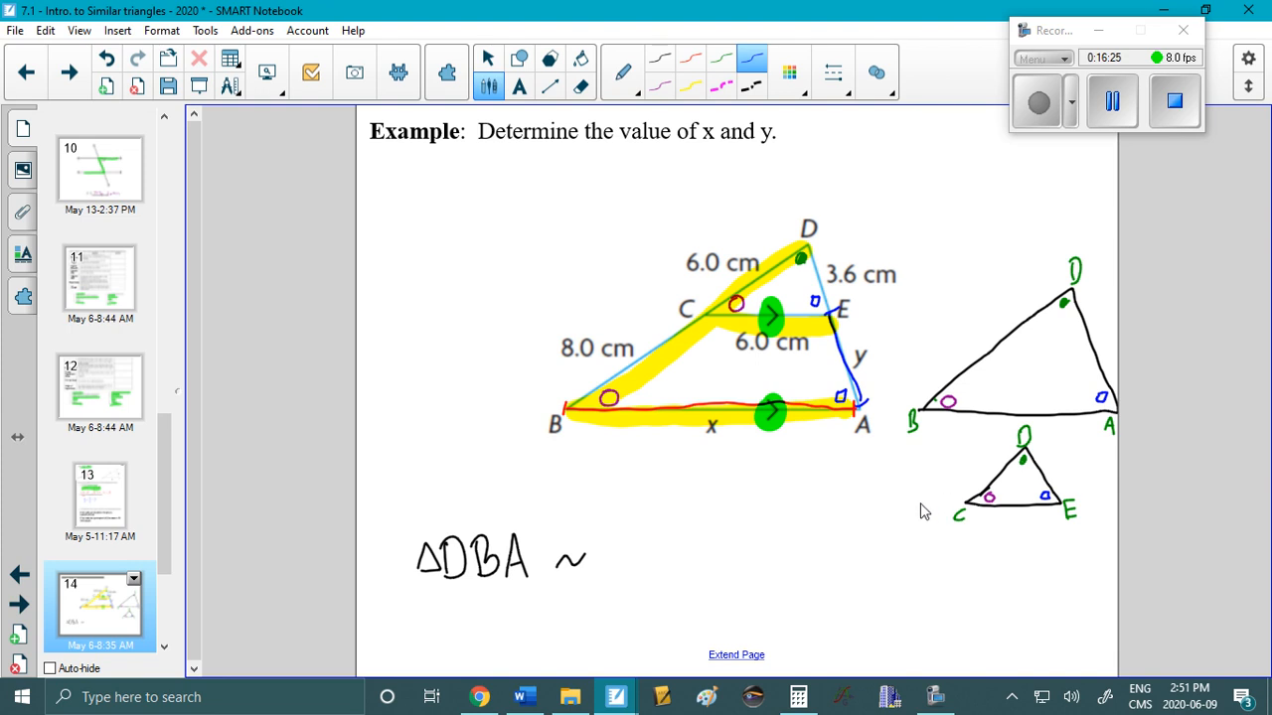
mouse_move(961, 501)
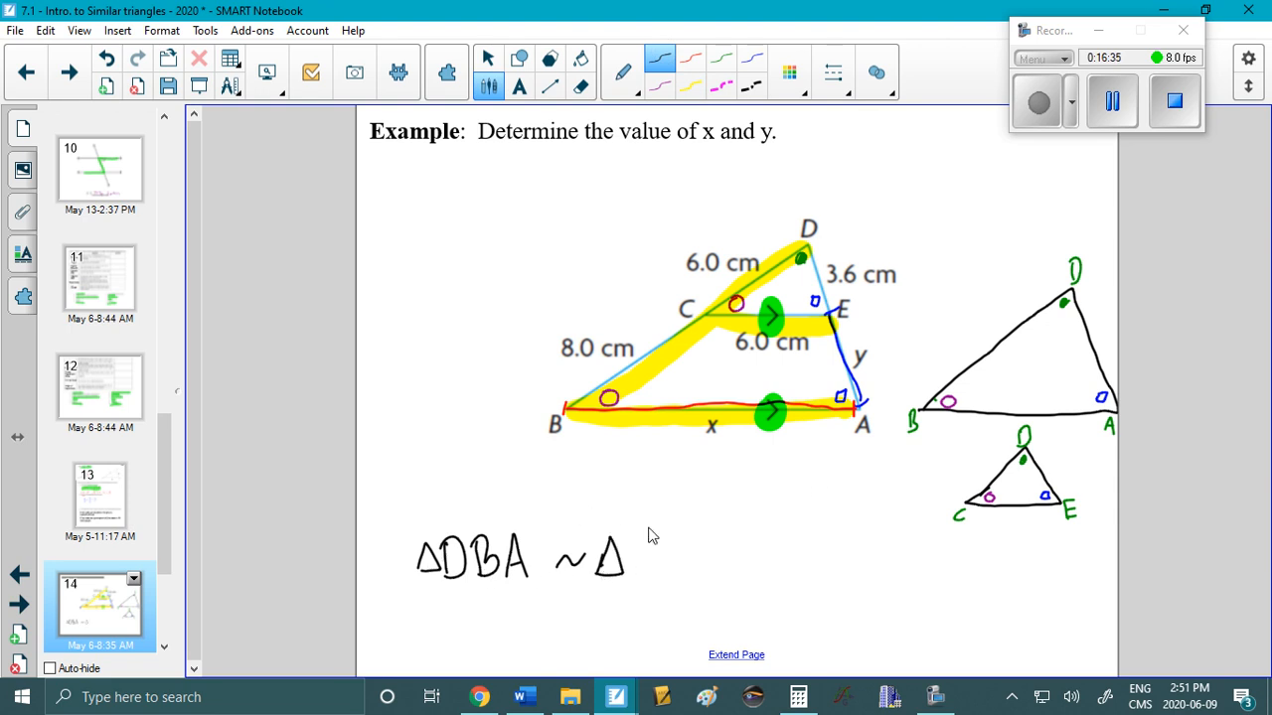
mouse_move(1048, 279)
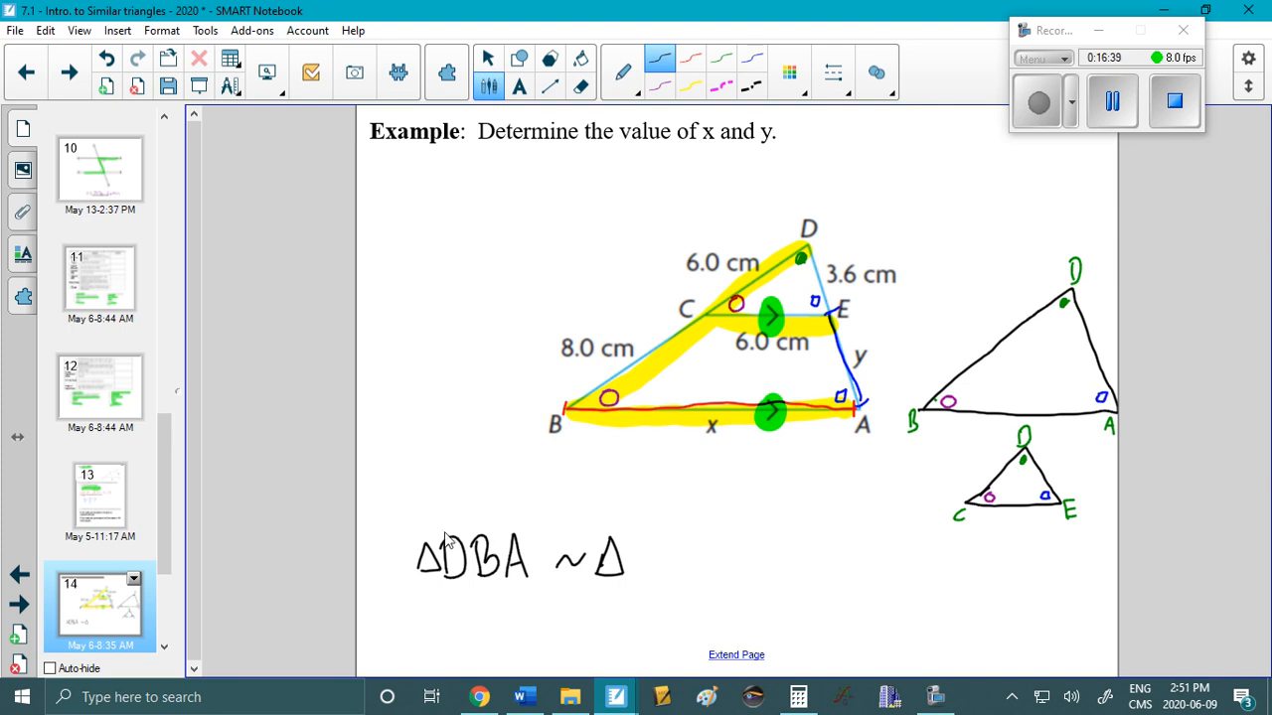
Write 'DCE' after '~Δ' so the statement reads ΔDBA ~ ΔDCE.
drag(621, 537, 646, 582)
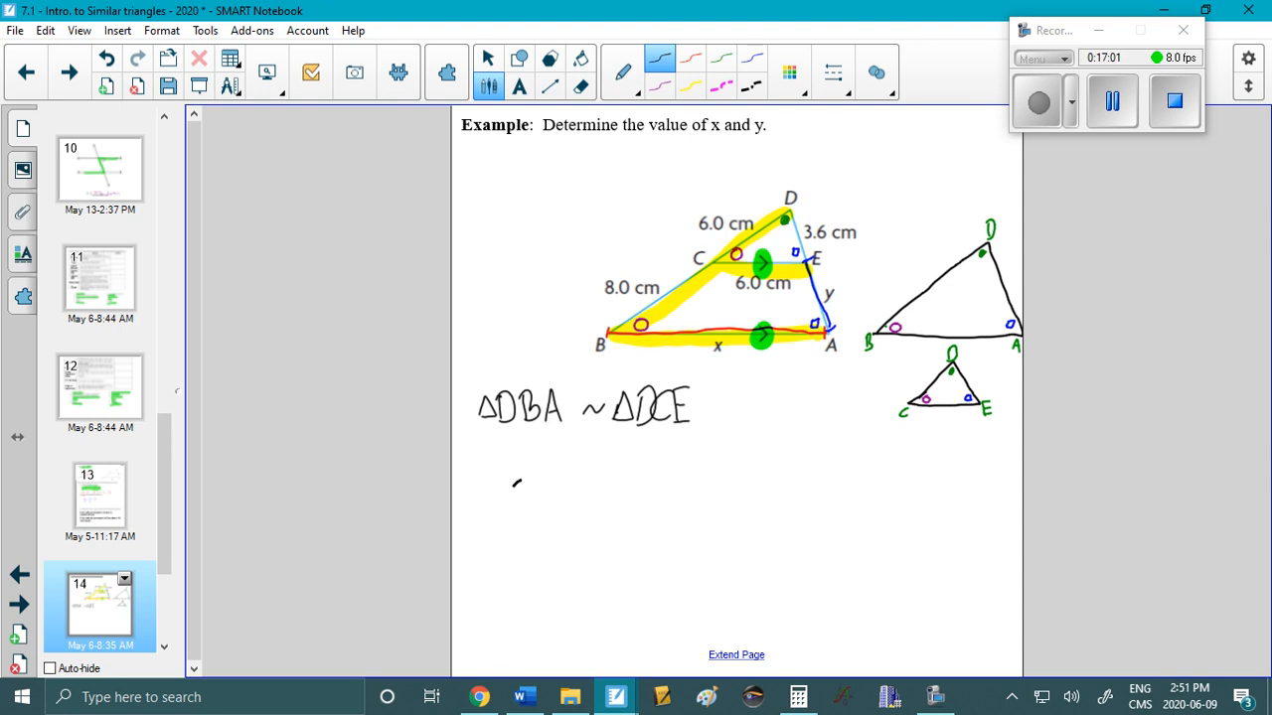
Handwrite the proportion d/d = b/c = a/e and label the triangles 1 and 2.
drag(512, 477, 517, 542)
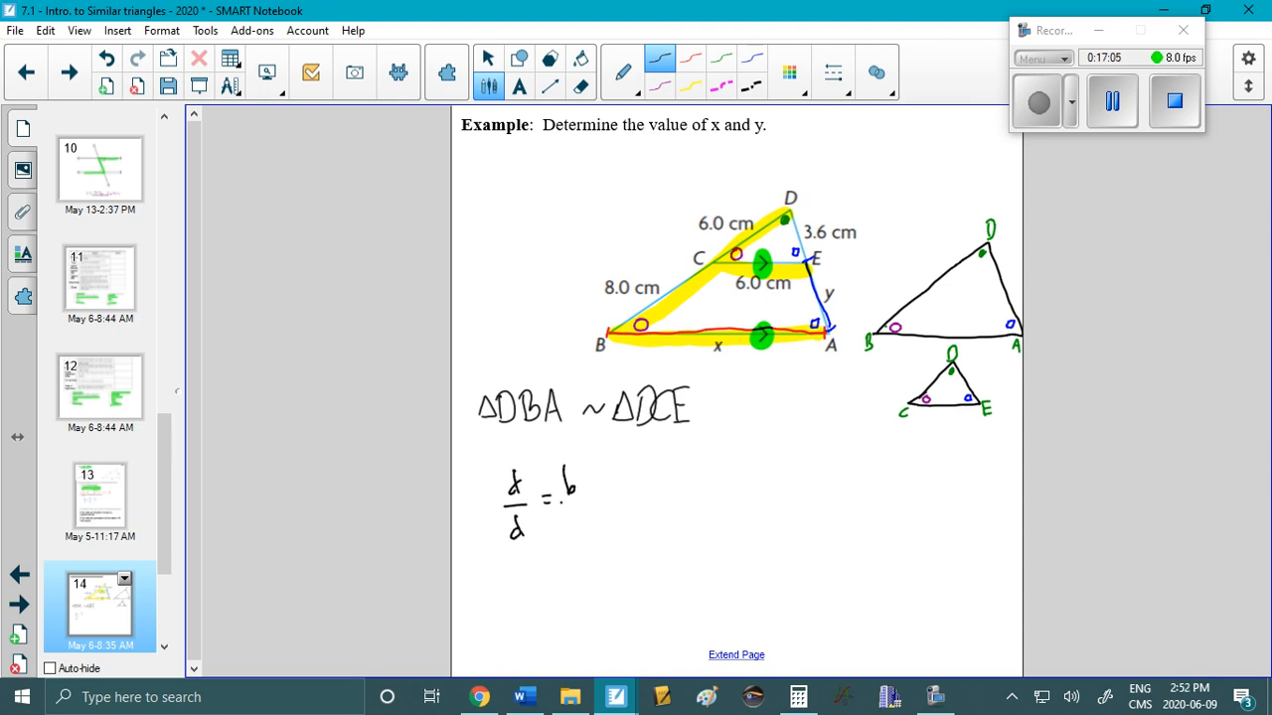
text(= c/c)
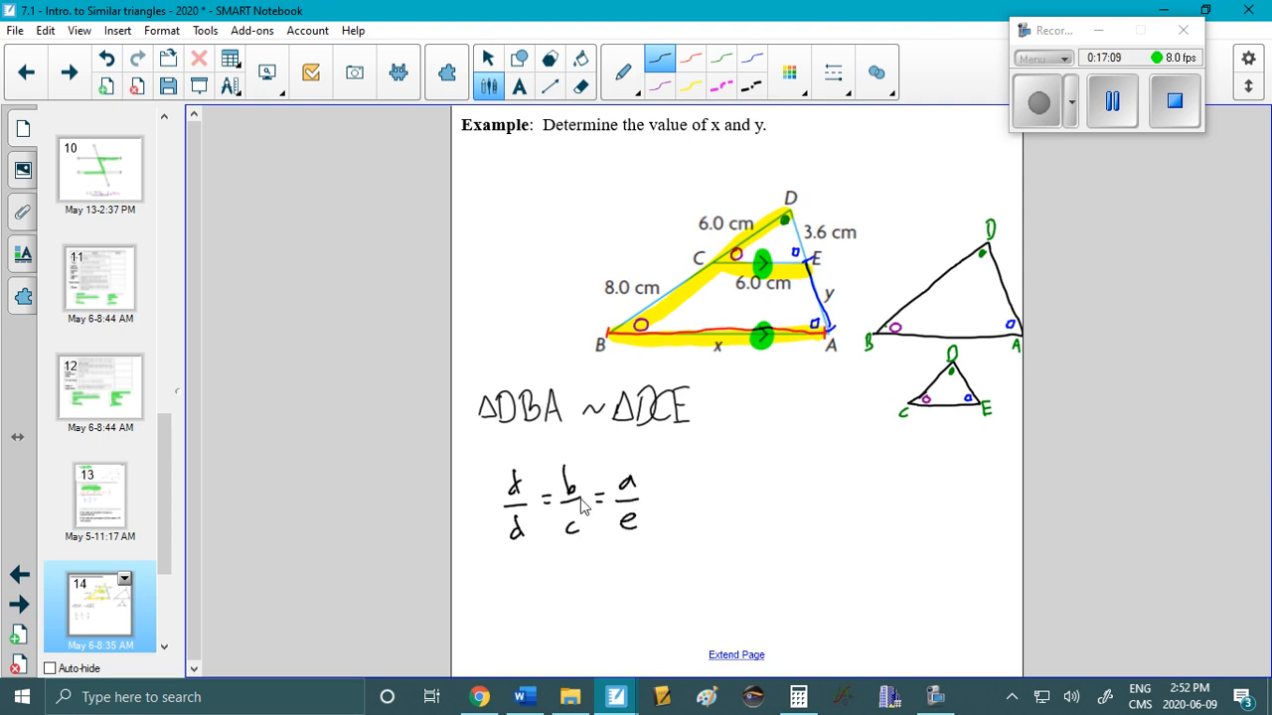
mouse_move(557, 502)
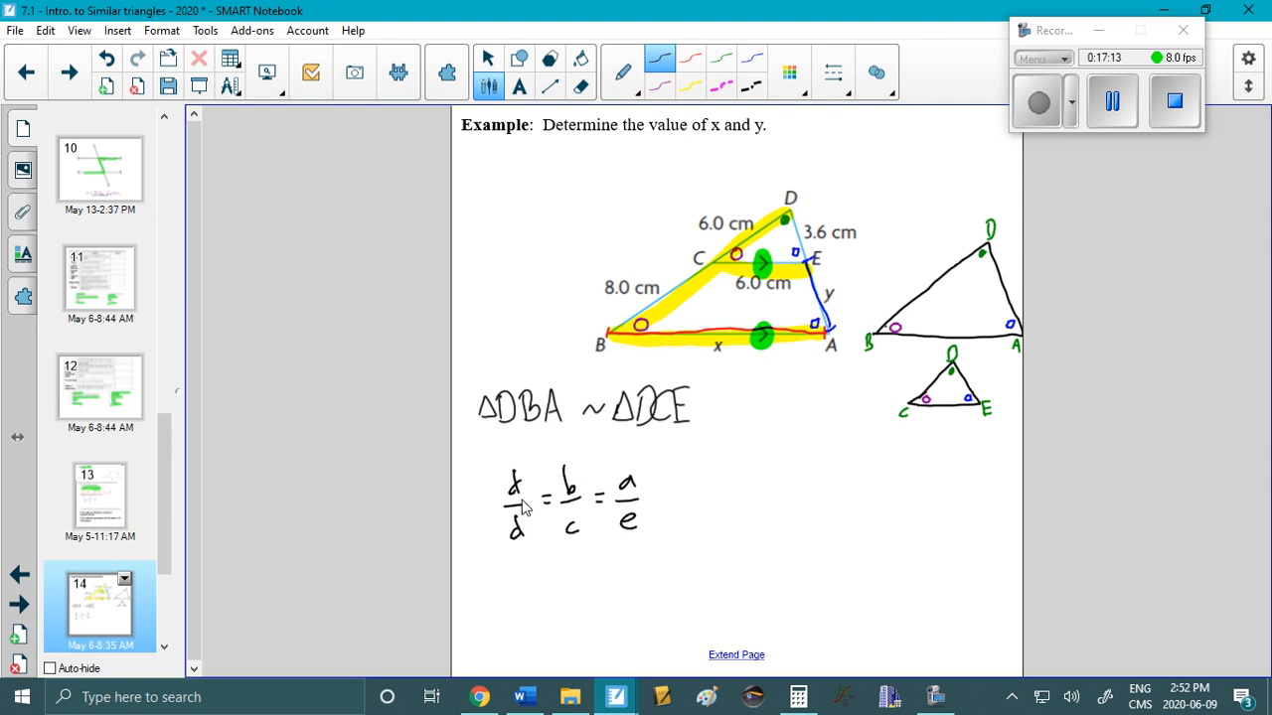
drag(964, 283, 948, 318)
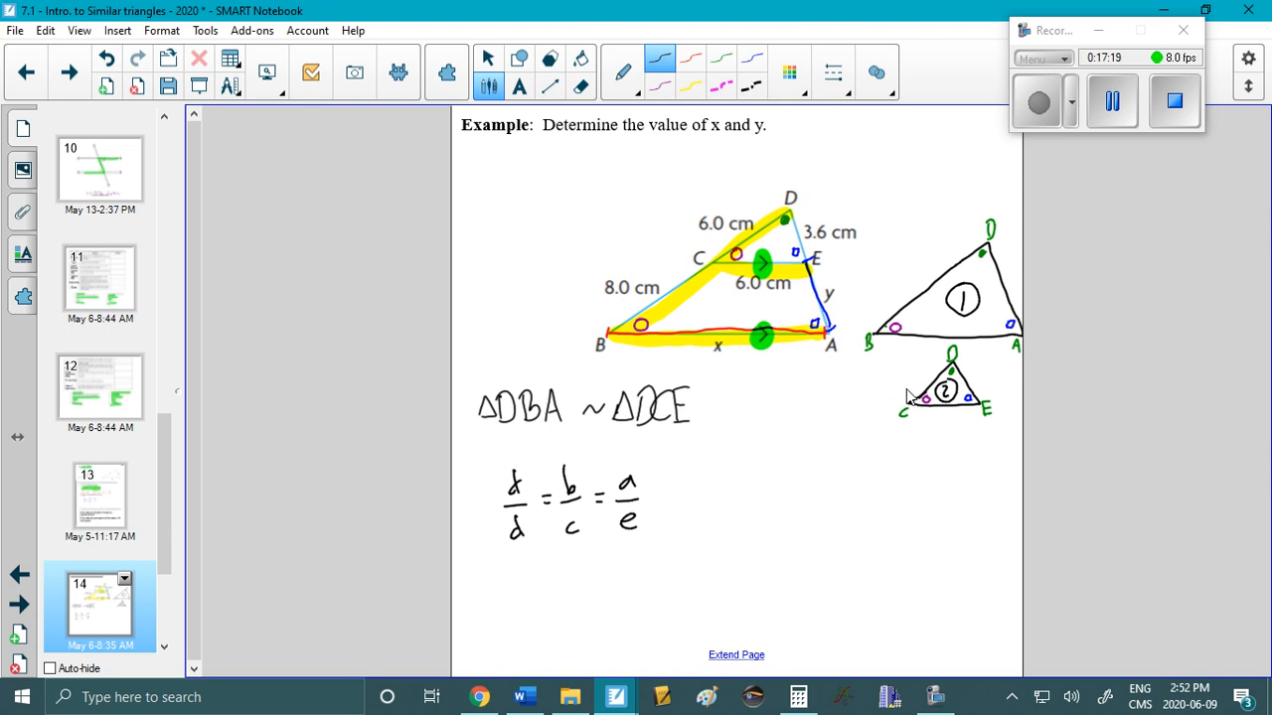
mouse_move(515, 493)
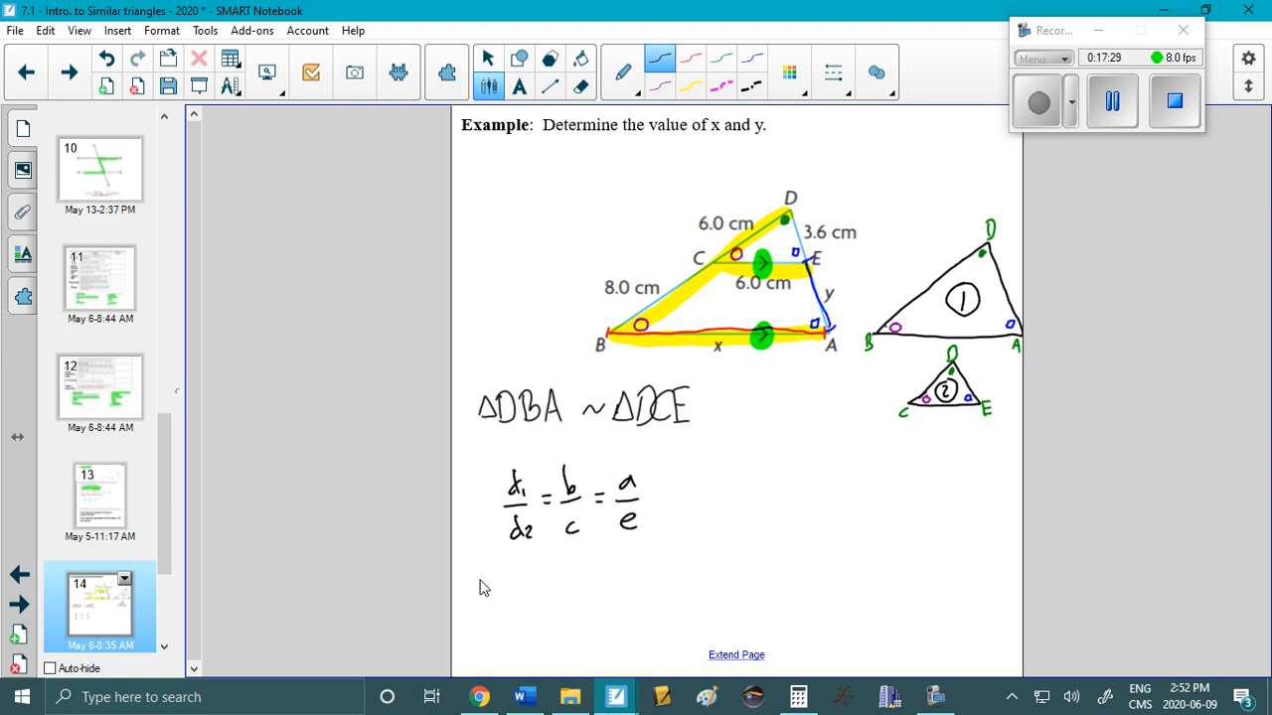
mouse_move(512, 472)
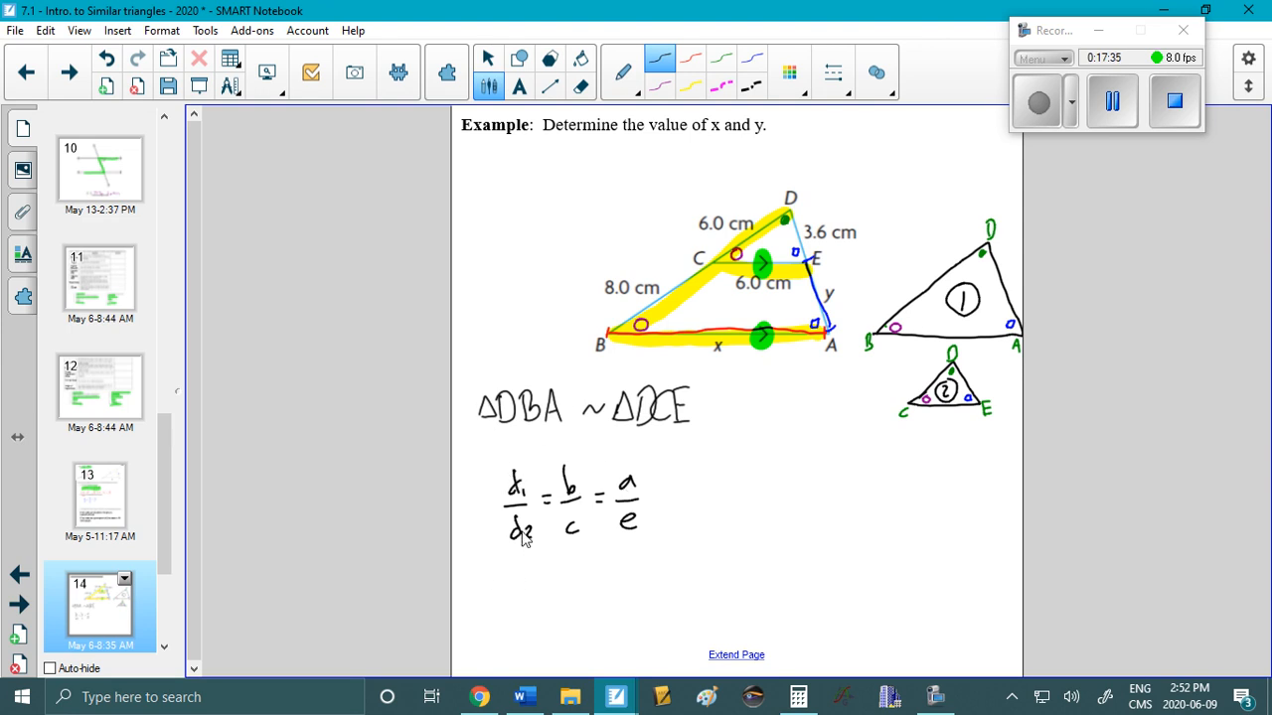
mouse_move(656, 418)
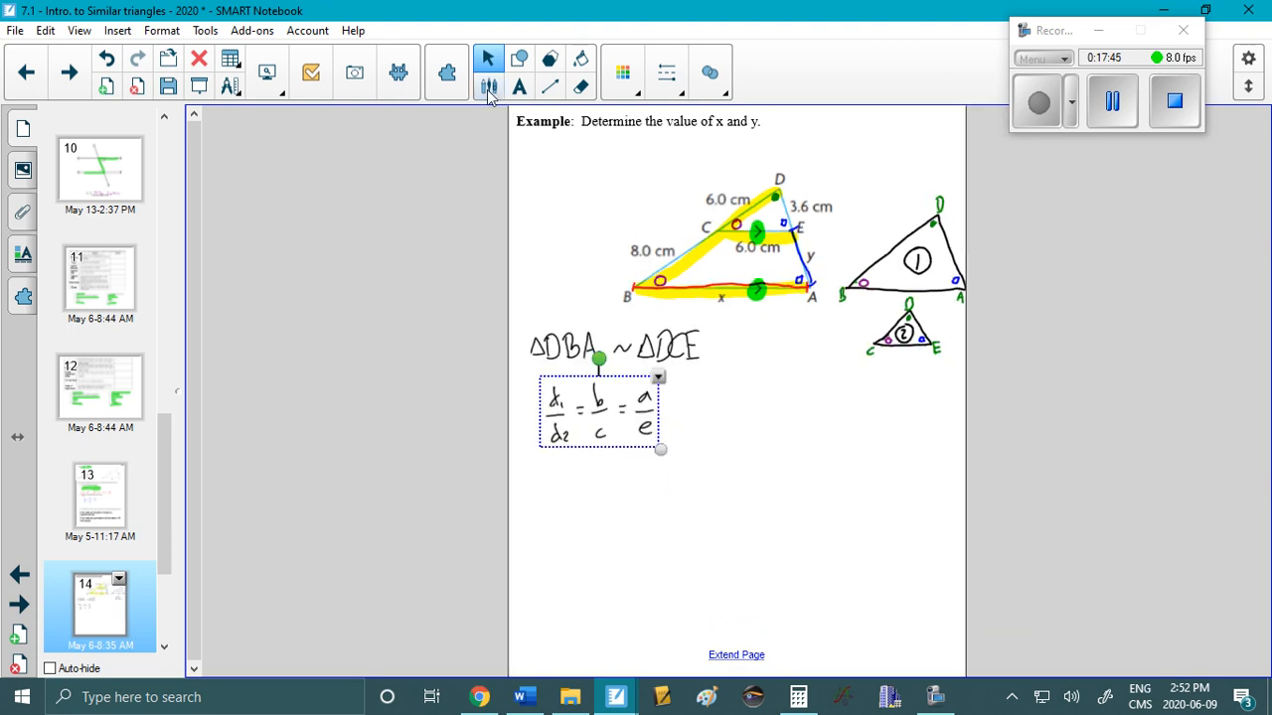
Handwrite x/6.0 = (3.6+y)/3.6 = 14/6.0 below the first proportion.
click(488, 86)
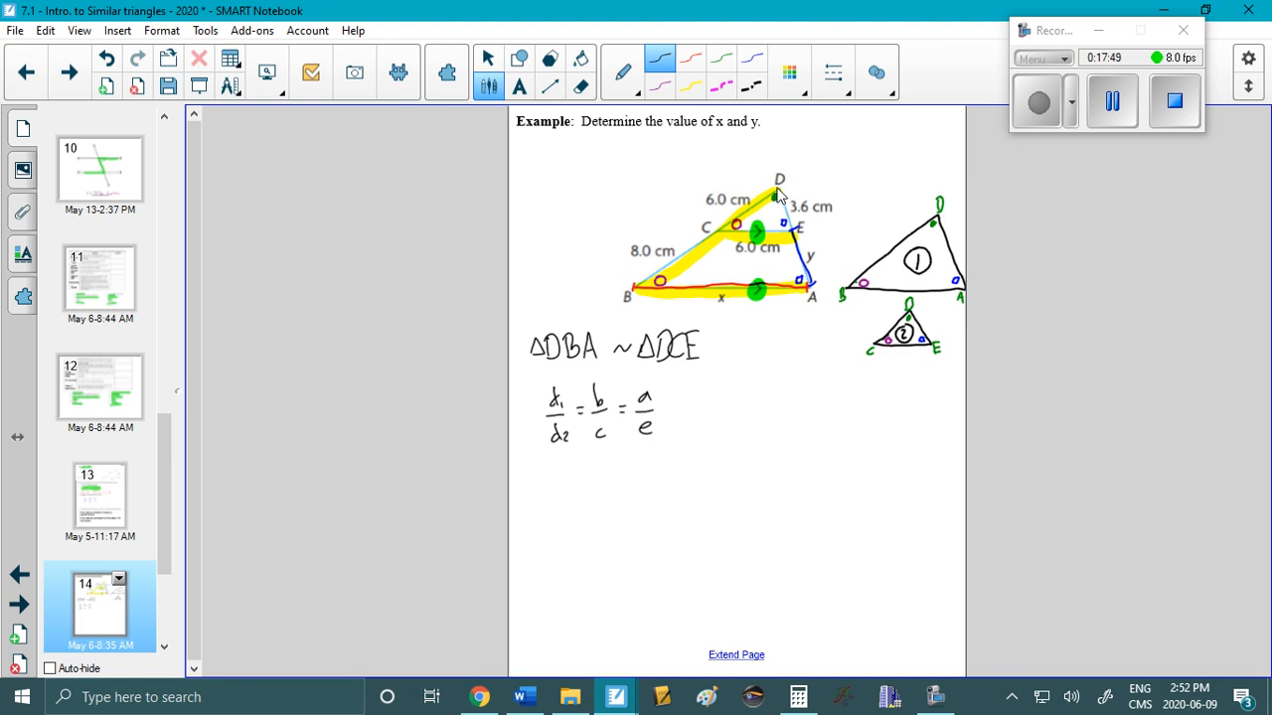
mouse_move(884, 296)
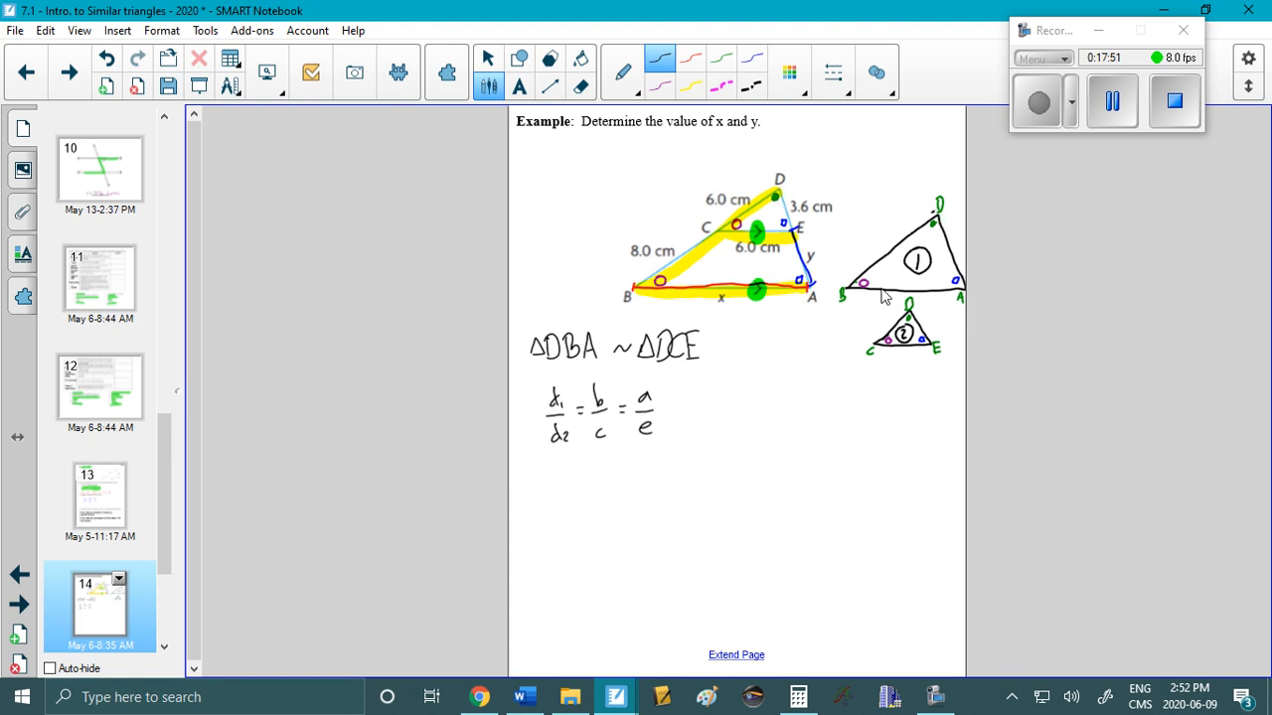
mouse_move(729, 308)
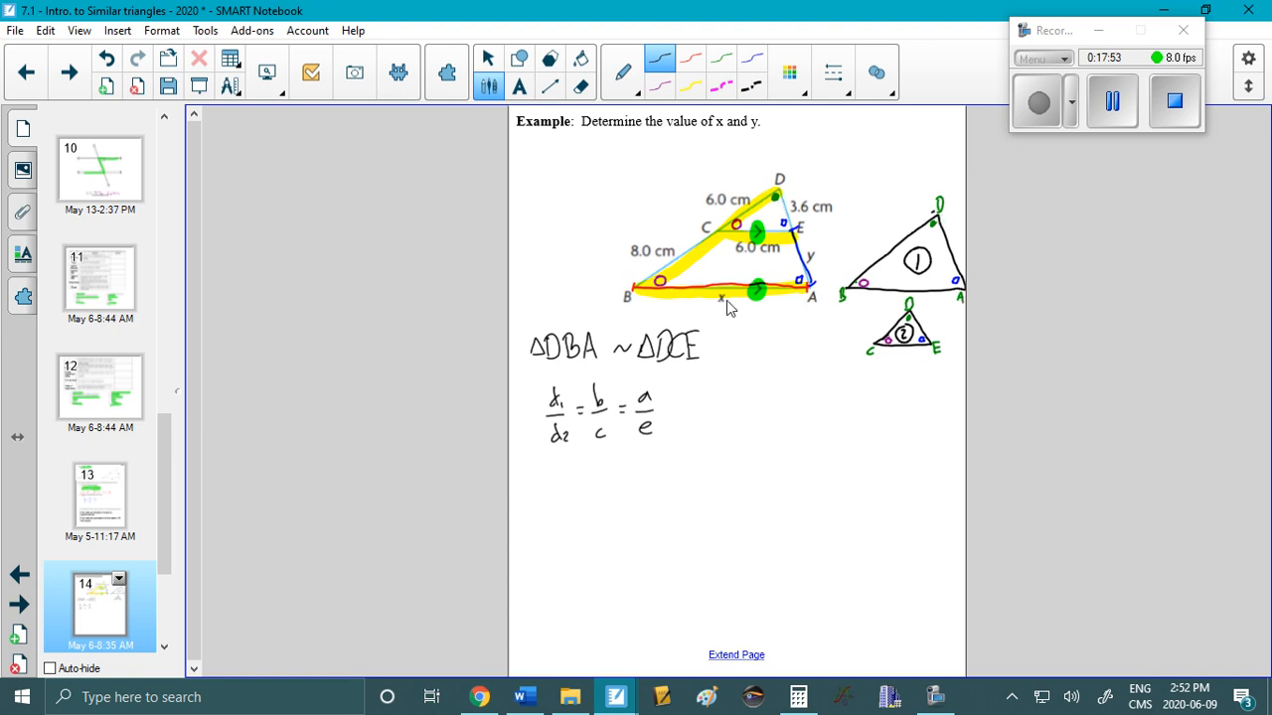
mouse_move(561, 482)
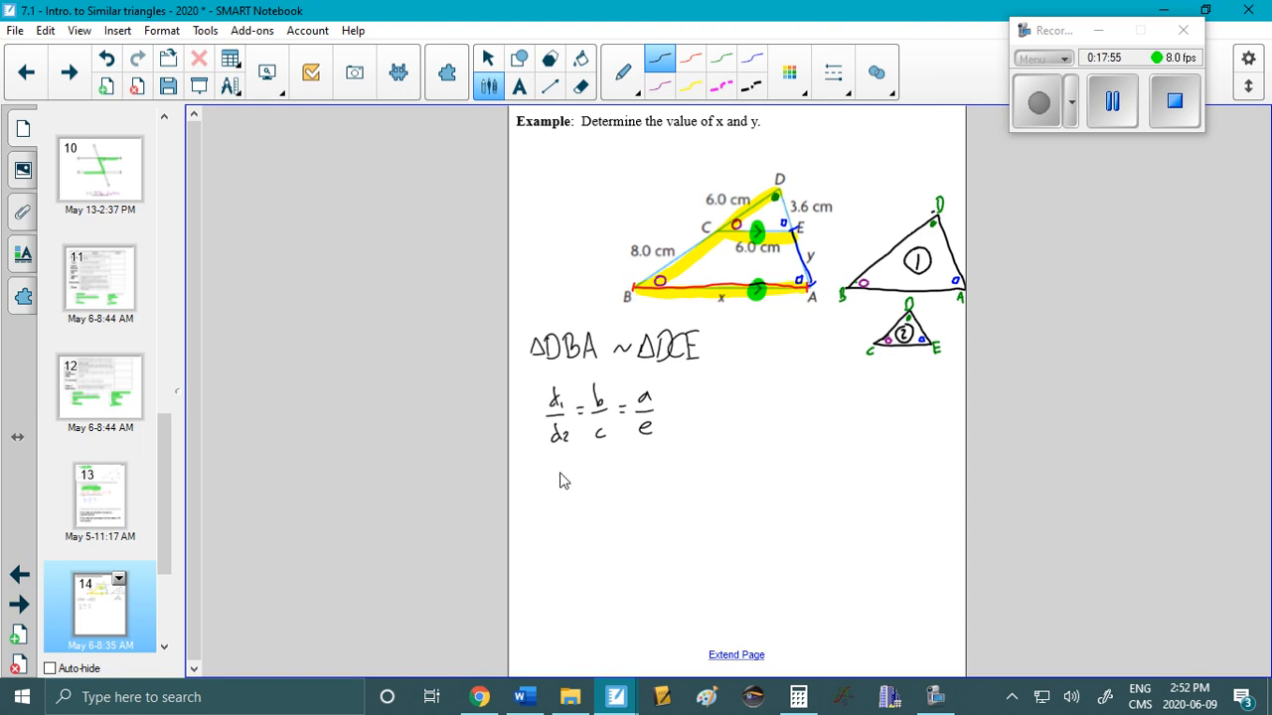
click(557, 482)
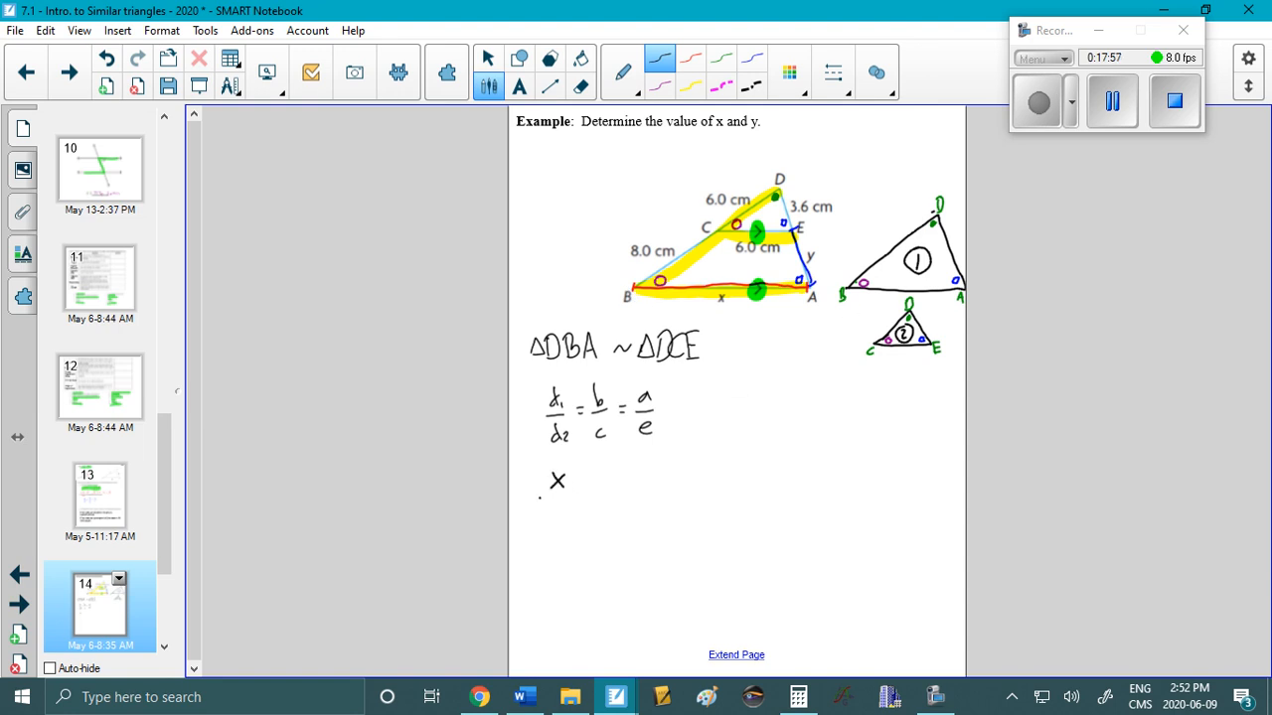
drag(541, 497, 571, 496)
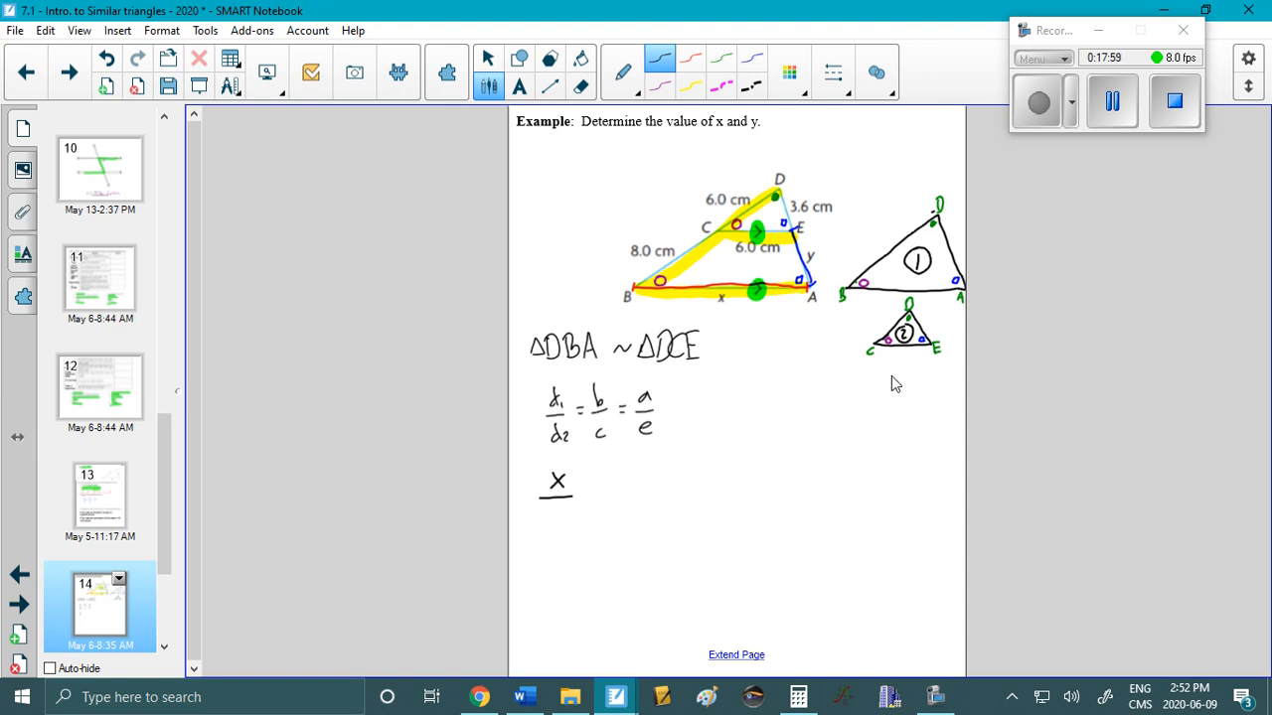
mouse_move(887, 353)
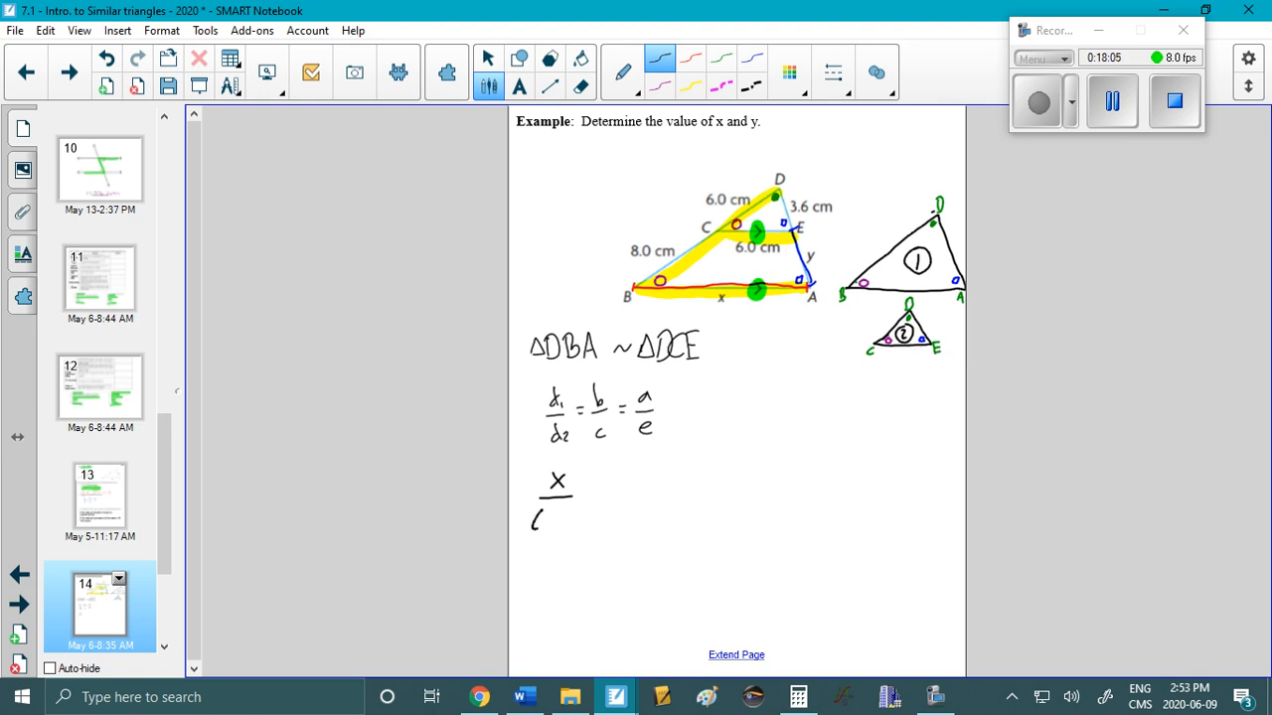
text(6.0)
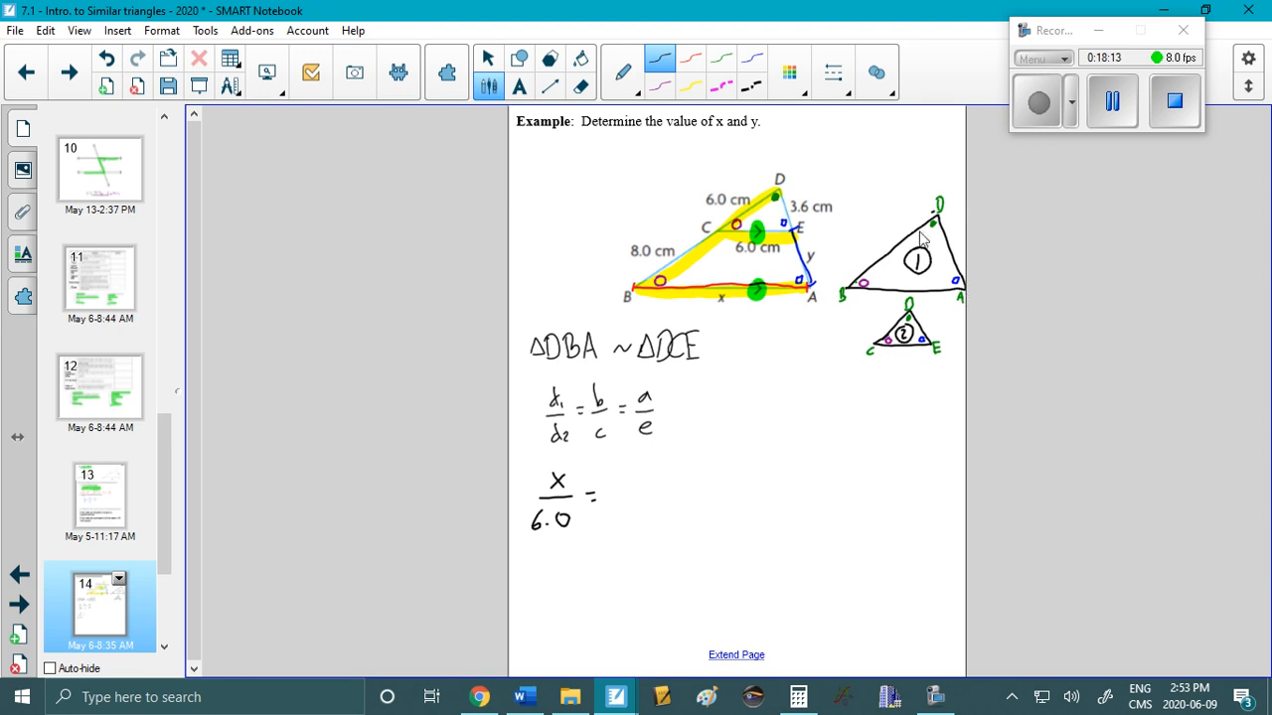
mouse_move(800, 233)
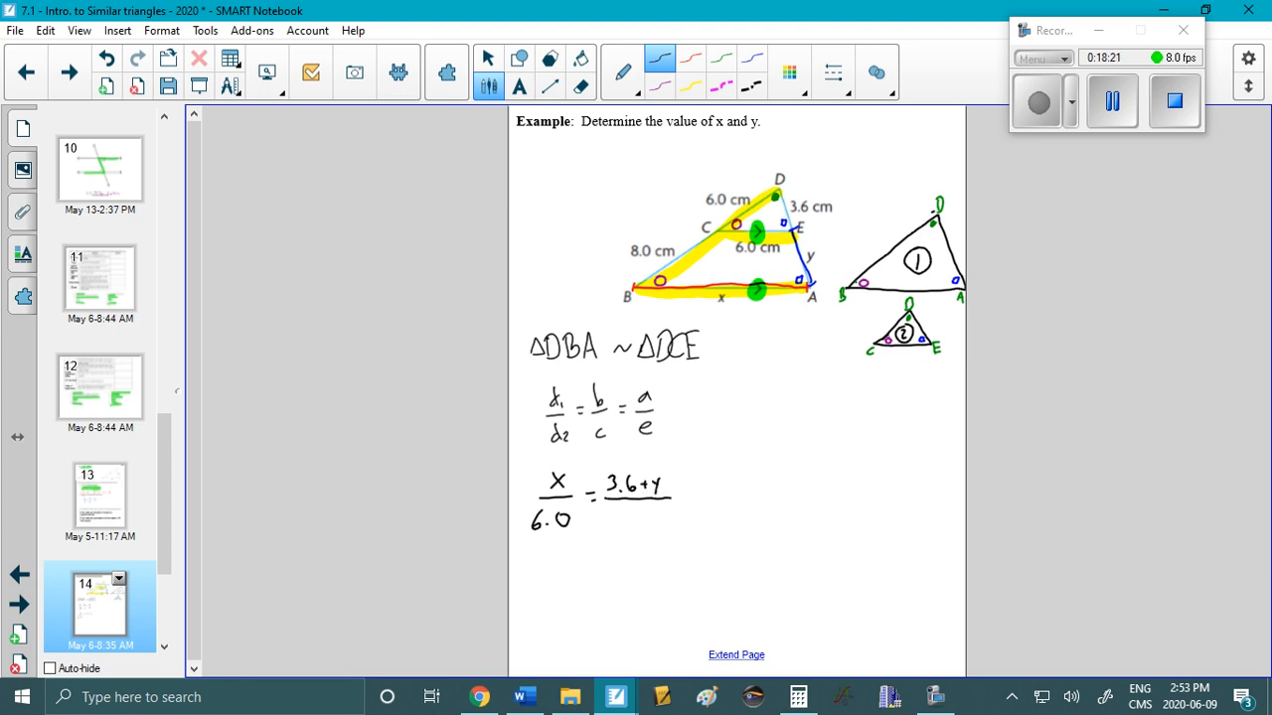
mouse_move(733, 238)
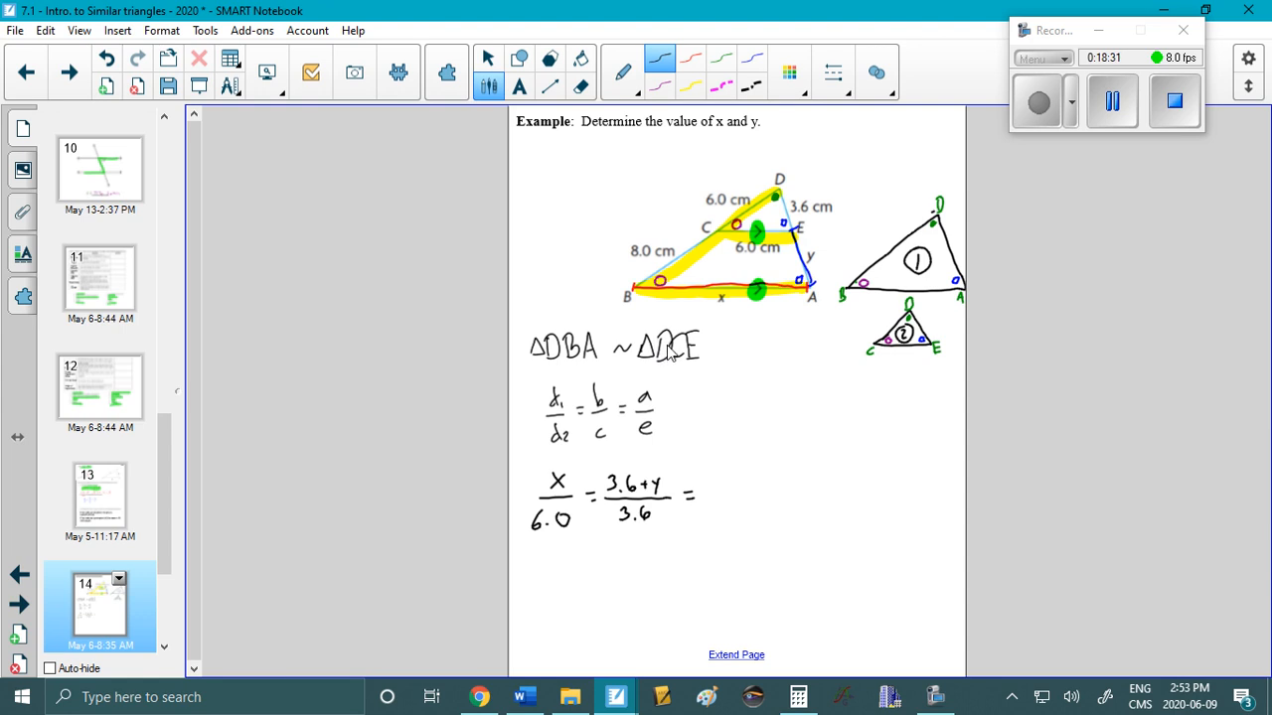
mouse_move(646, 409)
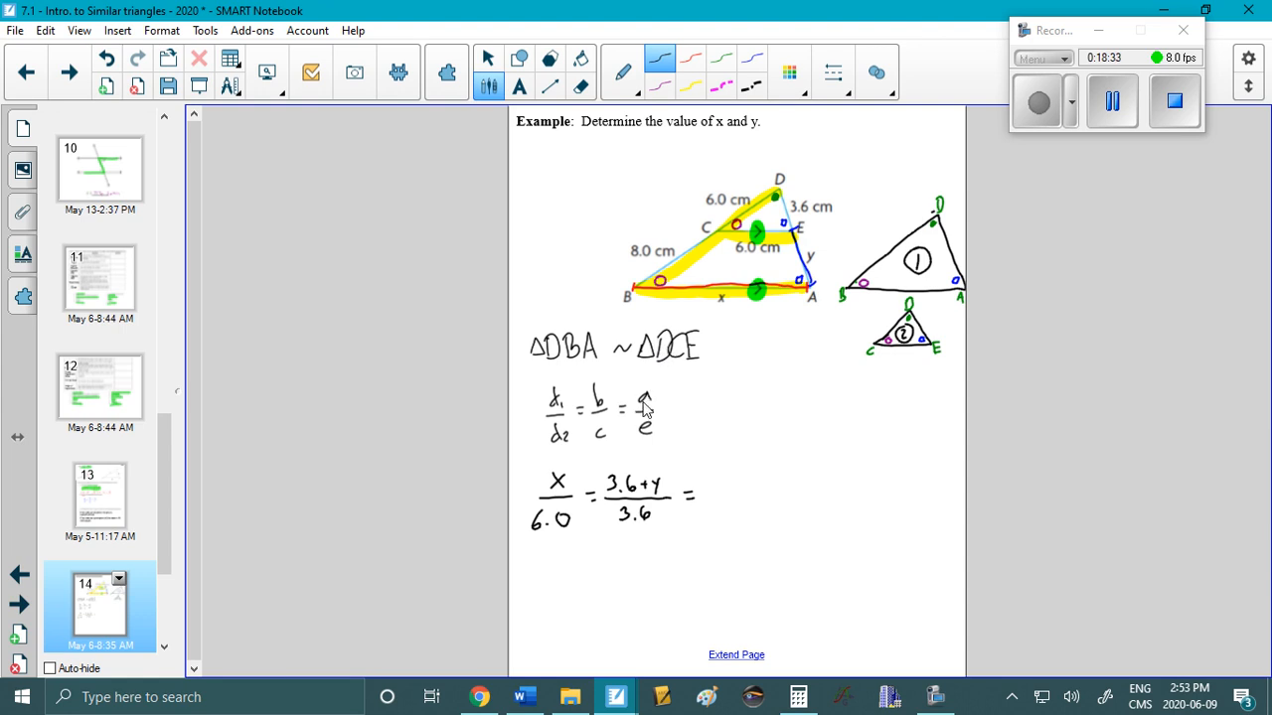
mouse_move(954, 288)
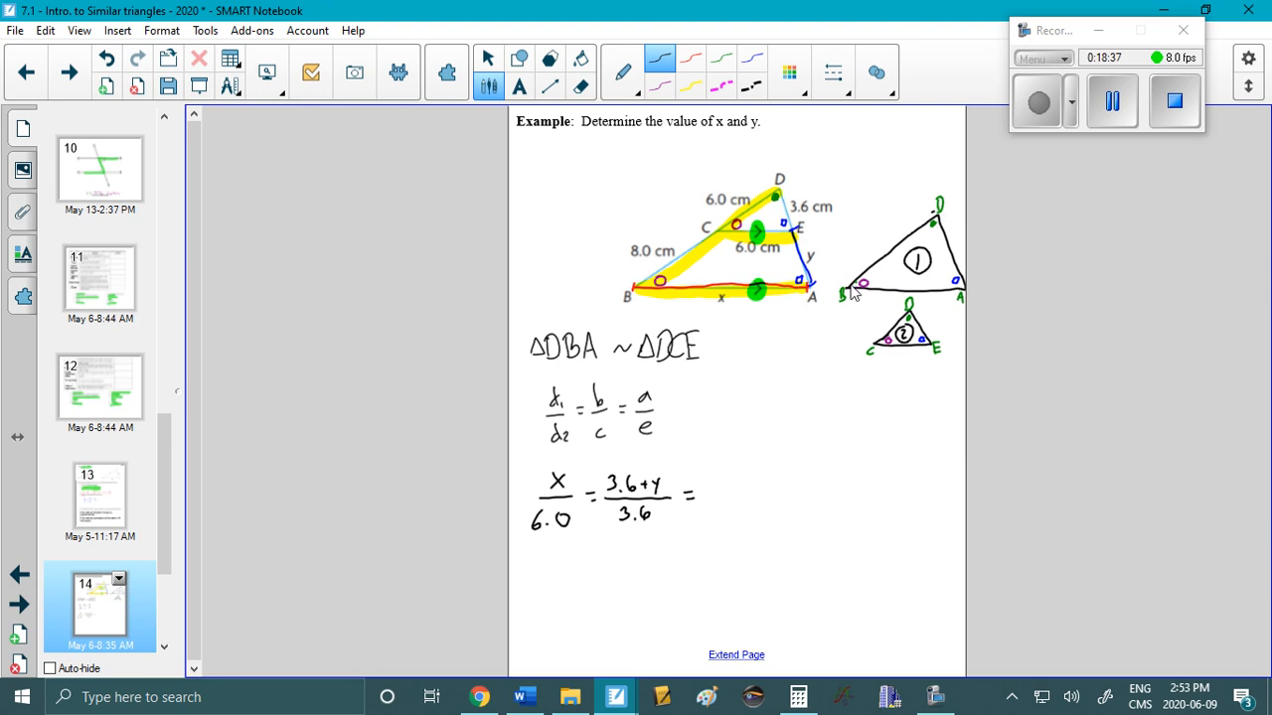
mouse_move(892, 261)
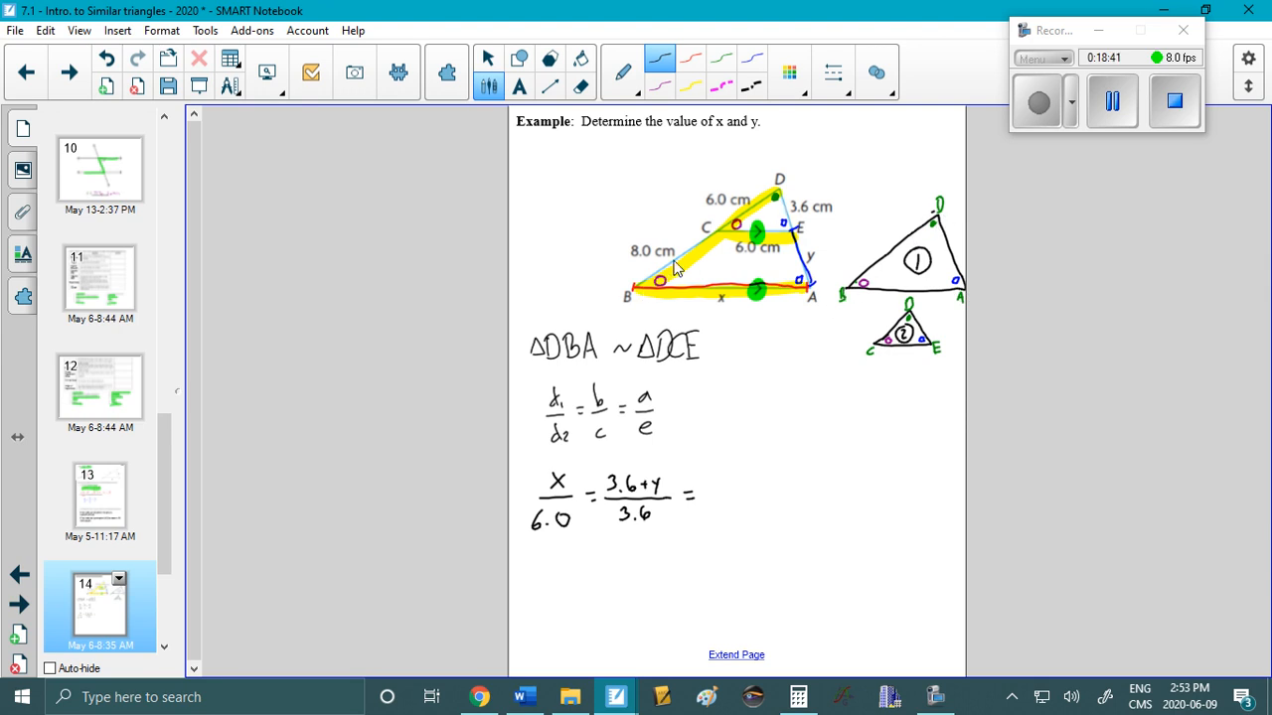
mouse_move(667, 248)
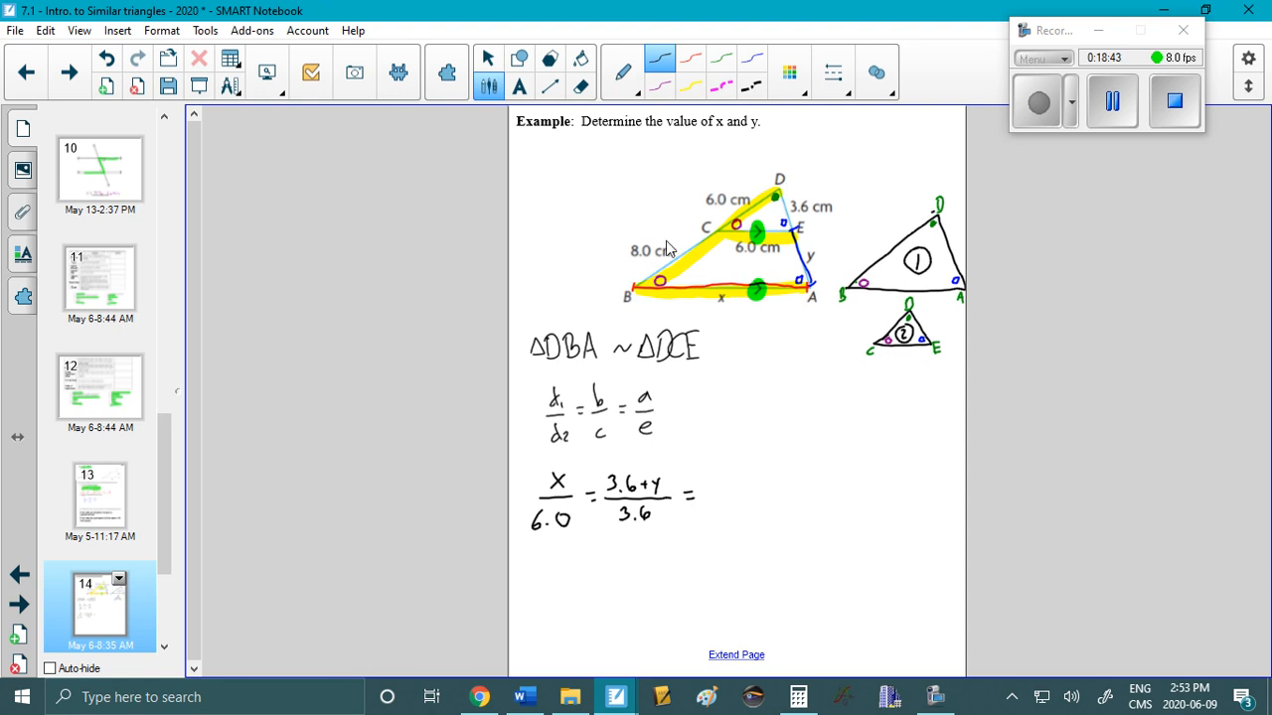
mouse_move(724, 334)
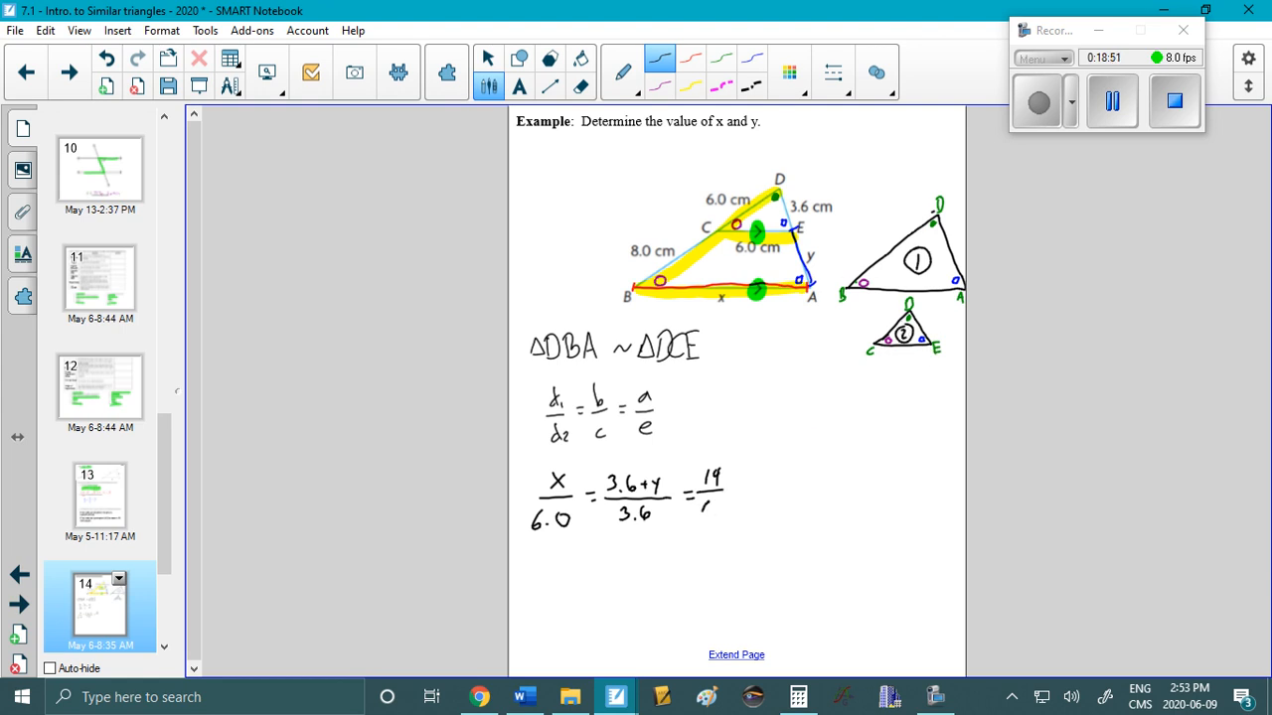
text(6.0)
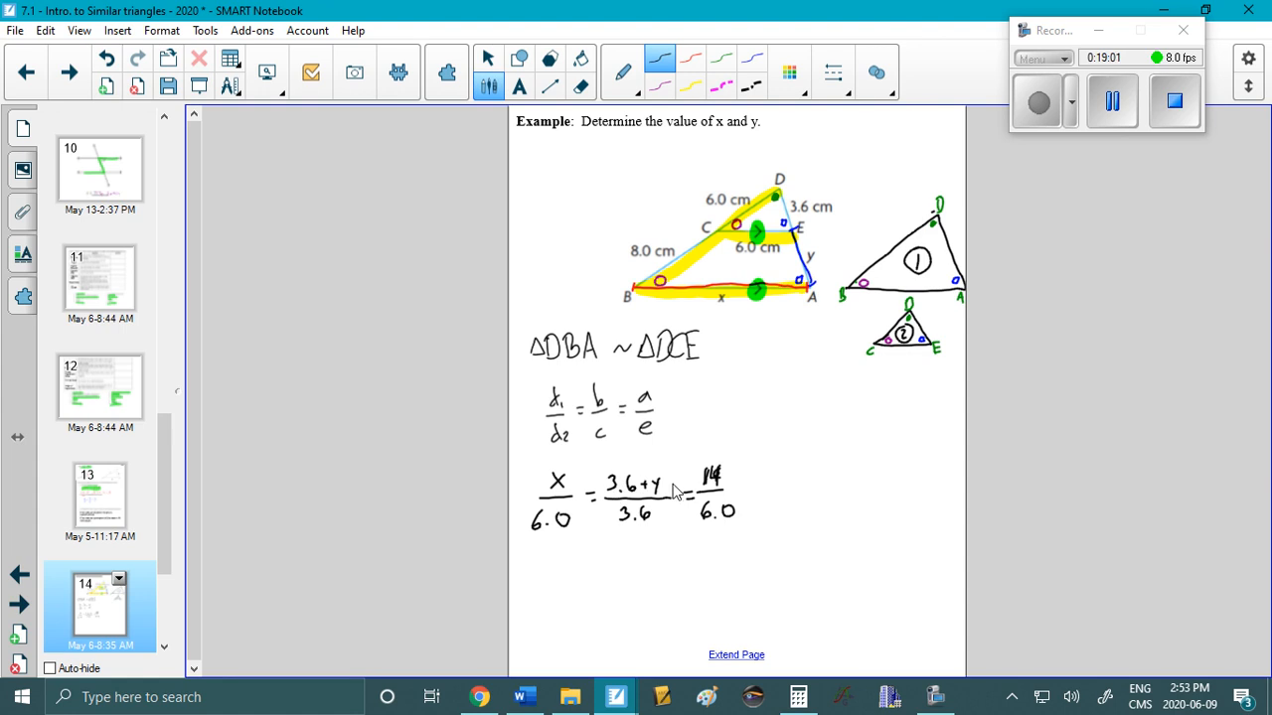
mouse_move(656, 485)
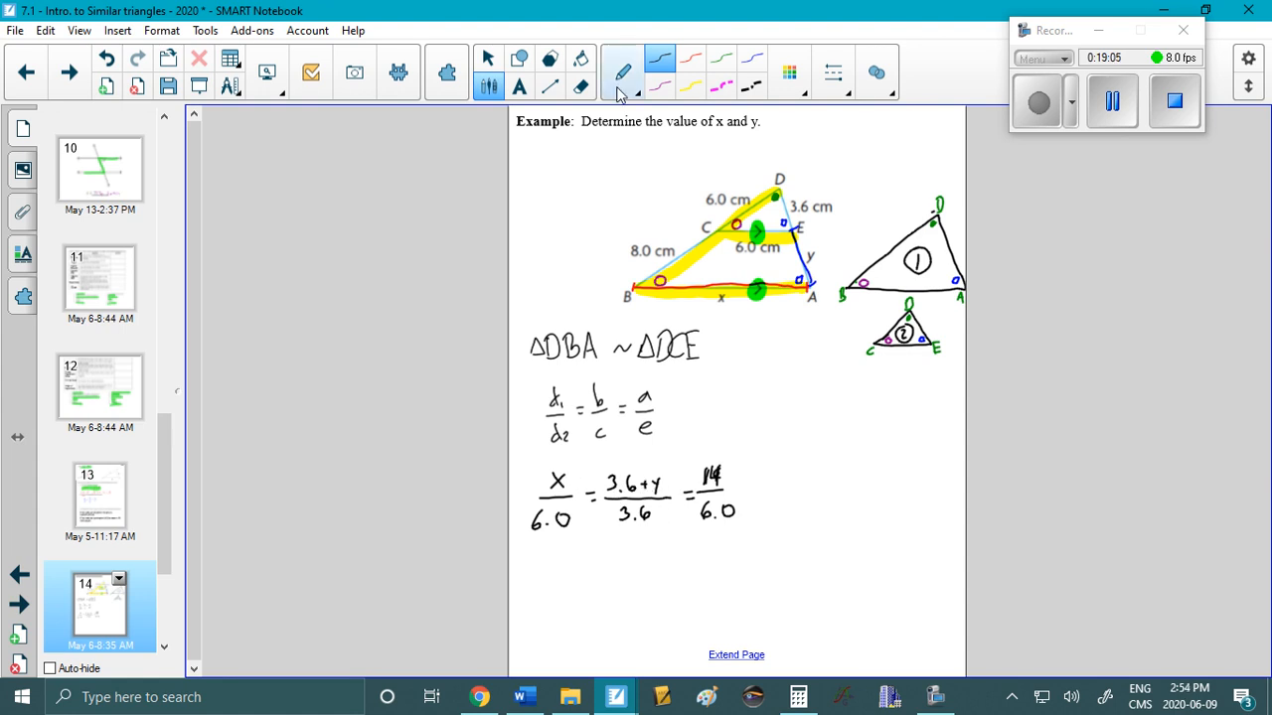
Highlight the 14/6.0 ratio in blue and write the side x heading in red.
click(623, 72)
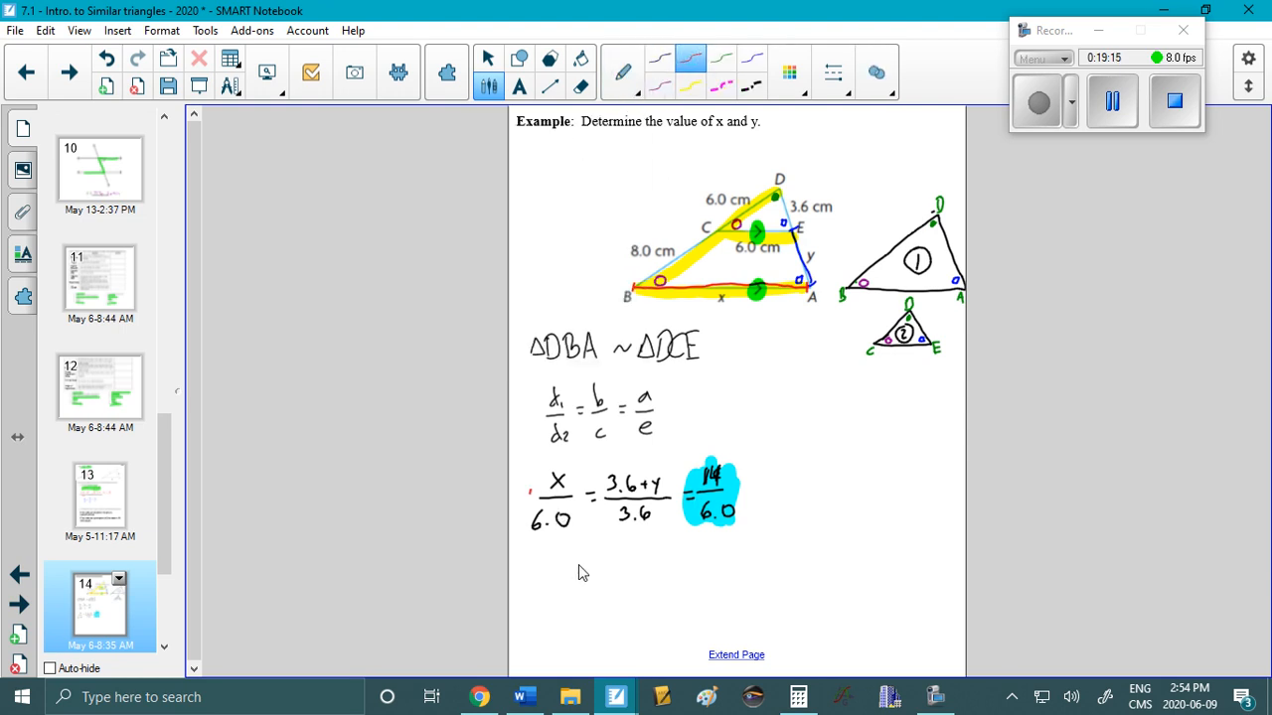
drag(569, 581, 581, 569)
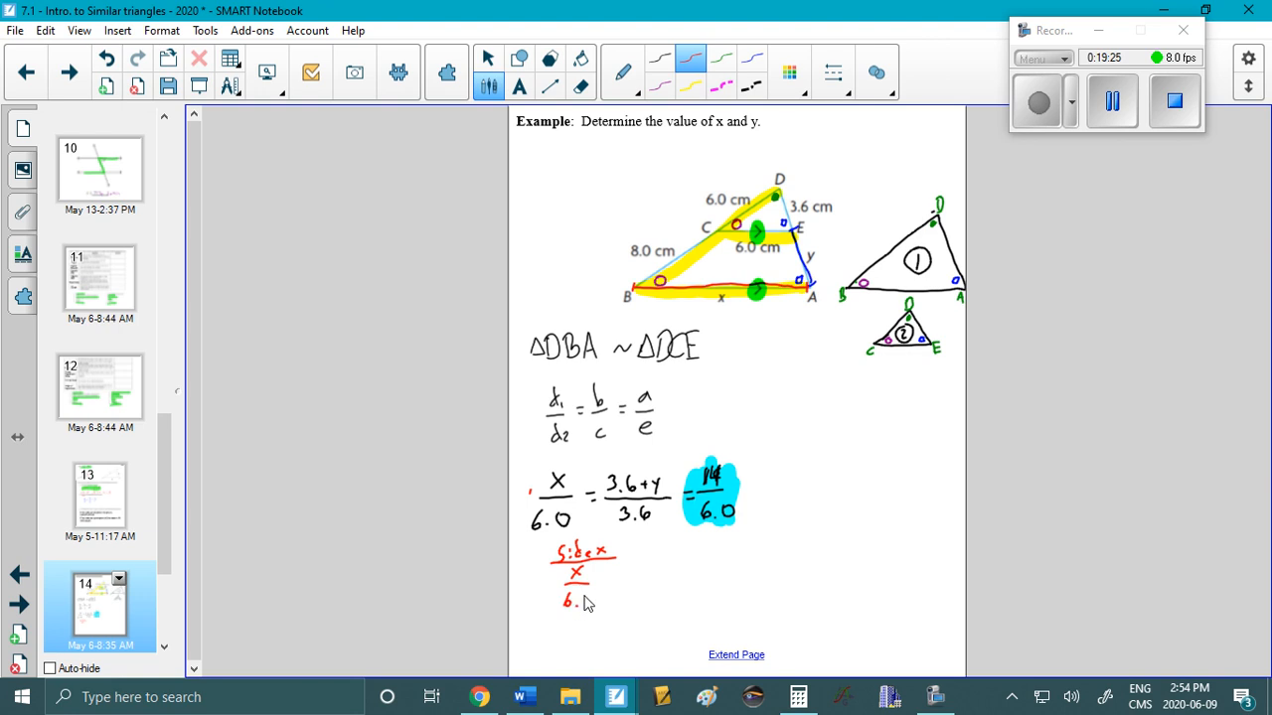
drag(581, 596, 631, 567)
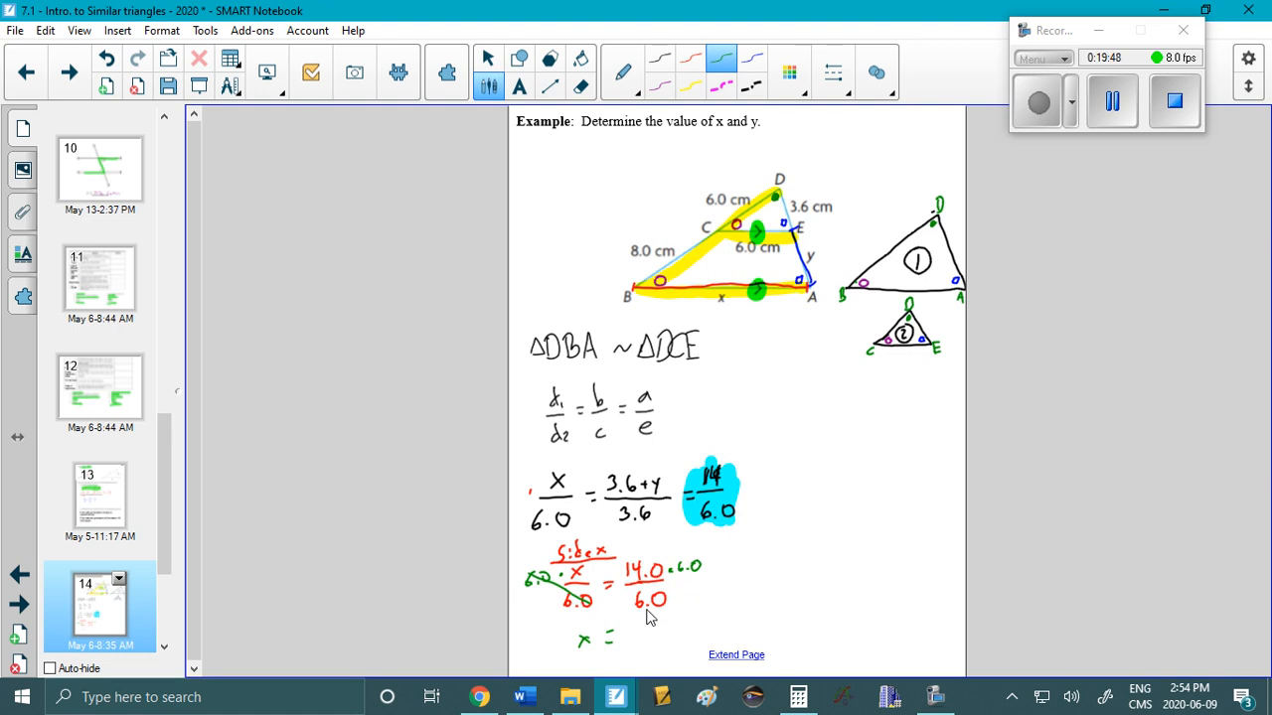
Finish the working with x = 14.0 cm, then draw a black vertical divider.
text(14.0cm)
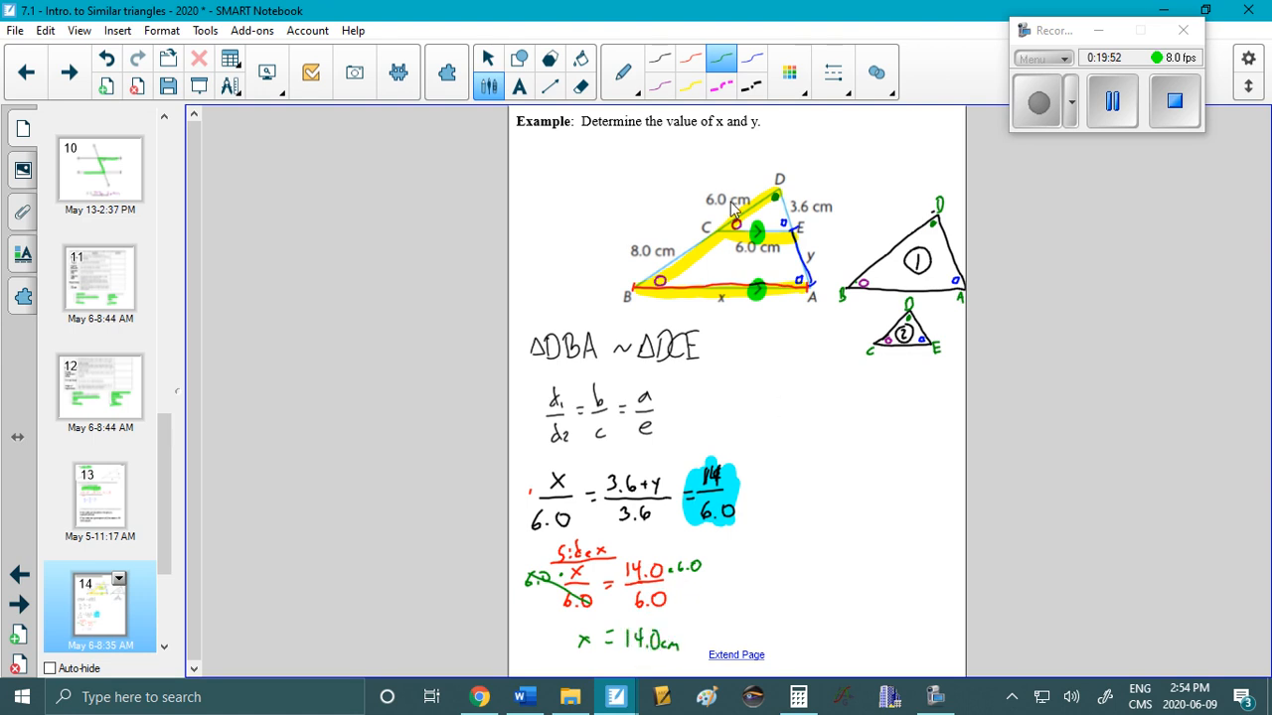
click(659, 57)
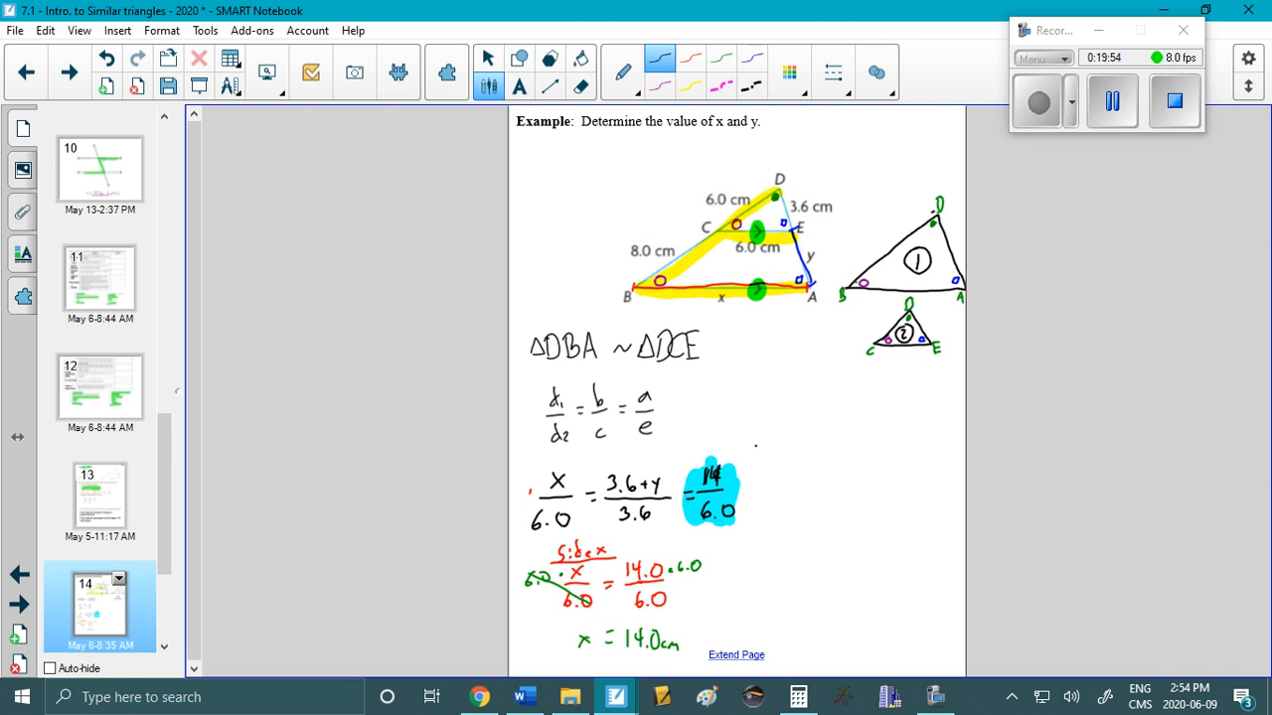
drag(755, 444, 755, 659)
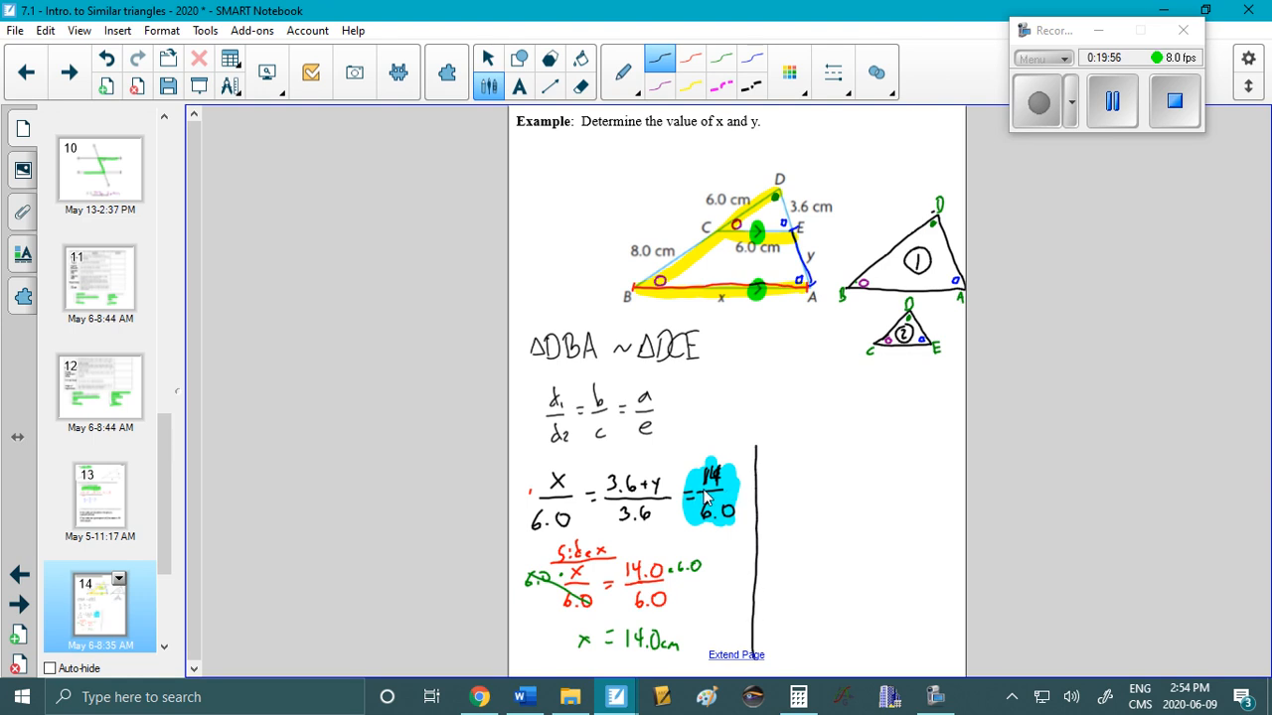
mouse_move(682, 465)
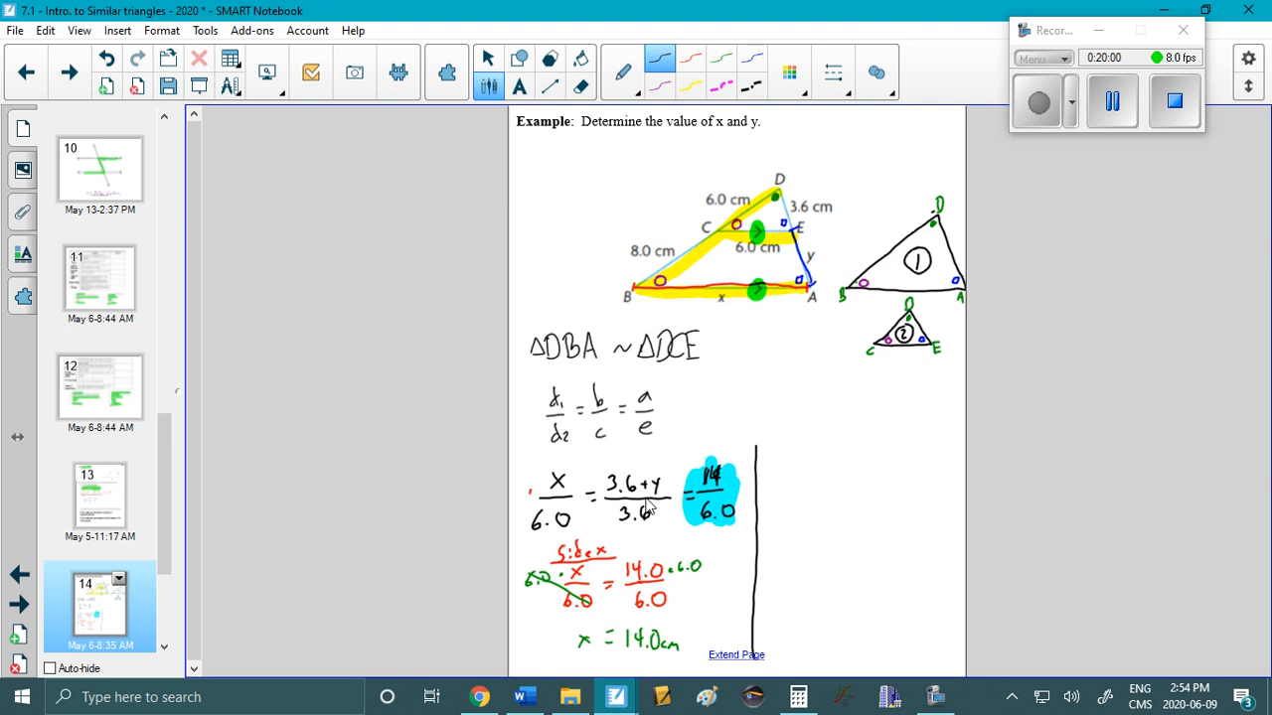
mouse_move(727, 428)
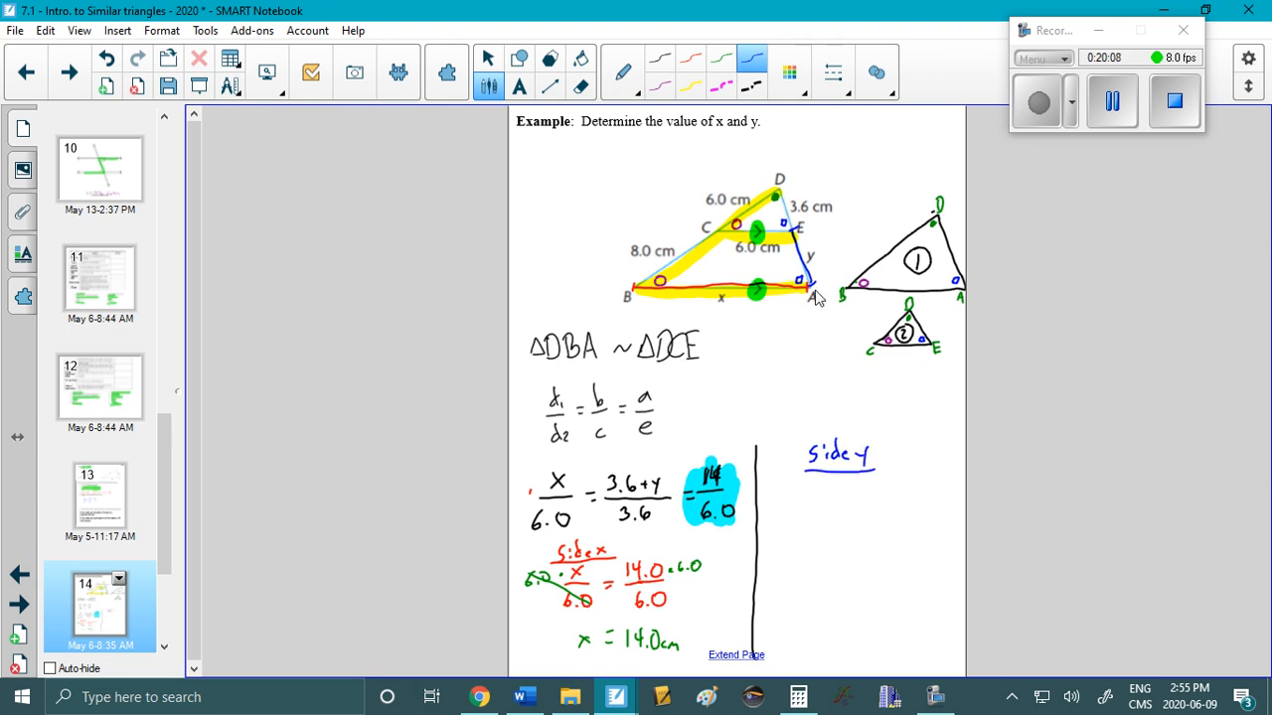
mouse_move(804, 251)
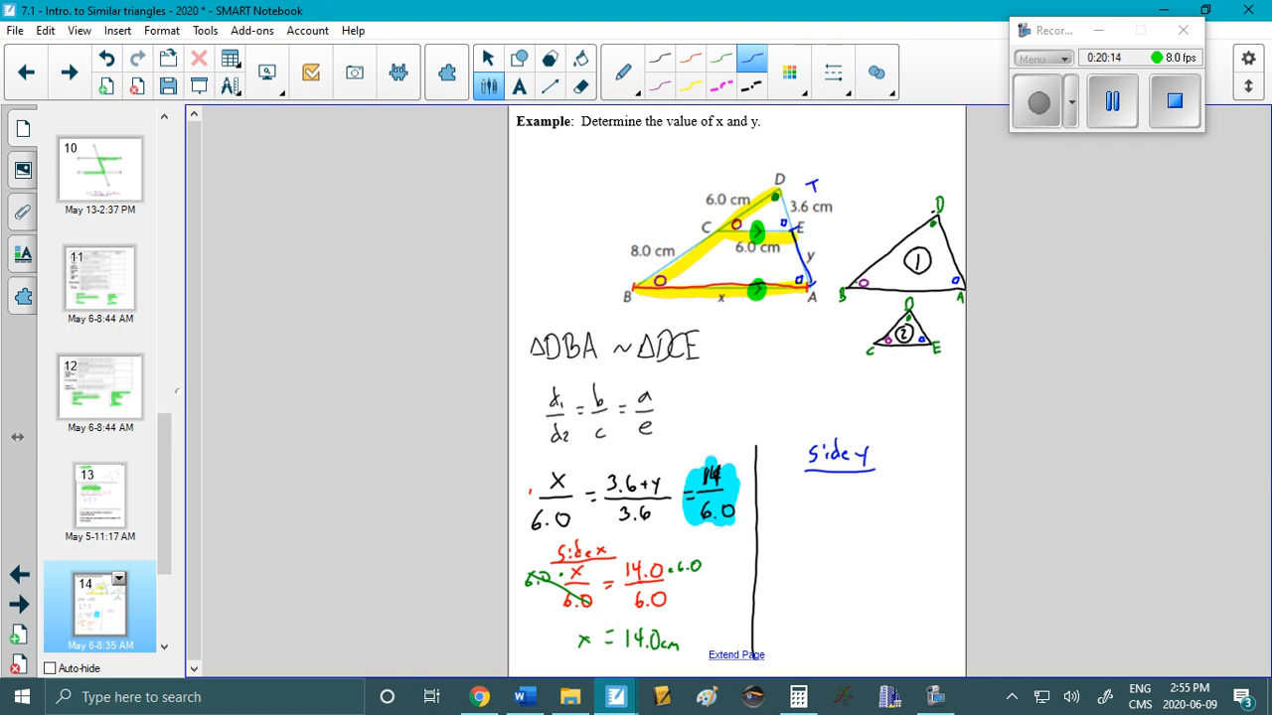
Bracket side D–A as b, set up 3.6·b/3.6 = 14.0·3.6/6.0, and open the calculator.
drag(814, 189, 825, 278)
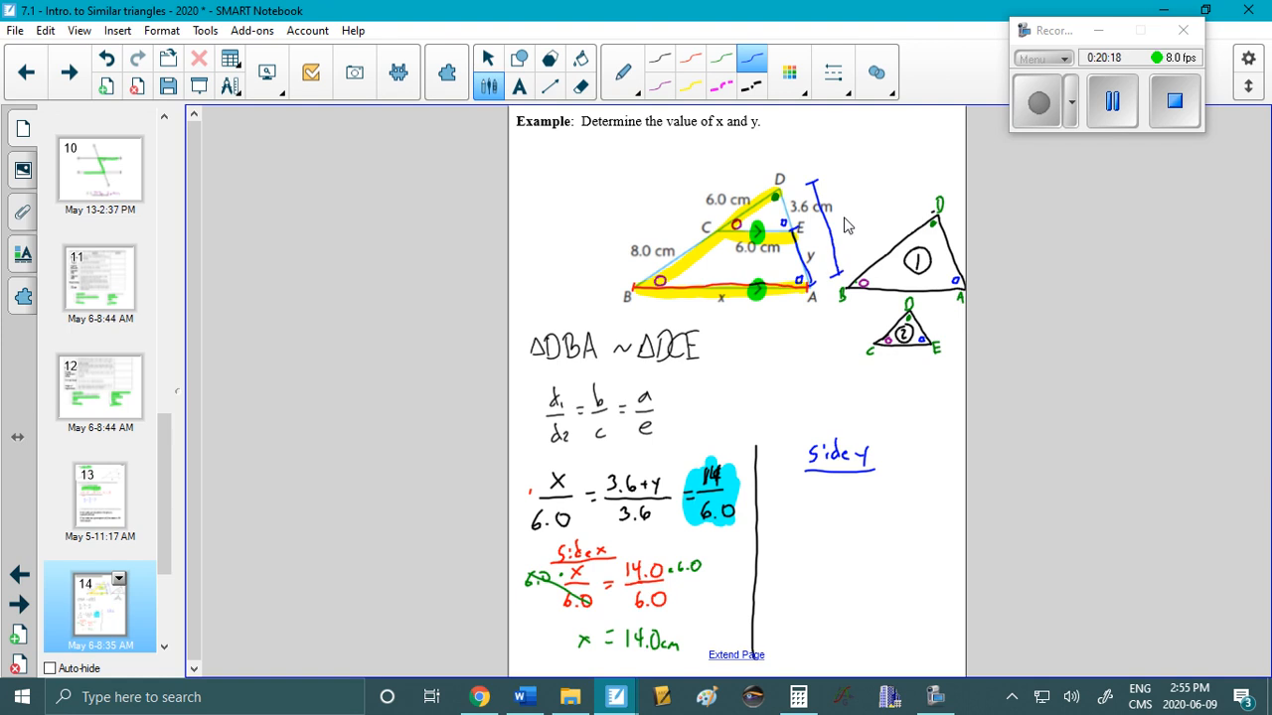
mouse_move(944, 268)
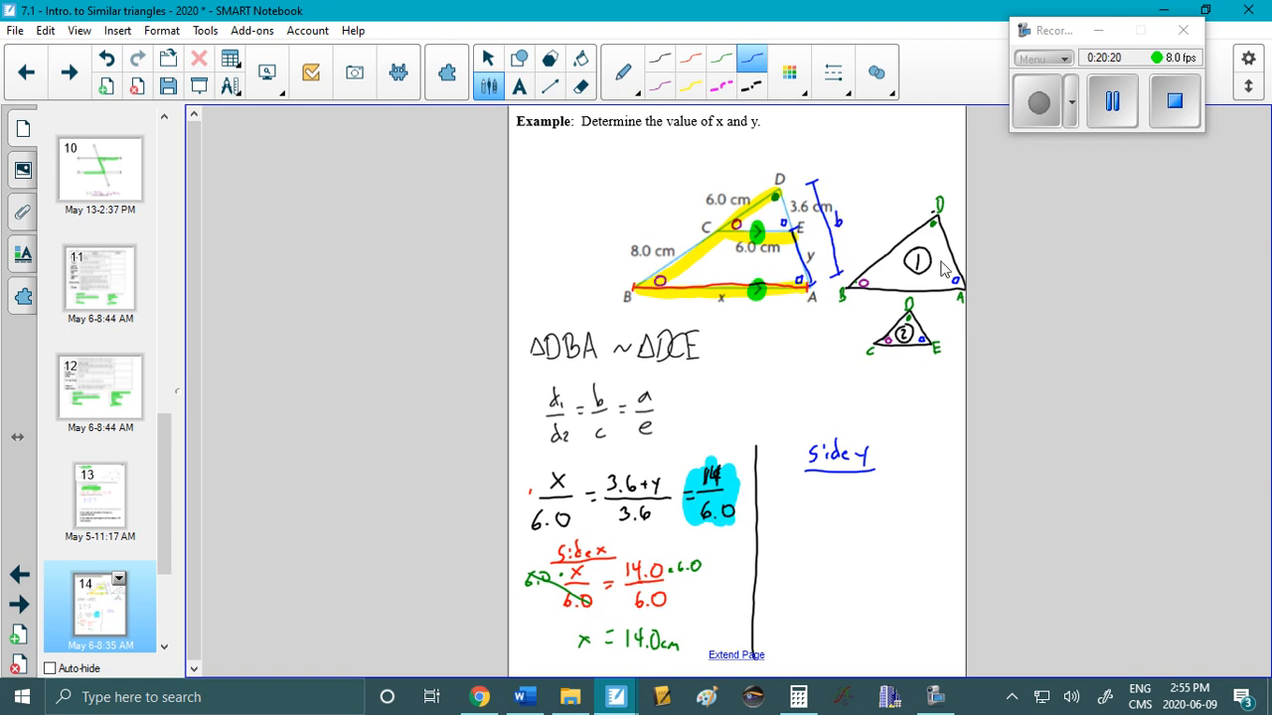
mouse_move(810, 502)
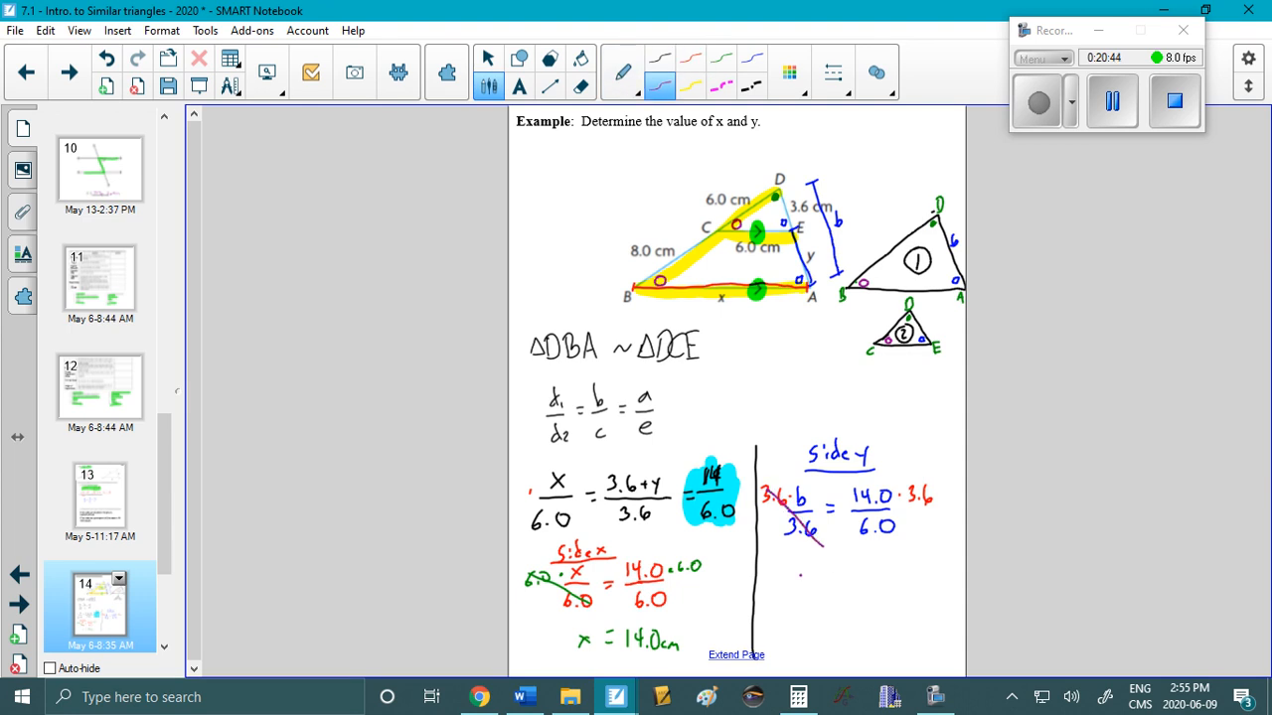
click(798, 697)
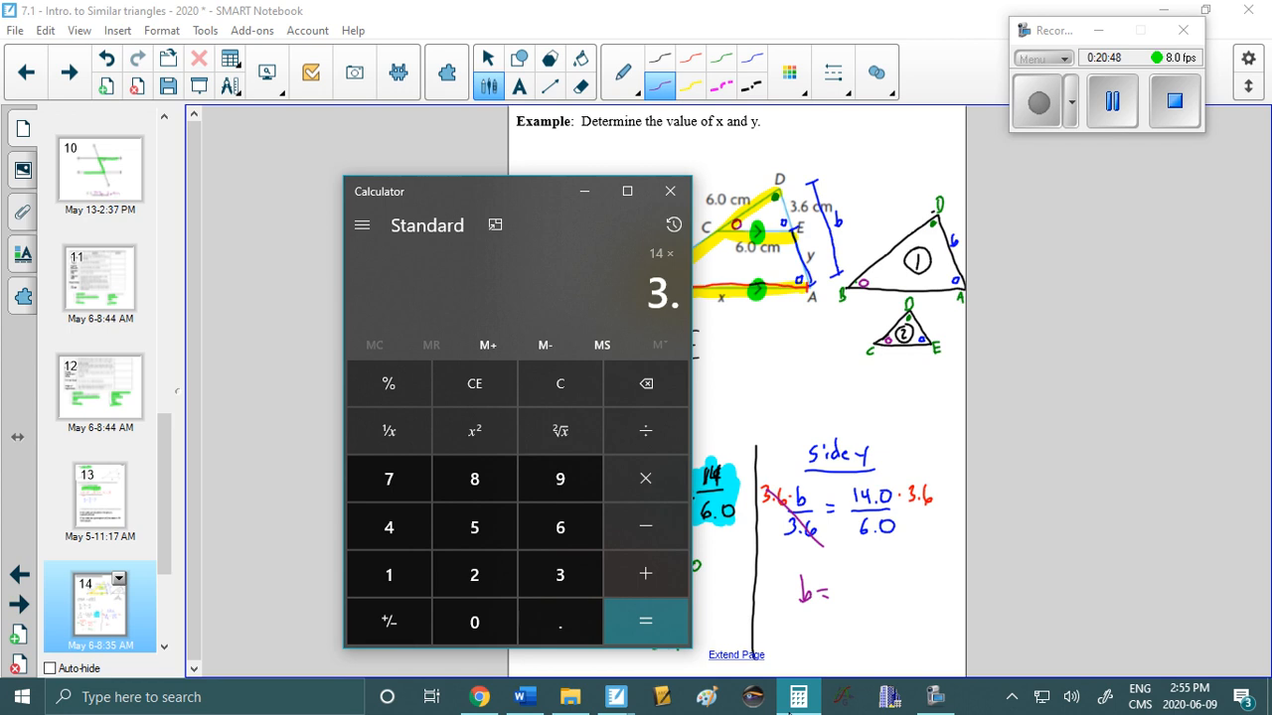
Compute 14 × 3.6 ÷ 6 = 8.4 in Calculator to find b.
click(644, 621)
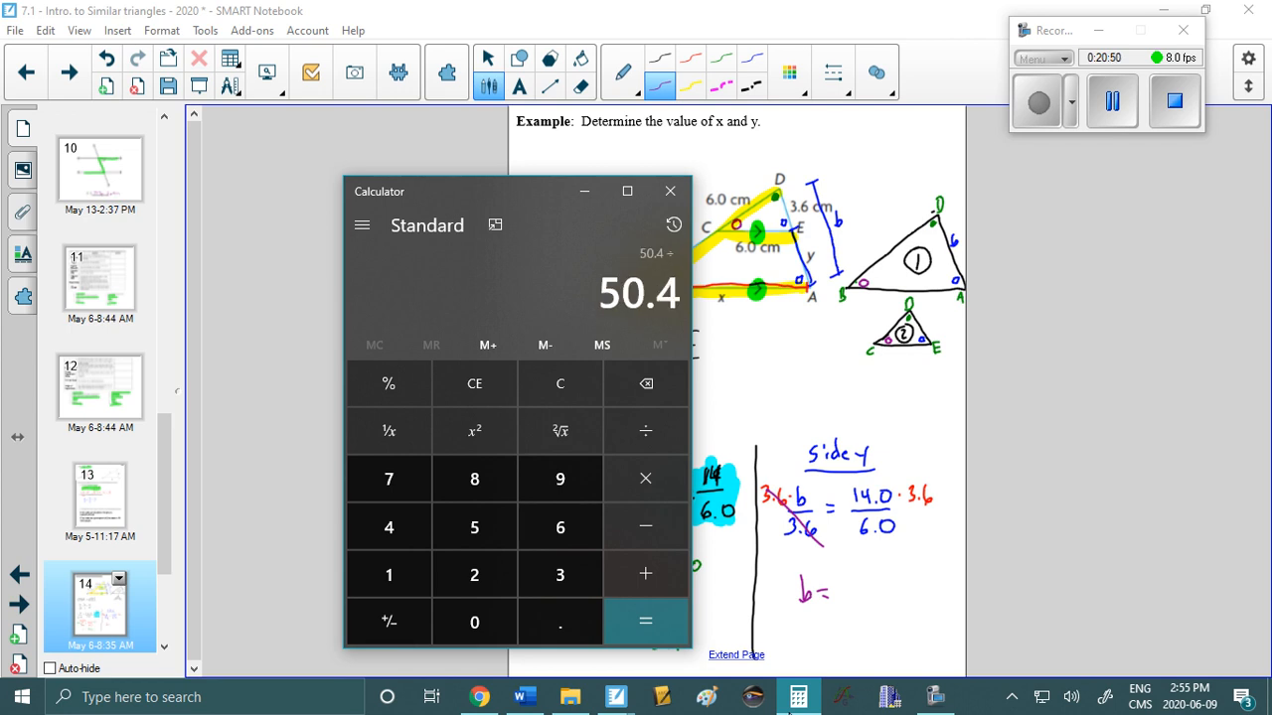
click(670, 191)
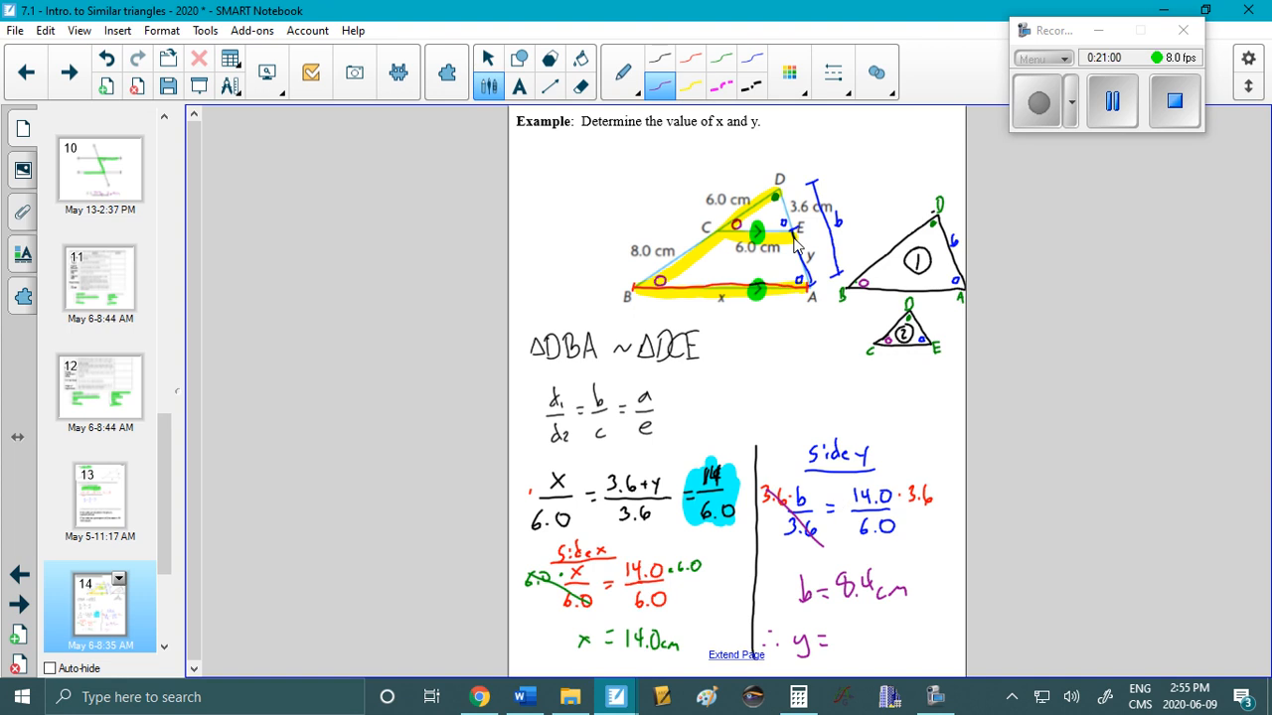
mouse_move(830, 316)
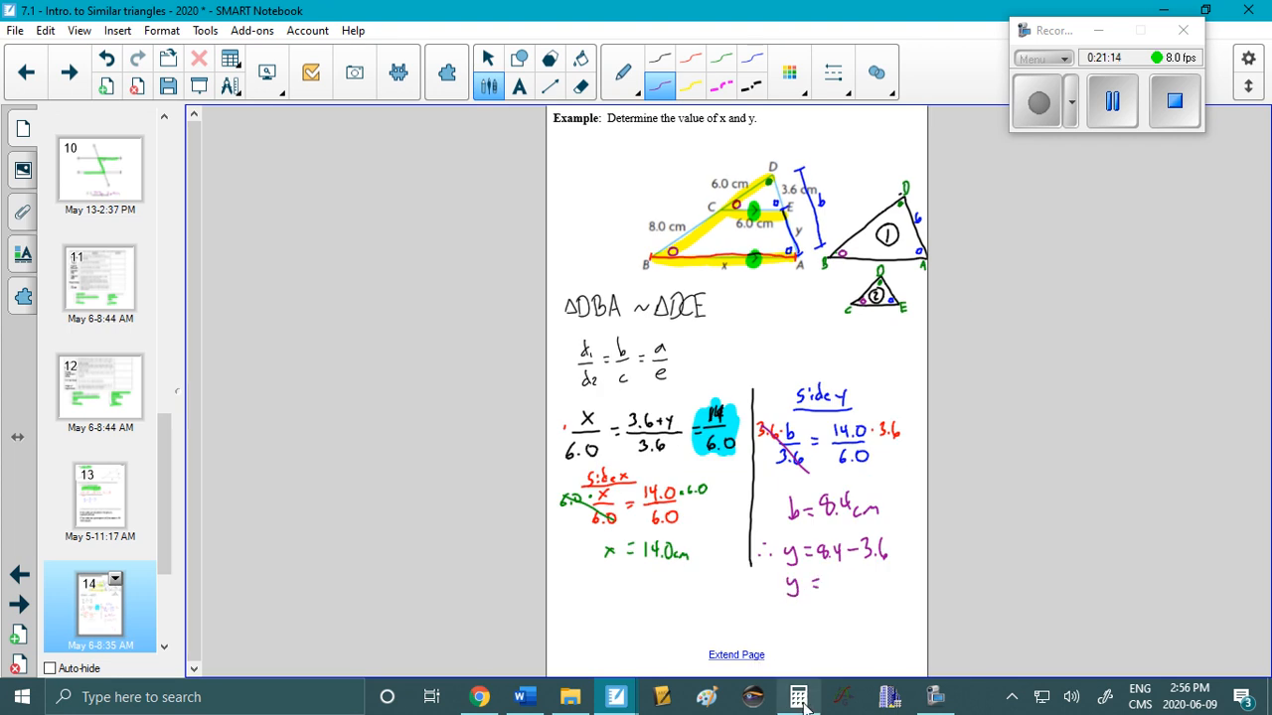
Compute 8.4 − 3.6 = 4.8 in Calculator, then minimize it.
click(797, 697)
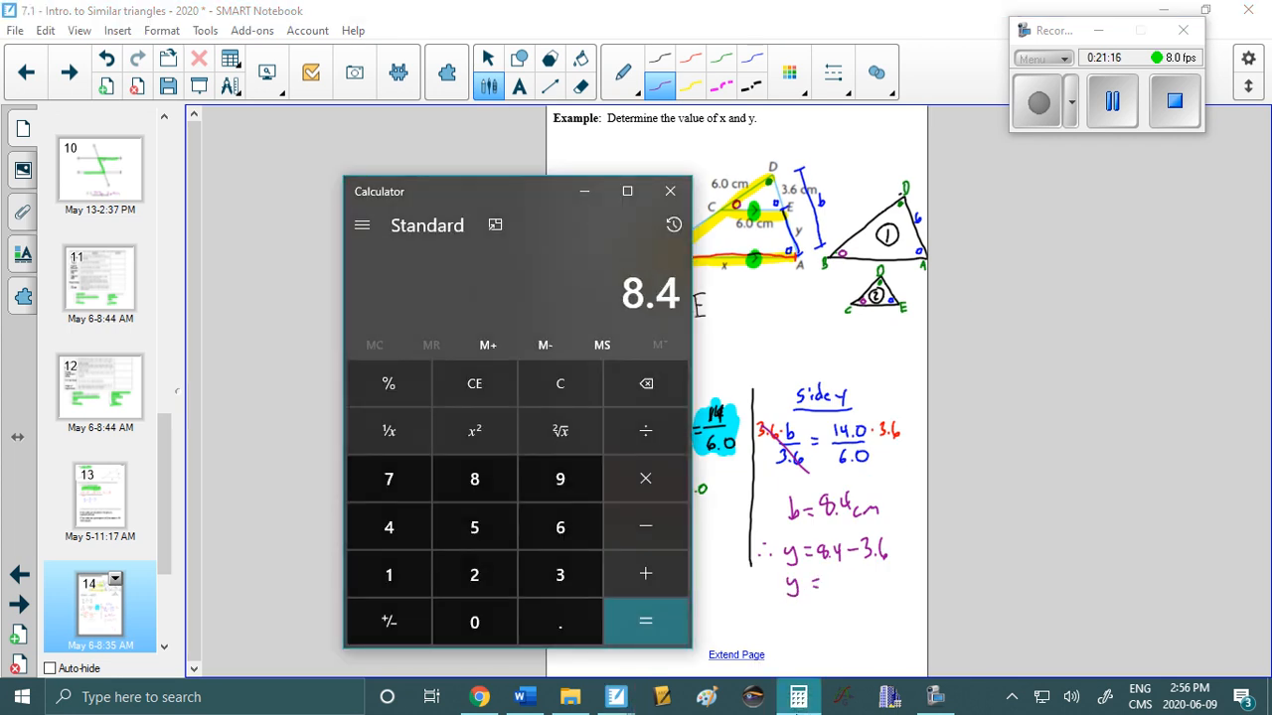
click(645, 621)
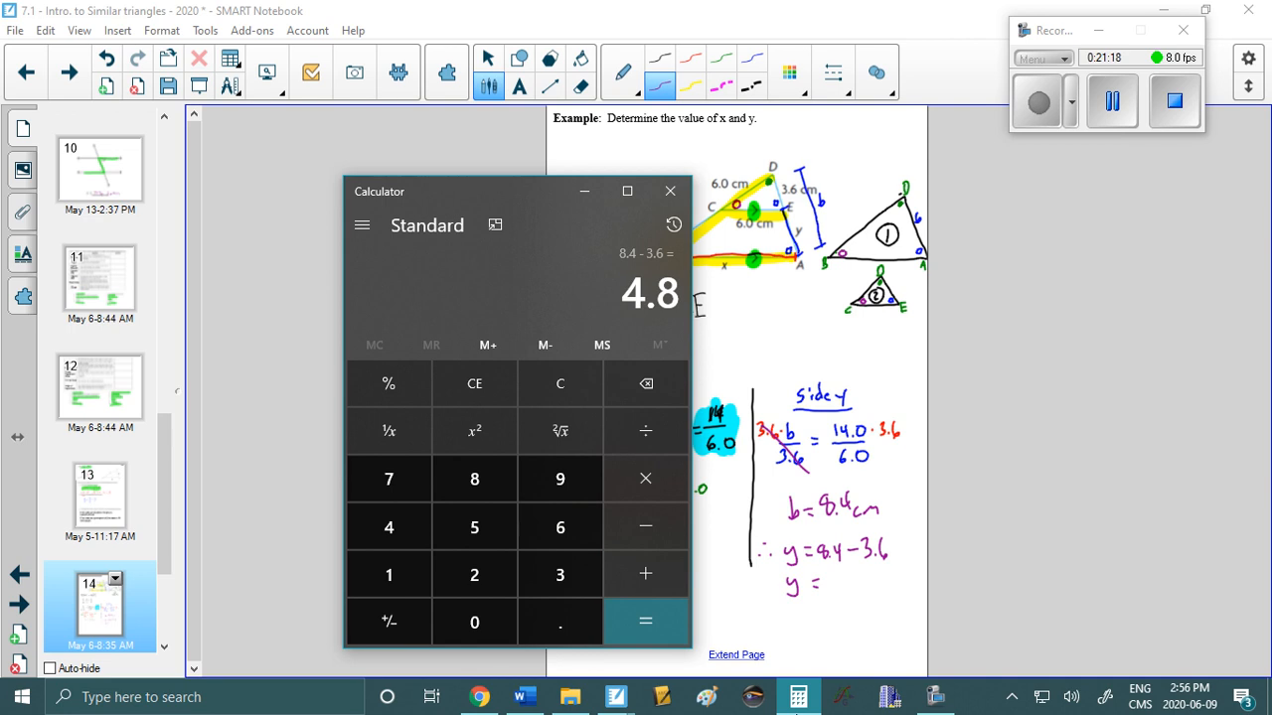
click(670, 190)
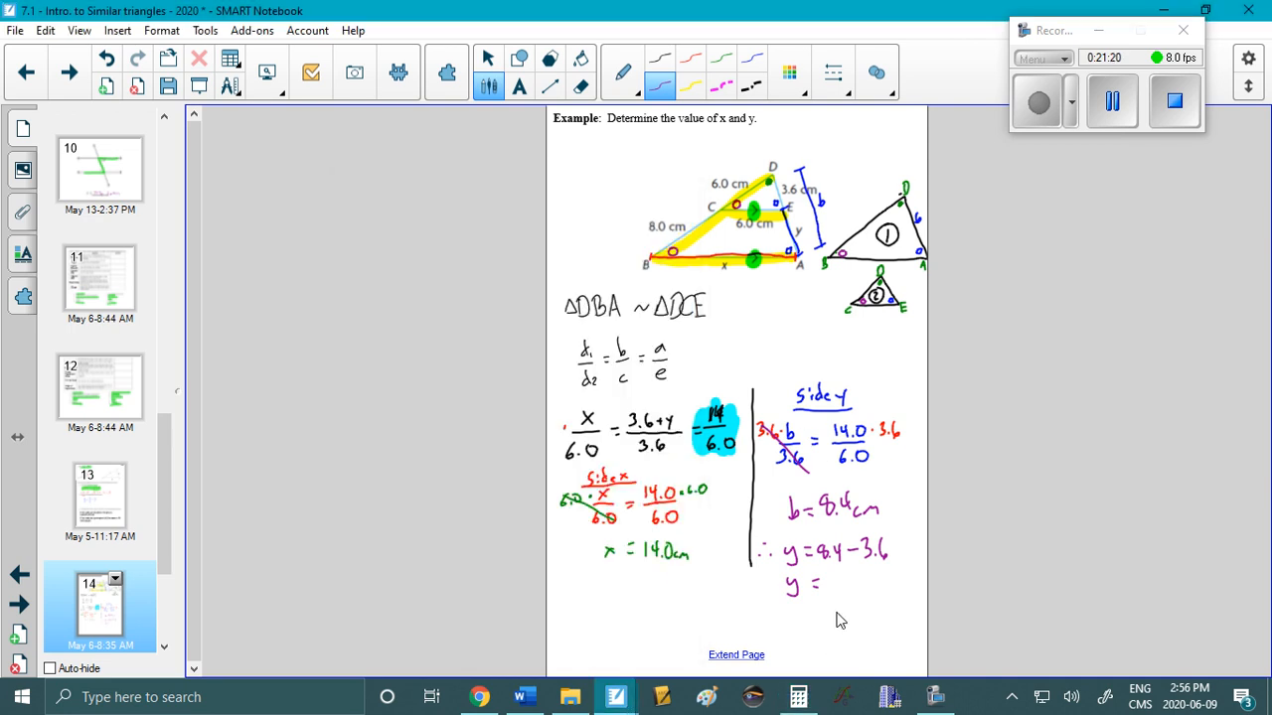
Move to page 15, the find-x problem with triangles marked 4 cm, 5 cm and 14 cm.
text(4.5)
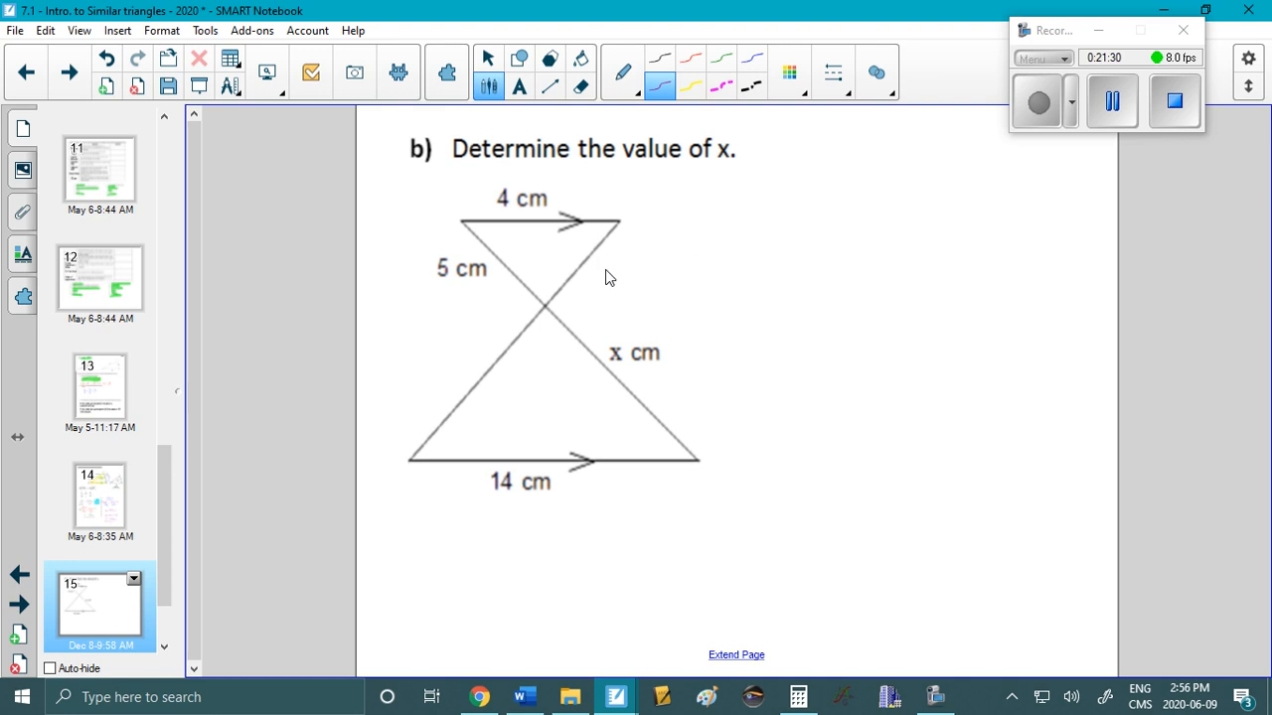
Scroll page 15 down to the crossing triangles for labelling vertices A–E.
scroll(down, 3)
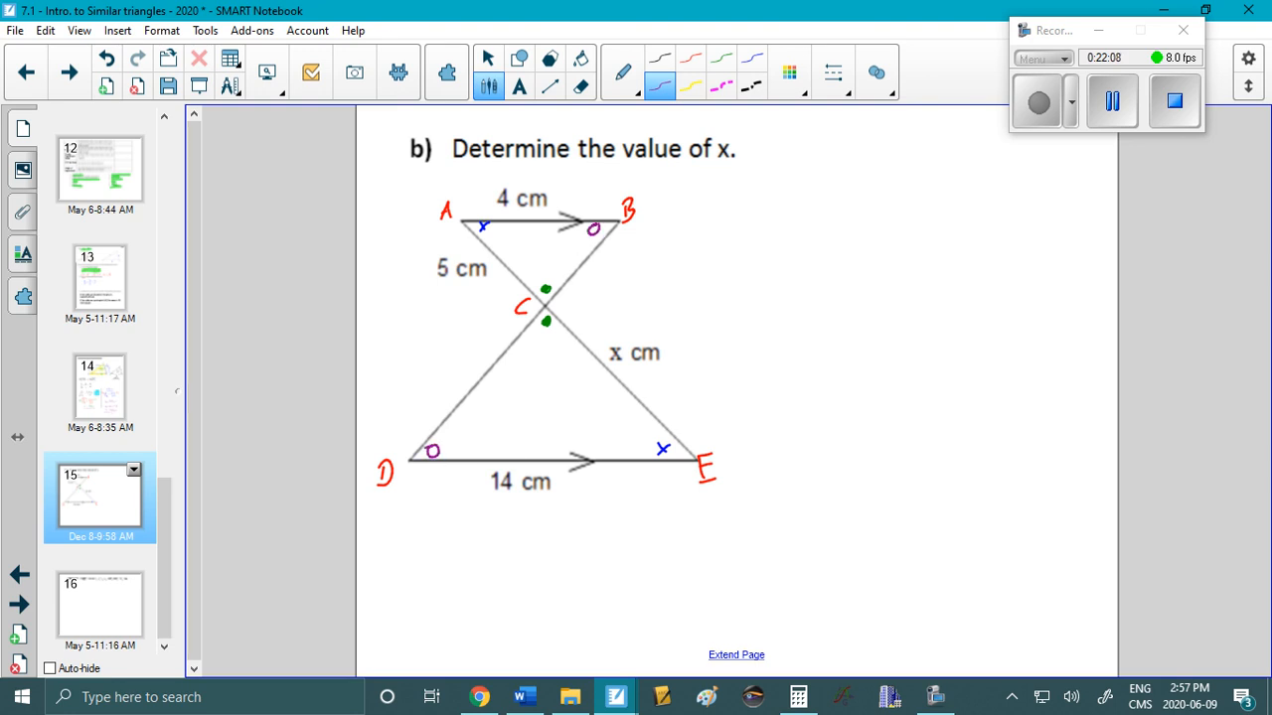
mouse_move(636, 298)
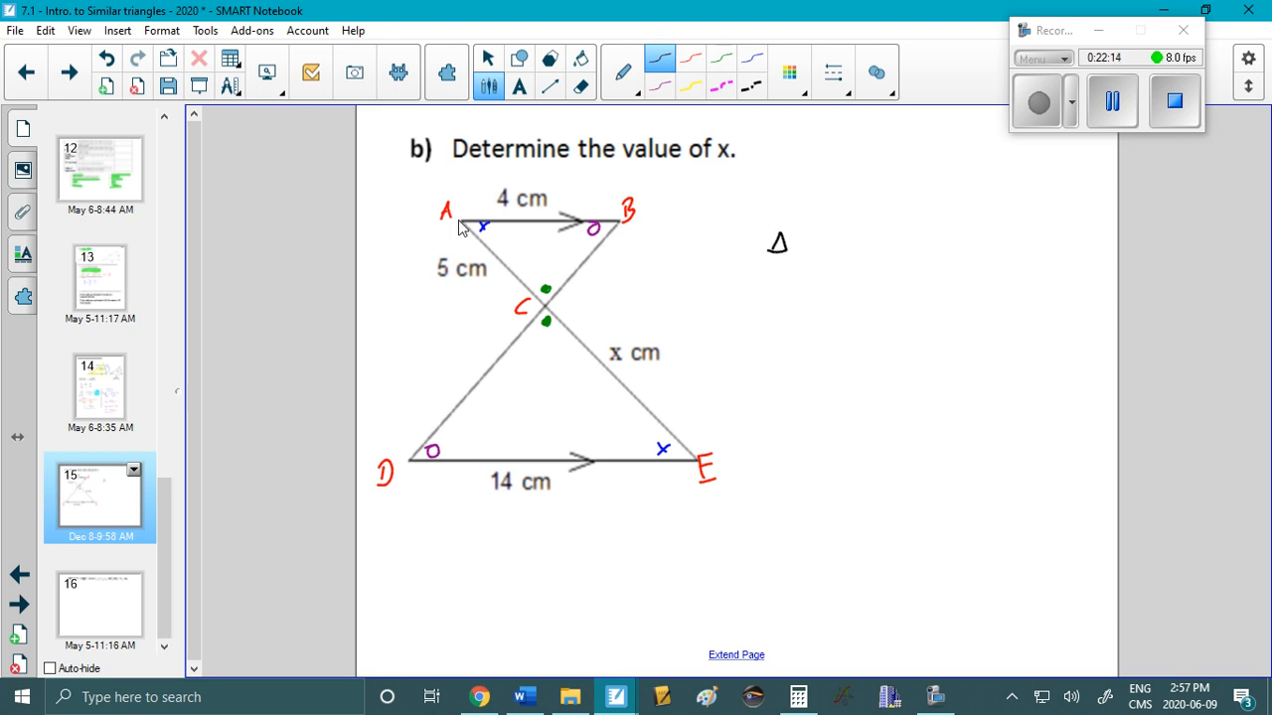
mouse_move(581, 279)
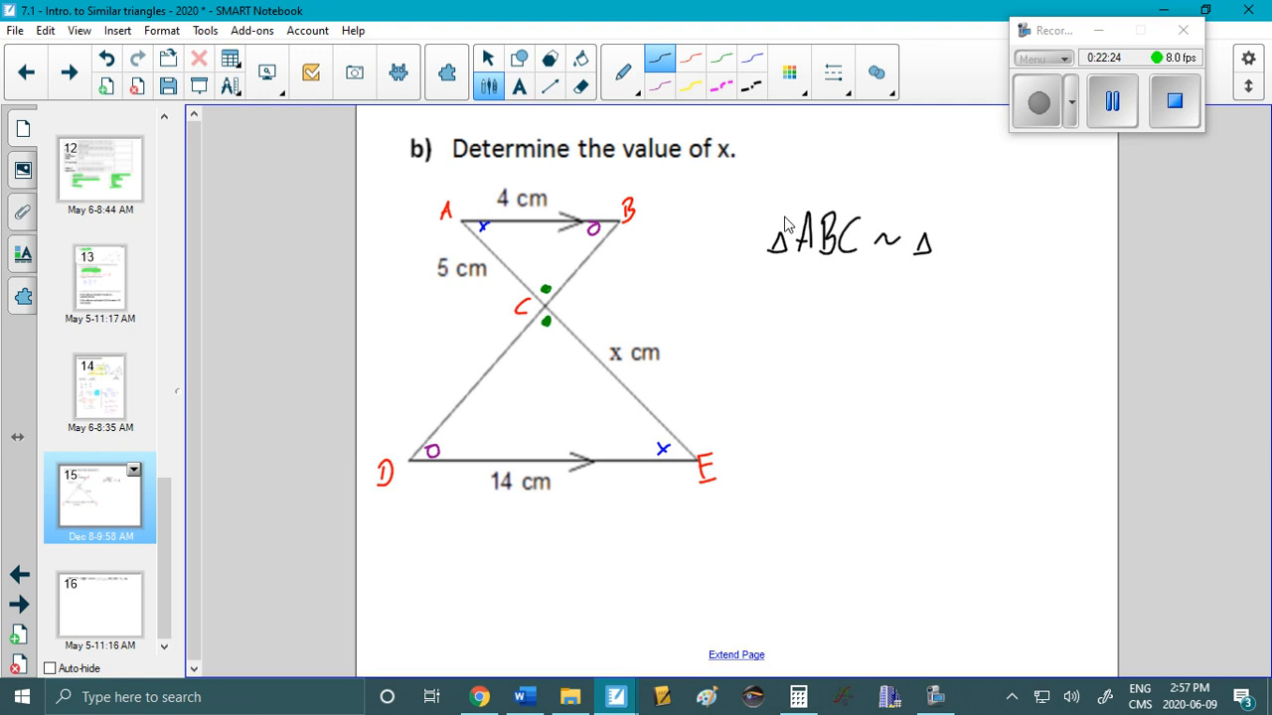
mouse_move(952, 245)
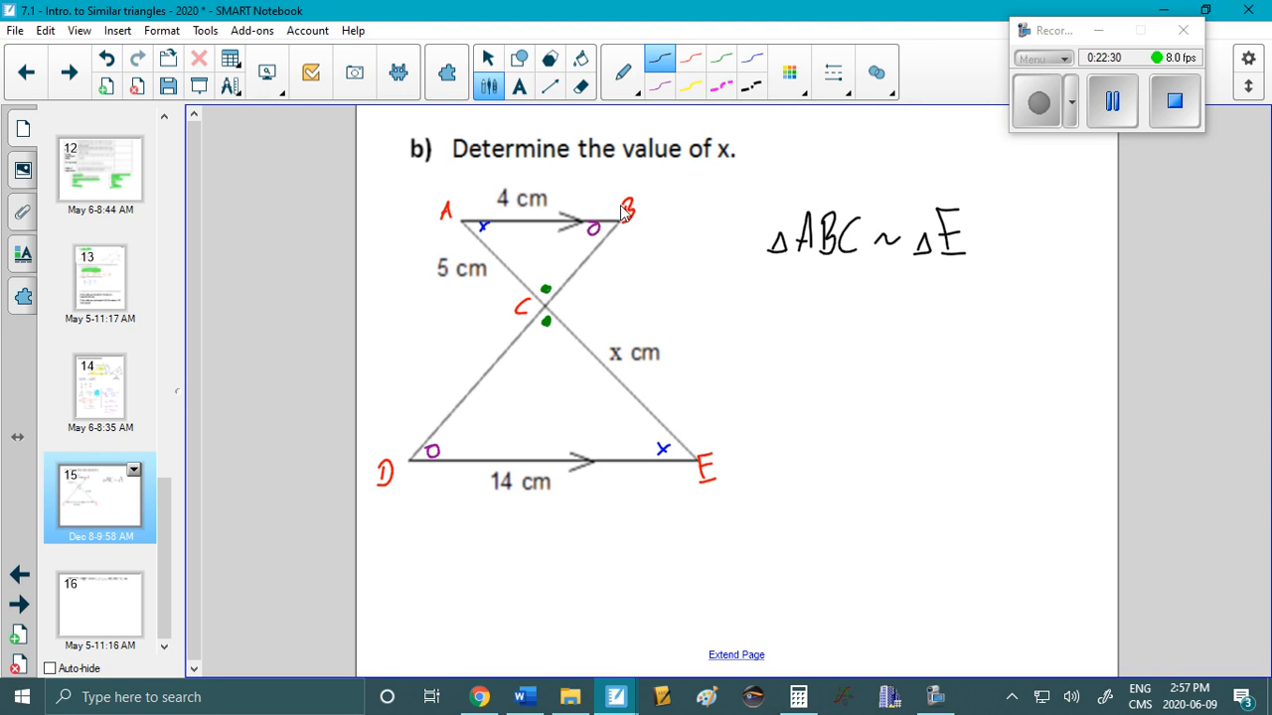
Write ΔABC ~ ΔEDC and add subscripts 1 and 2 to the c ratio.
drag(971, 213, 970, 253)
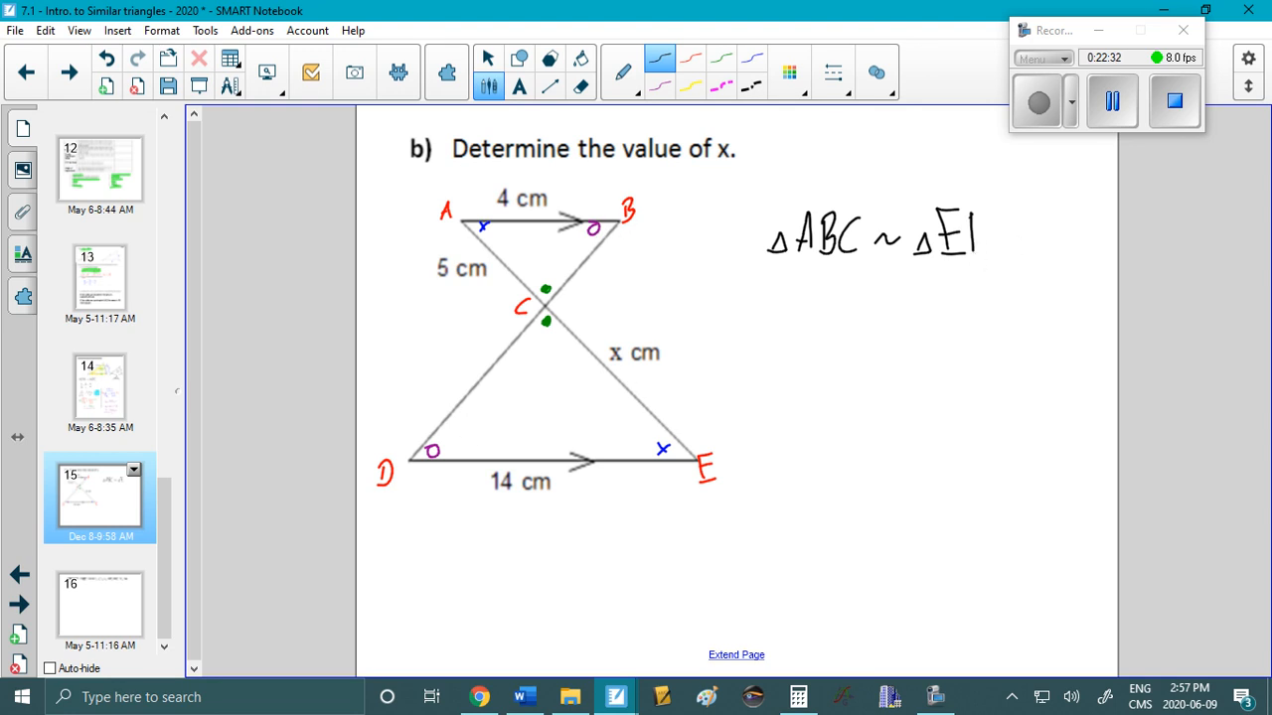
drag(953, 238, 1023, 248)
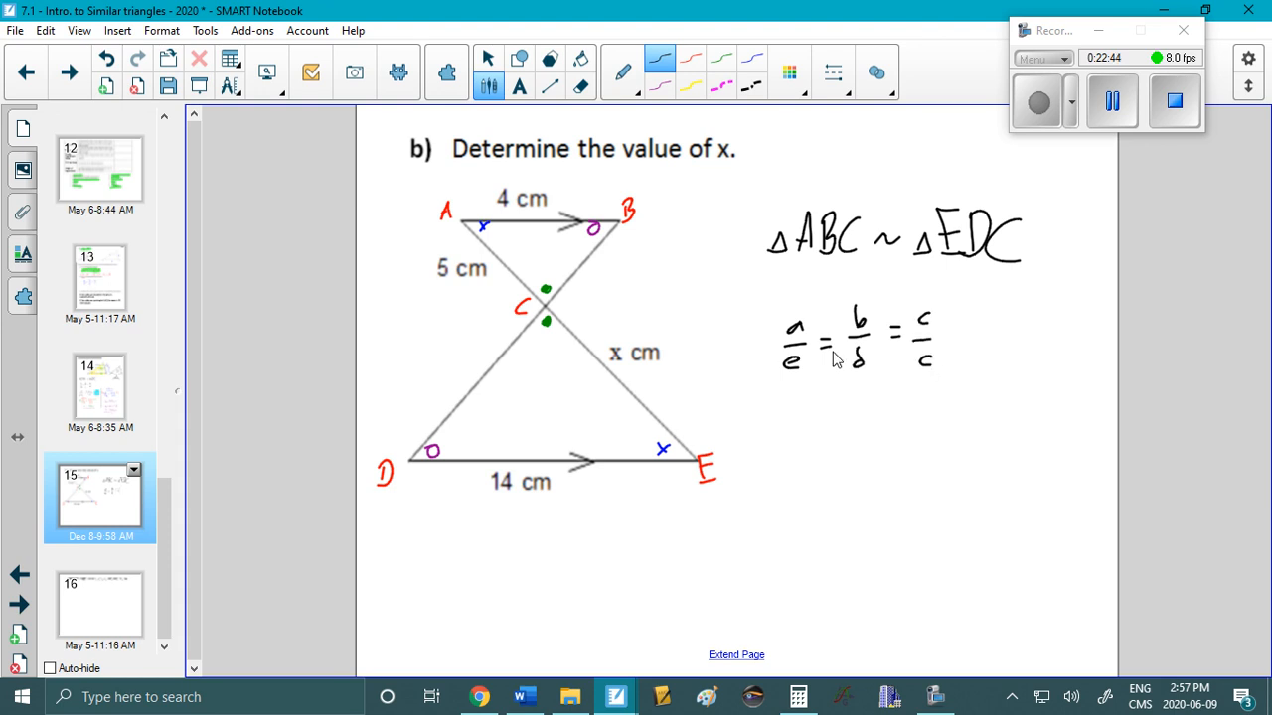
drag(541, 269, 542, 238)
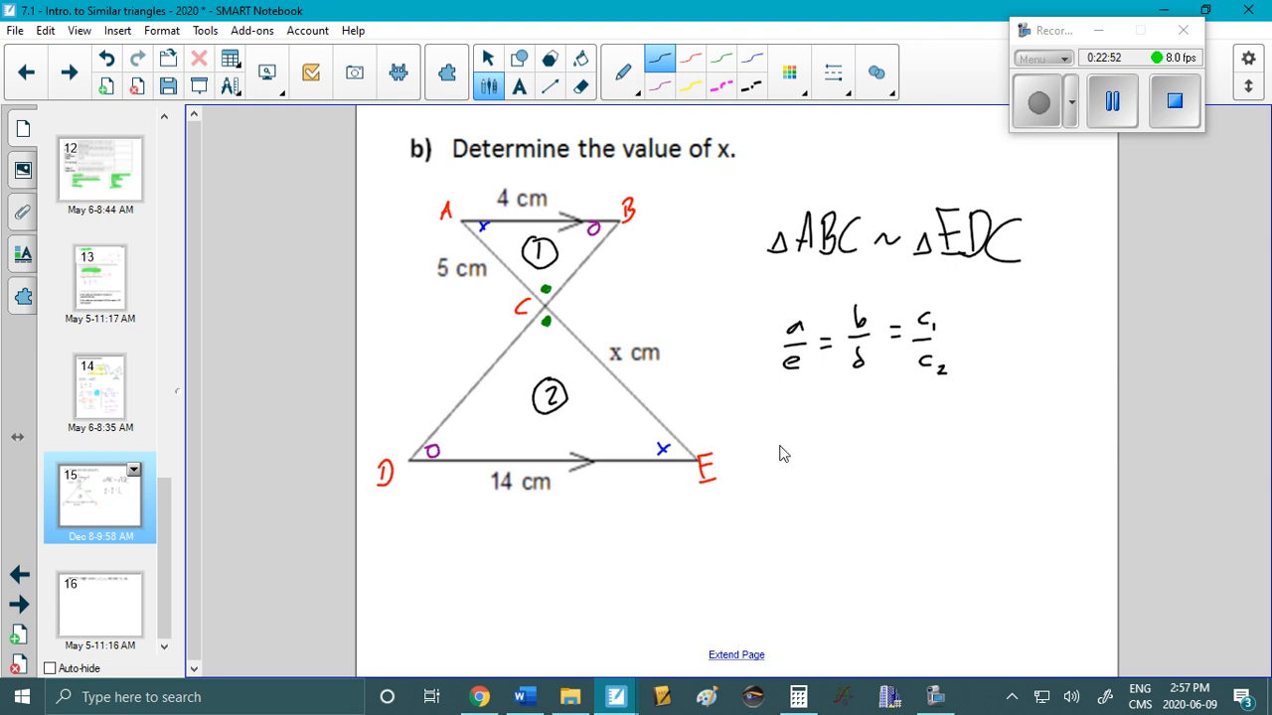
mouse_move(760, 363)
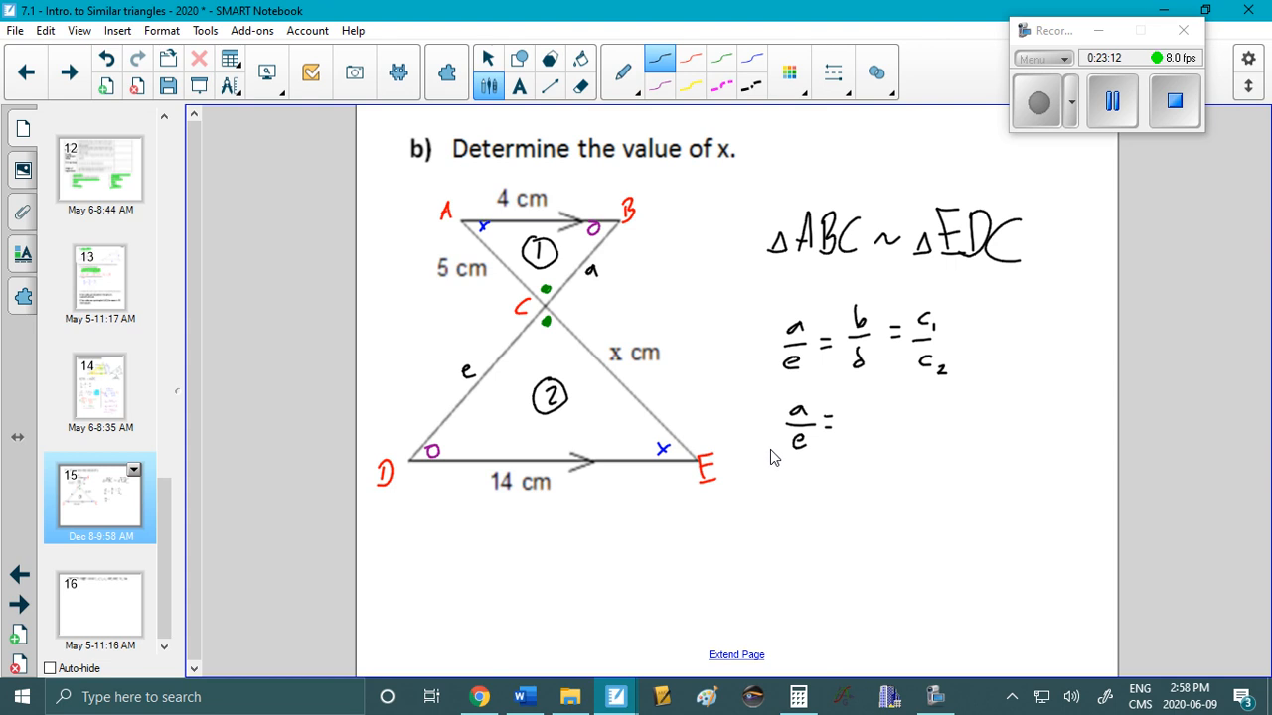
mouse_move(767, 477)
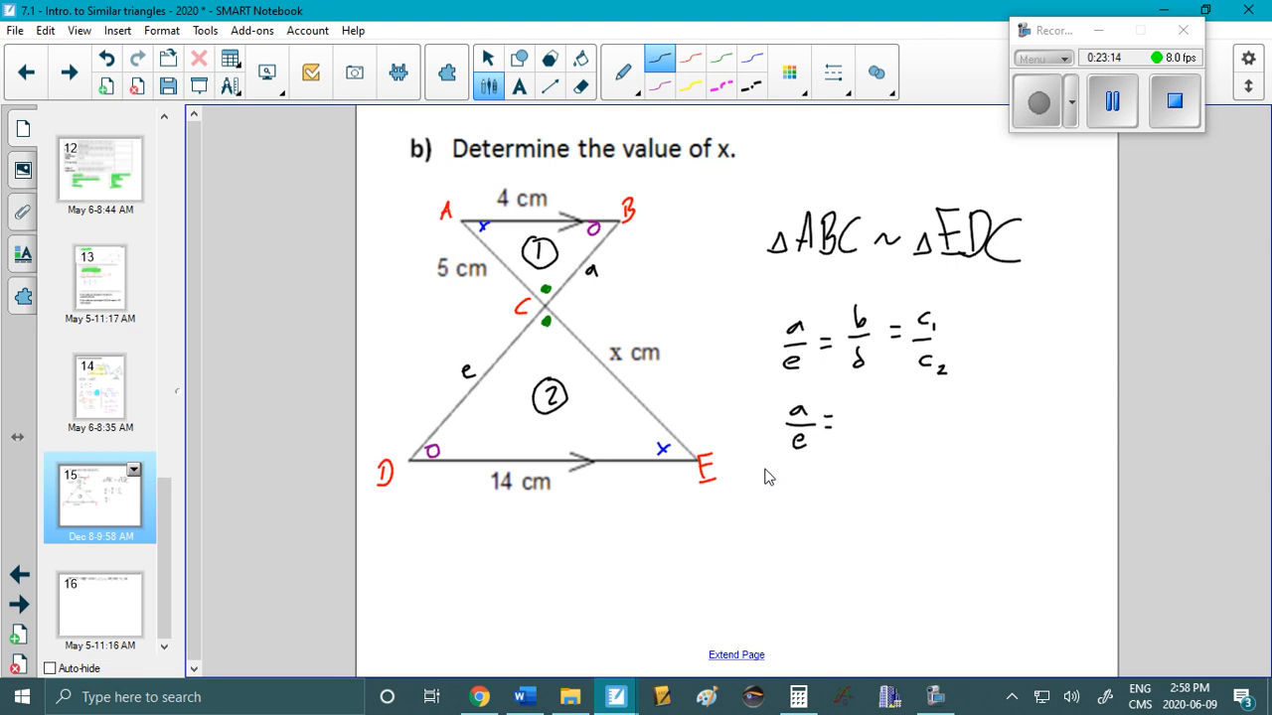
mouse_move(640, 482)
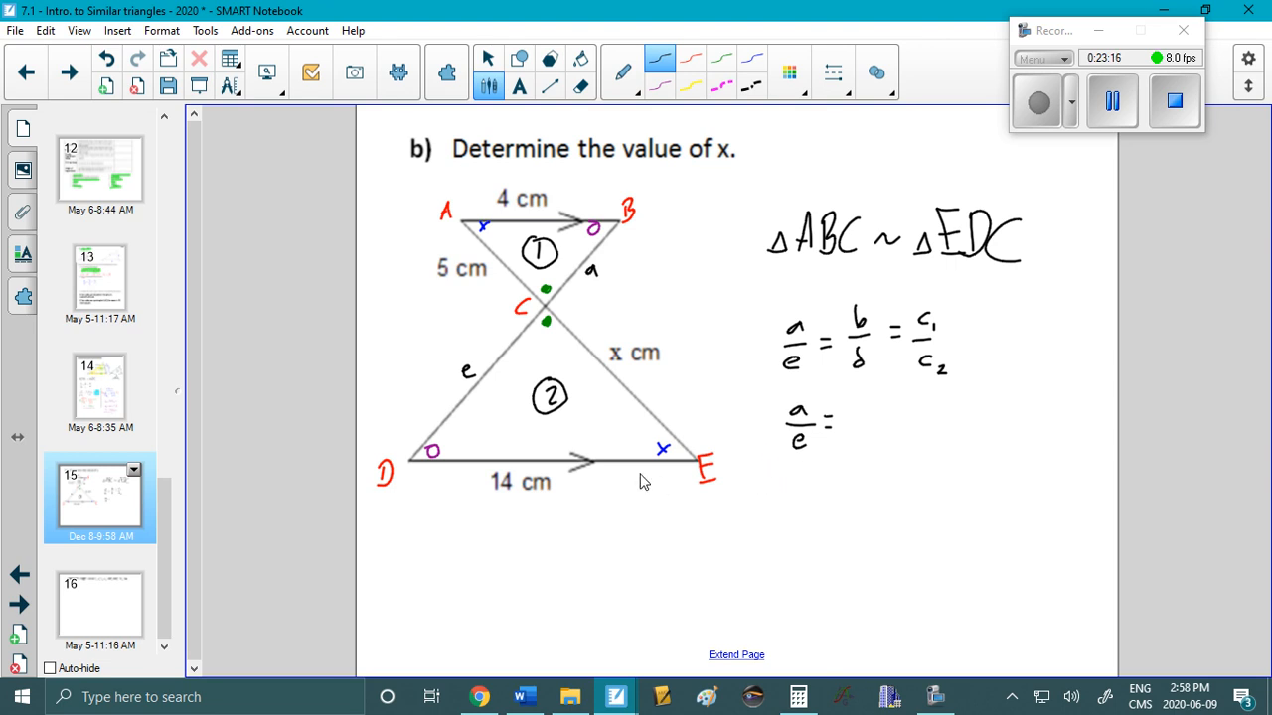
mouse_move(788, 448)
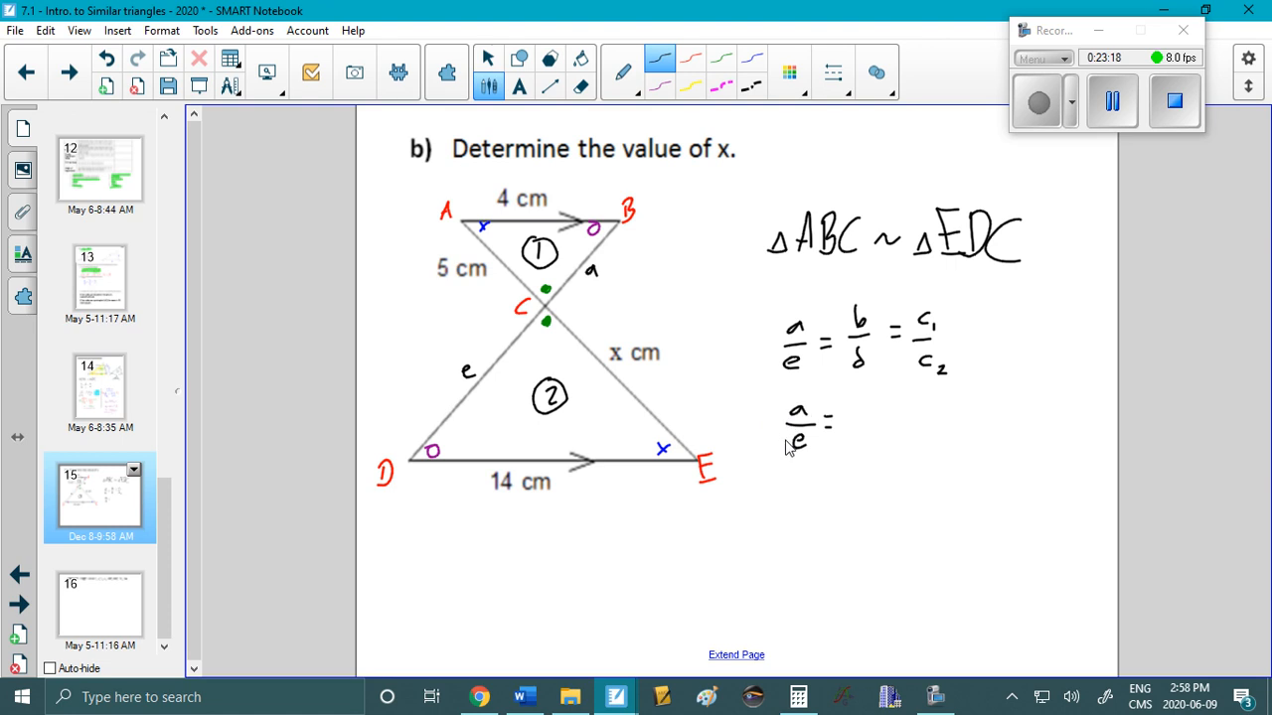
mouse_move(790, 455)
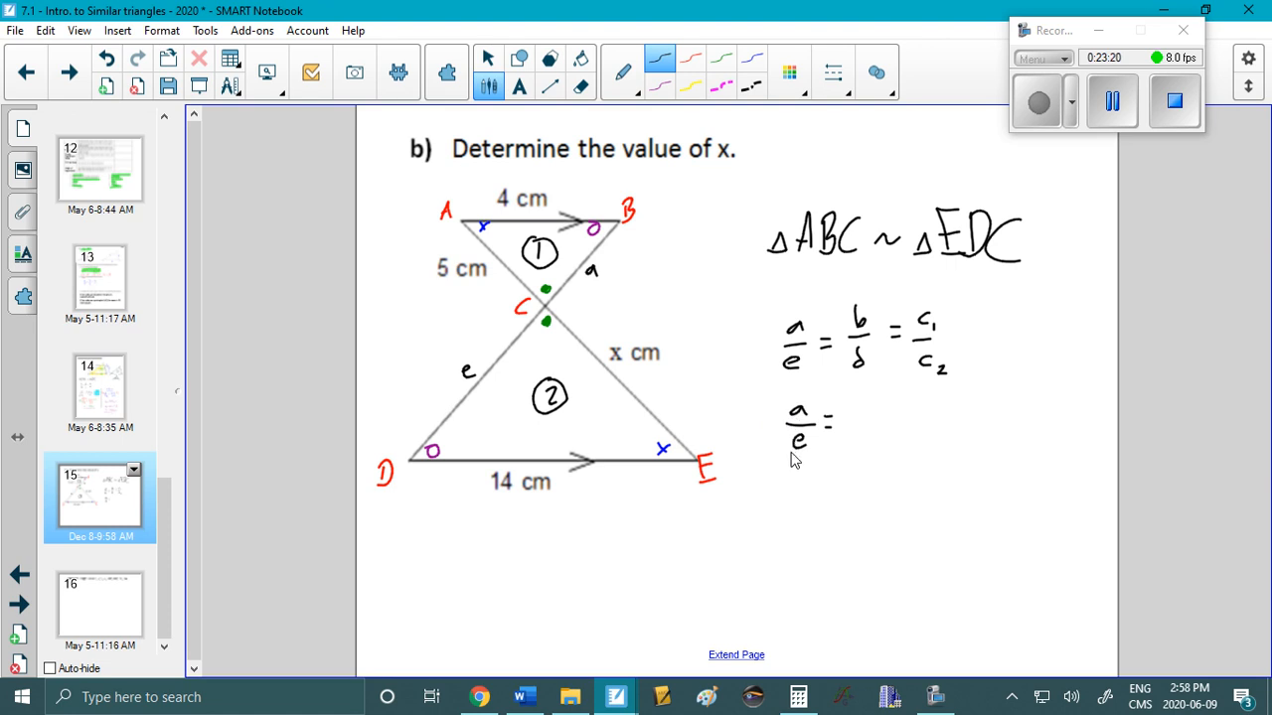
mouse_move(859, 323)
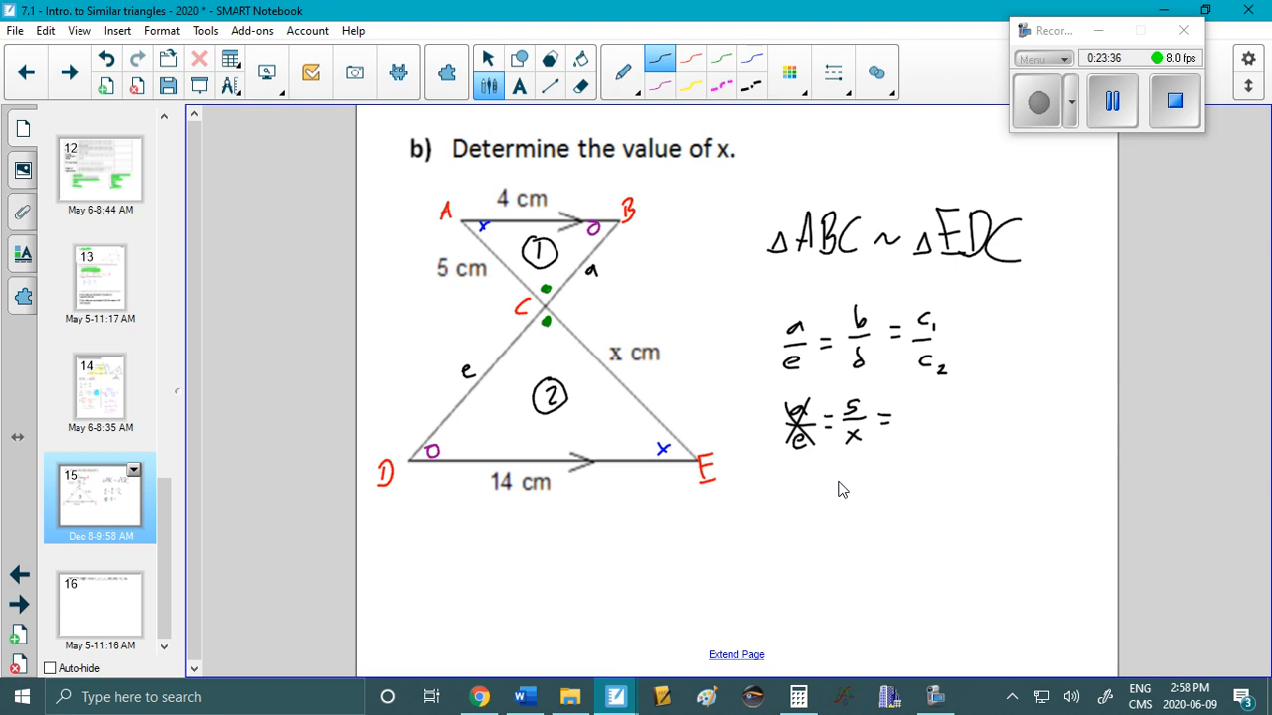
mouse_move(947, 368)
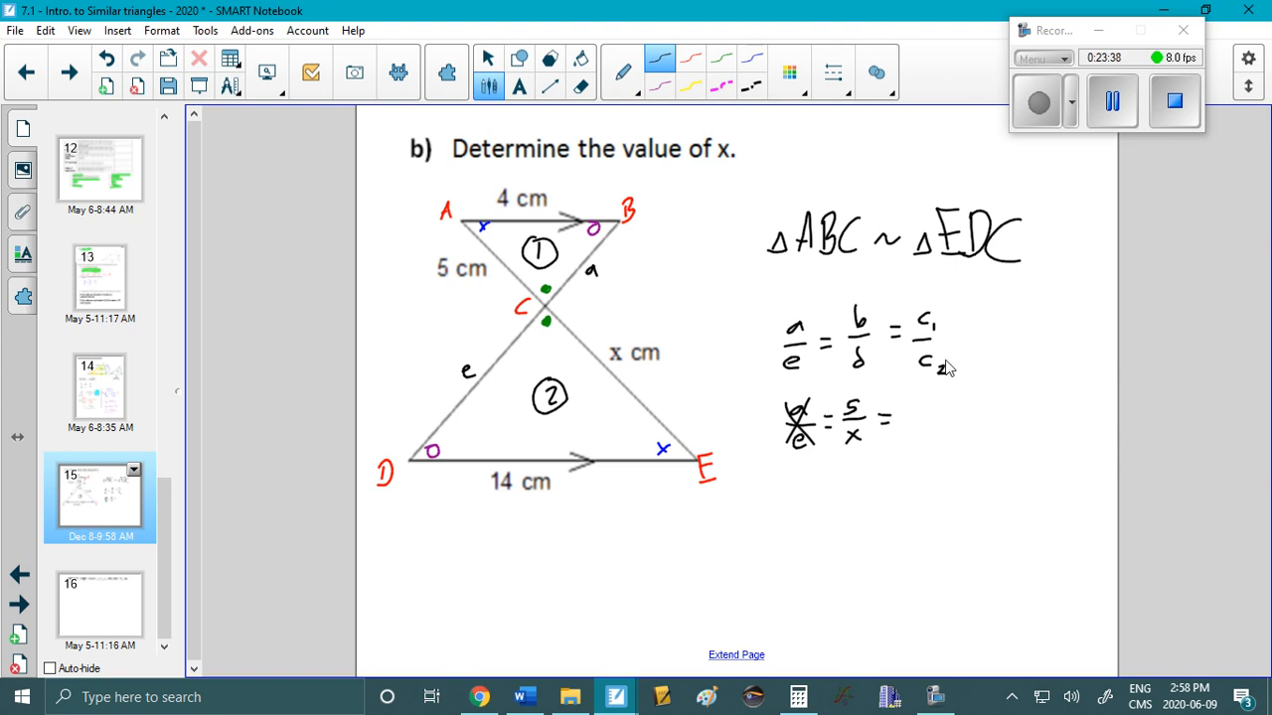
mouse_move(554, 320)
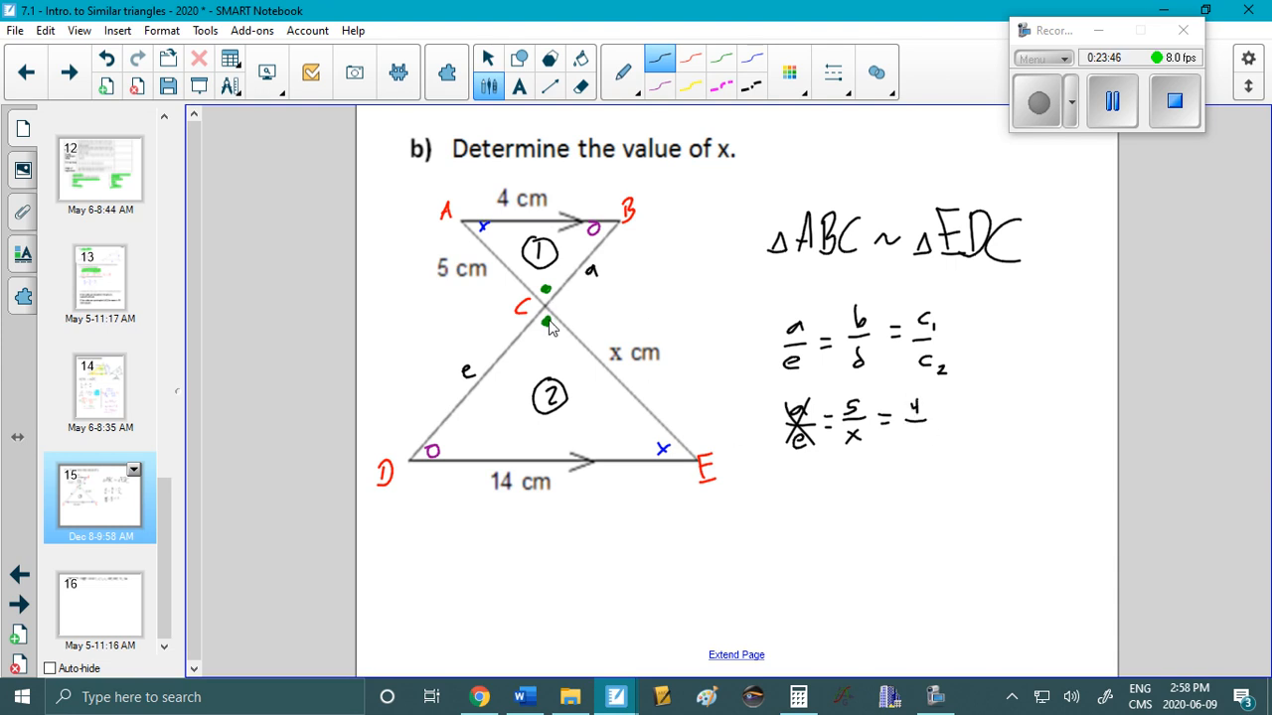
mouse_move(548, 310)
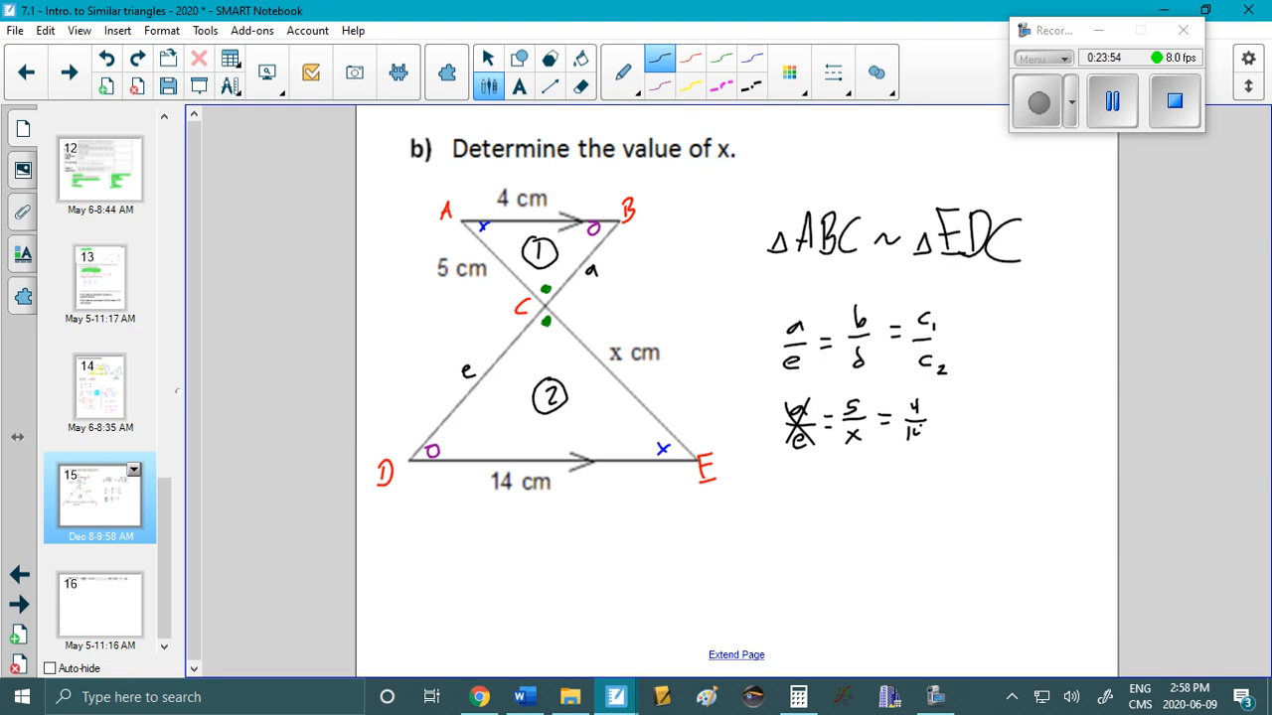
Finish writing the substituted proportion 5/x = 4/14 below the general ratio.
drag(805, 522, 825, 531)
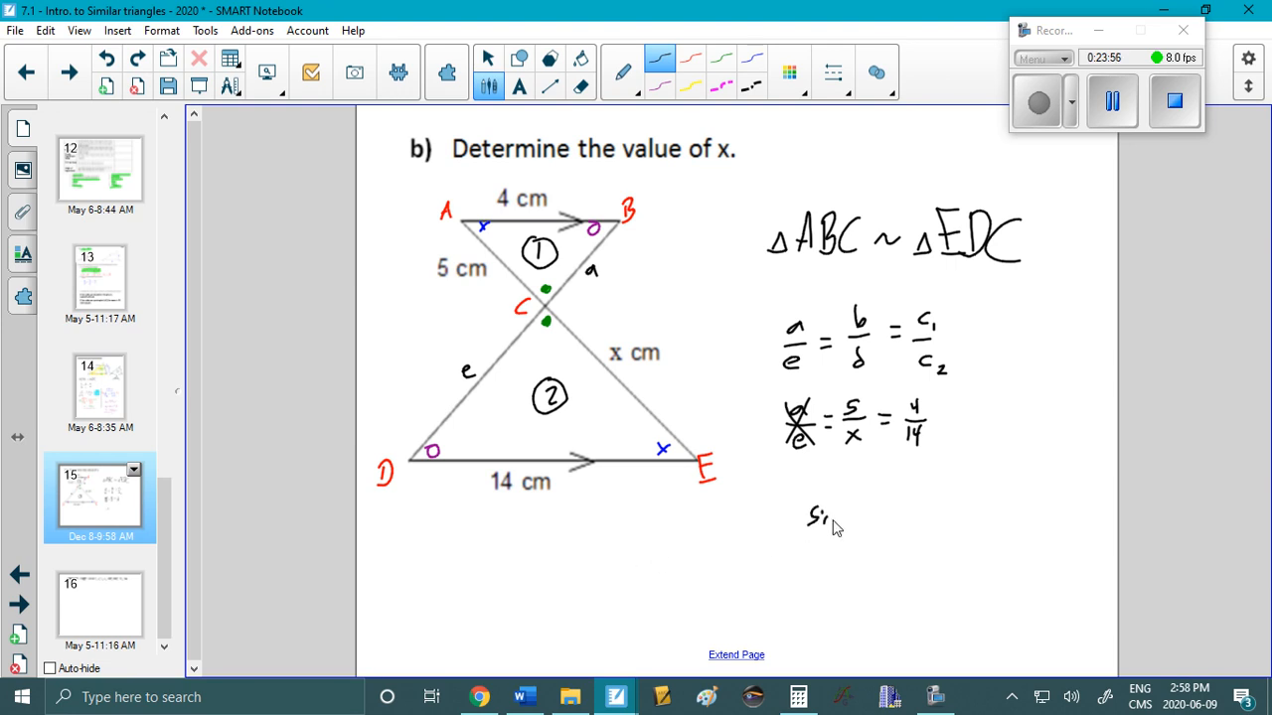
Under a 'Side x' label, rearrange to x = 14·5/4 and compute x = 17.5 cm.
text(Side x)
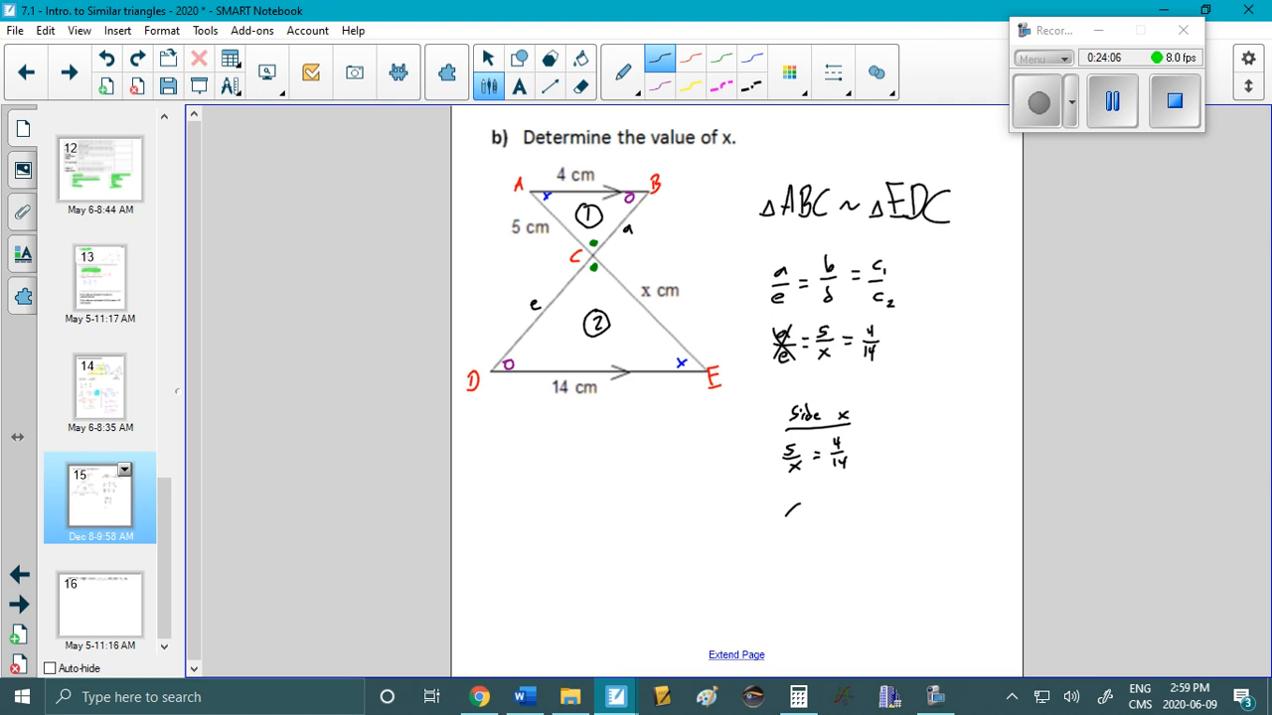
drag(790, 507, 794, 551)
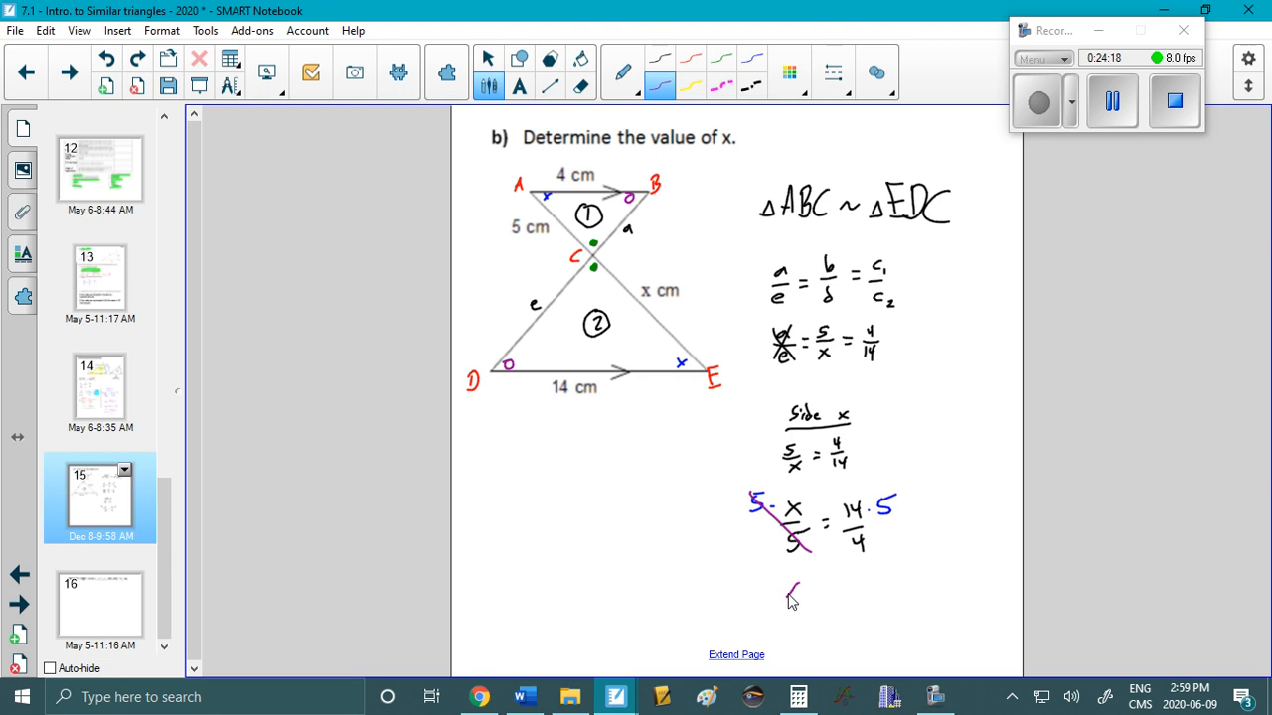
click(798, 697)
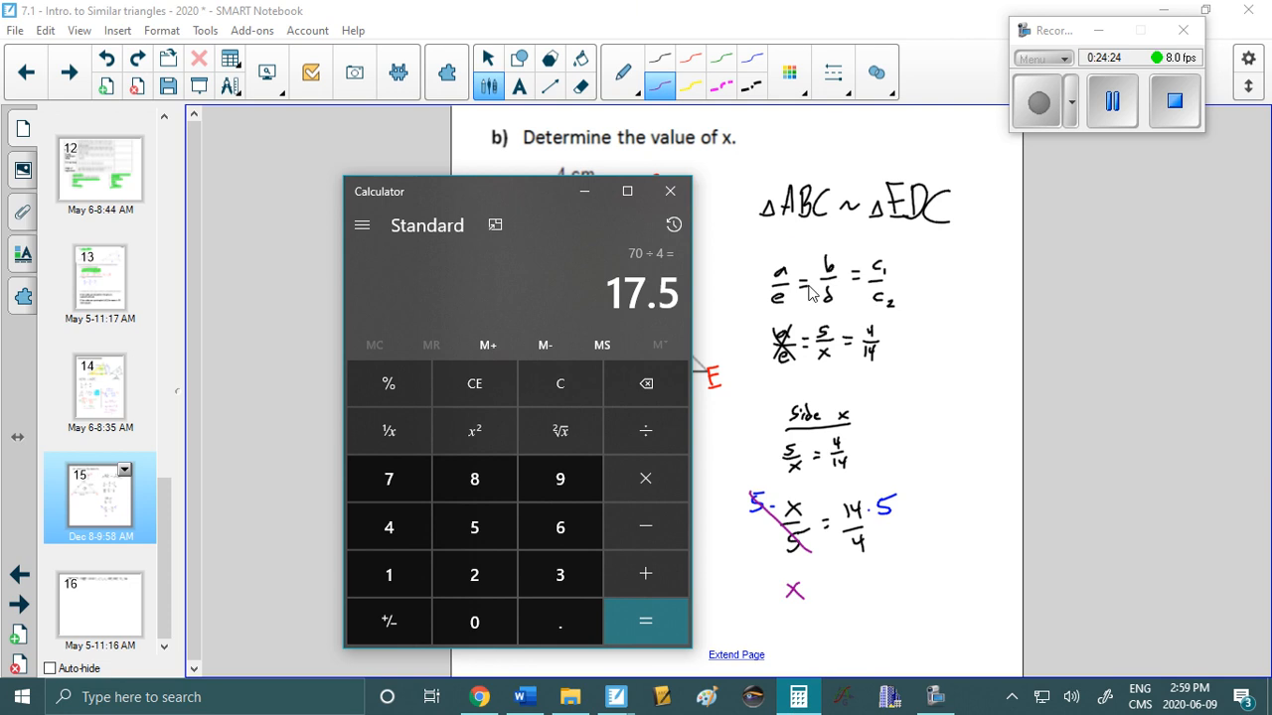
click(670, 190)
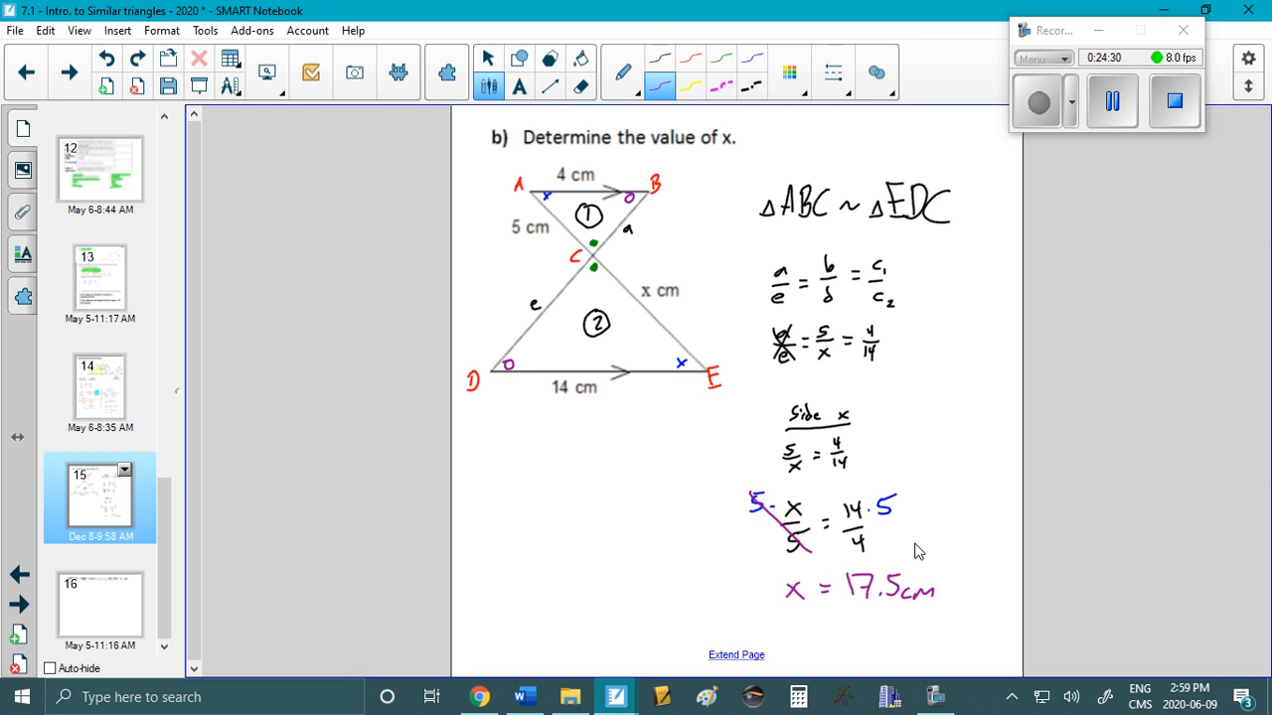
mouse_move(681, 373)
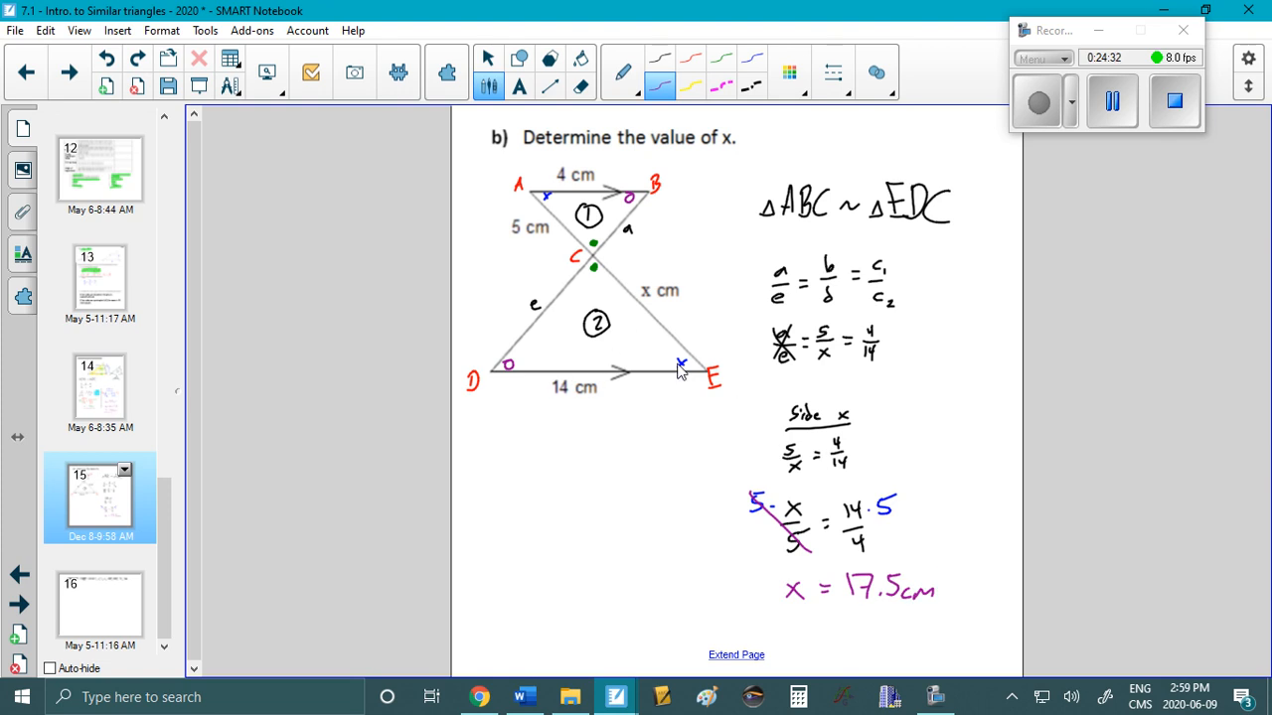
mouse_move(607, 292)
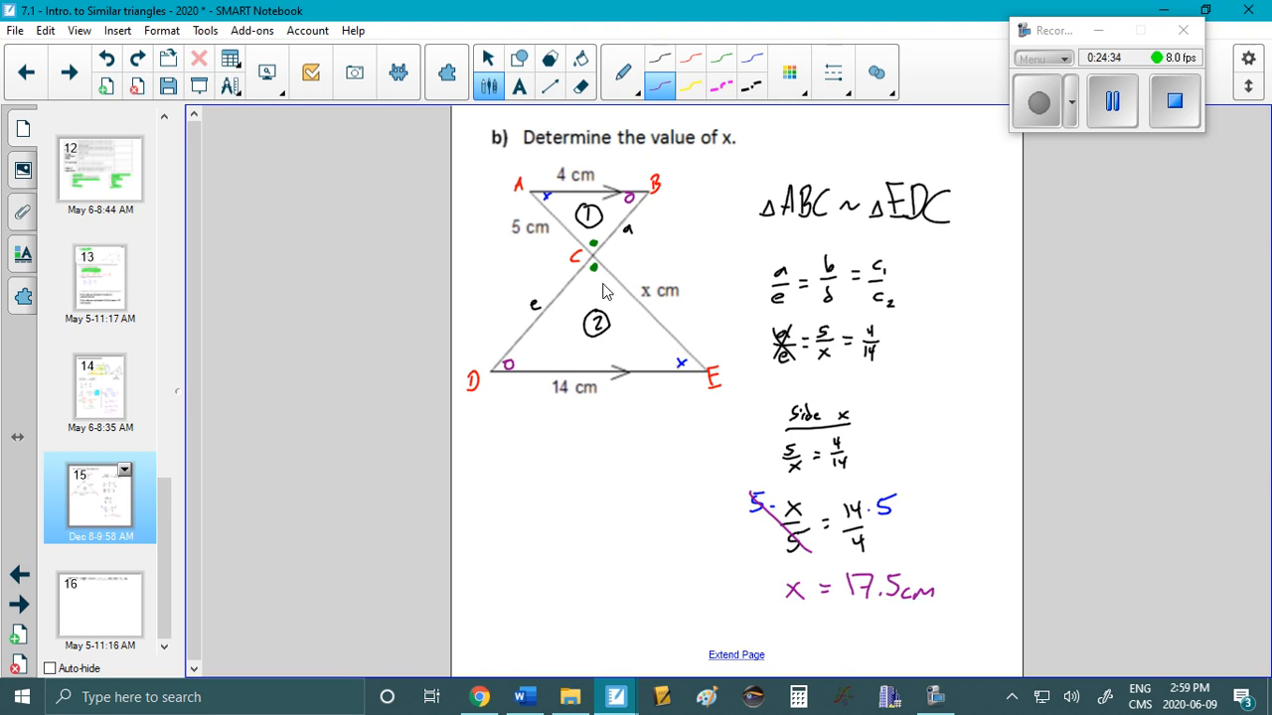
mouse_move(638, 306)
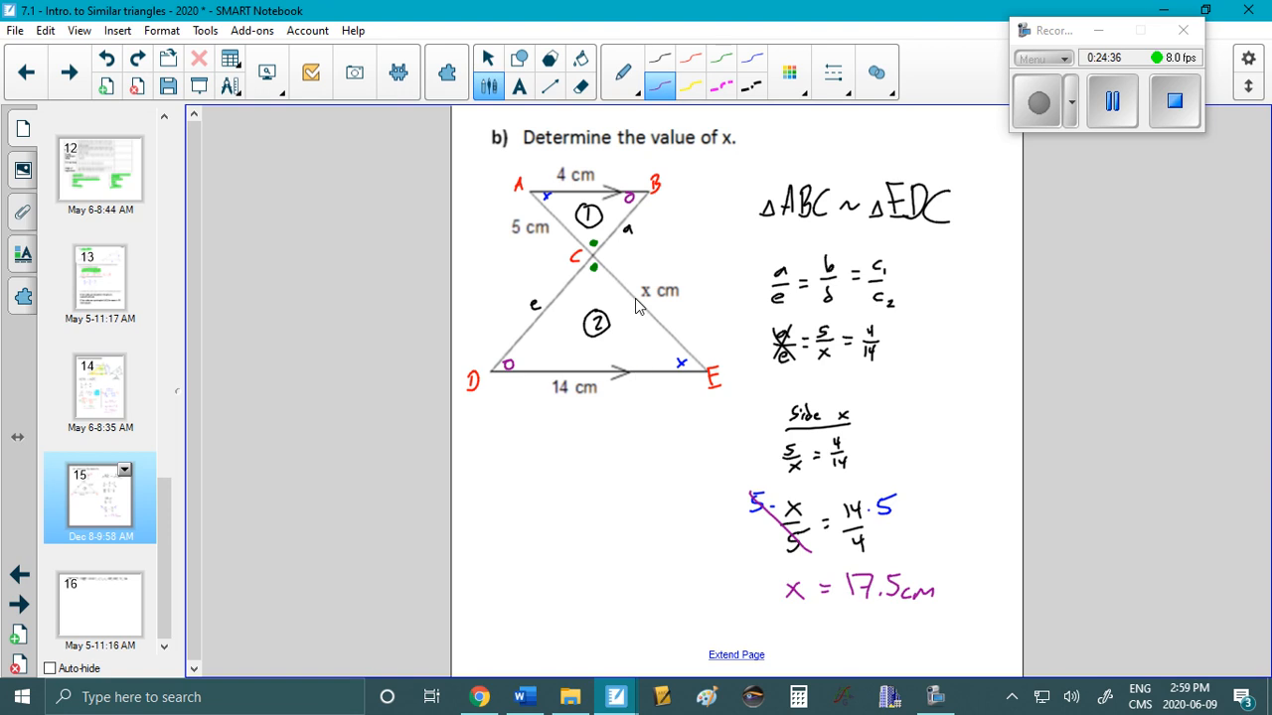
mouse_move(542, 217)
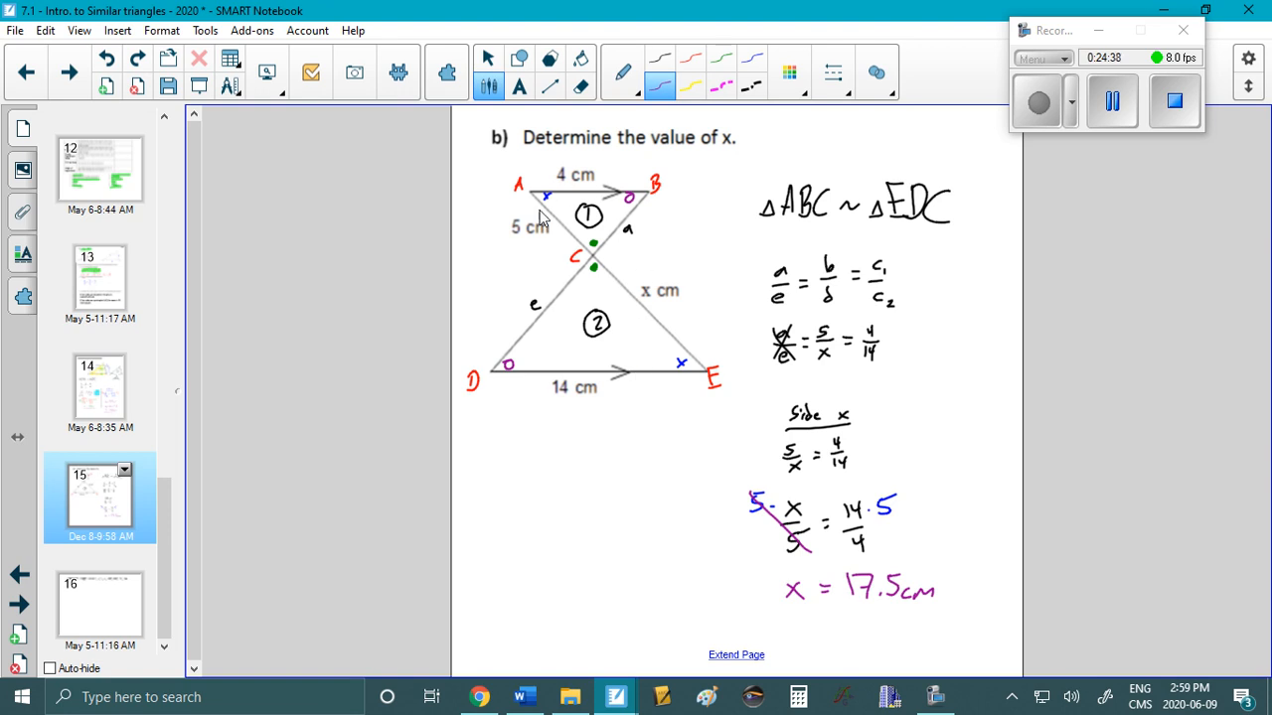
mouse_move(571, 221)
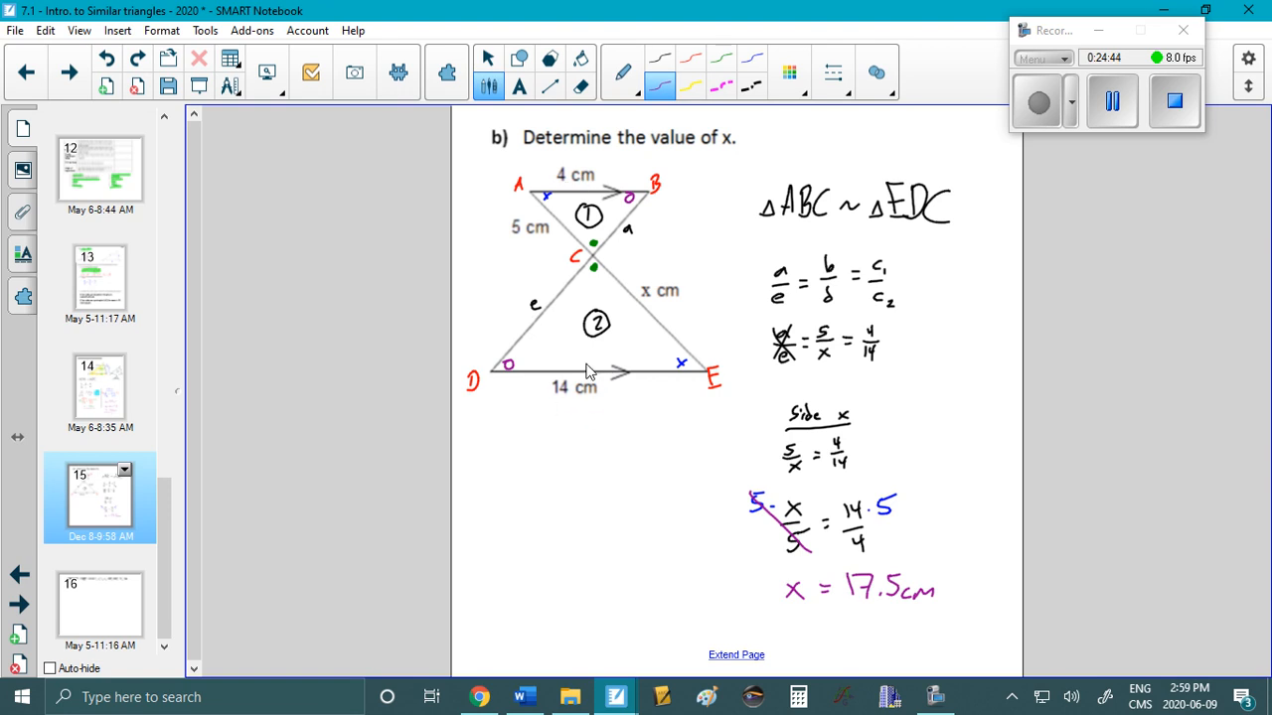
mouse_move(521, 246)
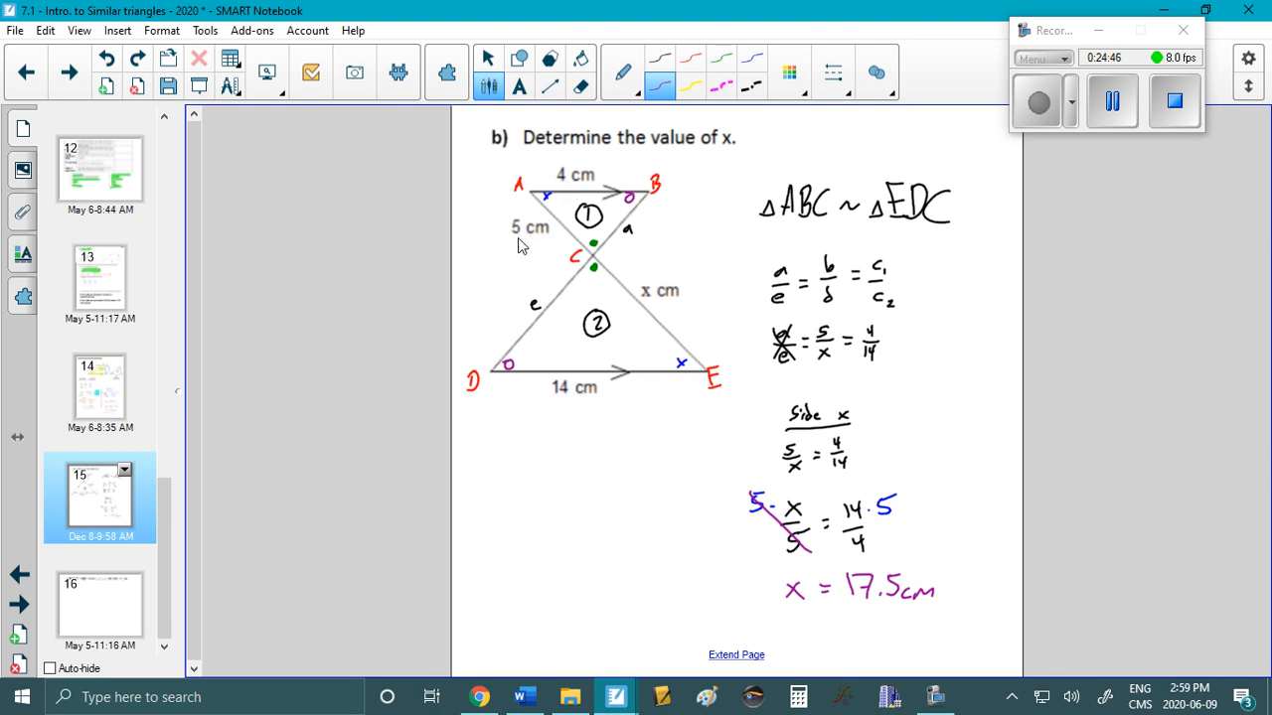
mouse_move(686, 296)
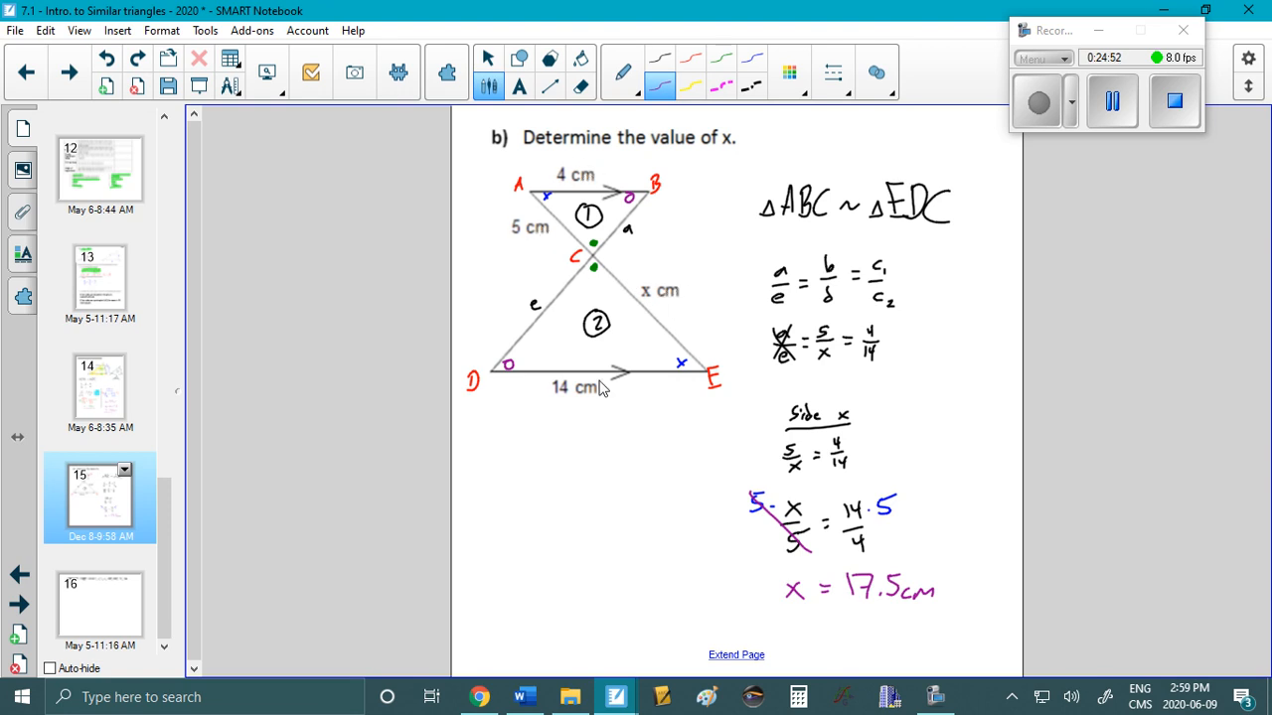
mouse_move(1025, 538)
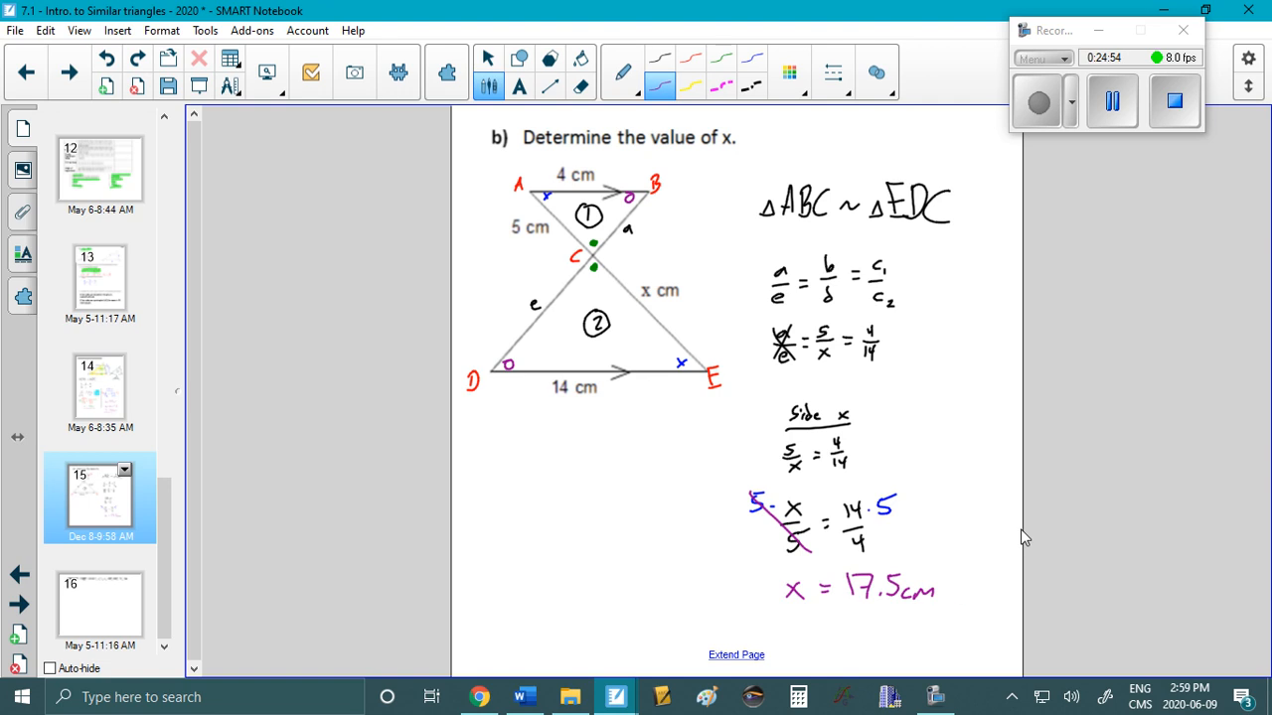
mouse_move(672, 475)
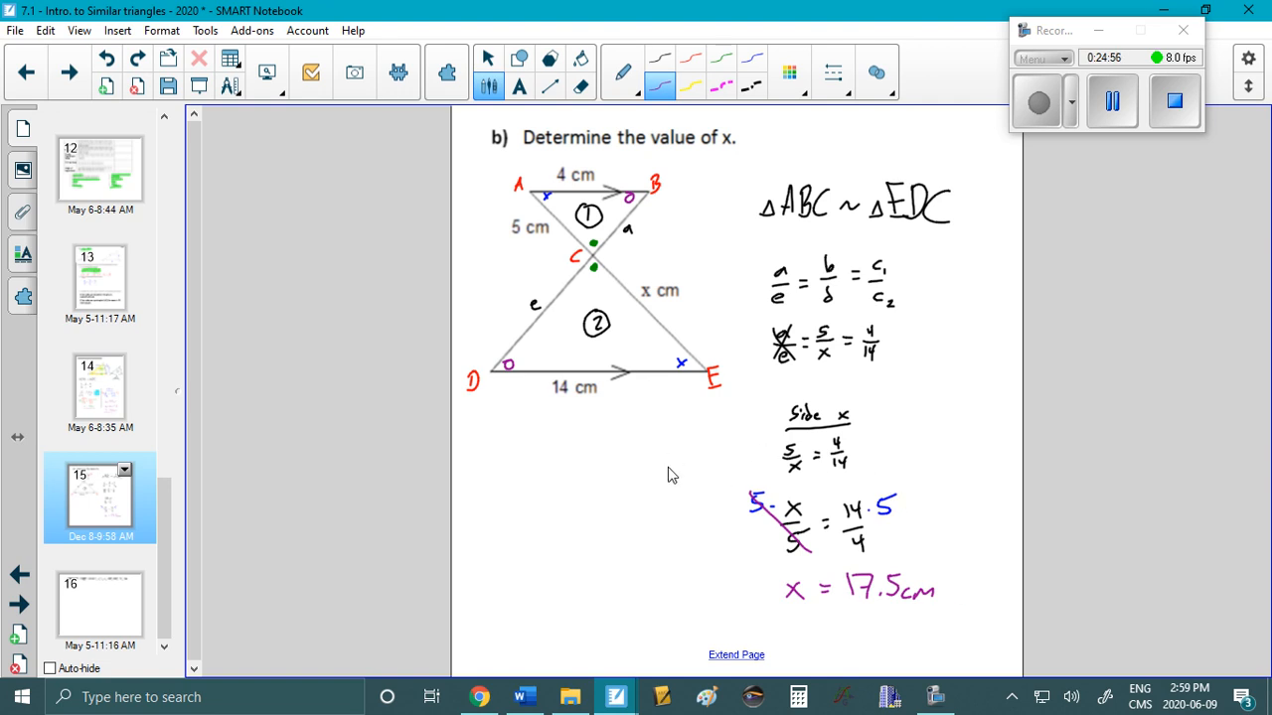
mouse_move(765, 517)
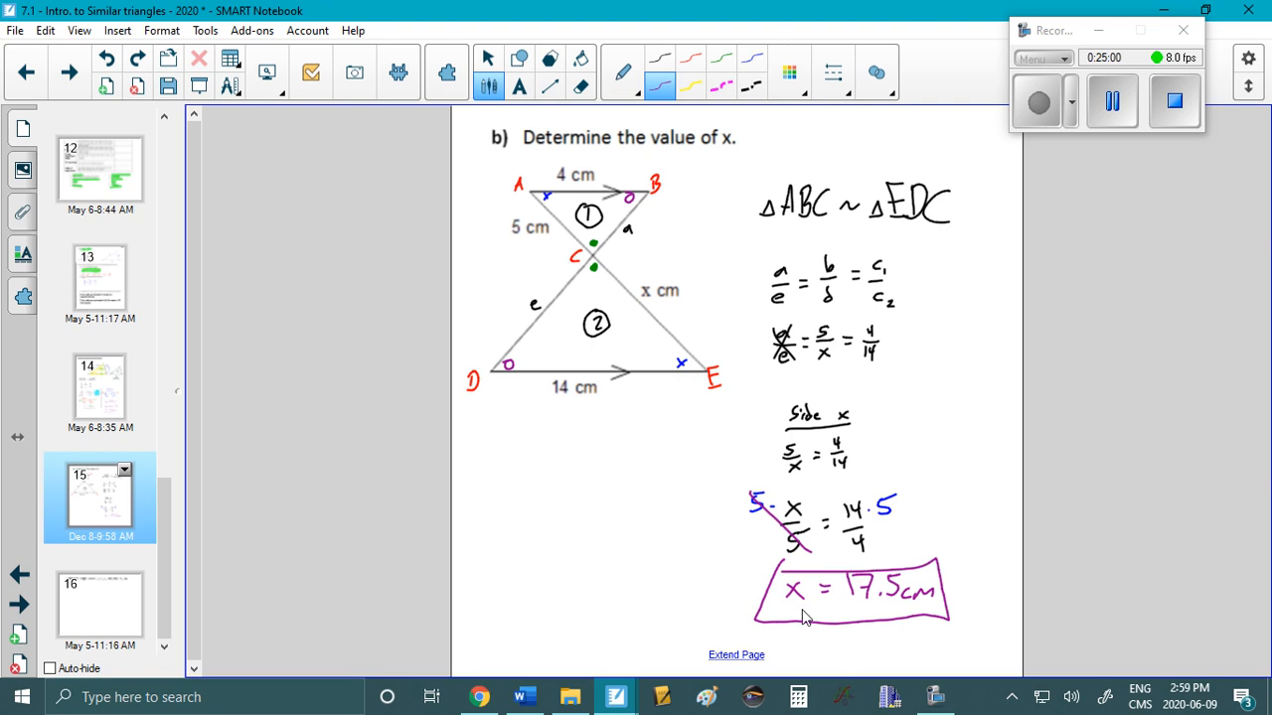
mouse_move(740, 490)
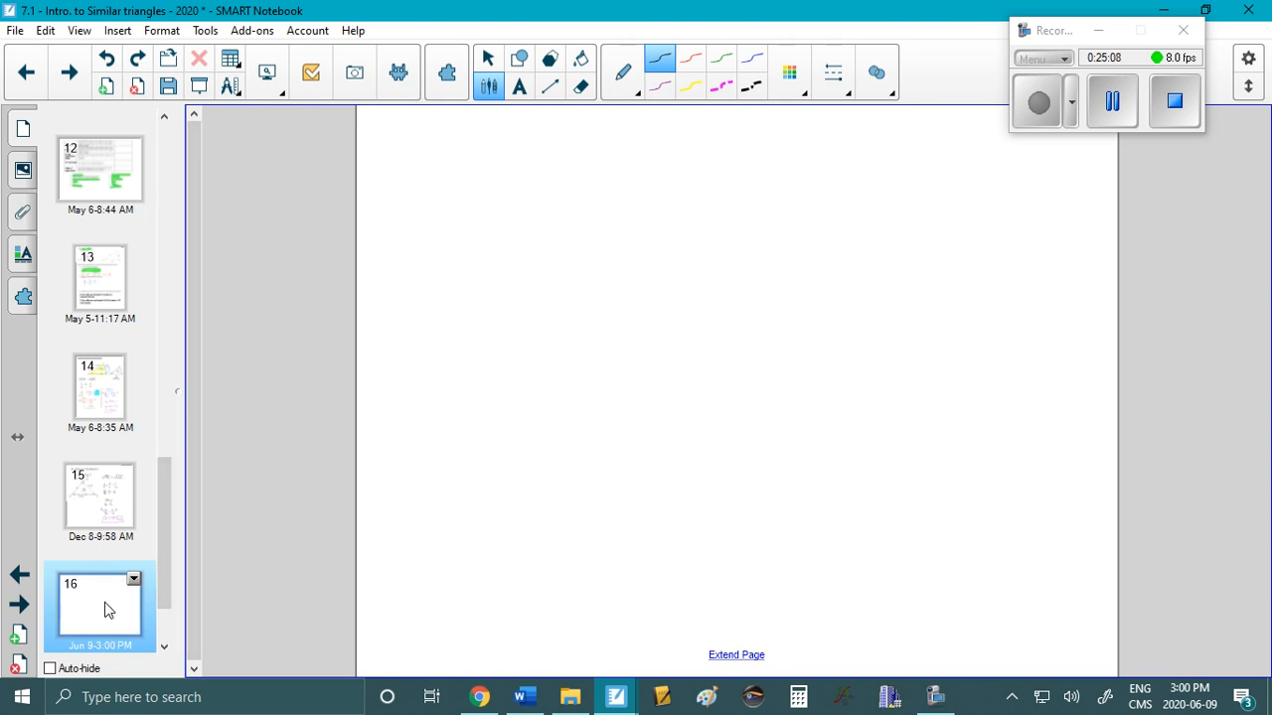
Choose the red ink for labelling triangle XYZ's sides 7 and 17.
click(100, 607)
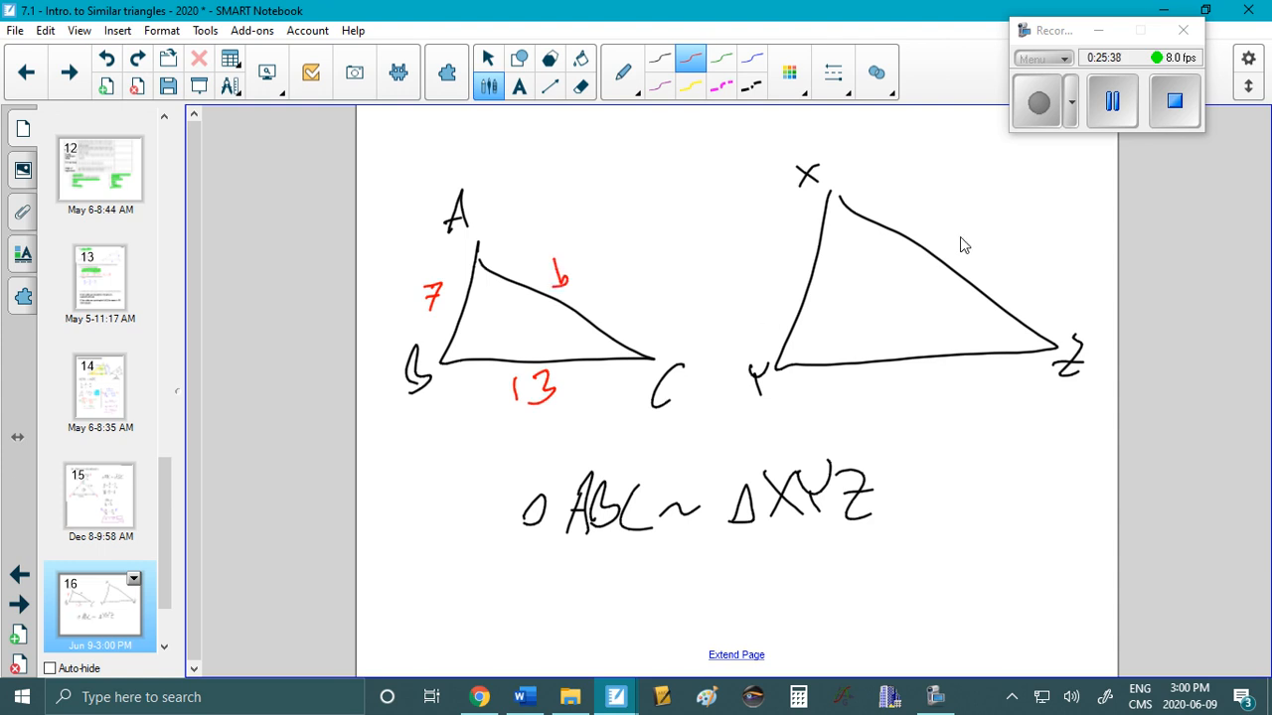
mouse_move(945, 222)
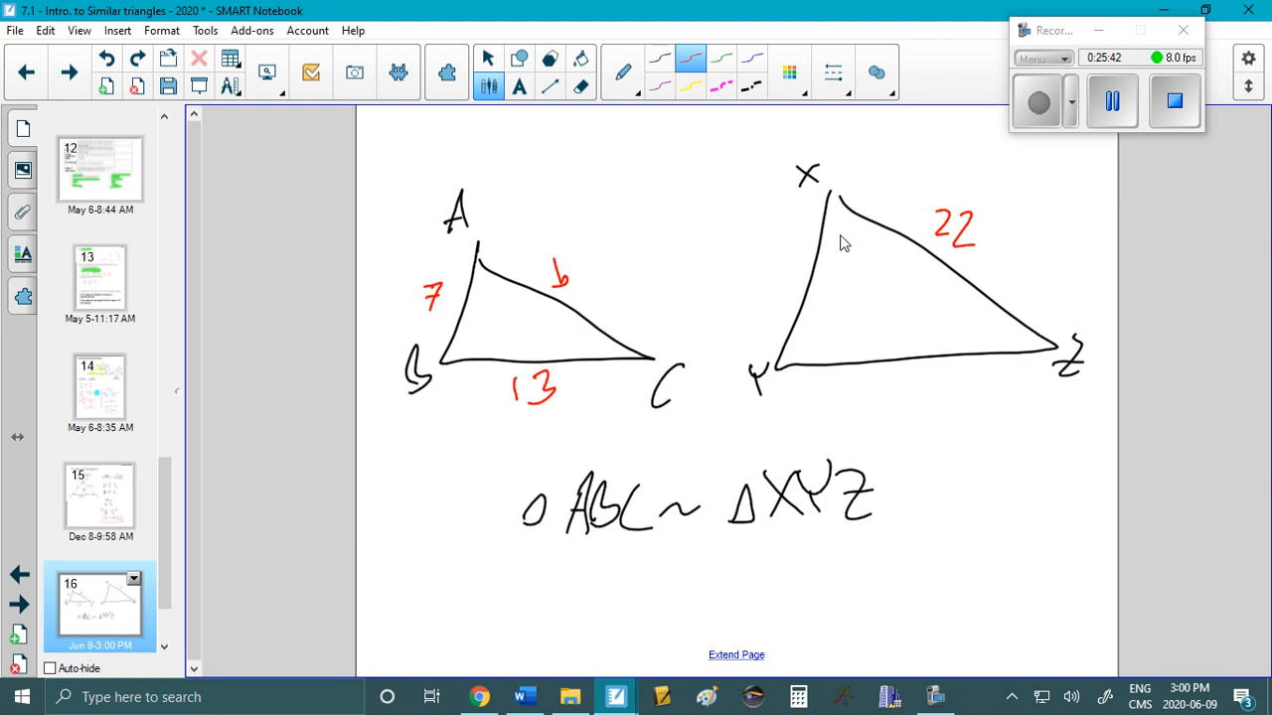
mouse_move(1017, 362)
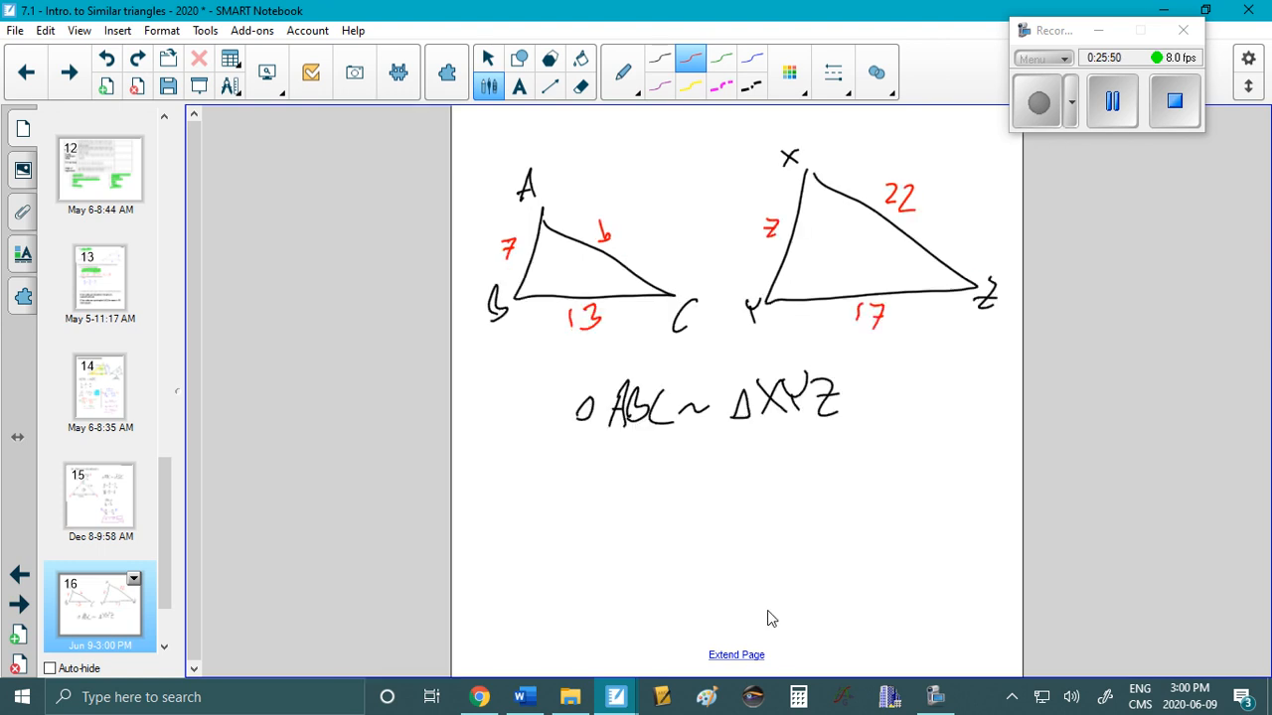
Write a/x = b/y = c/z and 13/17 = b/22 = 7/z under the similarity statement.
drag(578, 472, 564, 494)
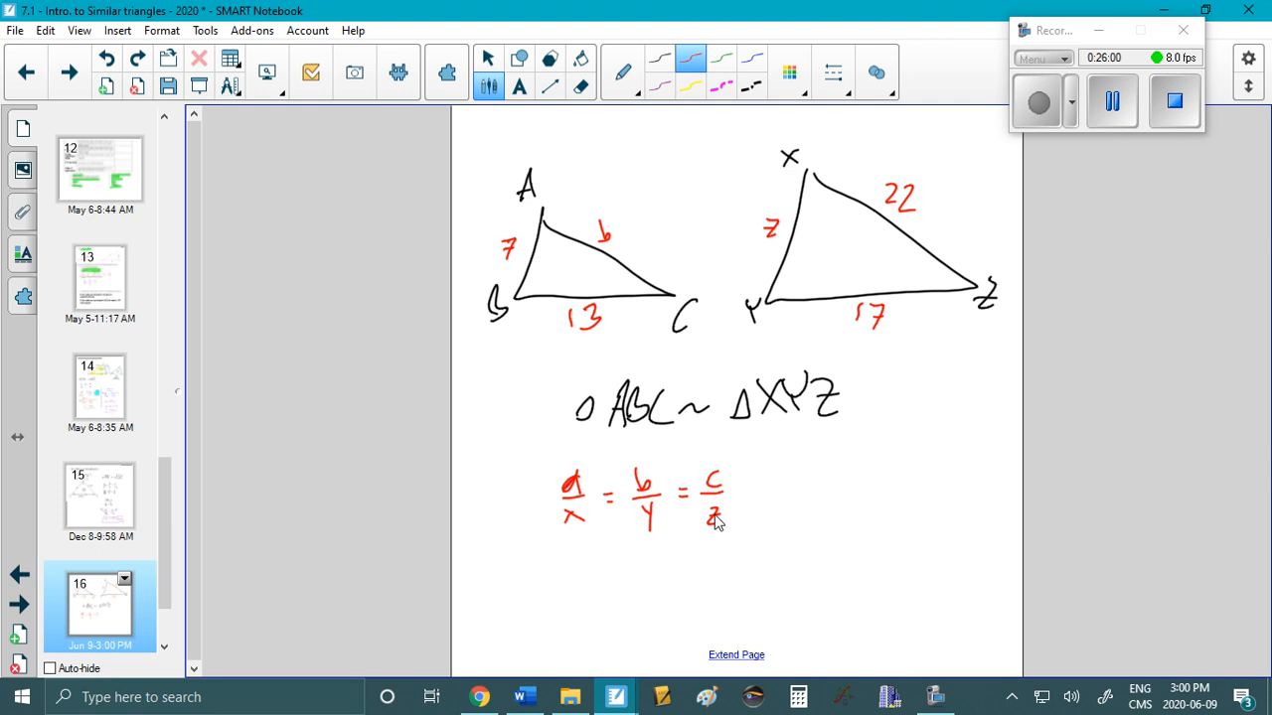
mouse_move(636, 337)
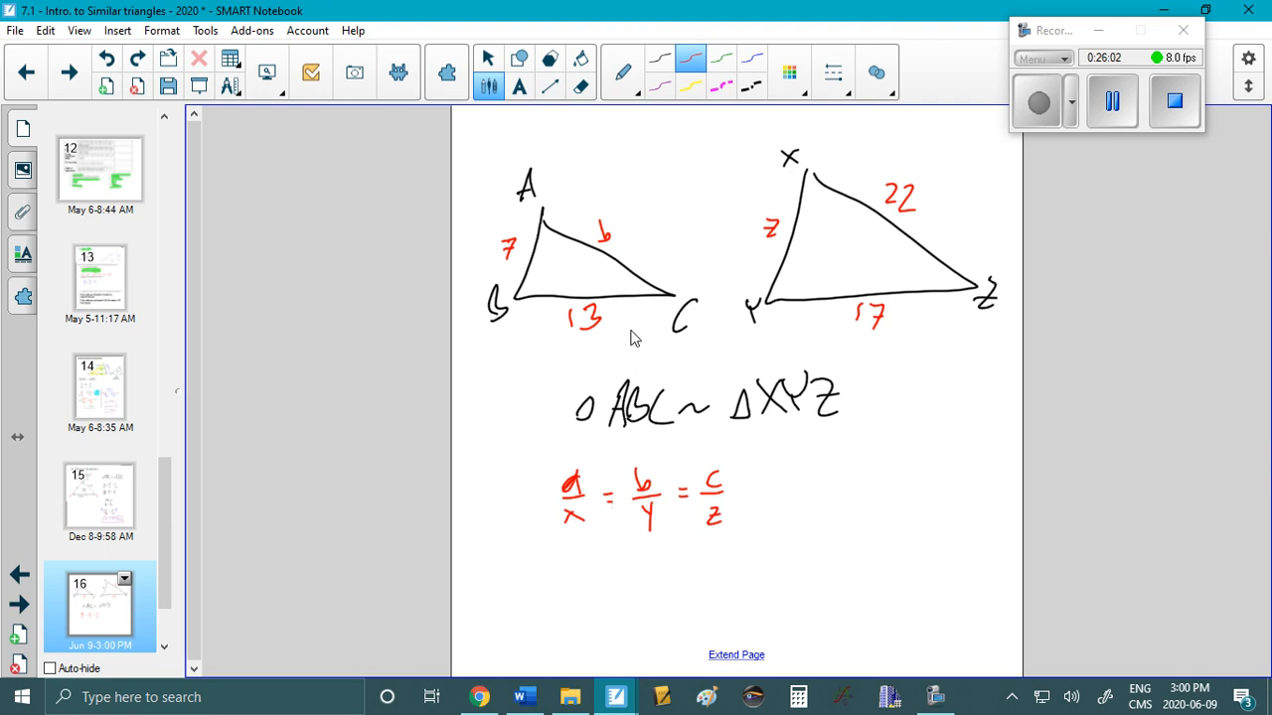
mouse_move(631, 415)
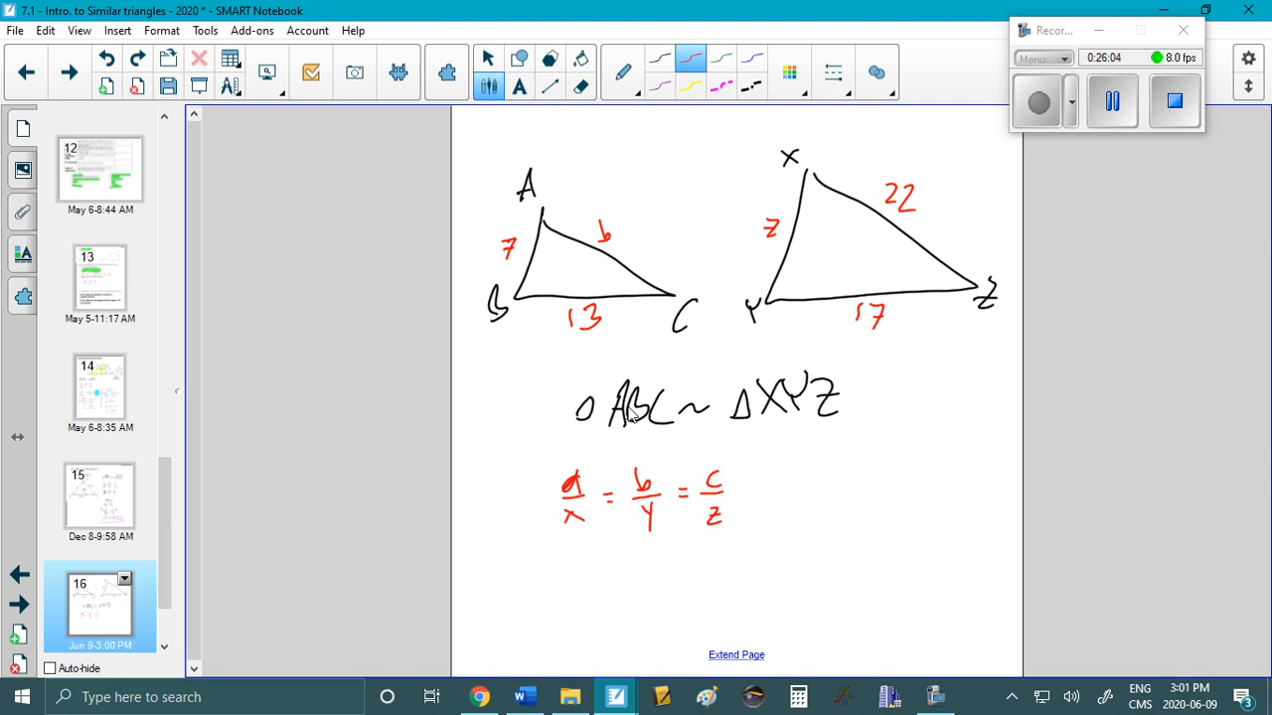
mouse_move(809, 238)
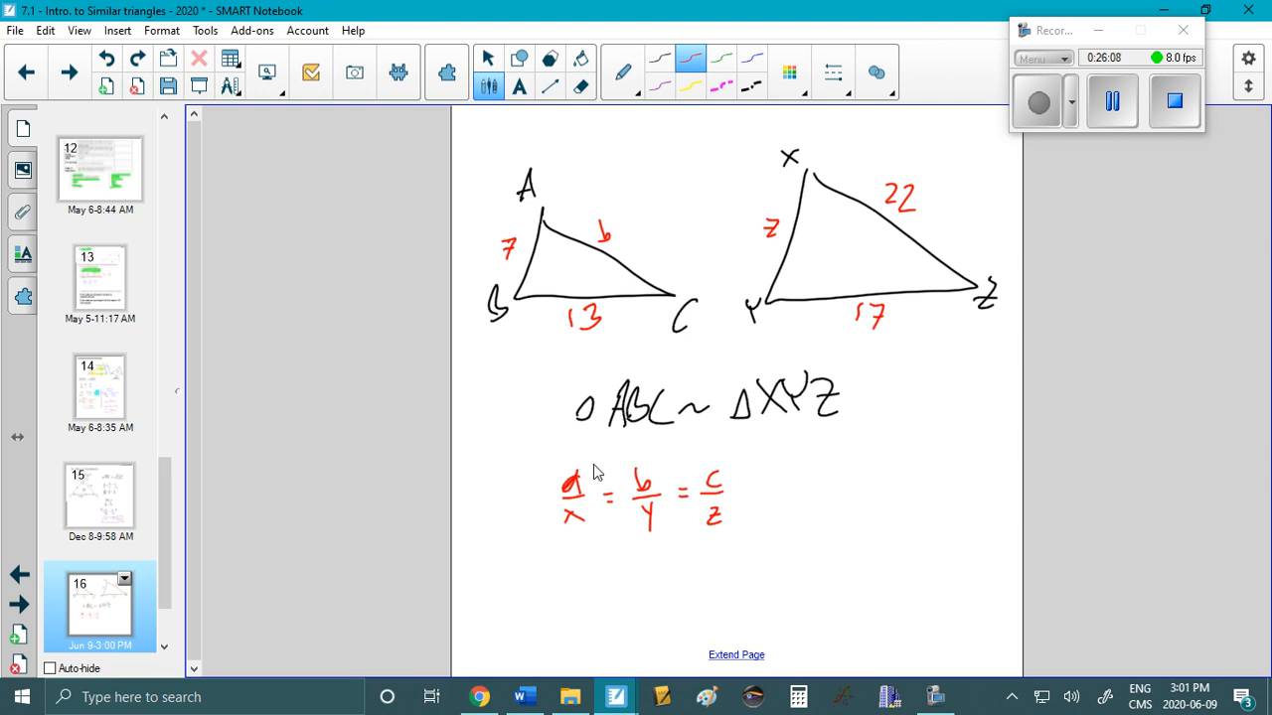
mouse_move(564, 574)
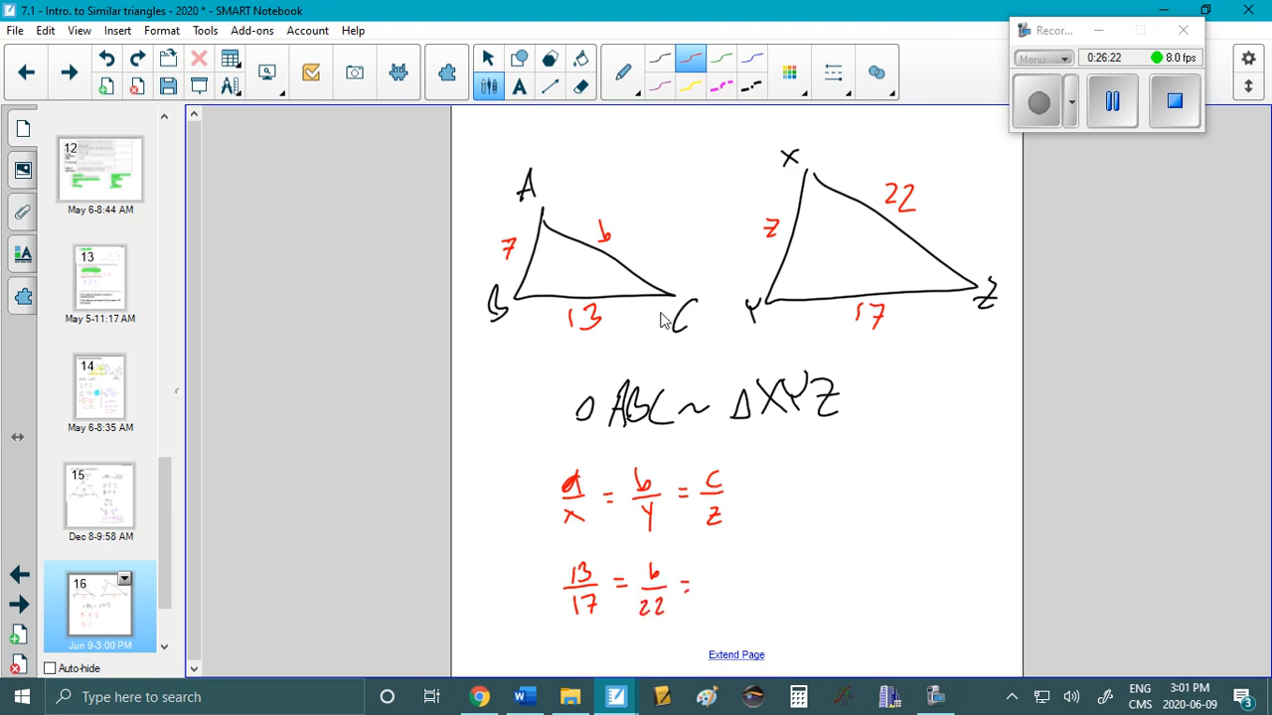
text(7)
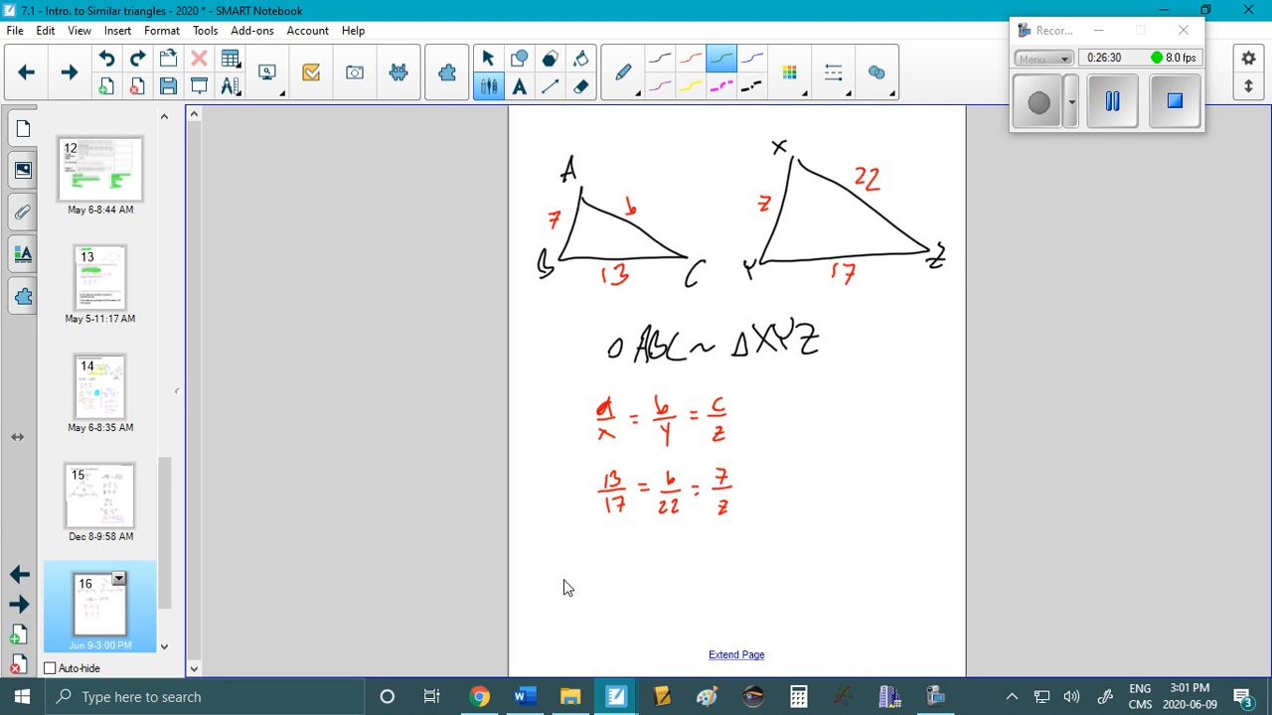
Write a 'side b' heading with the equation b/22 = 13/17.
drag(557, 576, 626, 572)
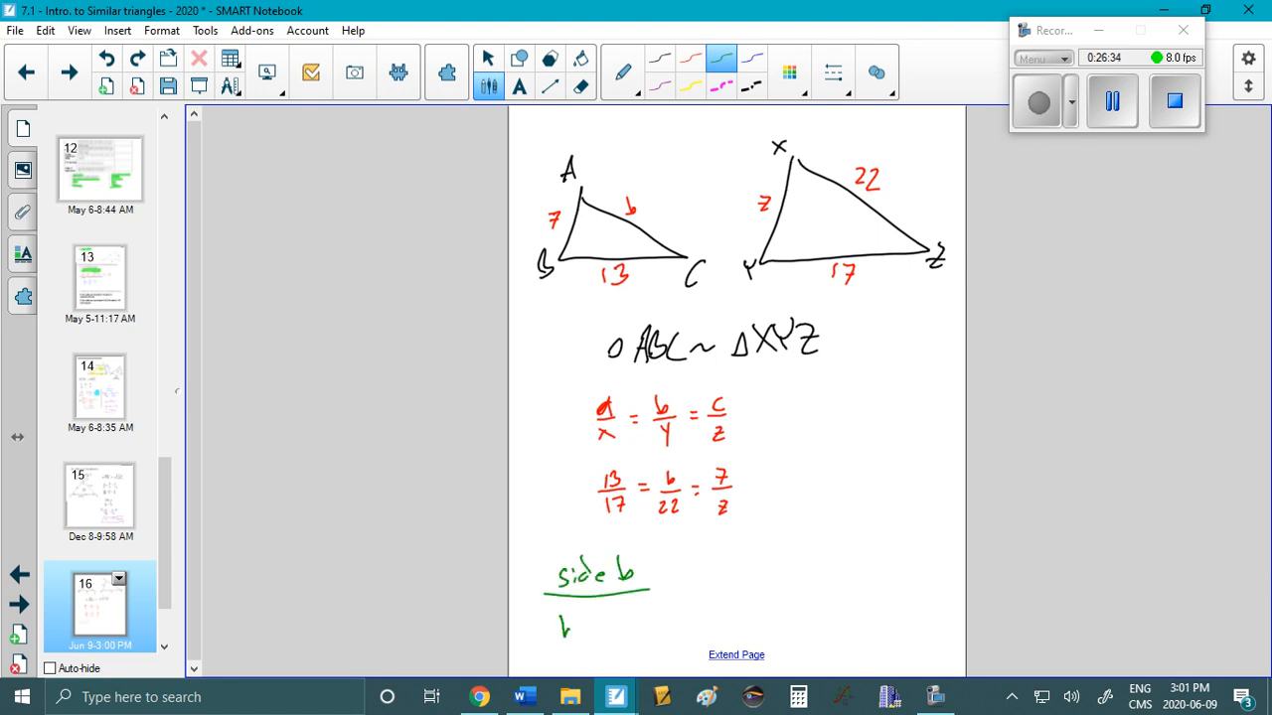
drag(561, 621, 596, 655)
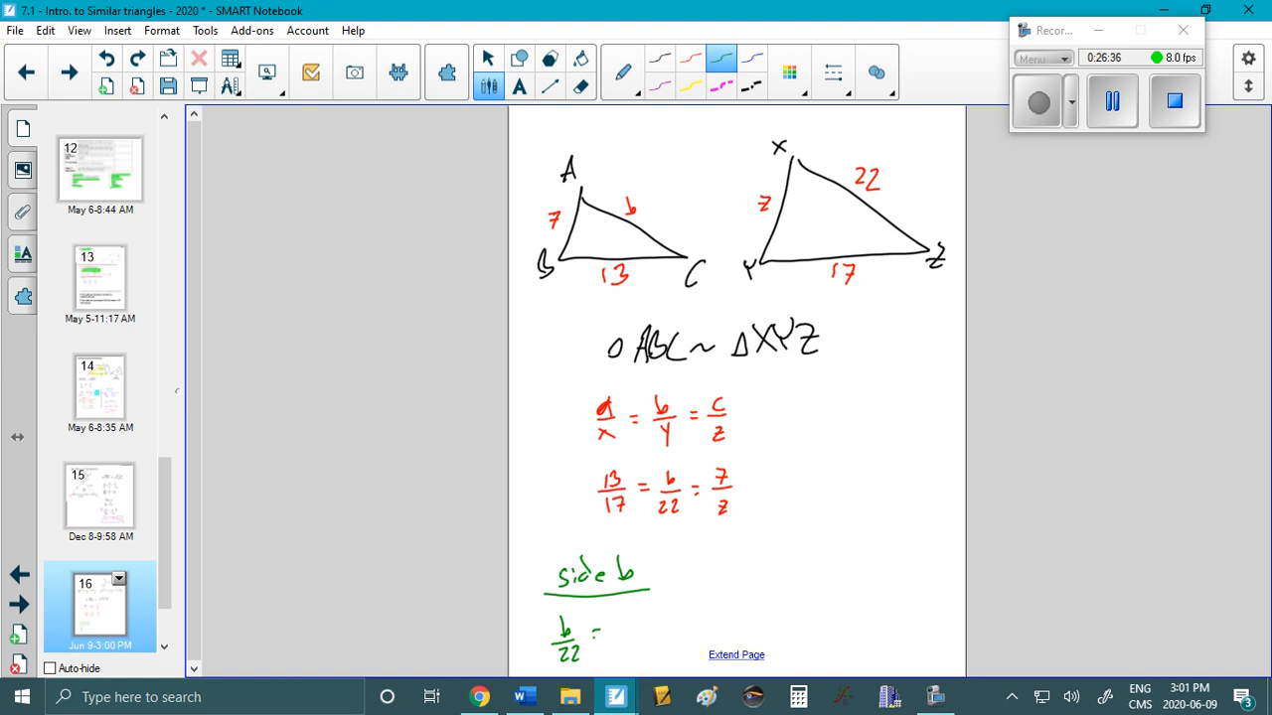
drag(596, 635, 636, 616)
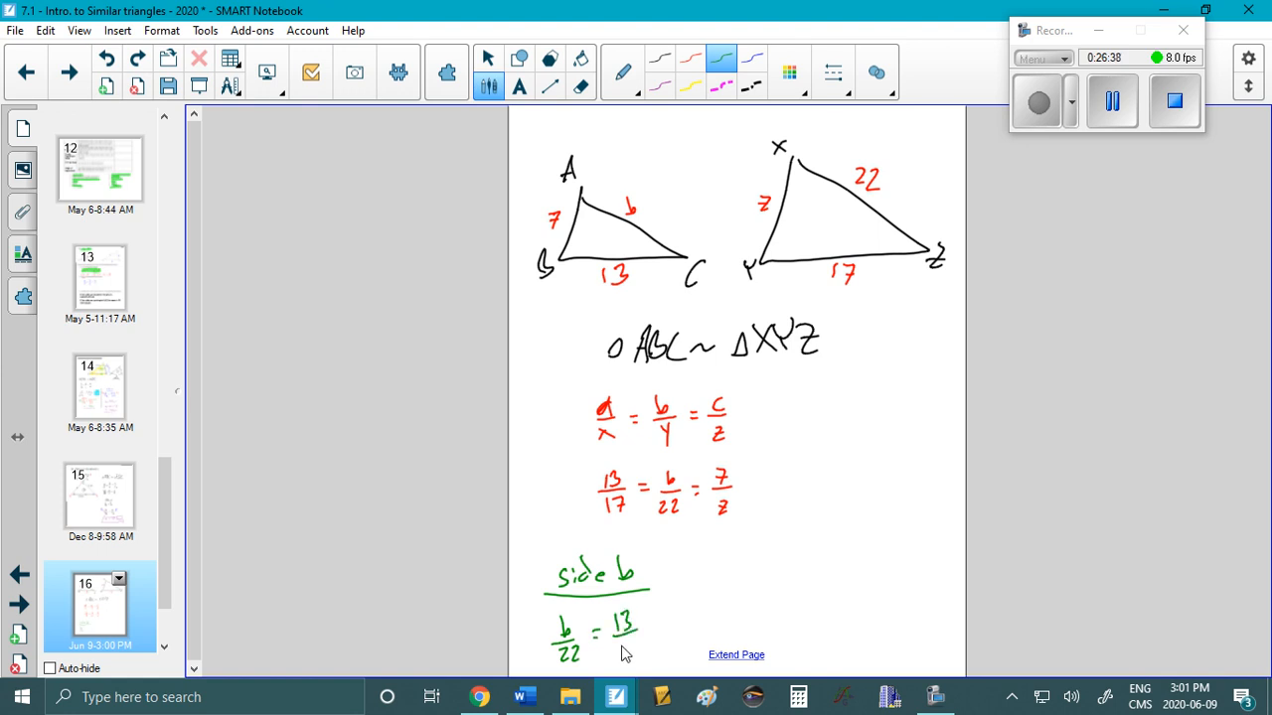
scroll(down, 3)
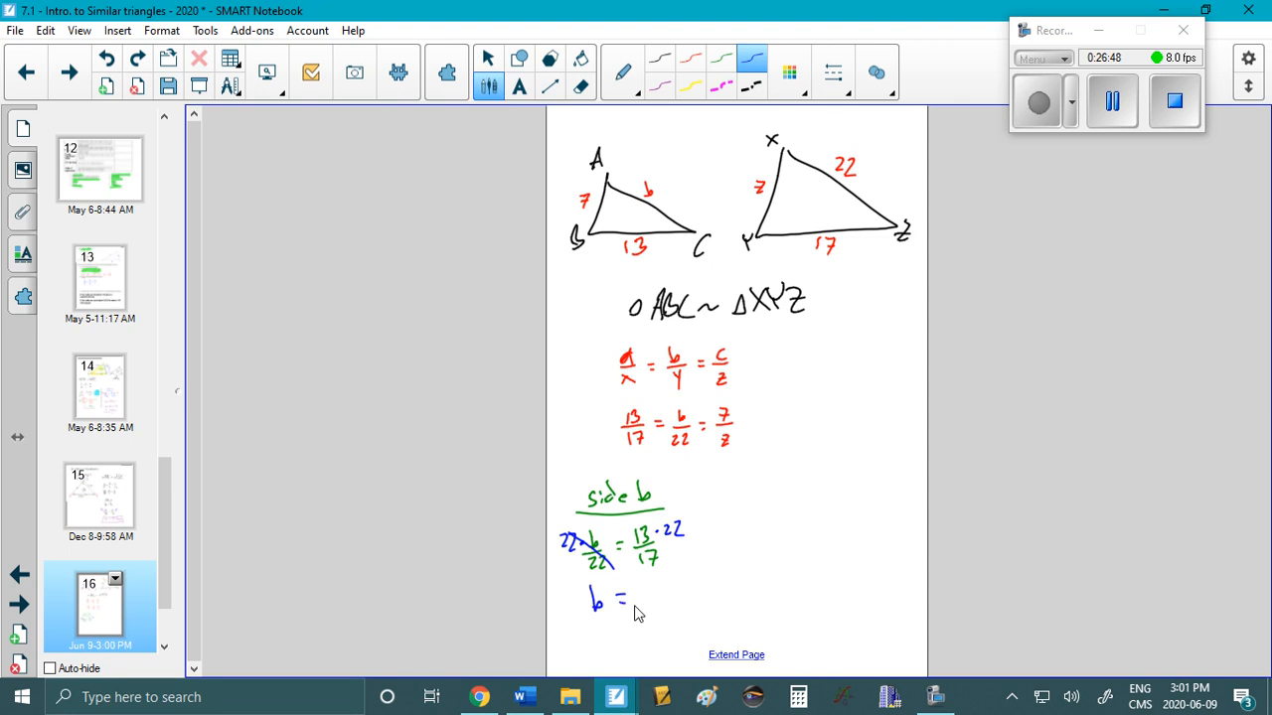
Compute 13×22÷17 in Calculator and write b = 16.8.
click(798, 696)
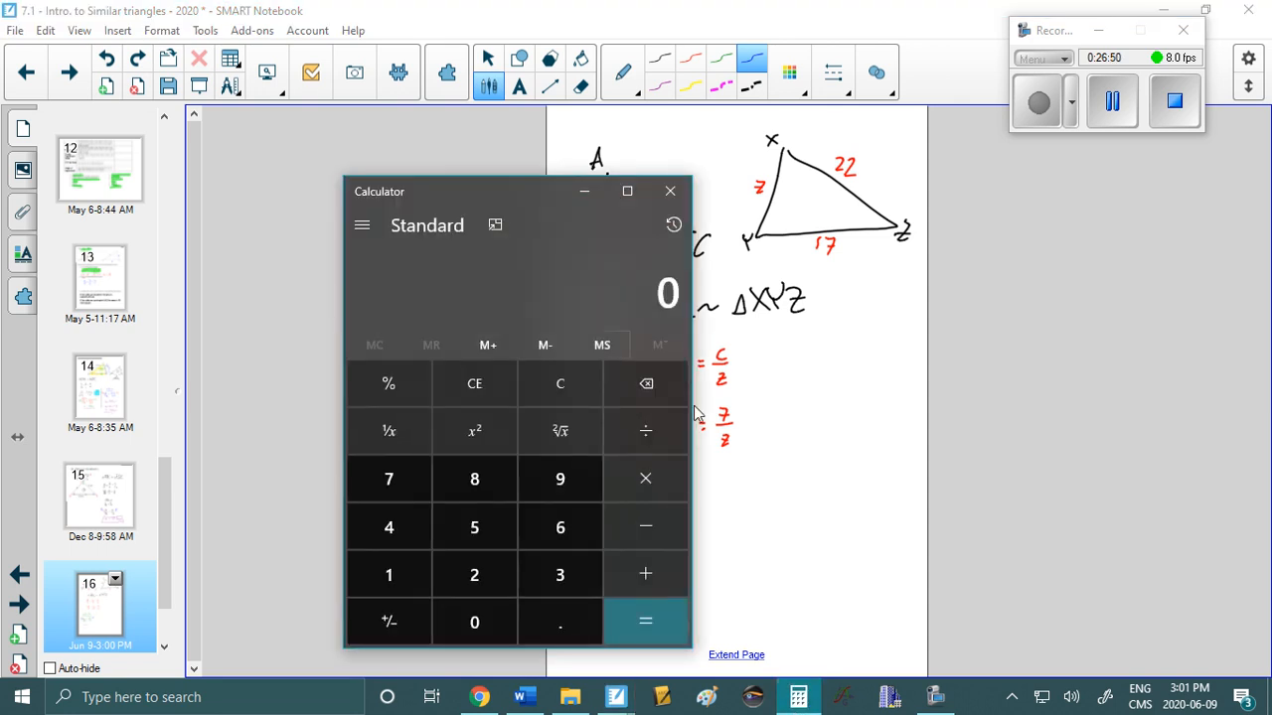
click(645, 621)
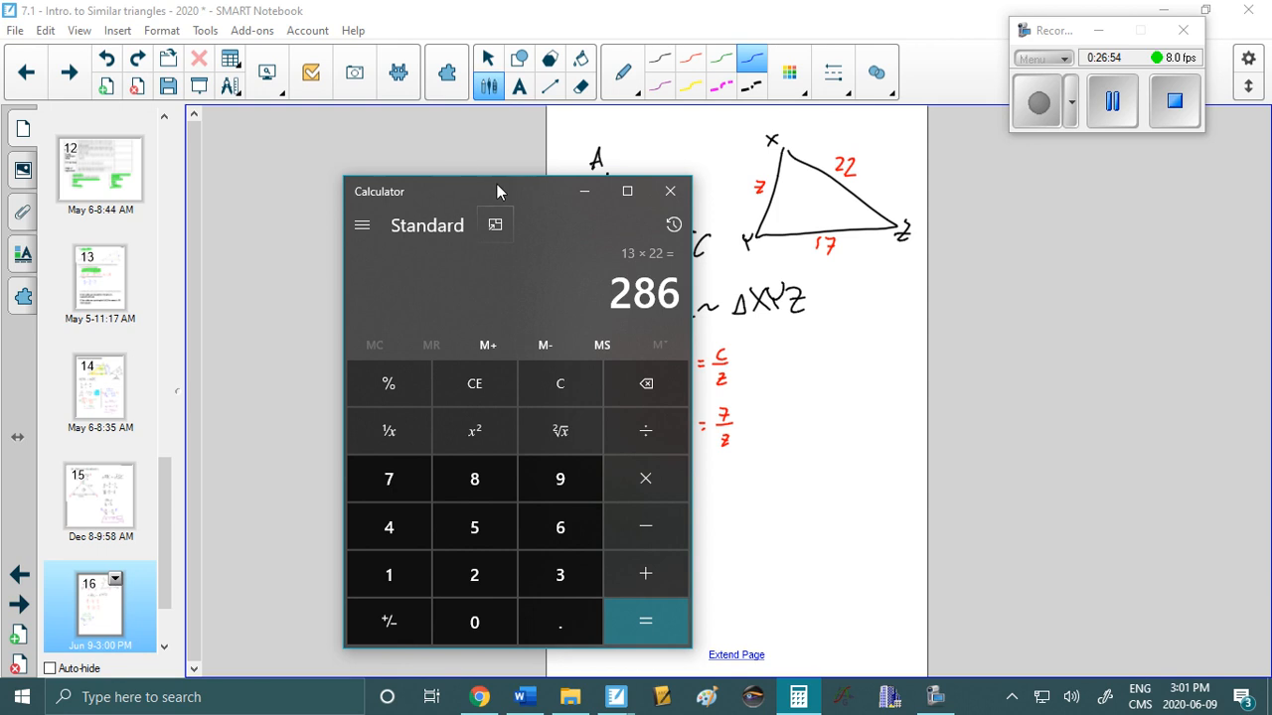
drag(497, 190, 385, 169)
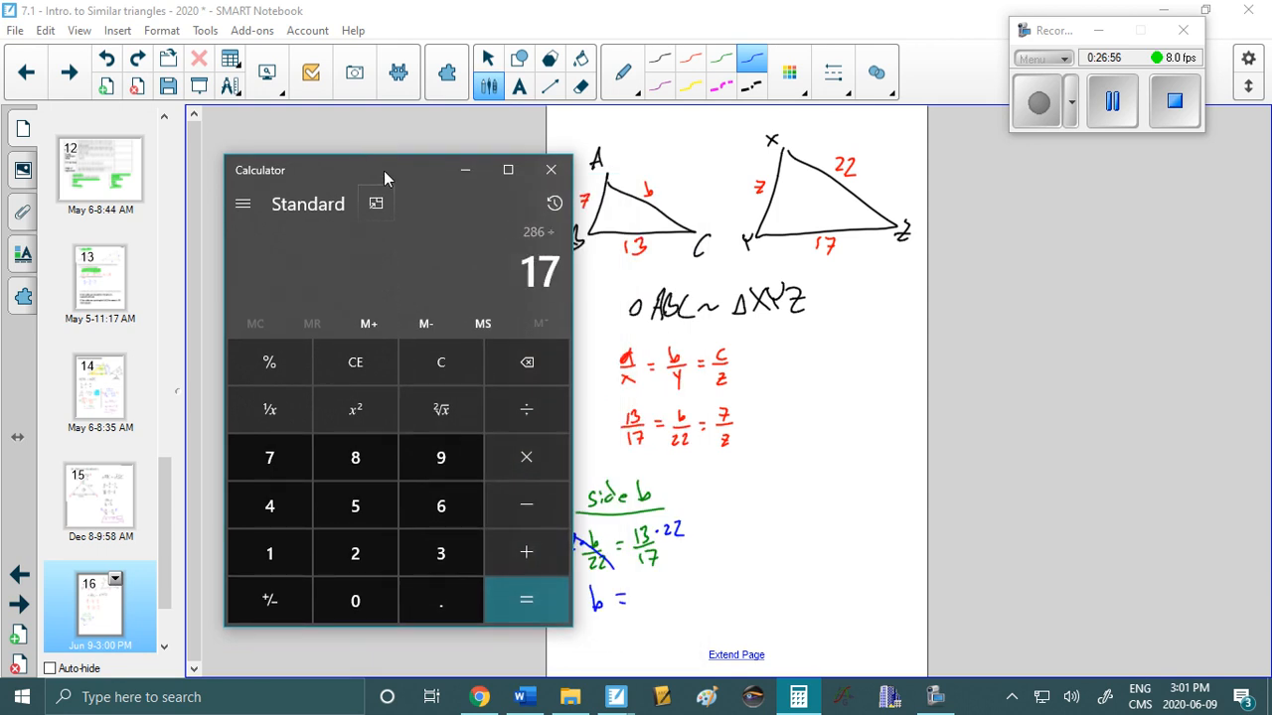
click(551, 170)
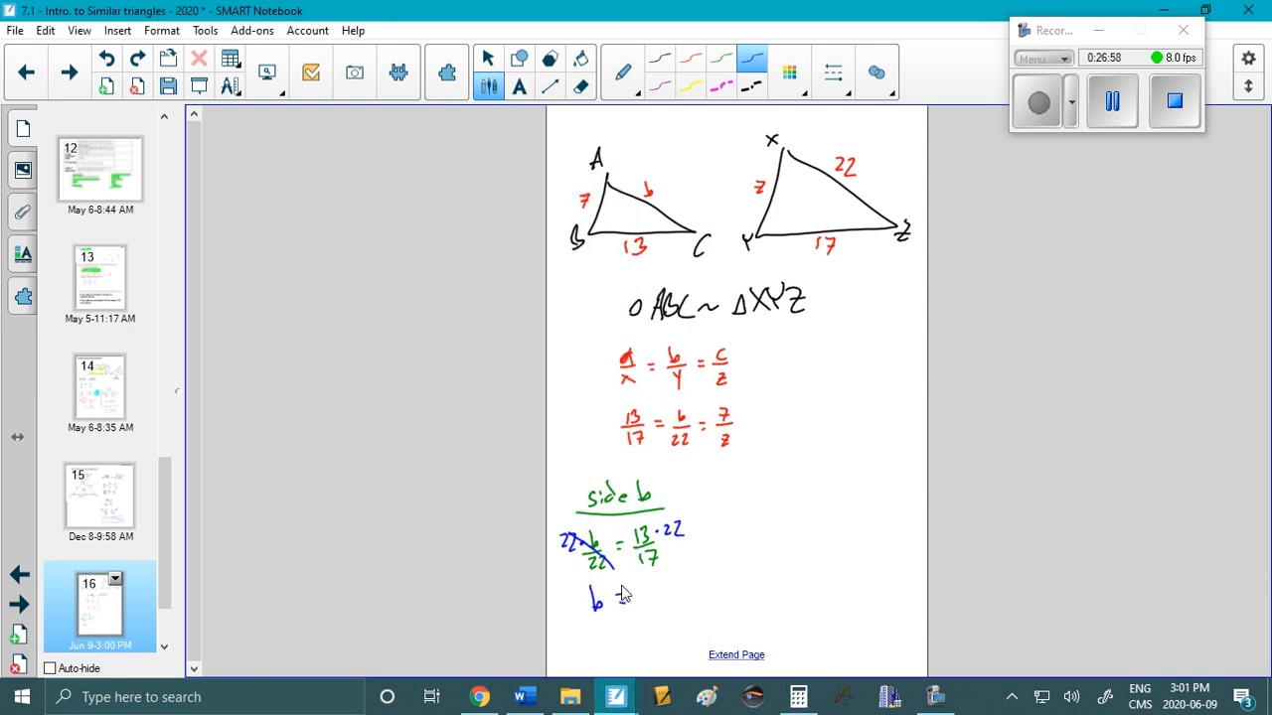
drag(616, 601, 676, 606)
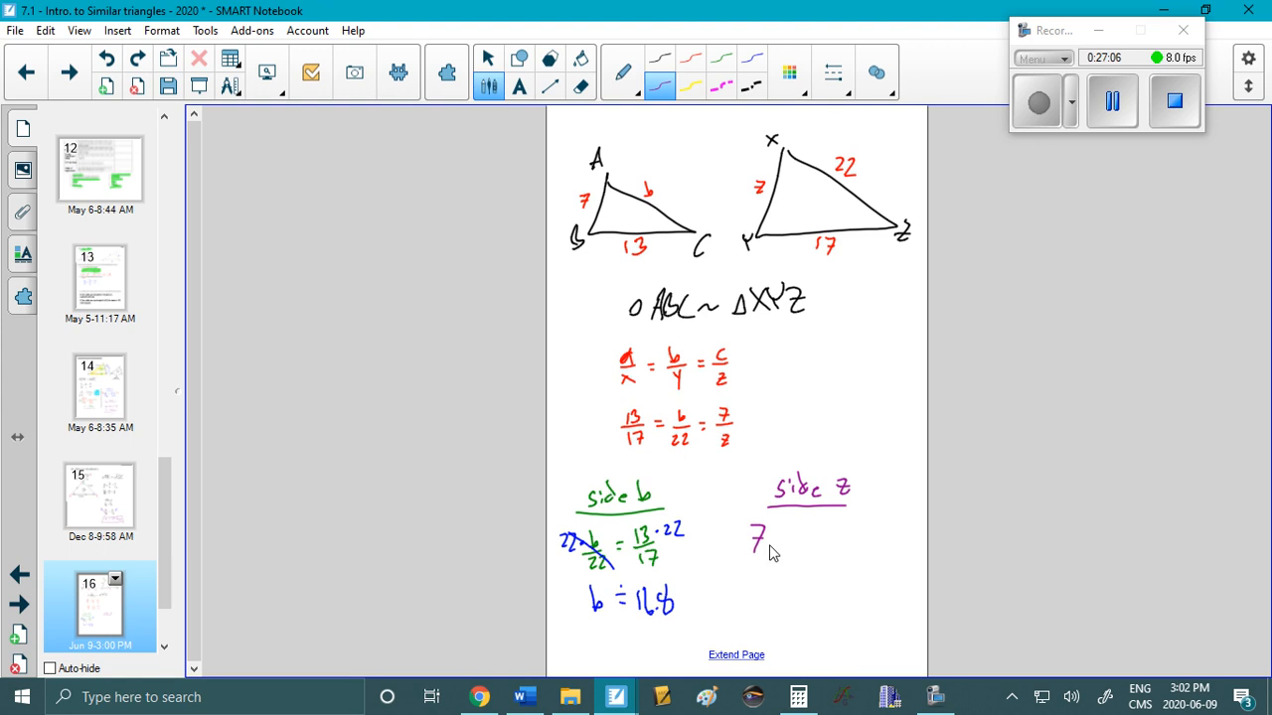
Solve 7/z = 13/17 as z = 17·7/13, computing z ≈ 9.2 in Calculator.
drag(740, 557, 770, 572)
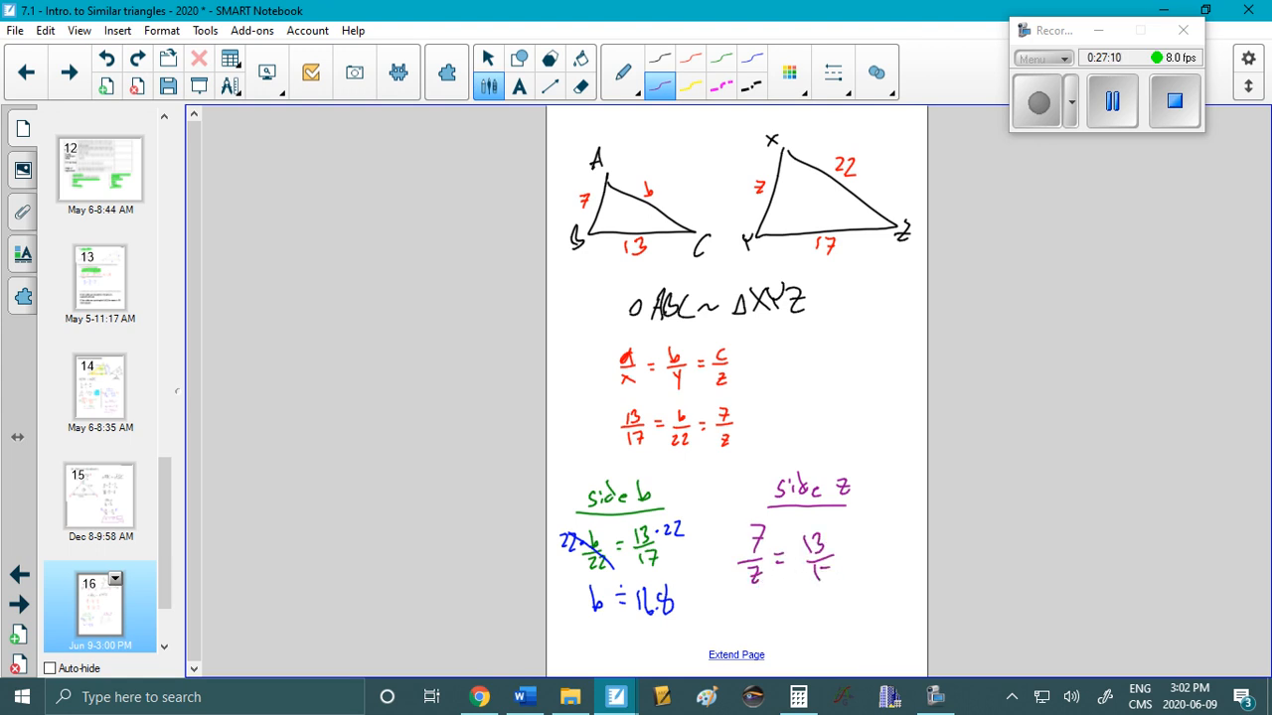
text(17)
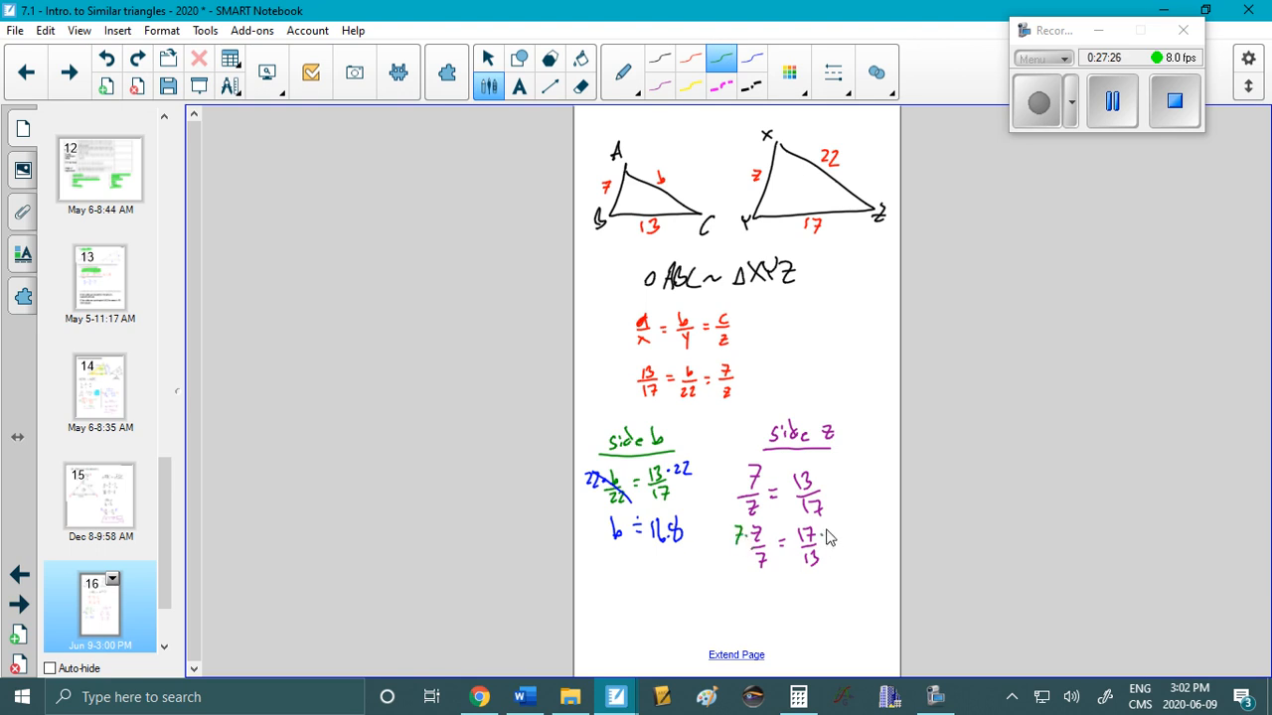
drag(740, 527, 763, 566)
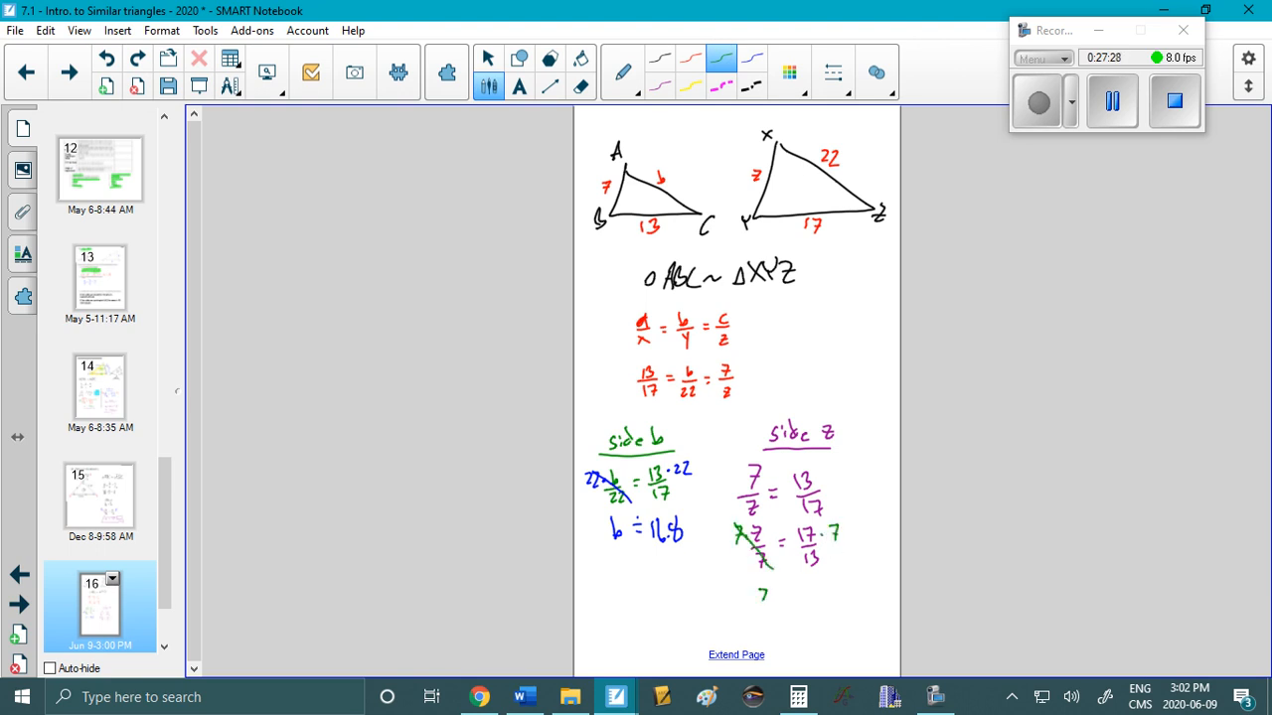
click(798, 697)
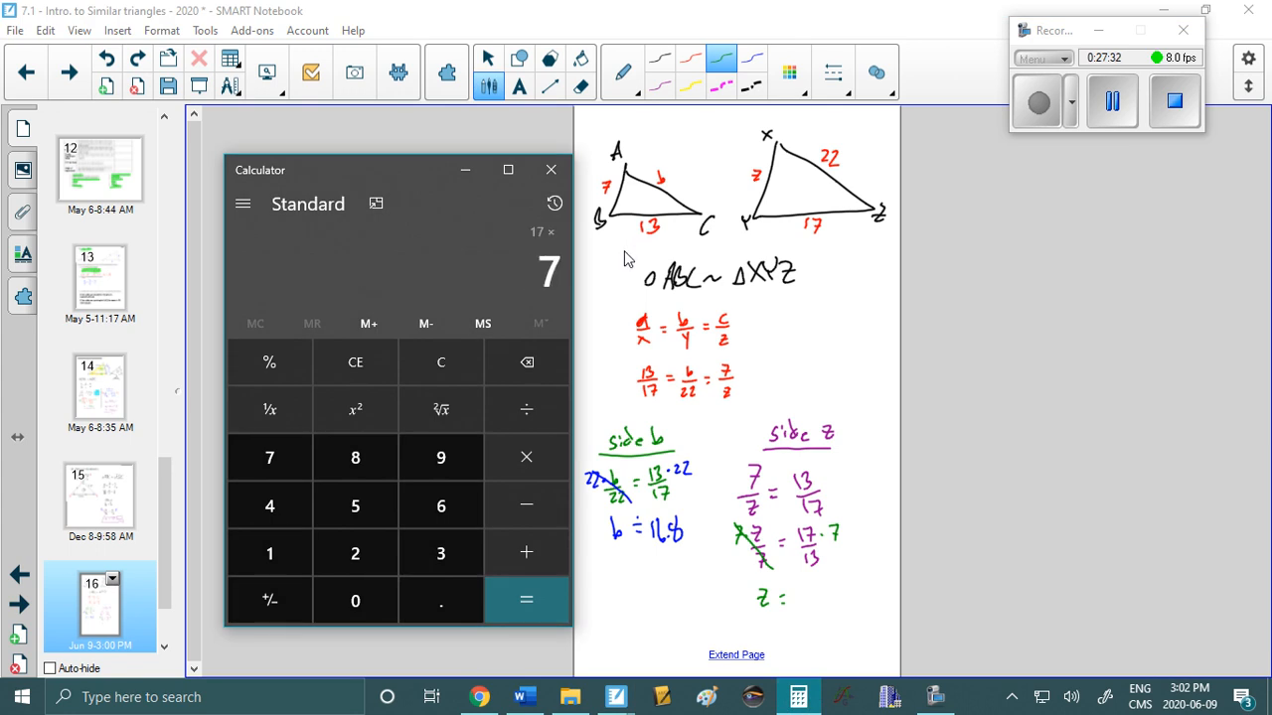
click(526, 600)
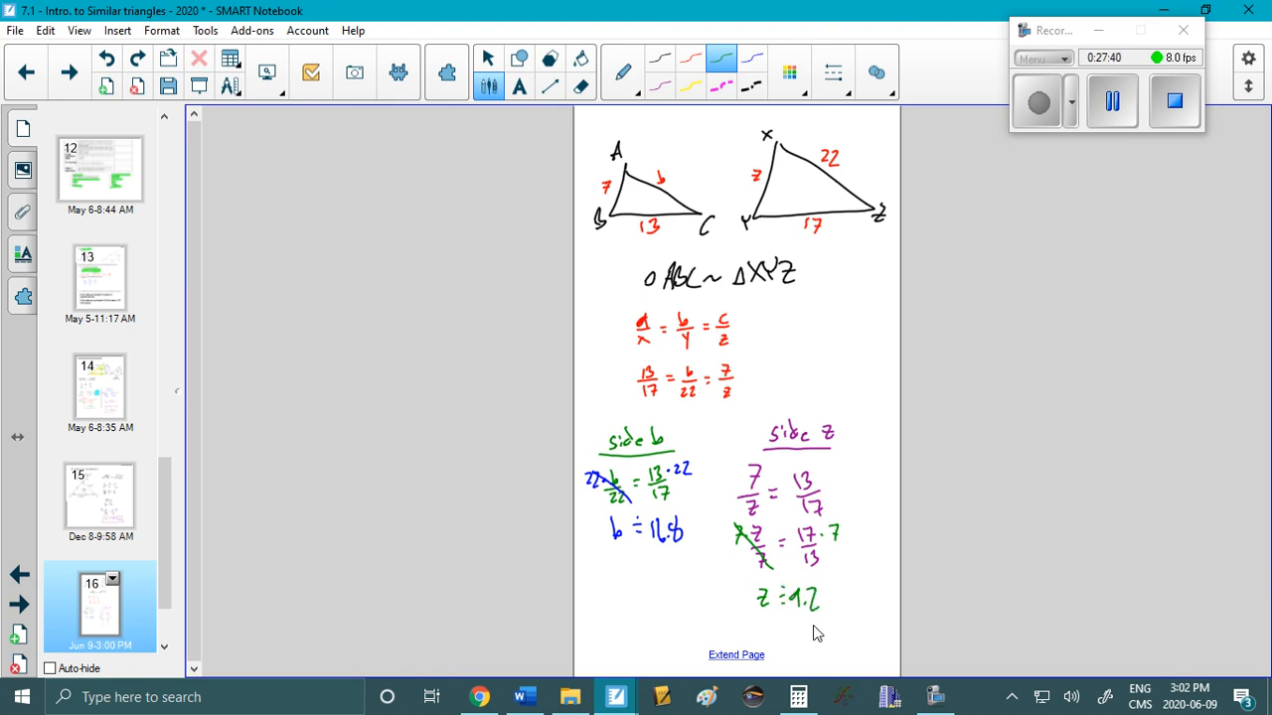
mouse_move(781, 155)
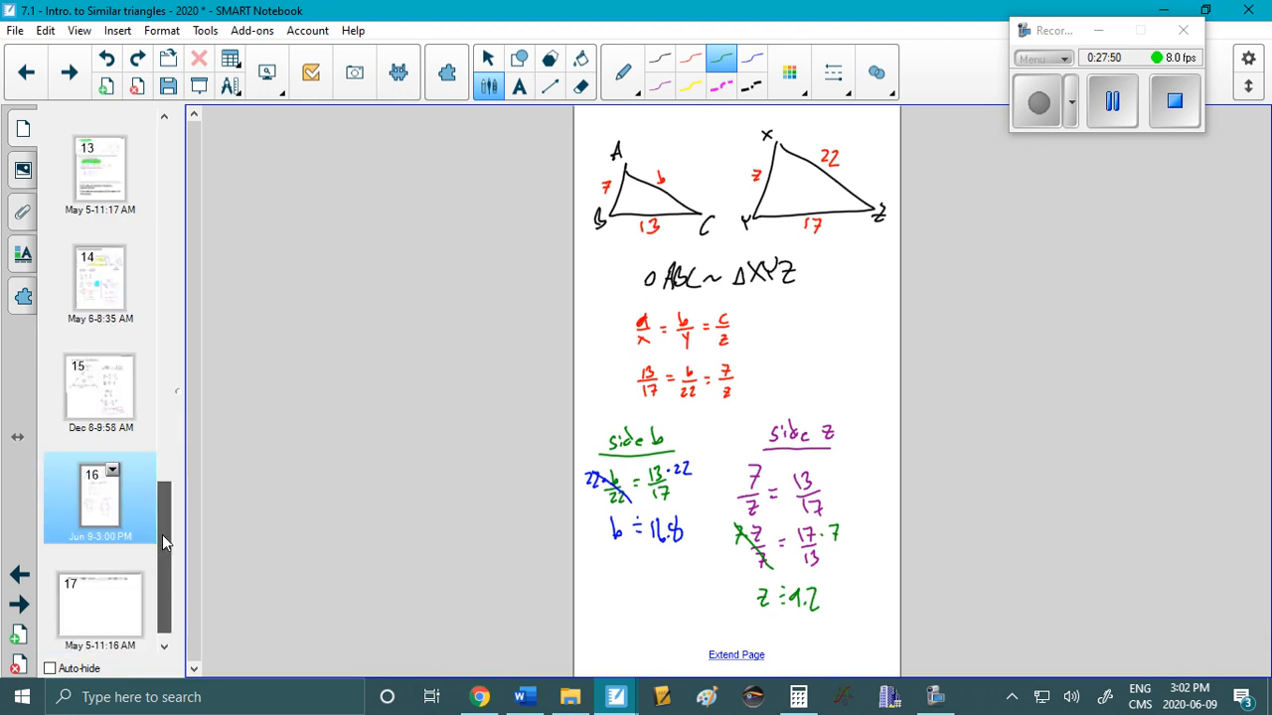
Go to page 17's Page 378 practice list and switch to the Select tool.
click(99, 606)
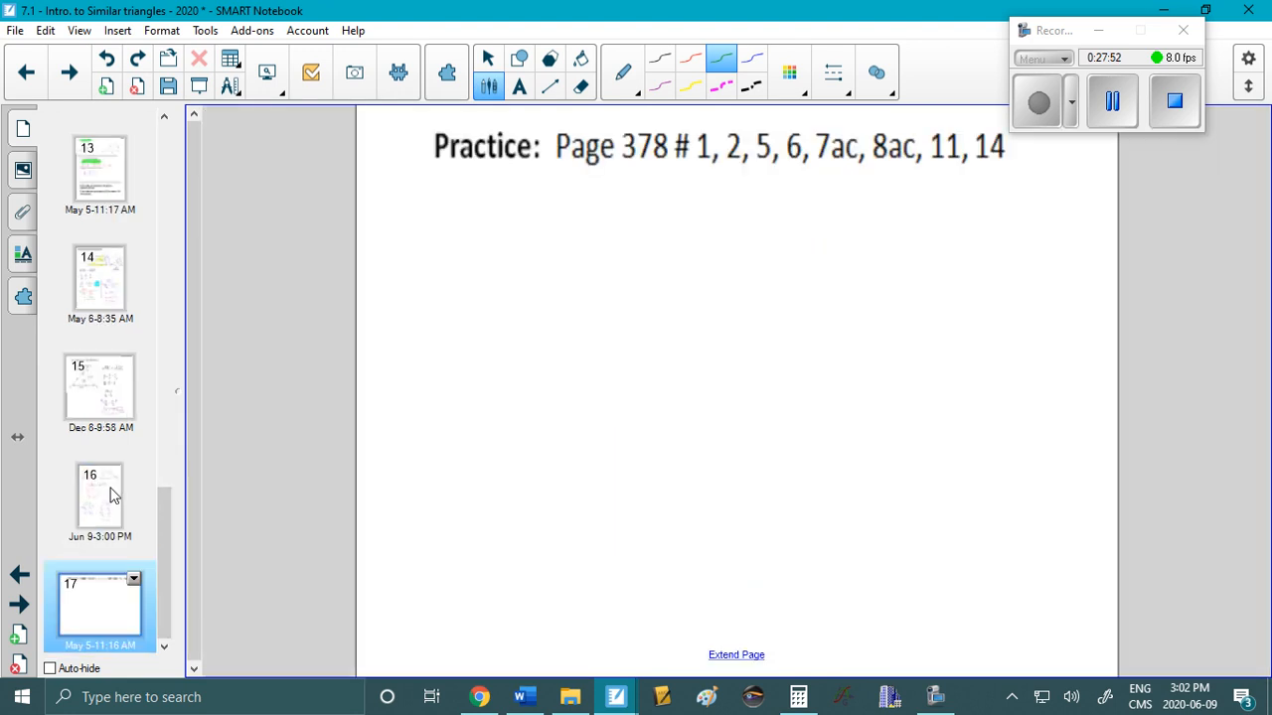
click(487, 57)
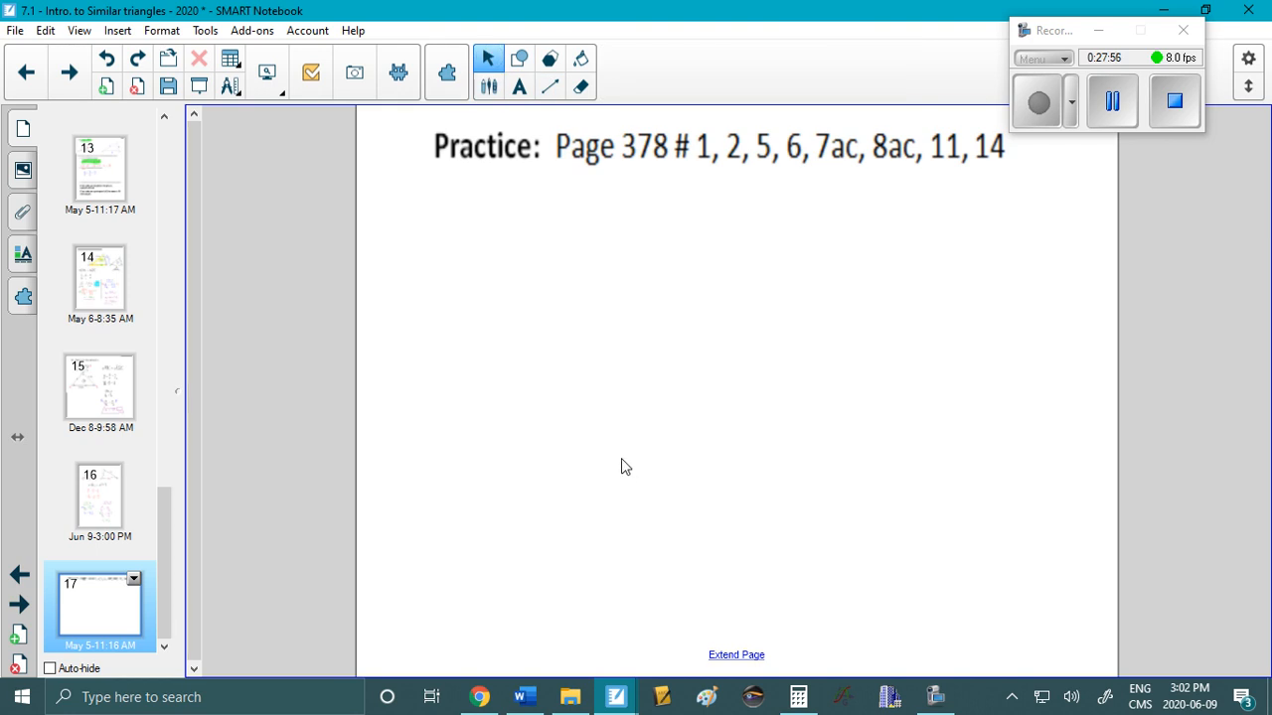
mouse_move(636, 446)
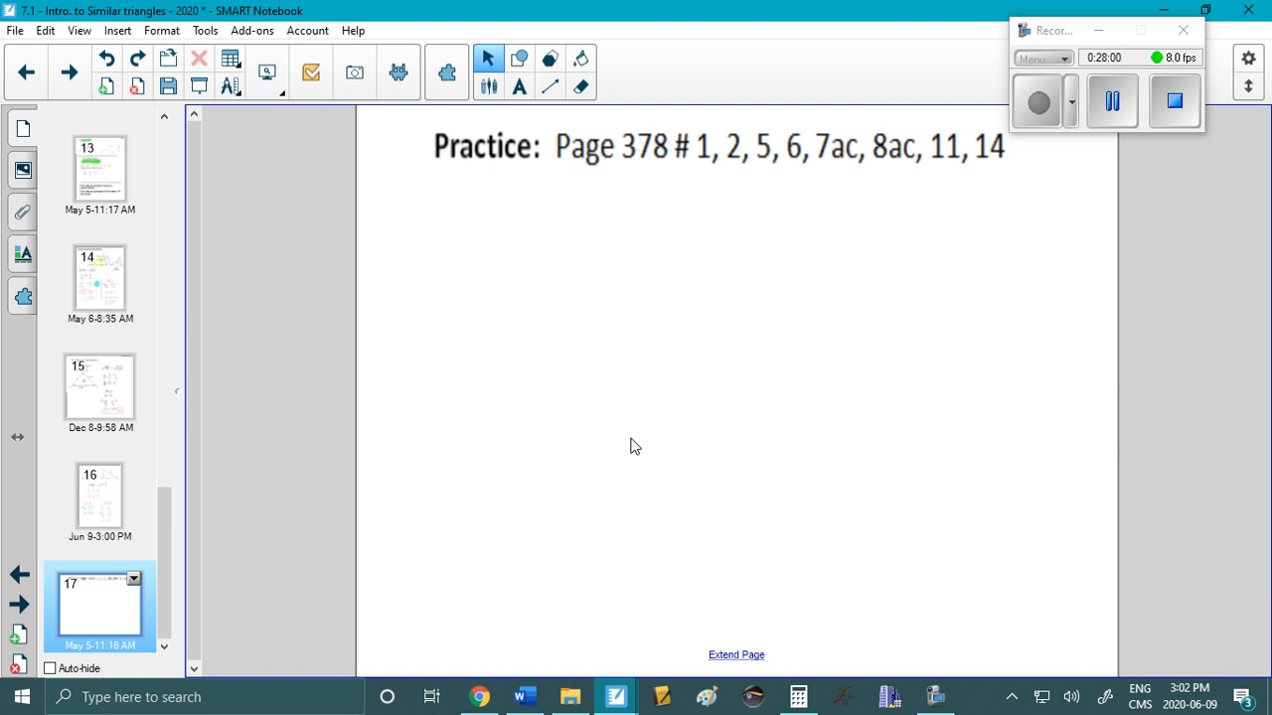
mouse_move(612, 308)
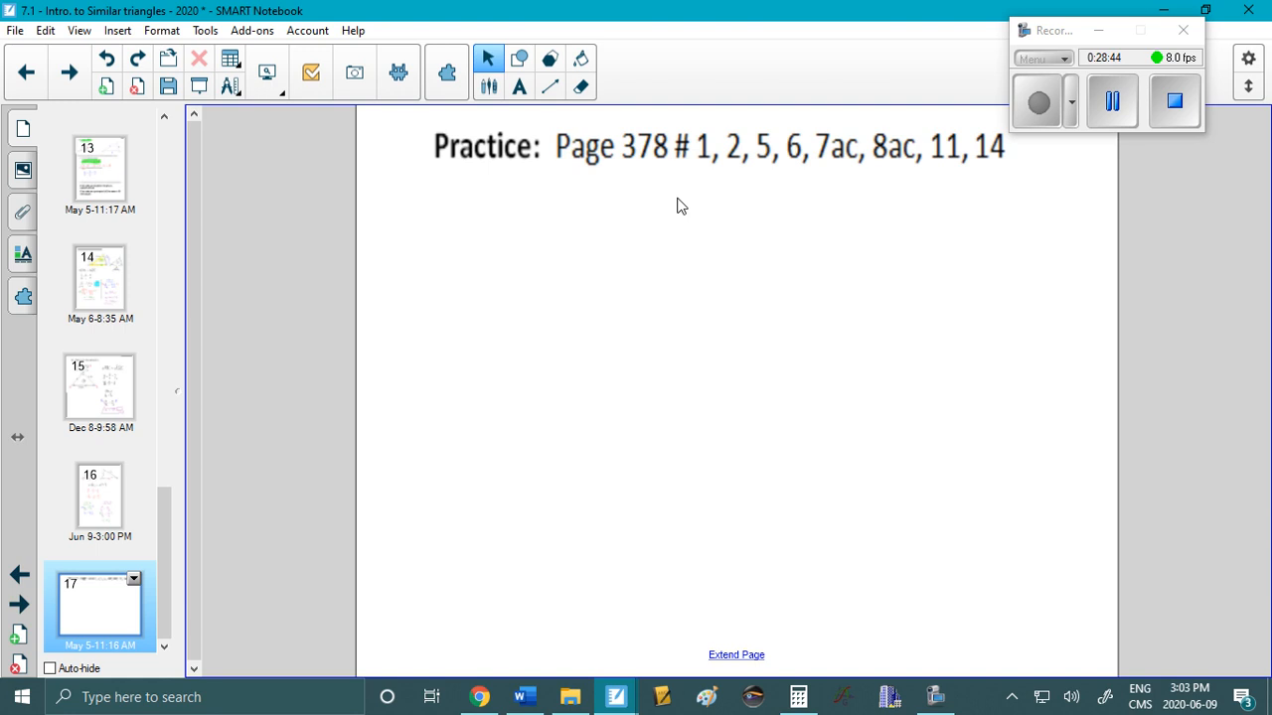
mouse_move(725, 270)
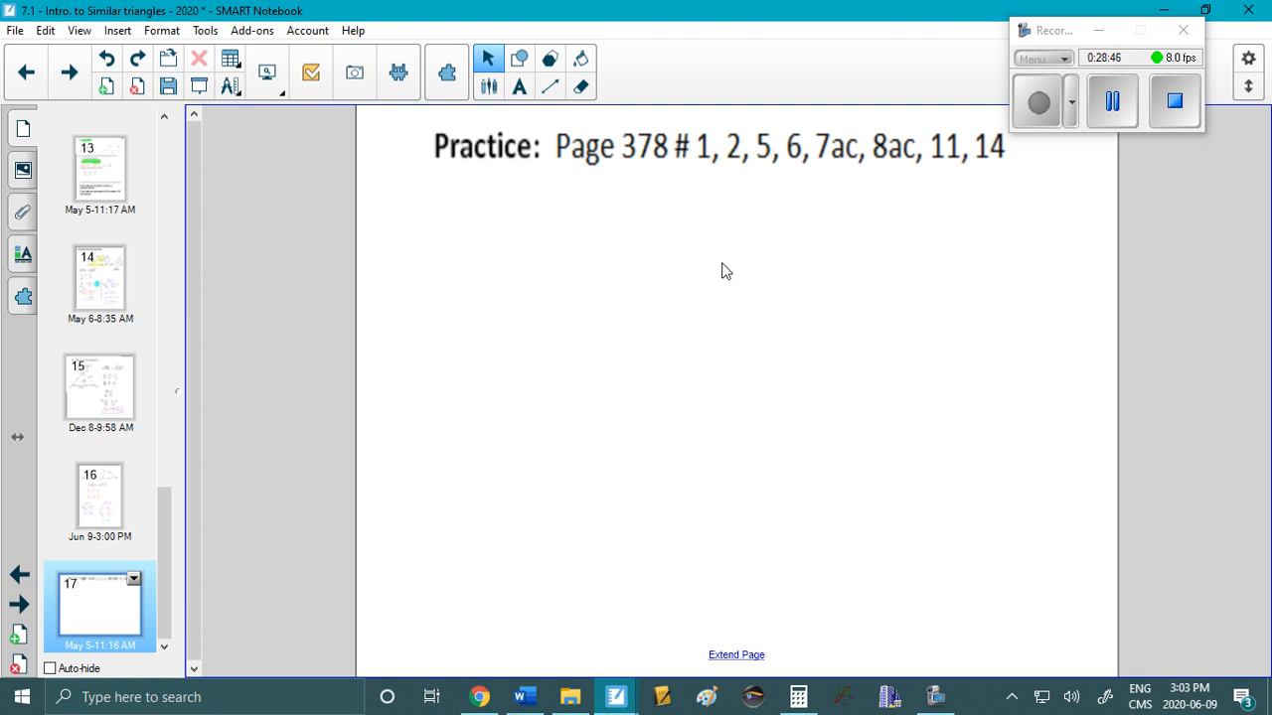
mouse_move(1198, 355)
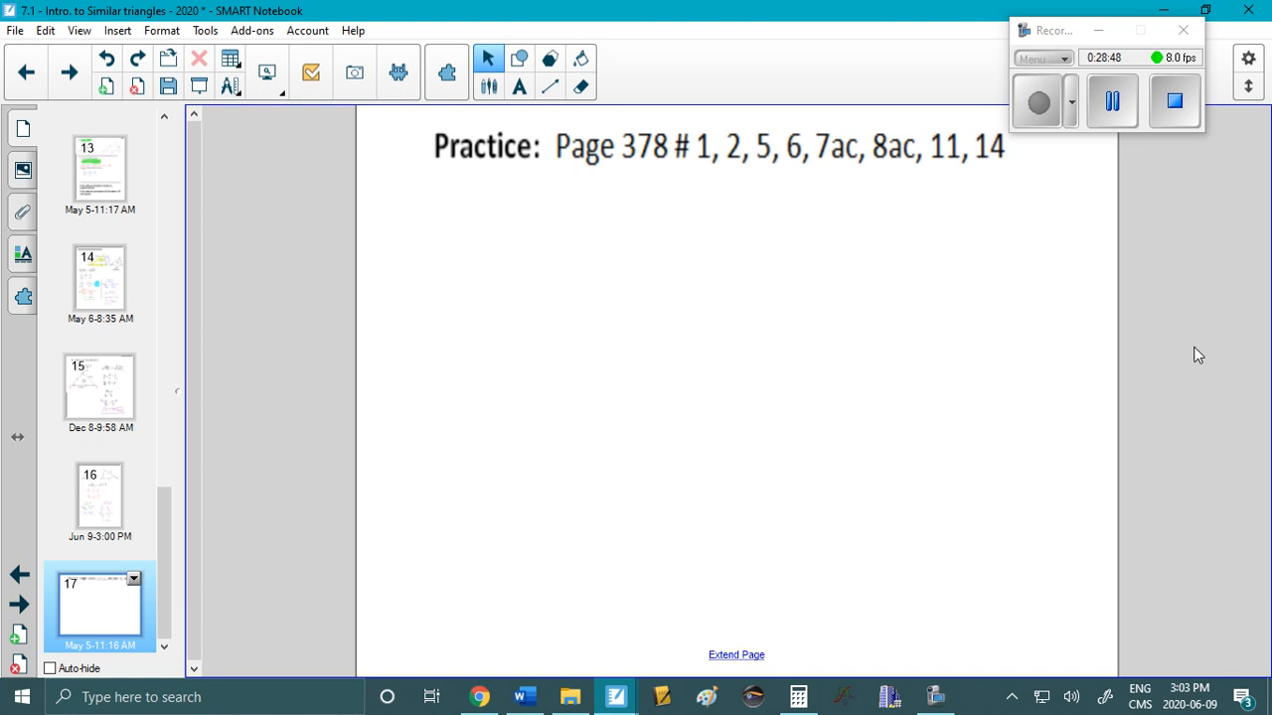